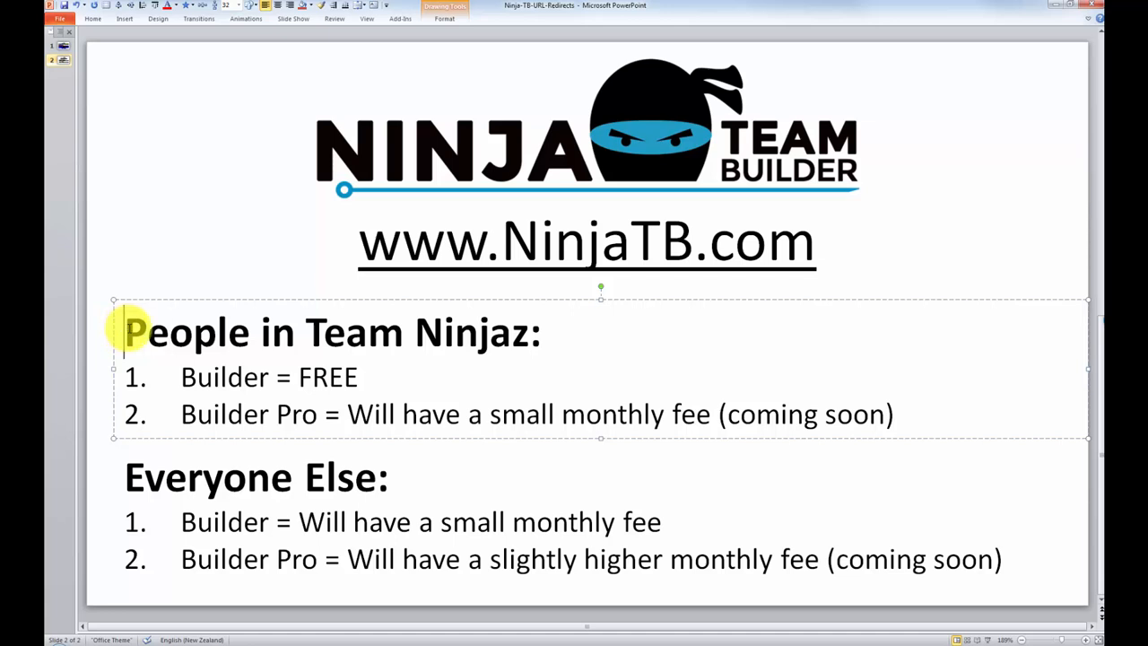
Step: Highlight words in the Team Ninjaz heading and the free Builder and Builder Pro lines
{"action": "double_click", "coordinate": [332, 332]}
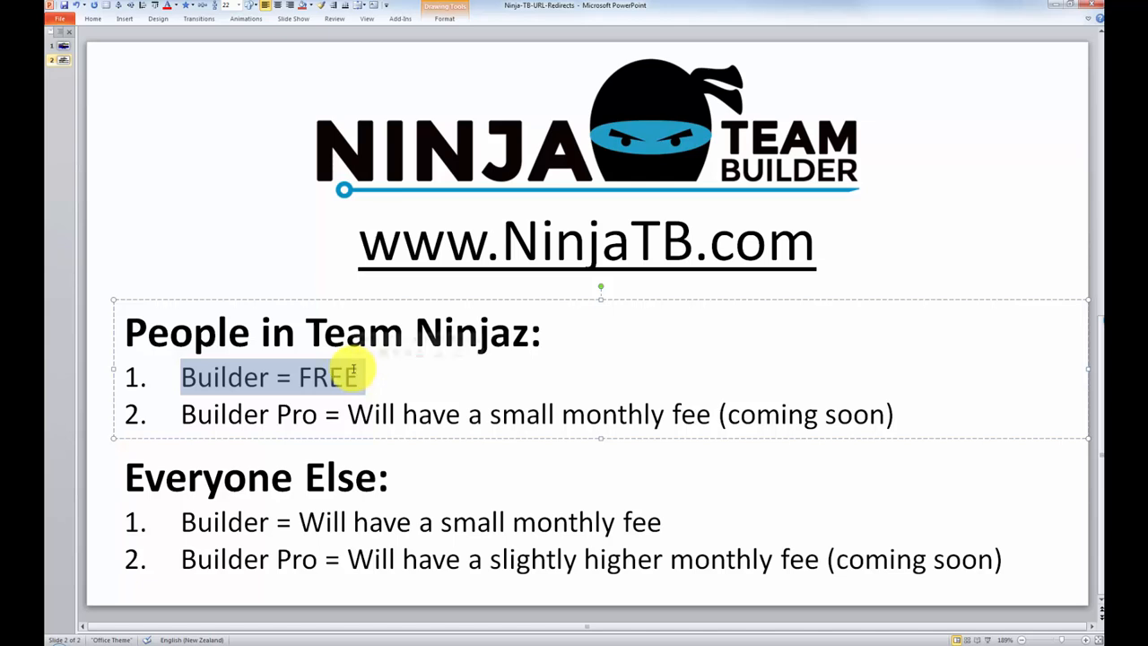
{"action": "mouse_move", "coordinate": [291, 385]}
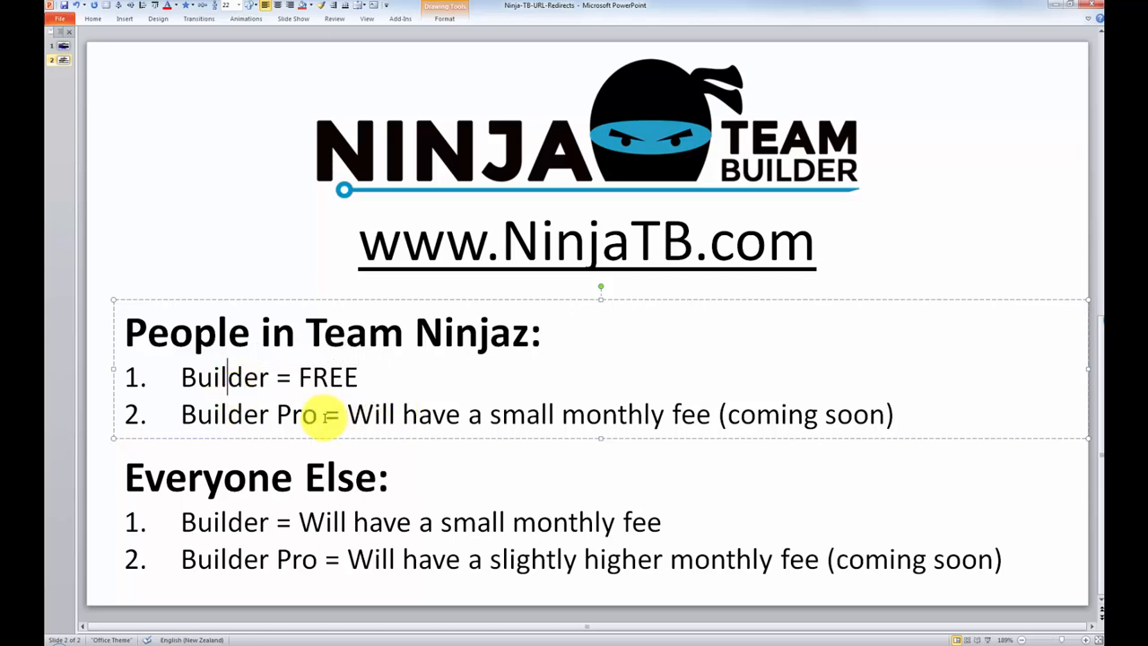
{"action": "double_click", "coordinate": [773, 414]}
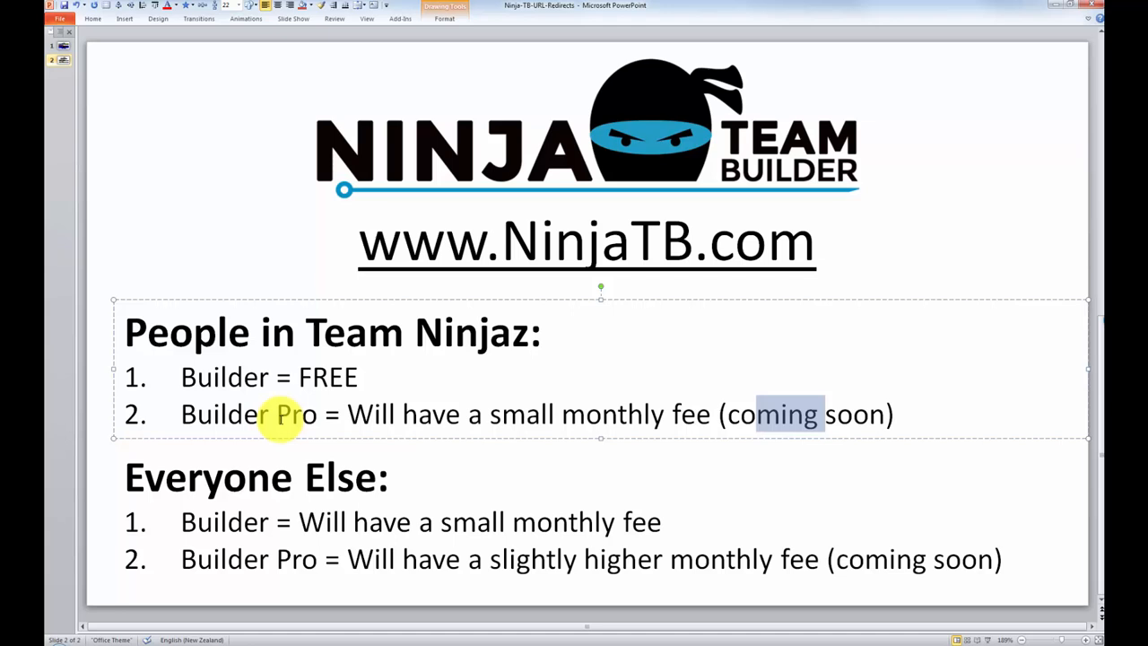
{"action": "double_click", "coordinate": [296, 414]}
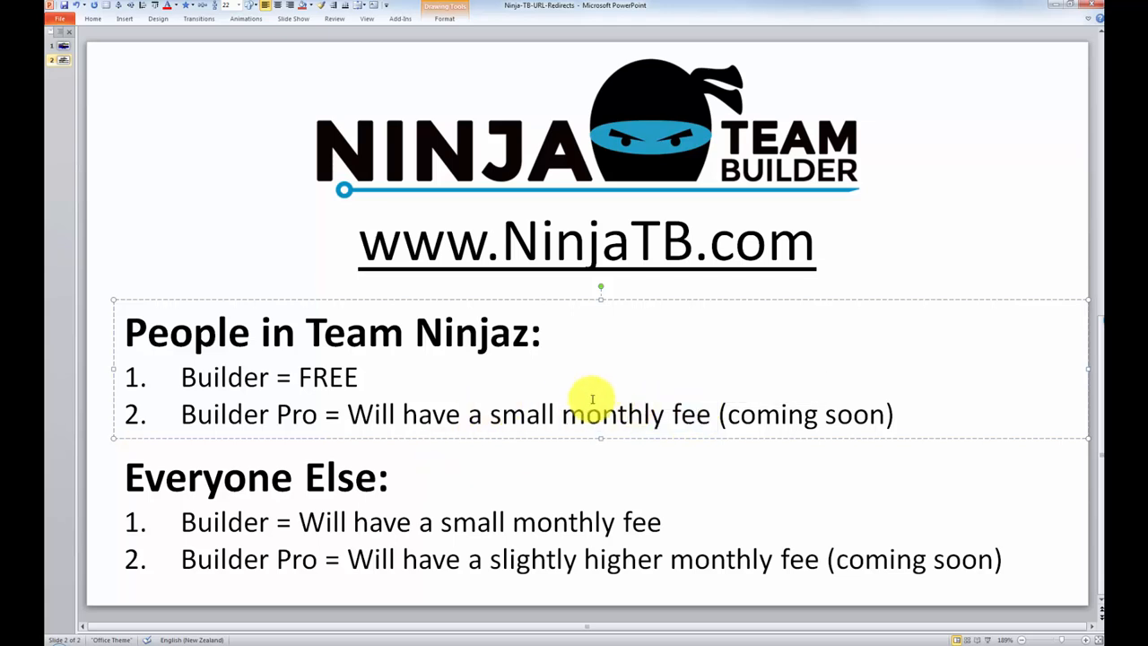
{"action": "double_click", "coordinate": [610, 414]}
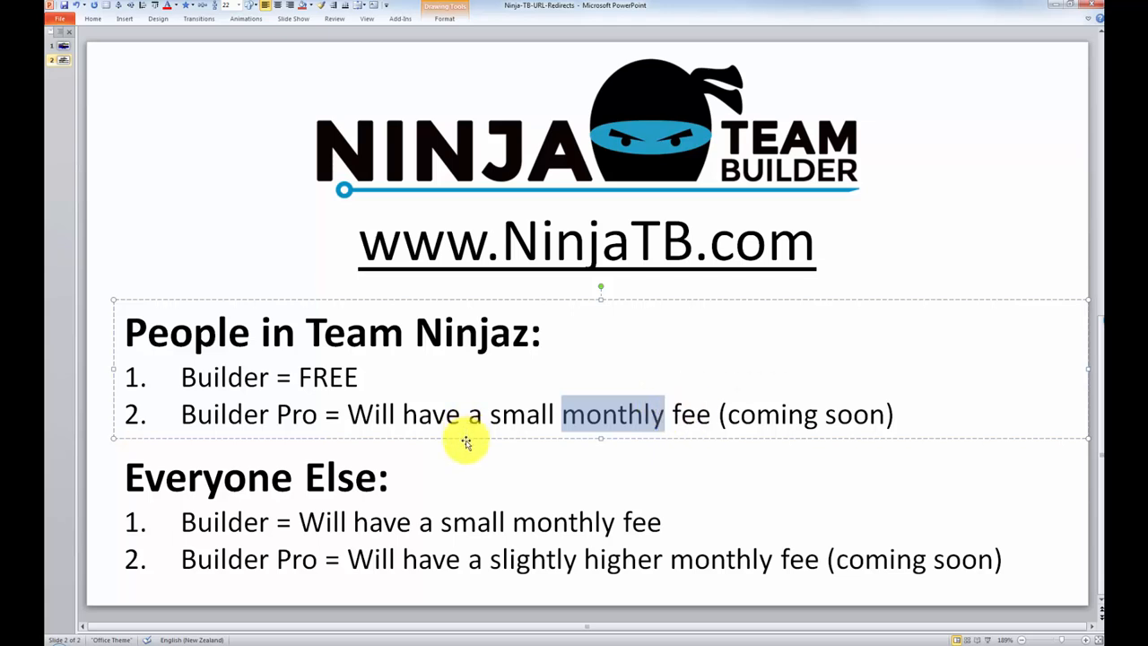
{"action": "left_click", "coordinate": [278, 476]}
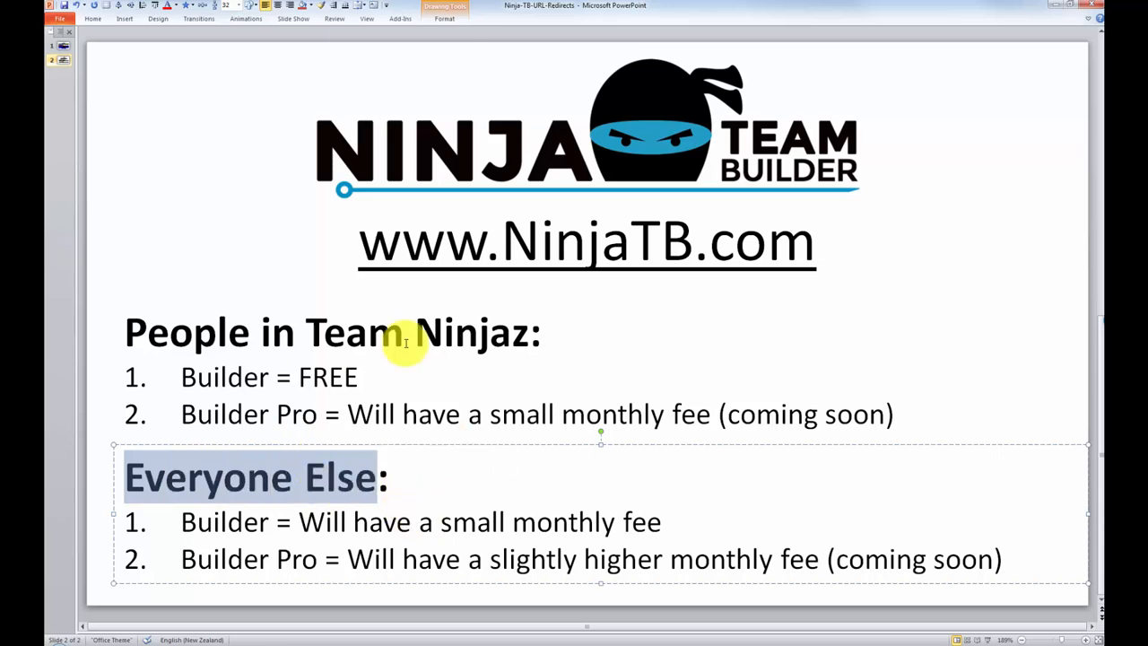
{"action": "mouse_move", "coordinate": [292, 497]}
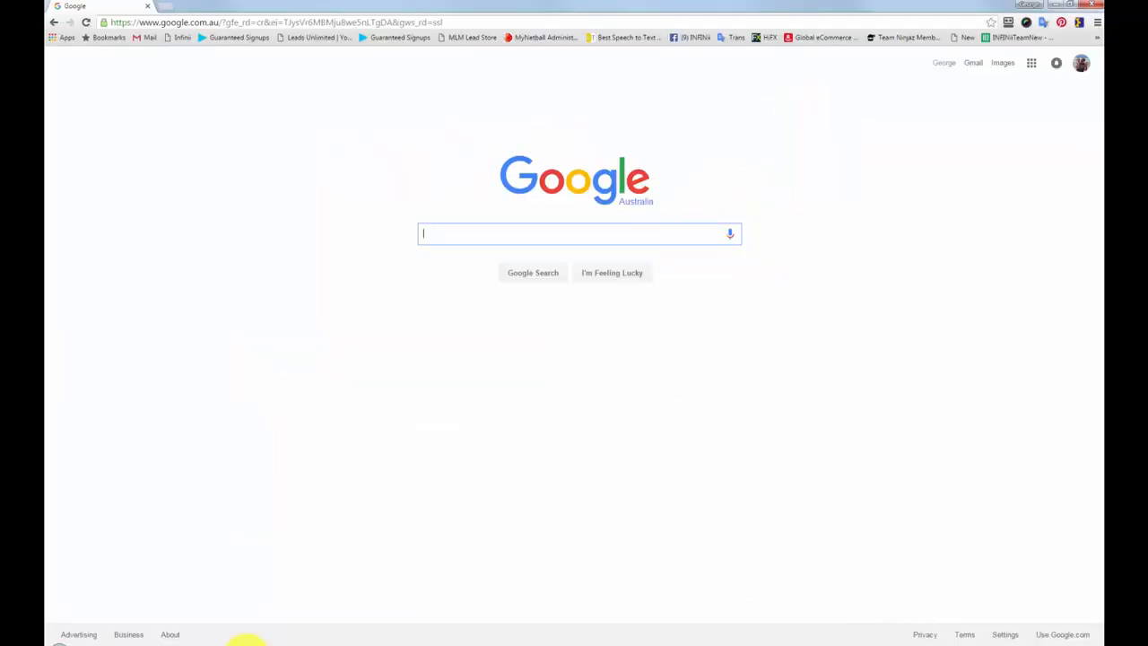
Step: Open the ninjatb.com member registration page and enter NinjaTB as the first name
{"action": "left_click", "coordinate": [269, 22]}
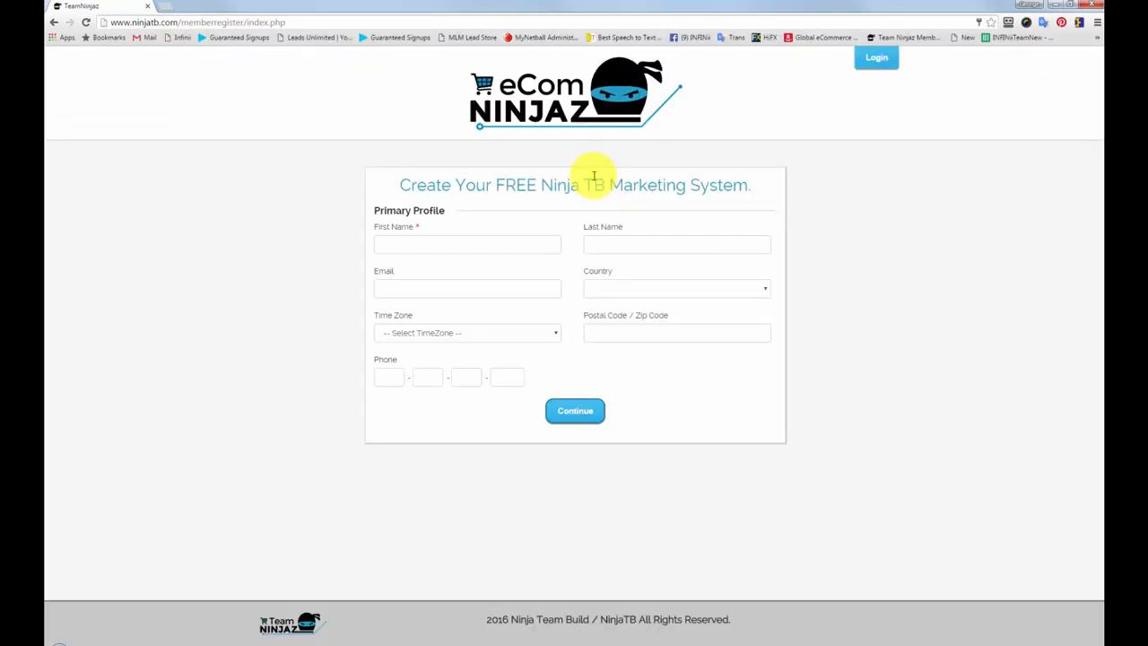
{"action": "mouse_move", "coordinate": [575, 468]}
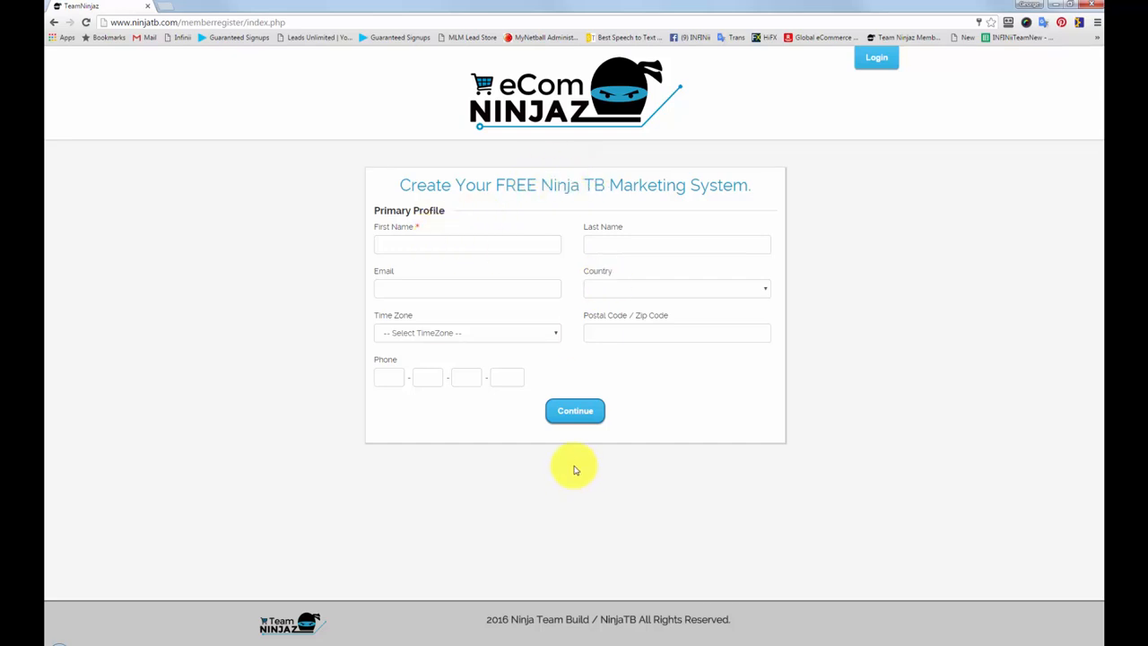
{"action": "mouse_move", "coordinate": [877, 57]}
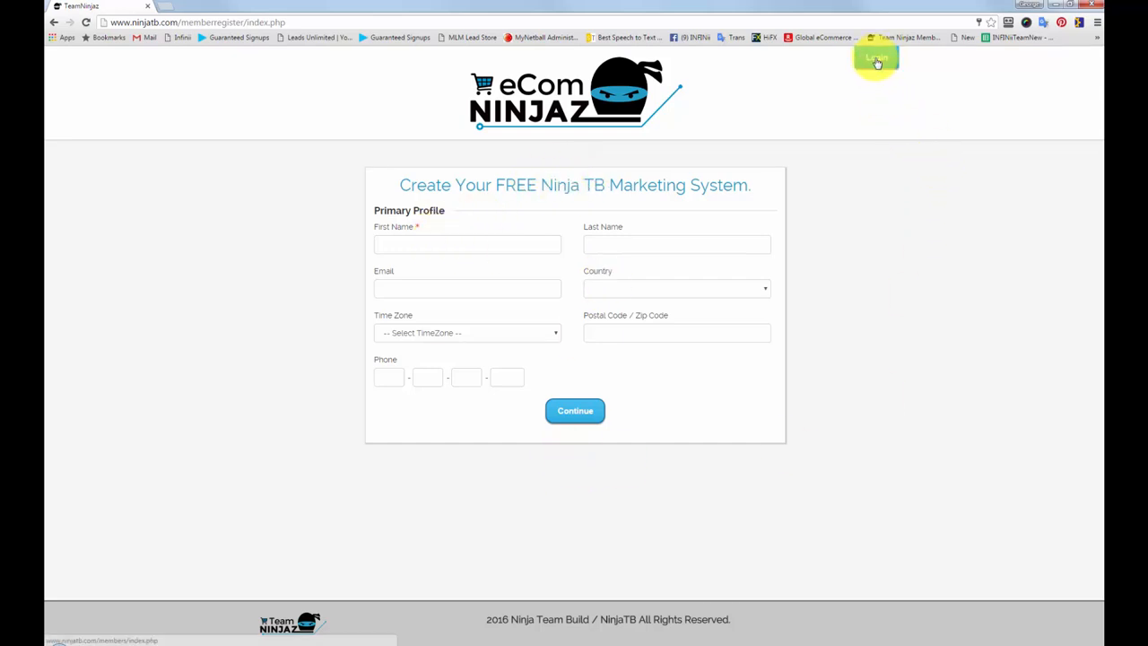
{"action": "left_click", "coordinate": [466, 244]}
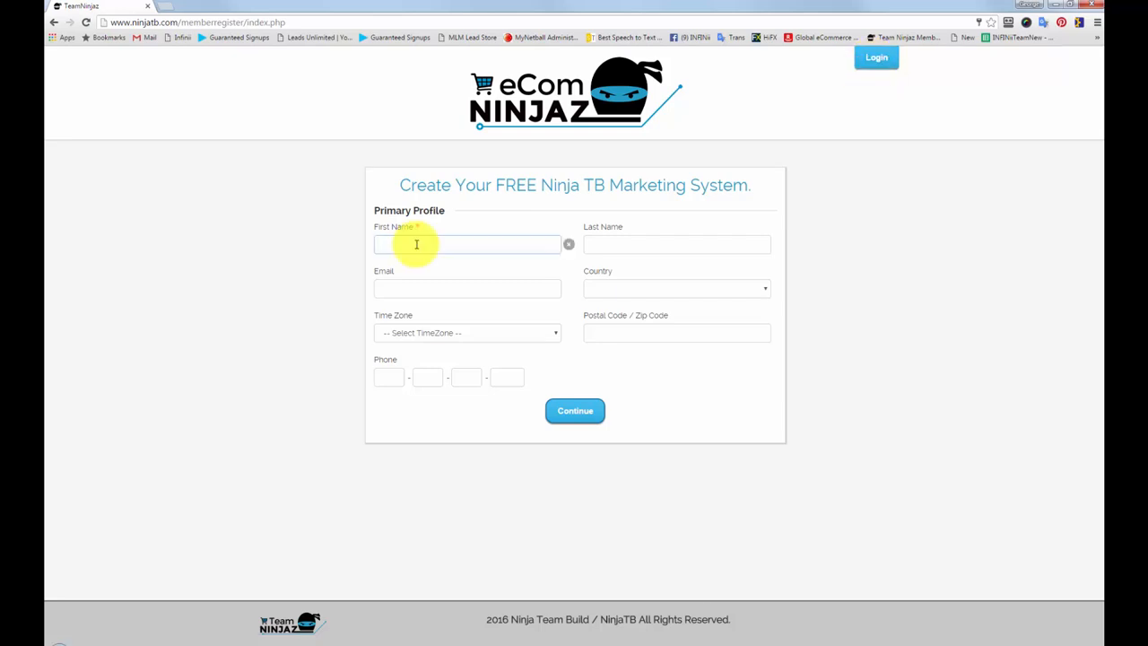
{"action": "type", "text": "NinjaTB"}
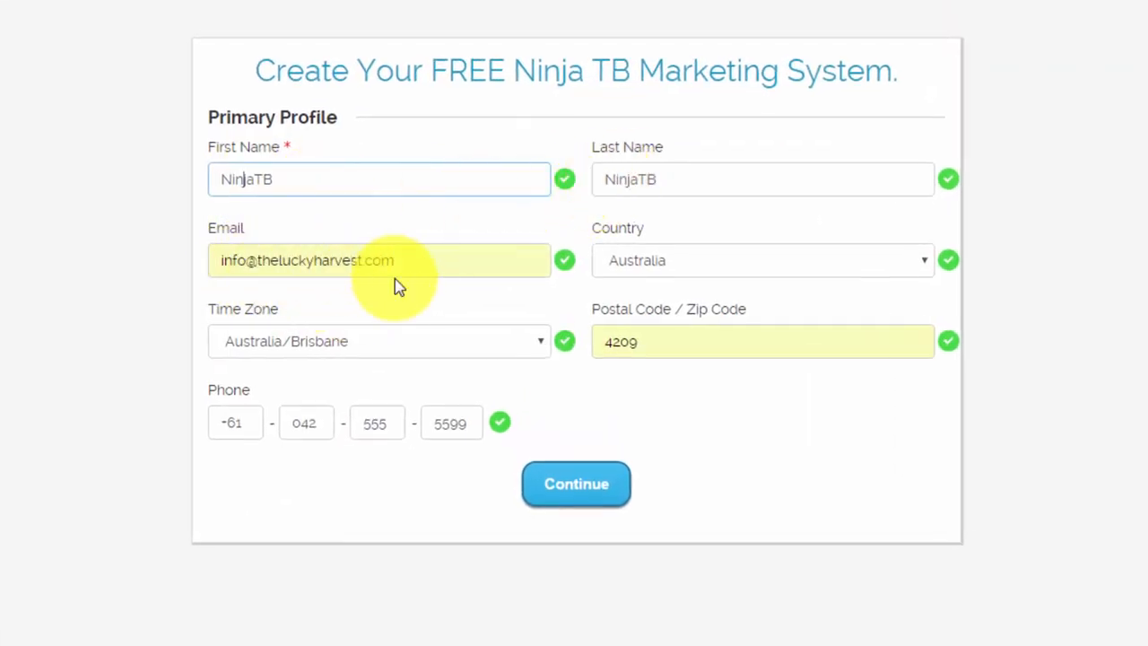
{"action": "mouse_move", "coordinate": [368, 345]}
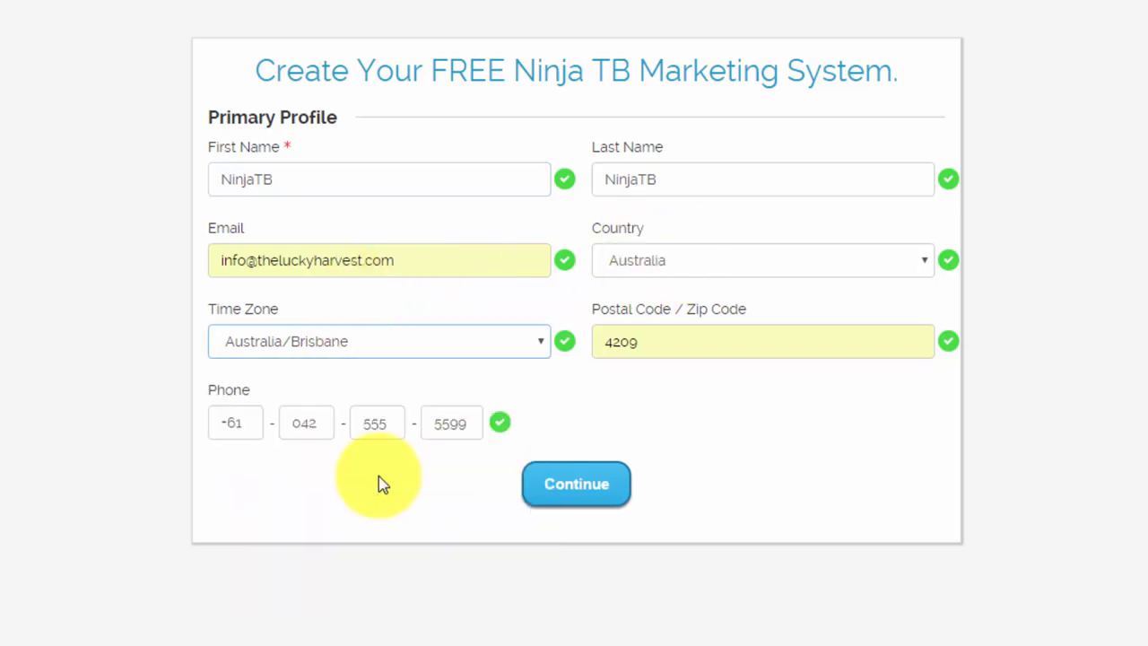
{"action": "mouse_move", "coordinate": [440, 373]}
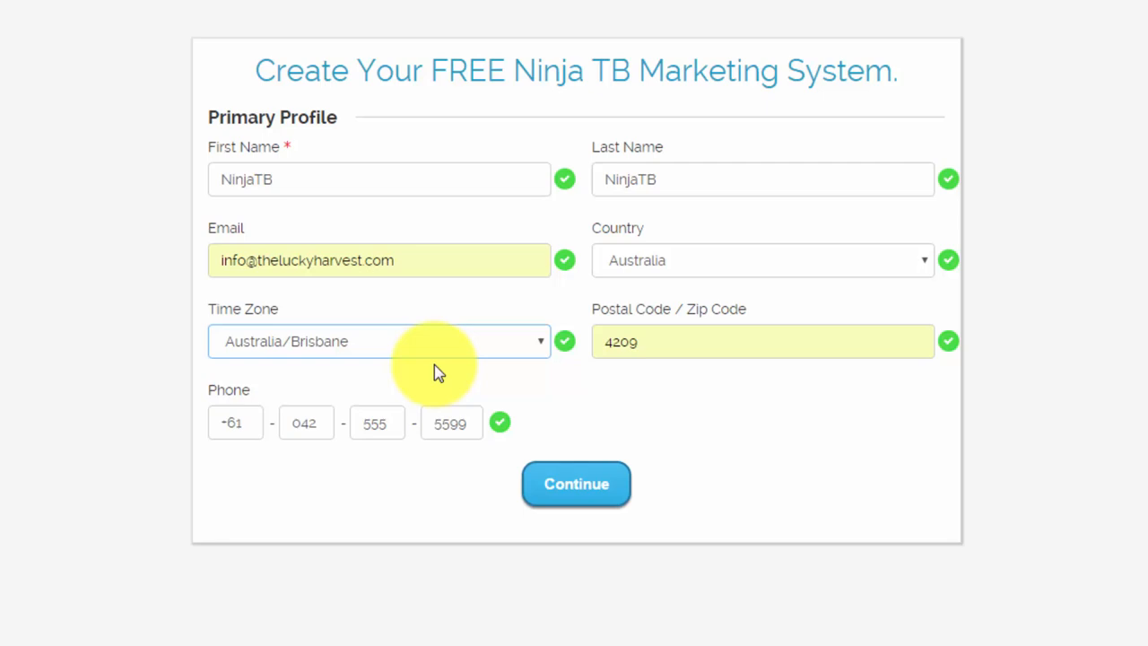
{"action": "mouse_move", "coordinate": [610, 323]}
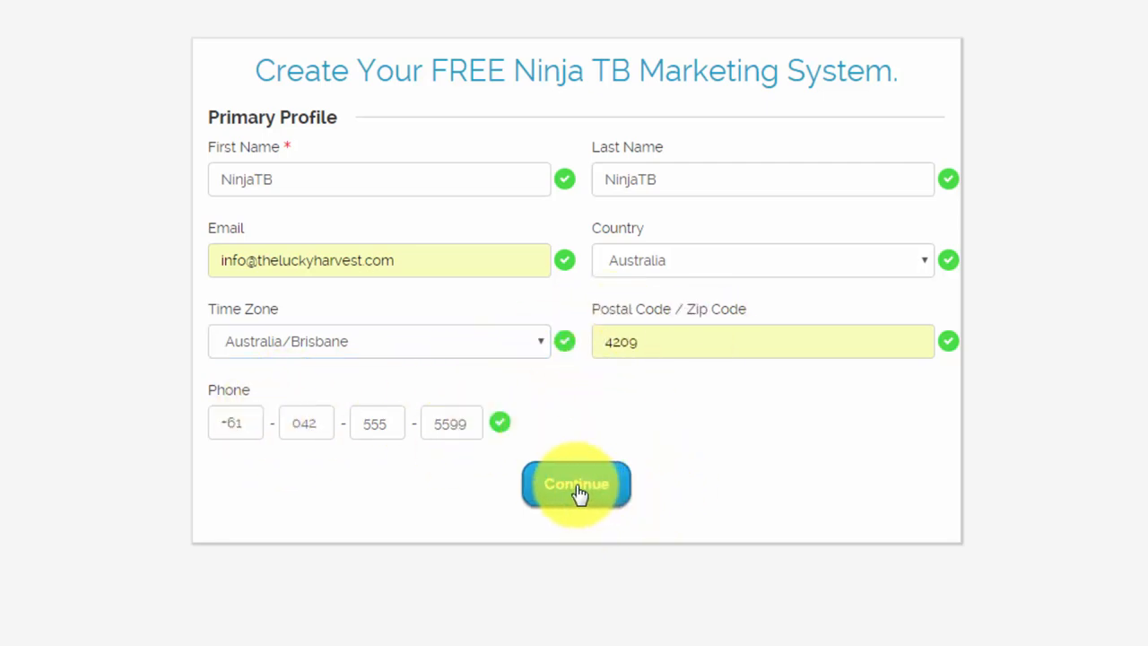
Step: Submit the primary profile, set the account password, and continue to the members area
{"action": "left_click", "coordinate": [576, 484]}
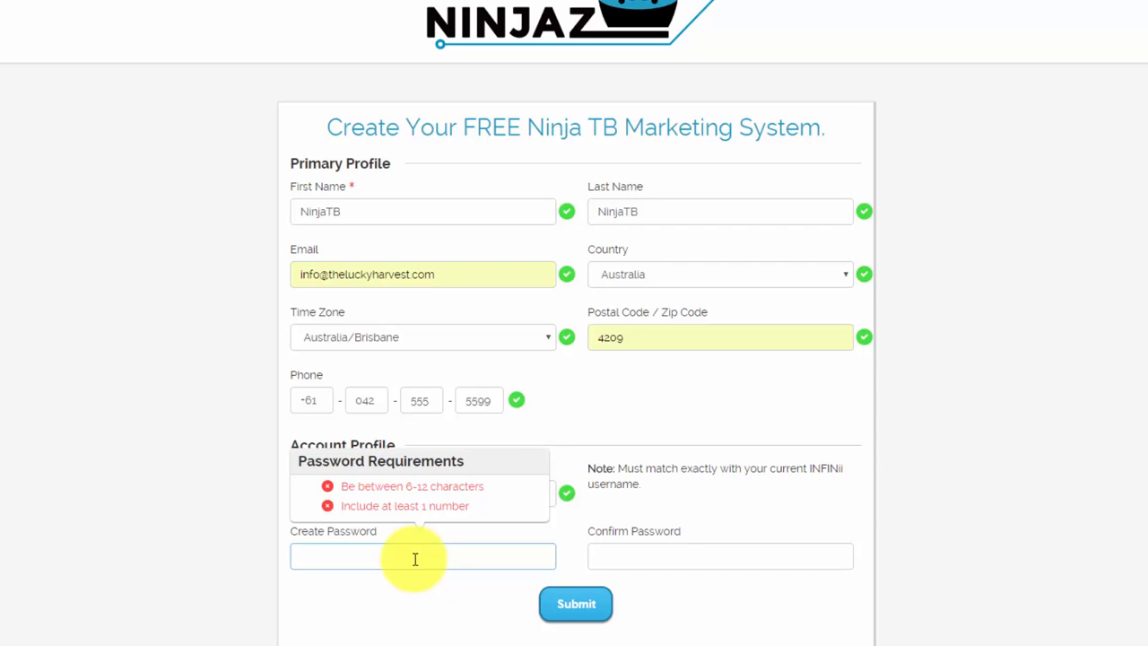
{"action": "left_click", "coordinate": [576, 604]}
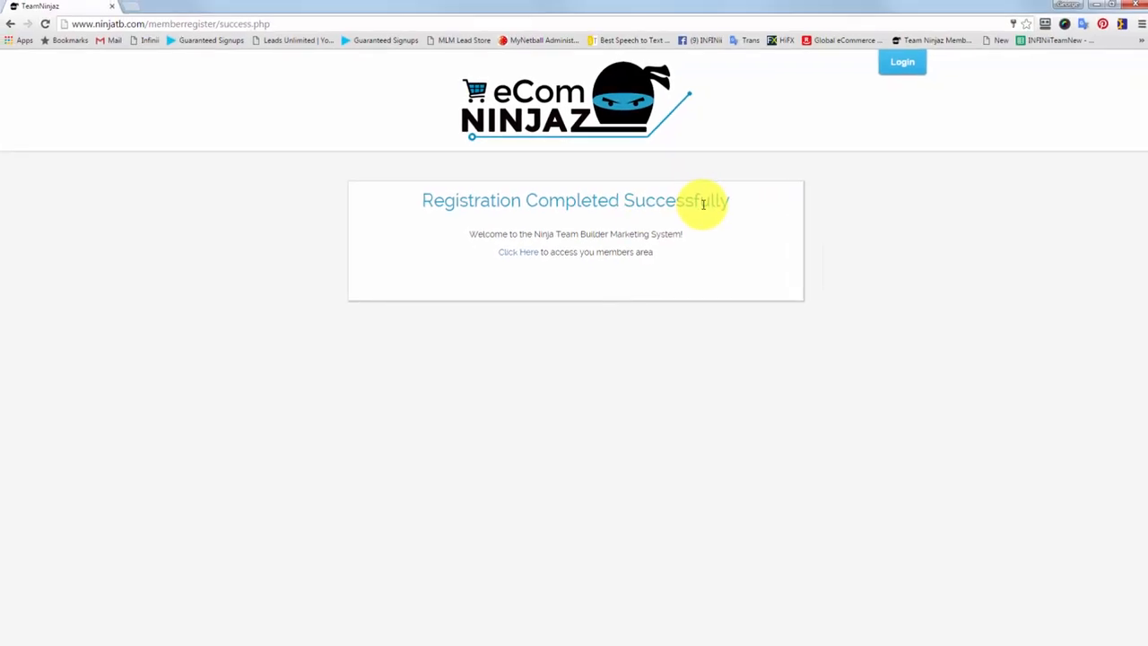
{"action": "mouse_move", "coordinate": [517, 254]}
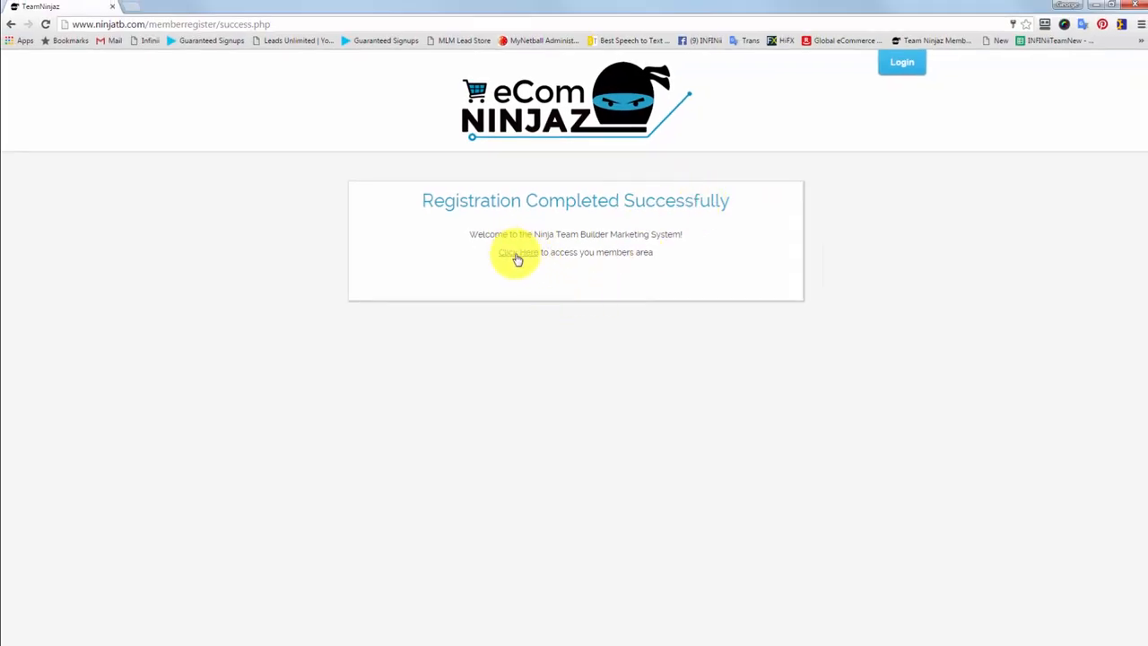
{"action": "left_click", "coordinate": [517, 252]}
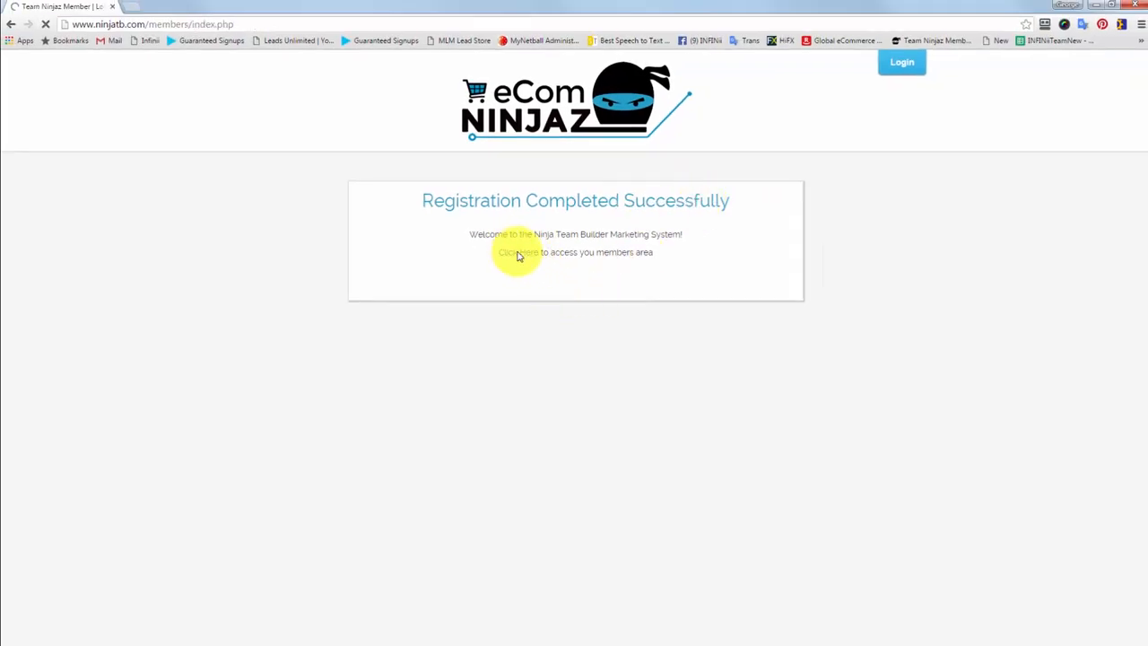
{"action": "left_click", "coordinate": [518, 252]}
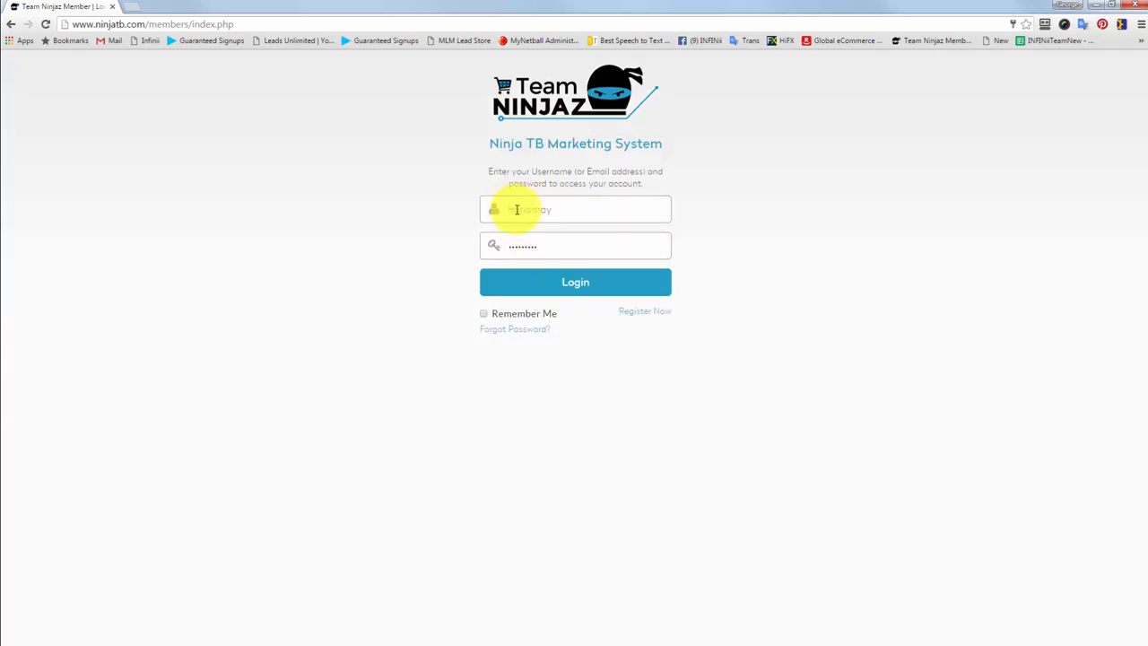
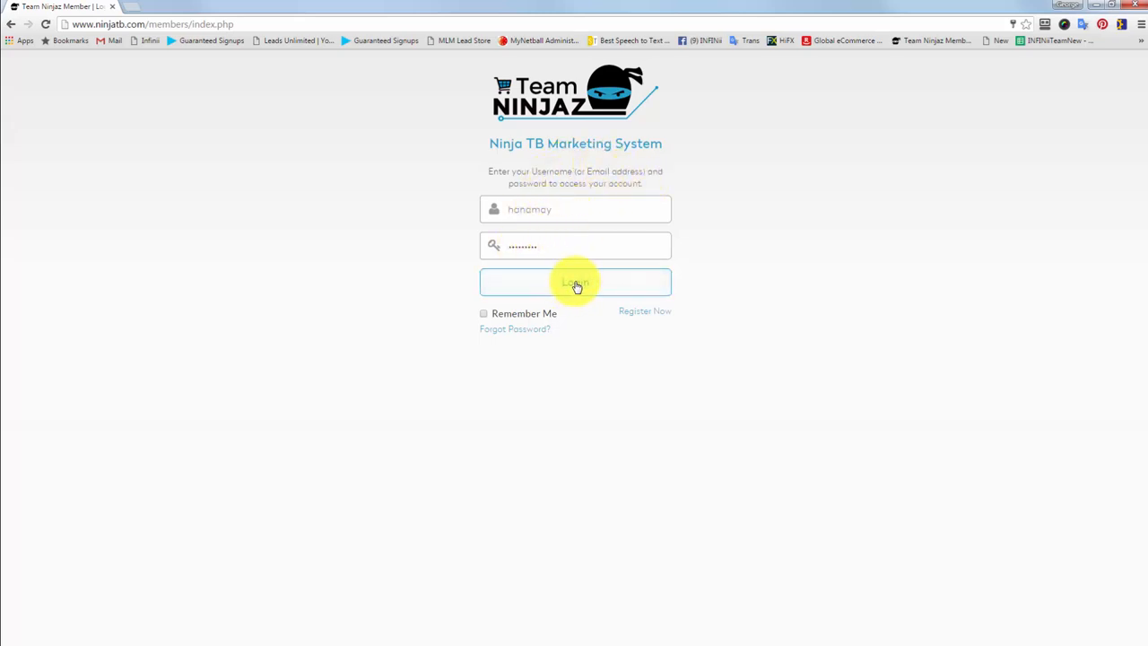
{"action": "left_click", "coordinate": [575, 282]}
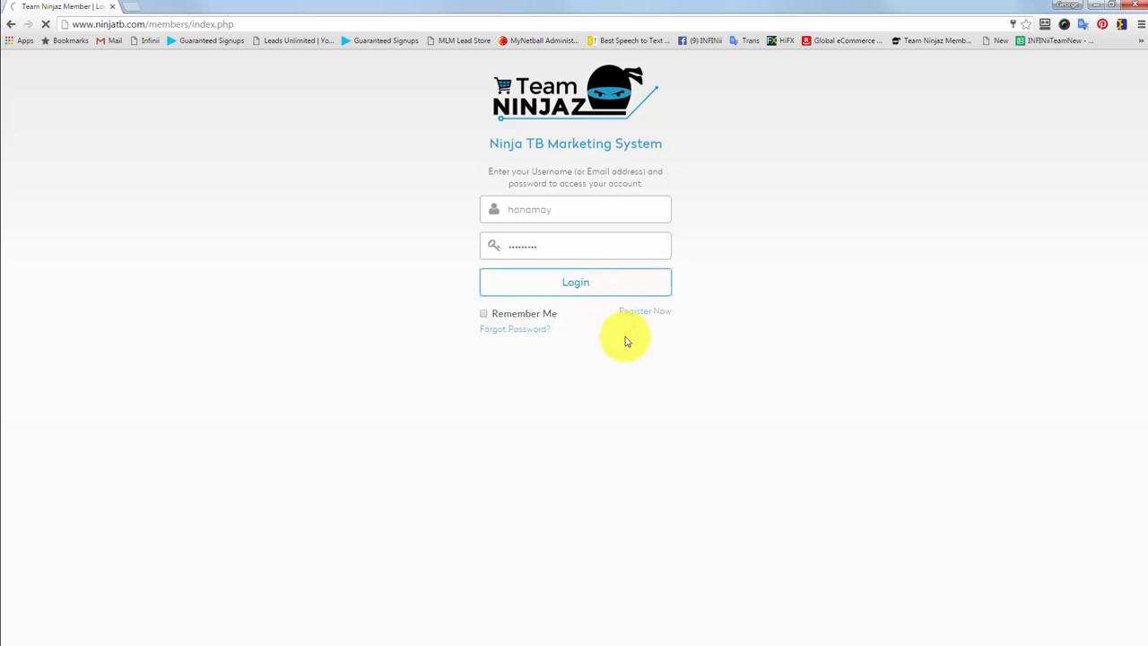
{"action": "left_click", "coordinate": [575, 282]}
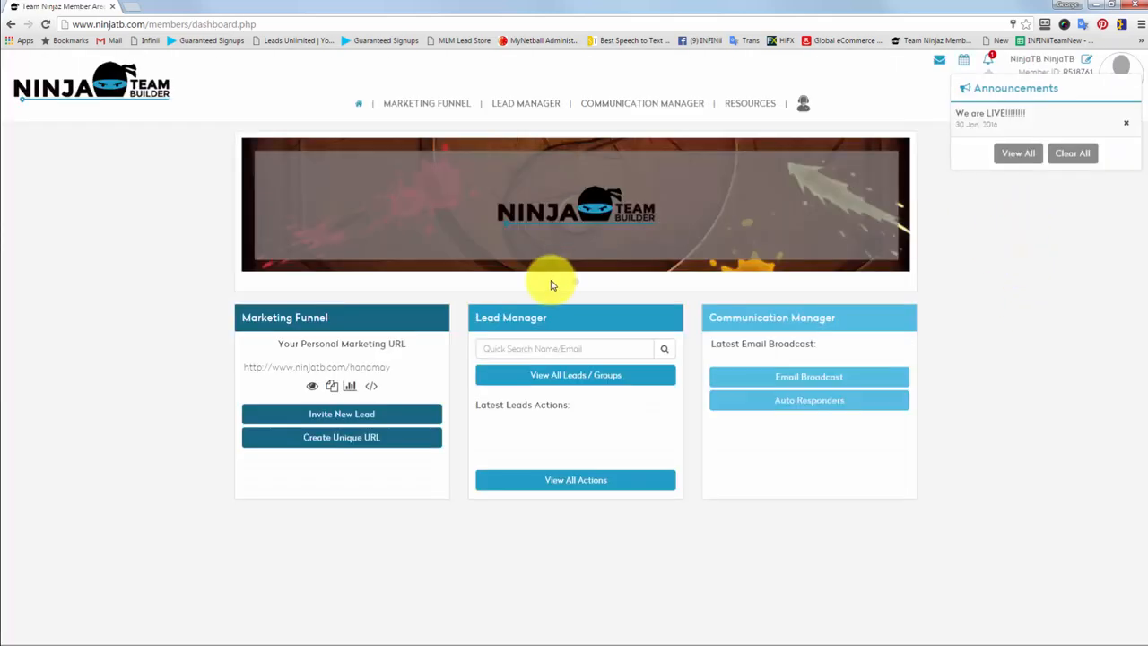
{"action": "mouse_move", "coordinate": [363, 213]}
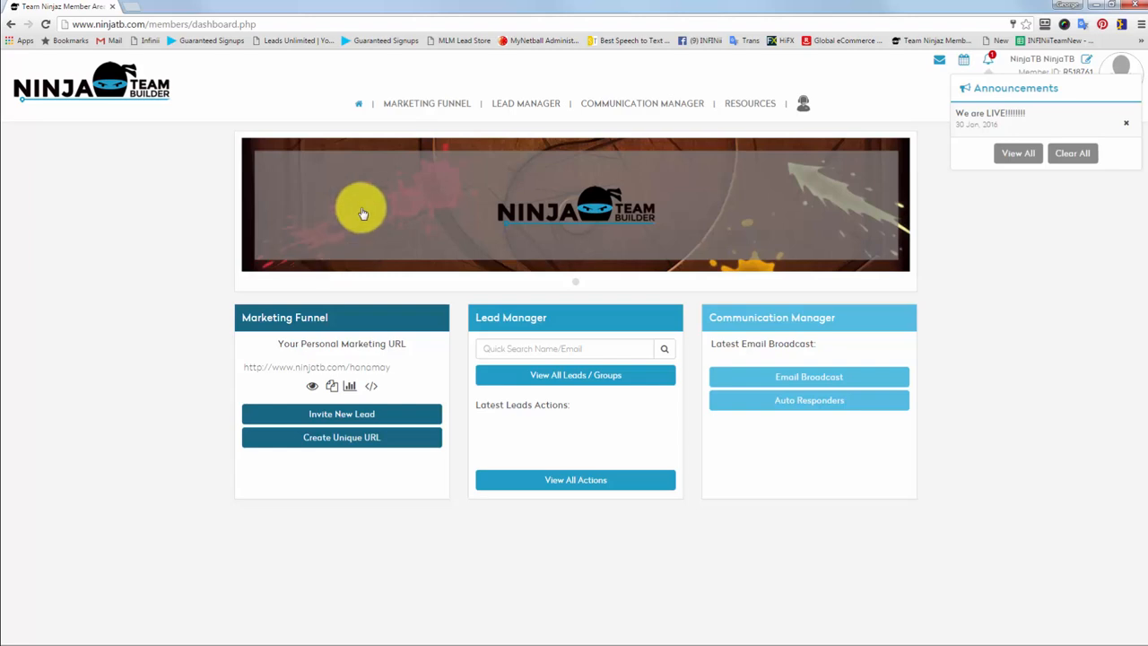
{"action": "mouse_move", "coordinate": [617, 236]}
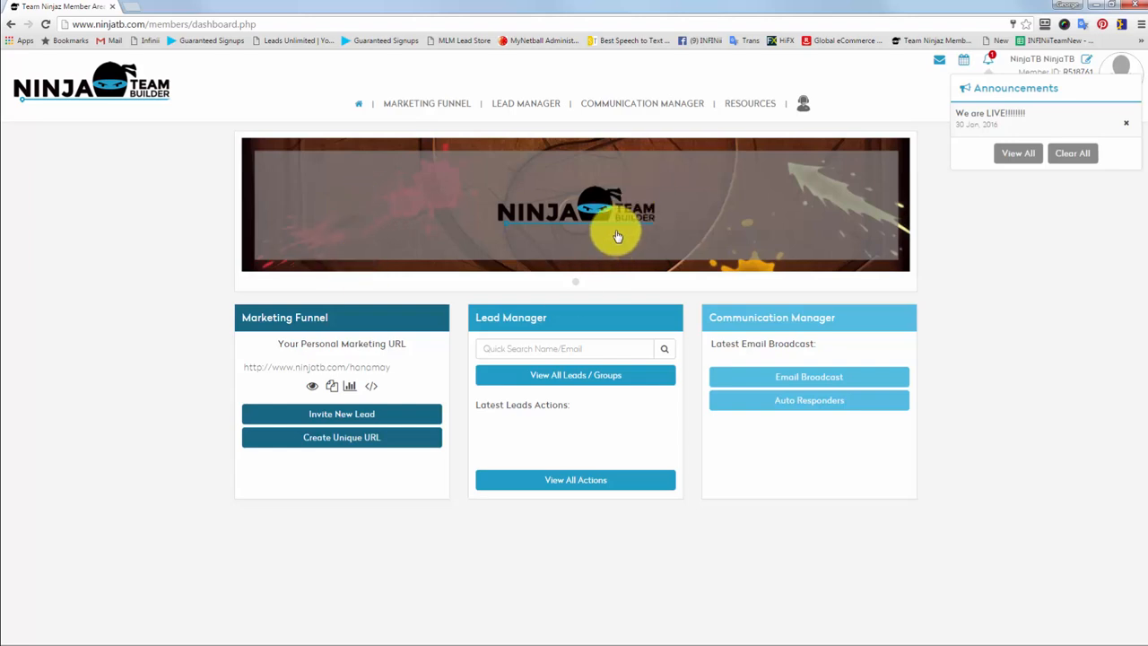
{"action": "mouse_move", "coordinate": [476, 187]}
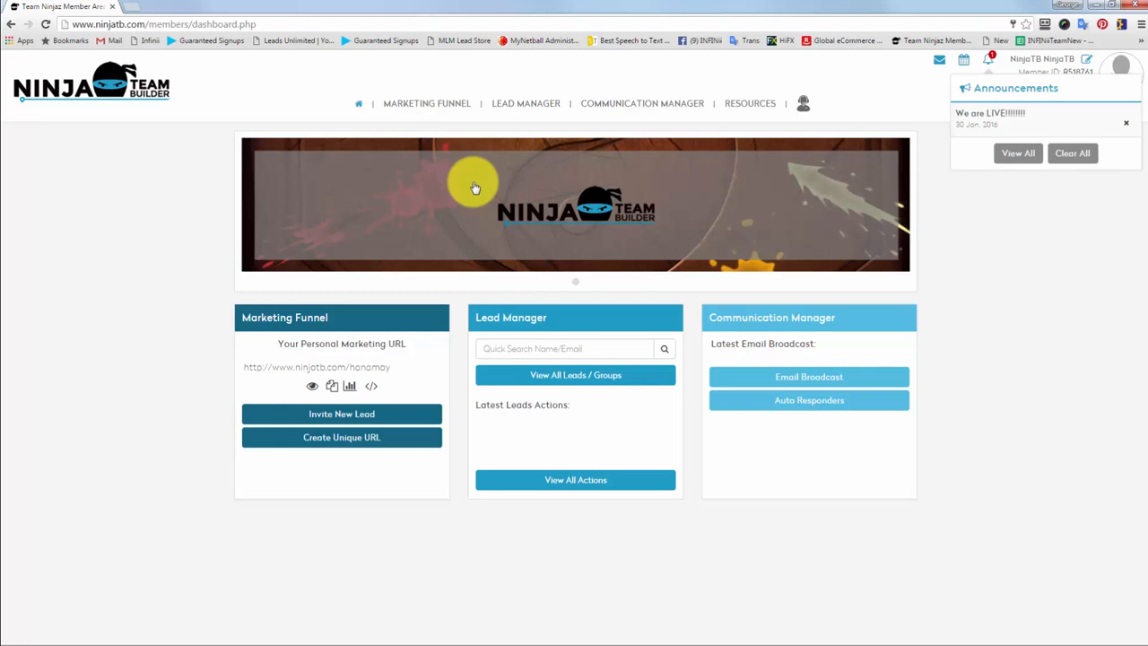
{"action": "mouse_move", "coordinate": [452, 160]}
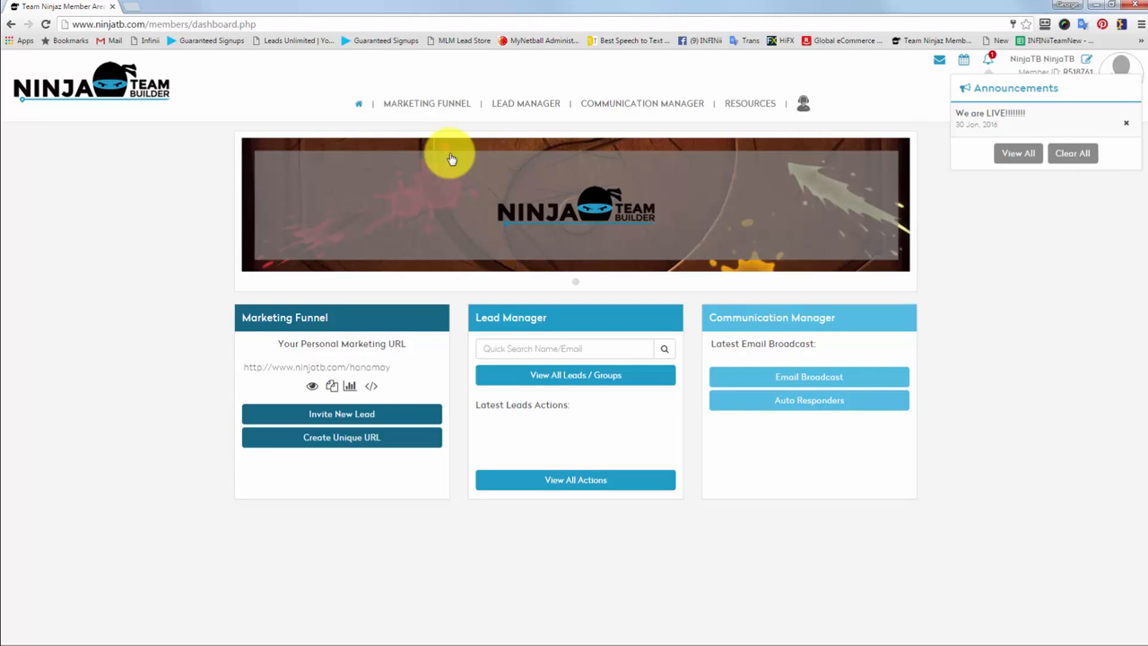
{"action": "mouse_move", "coordinate": [1007, 269]}
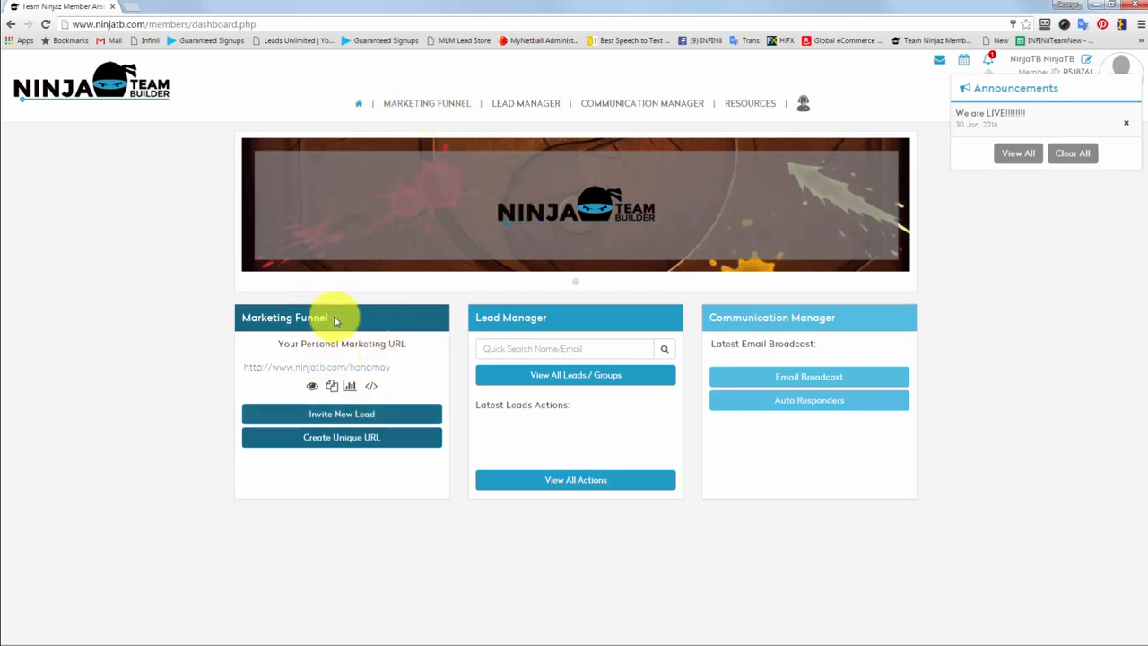
{"action": "mouse_move", "coordinate": [412, 133]}
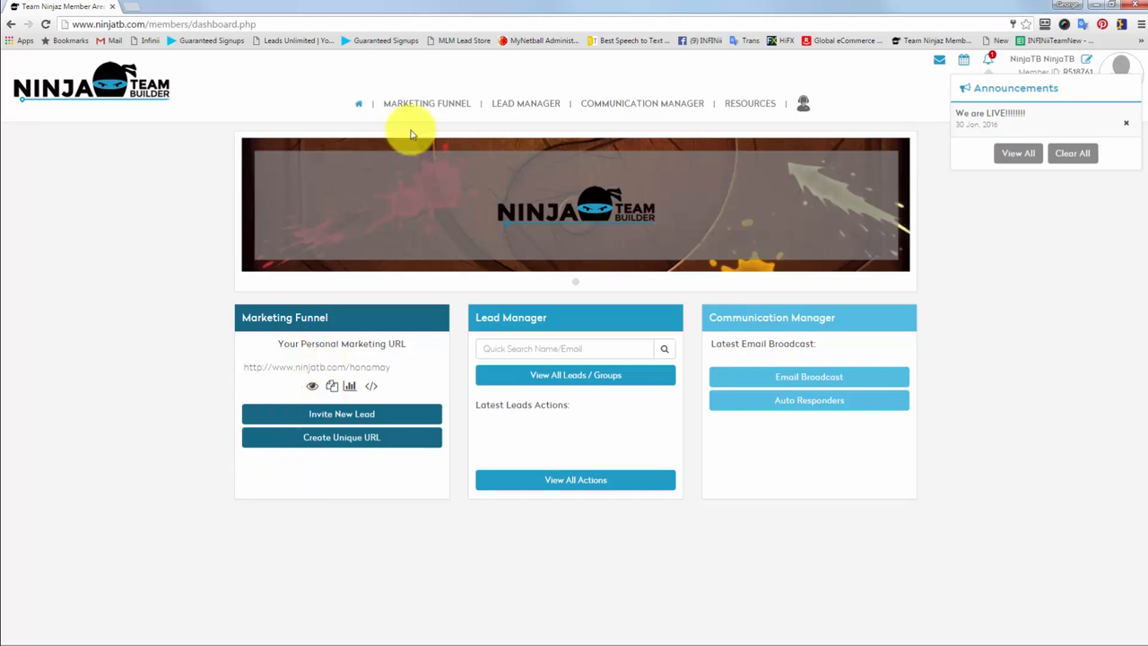
{"action": "mouse_move", "coordinate": [491, 471]}
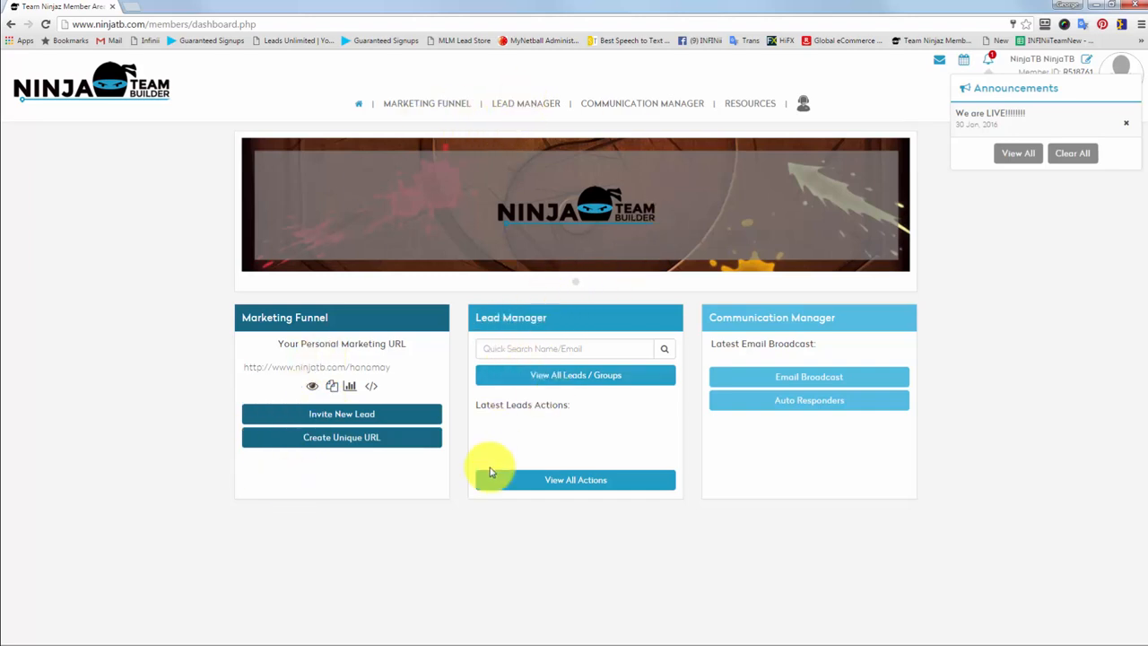
{"action": "mouse_move", "coordinate": [658, 120]}
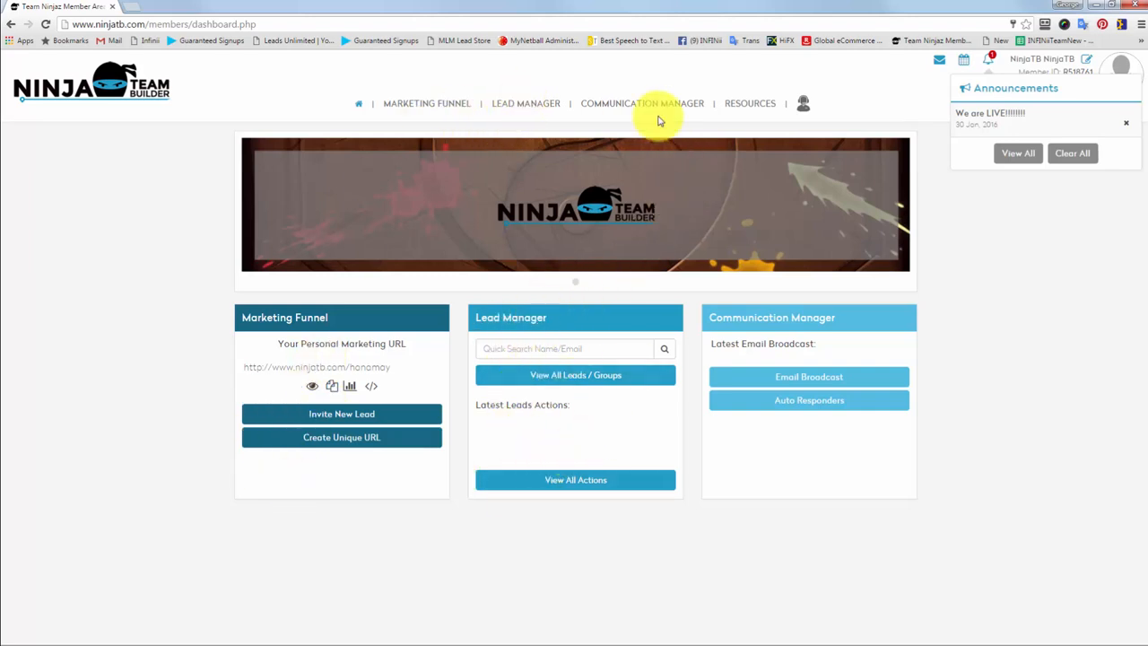
{"action": "mouse_move", "coordinate": [805, 314]}
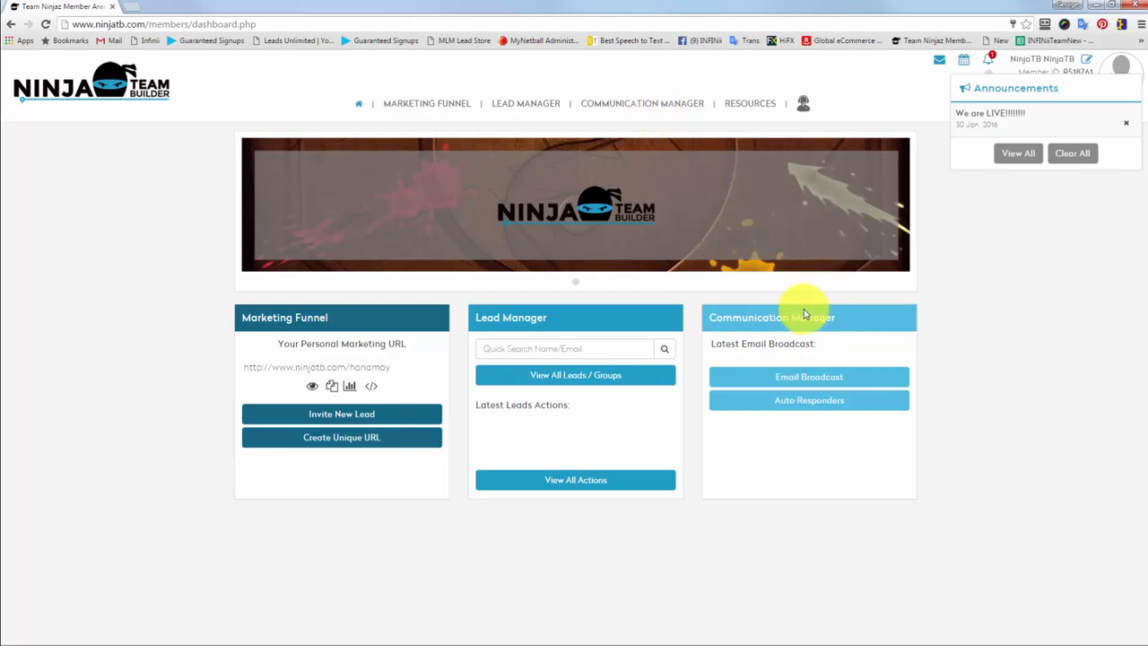
{"action": "mouse_move", "coordinate": [886, 316]}
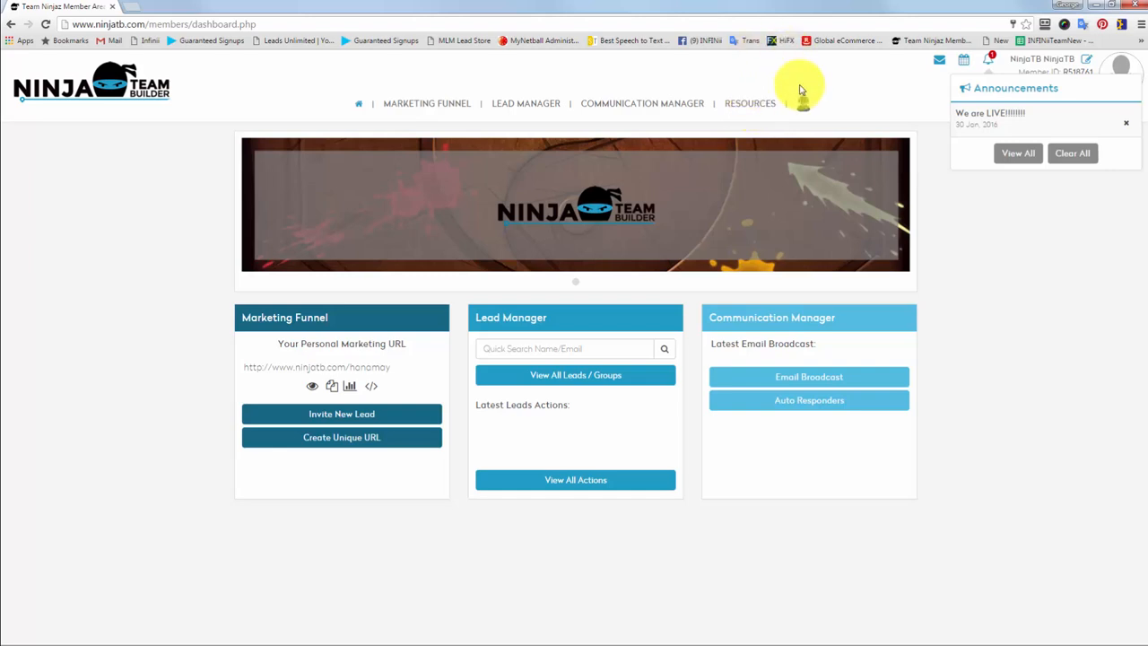
{"action": "mouse_move", "coordinate": [825, 115]}
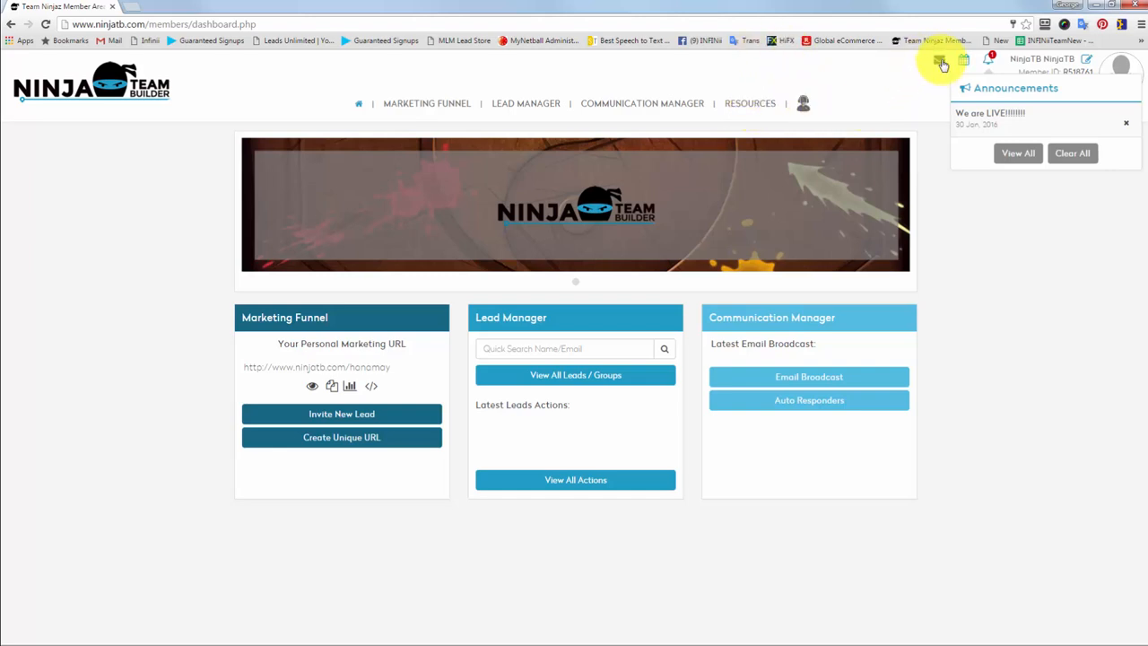
{"action": "mouse_move", "coordinate": [939, 64]}
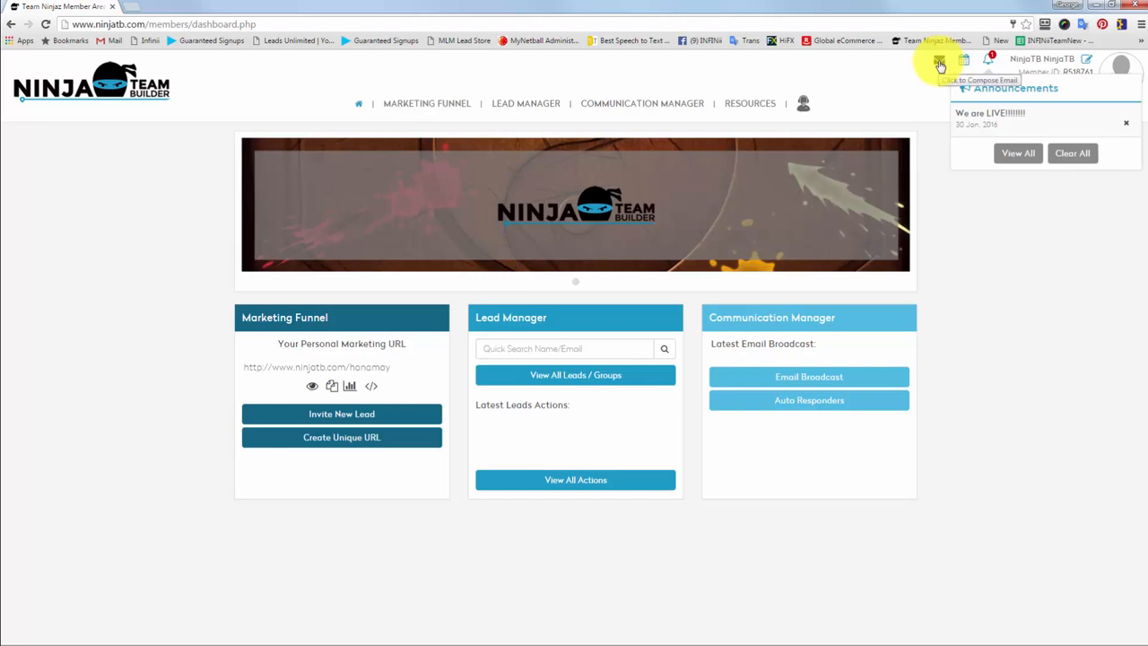
{"action": "mouse_move", "coordinate": [963, 65]}
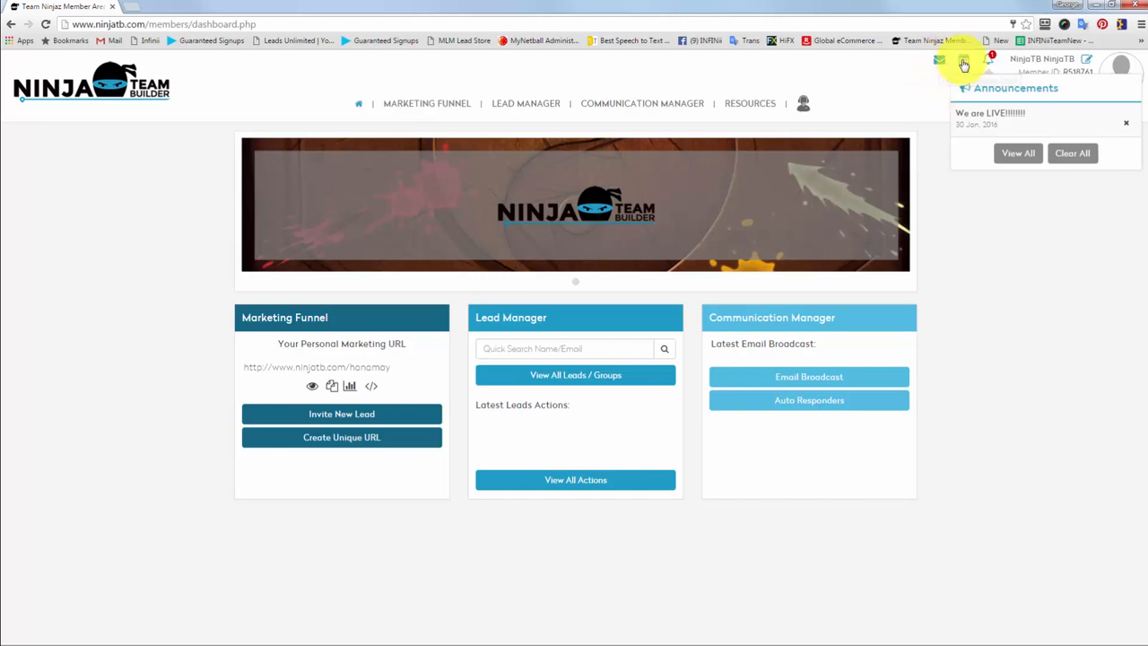
{"action": "mouse_move", "coordinate": [969, 76]}
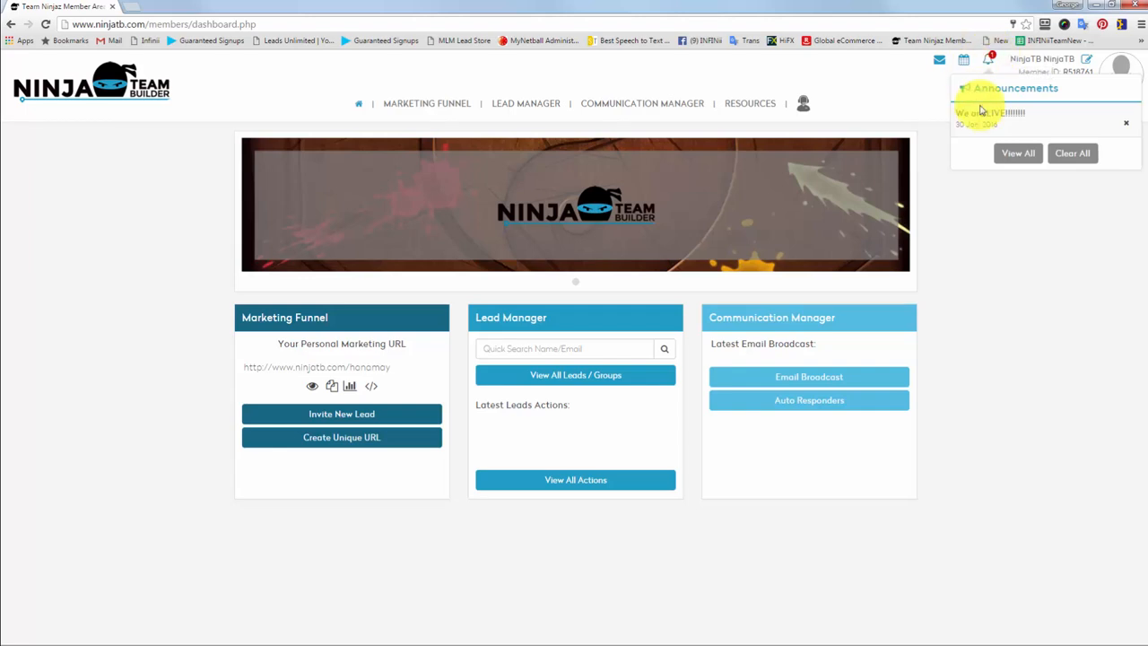
{"action": "mouse_move", "coordinate": [984, 121]}
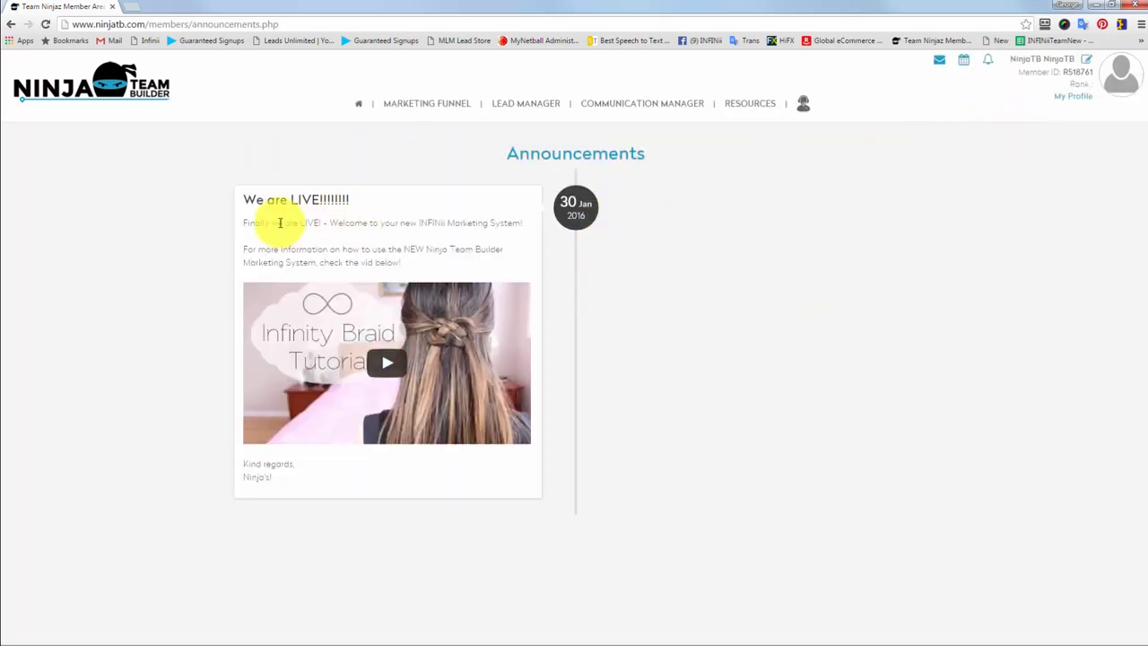
{"action": "mouse_move", "coordinate": [347, 227]}
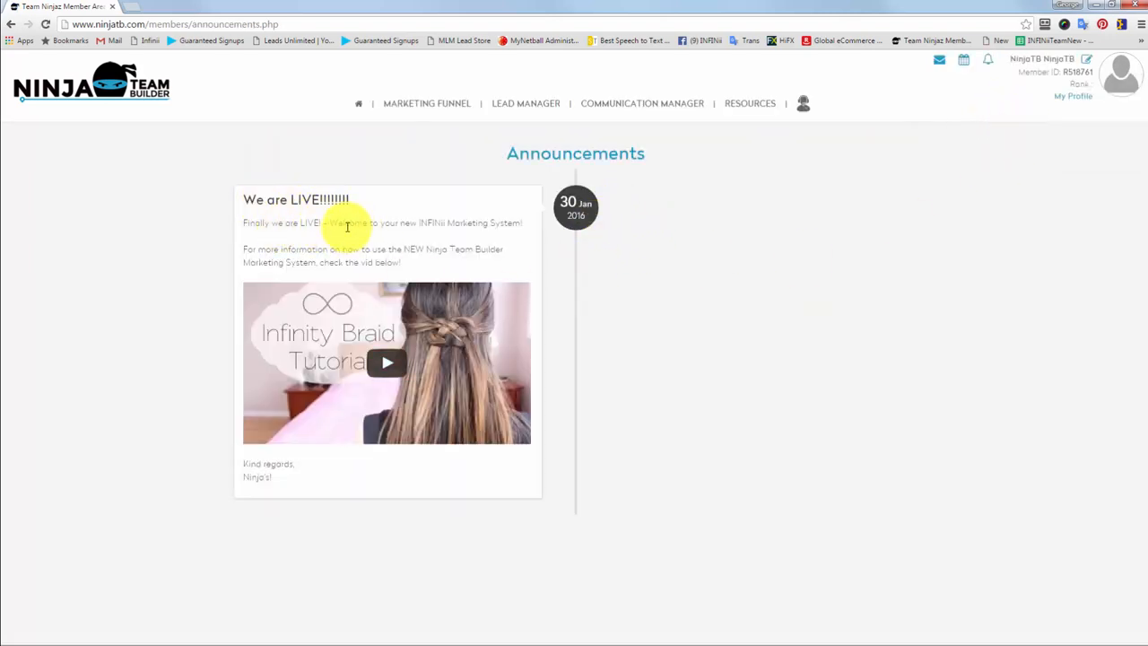
{"action": "mouse_move", "coordinate": [381, 263]}
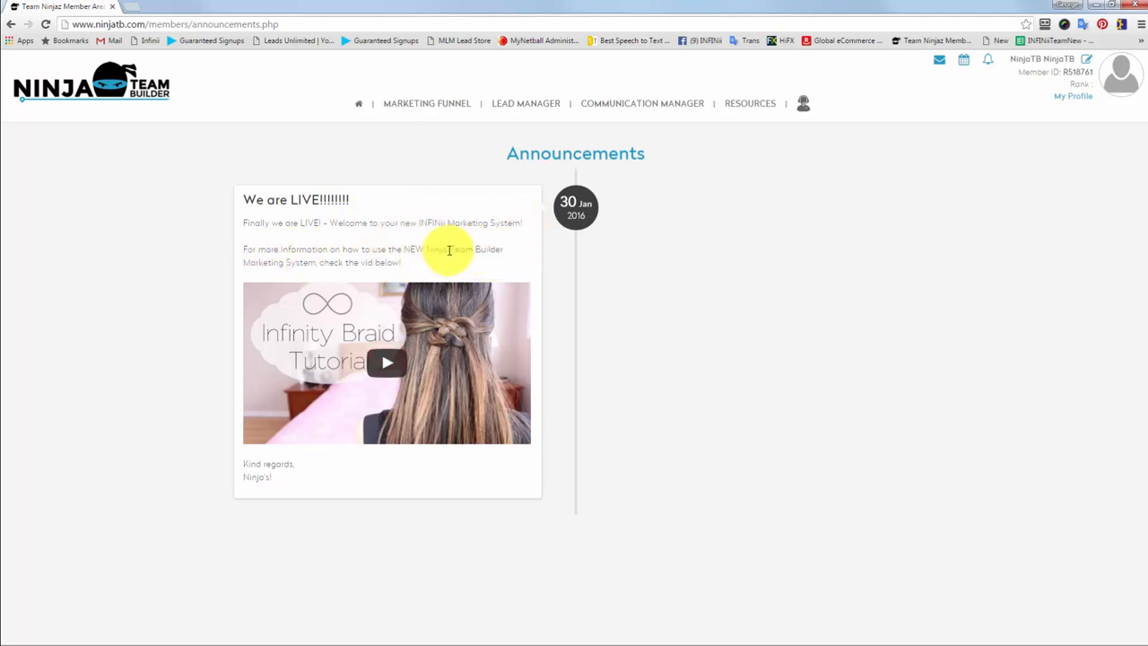
{"action": "mouse_move", "coordinate": [387, 363]}
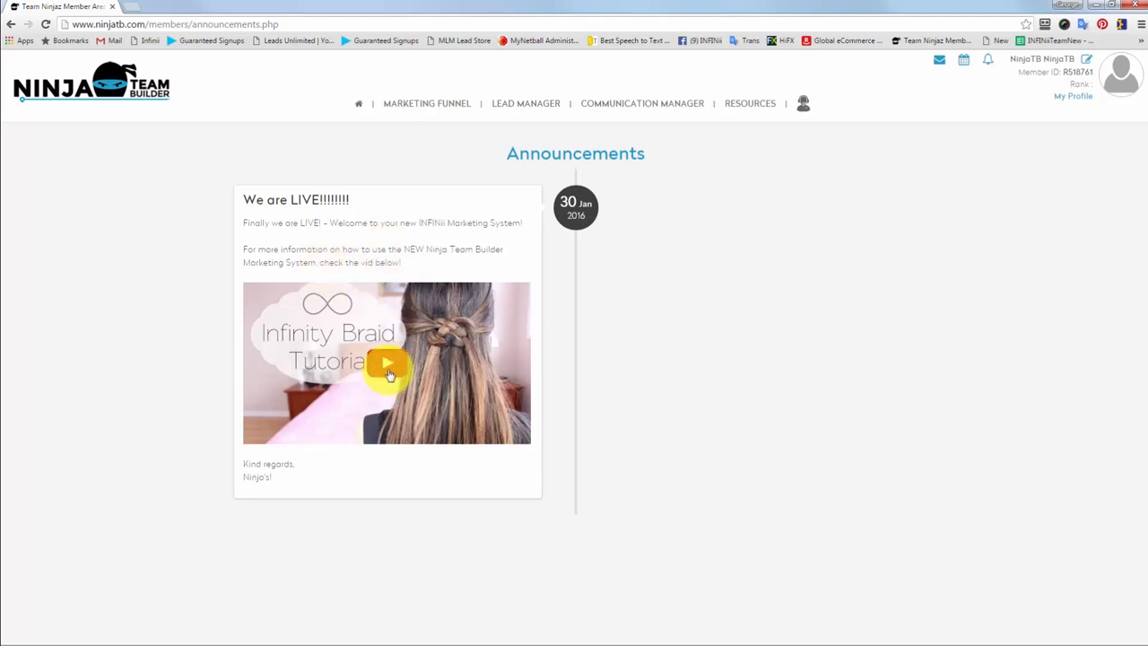
{"action": "mouse_move", "coordinate": [449, 334]}
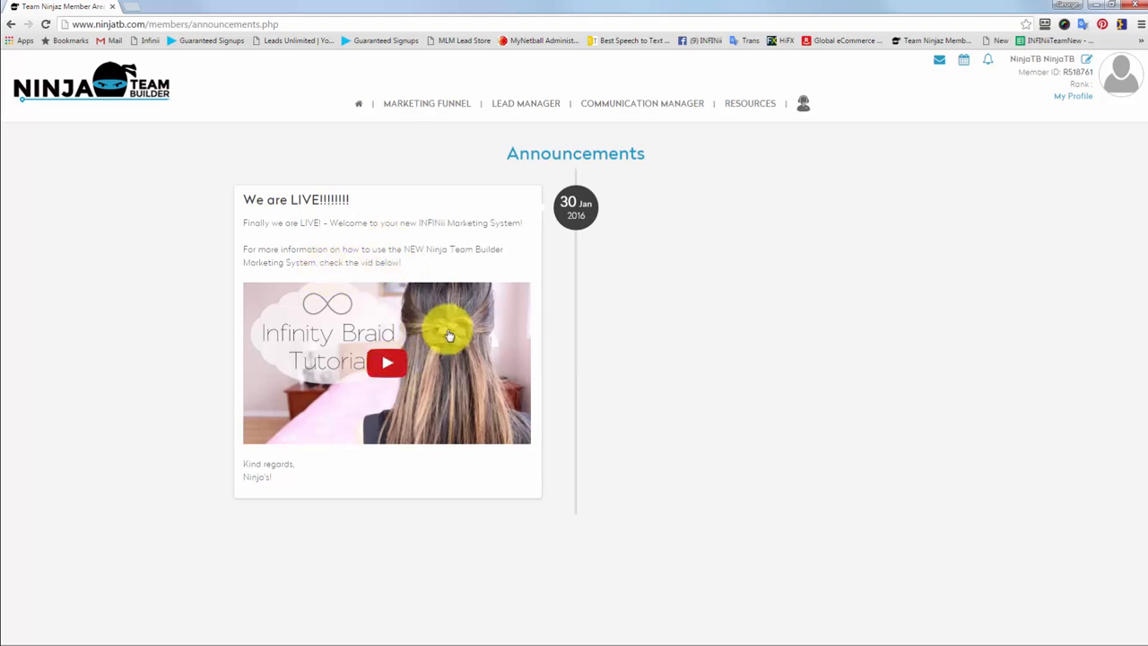
{"action": "mouse_move", "coordinate": [381, 372]}
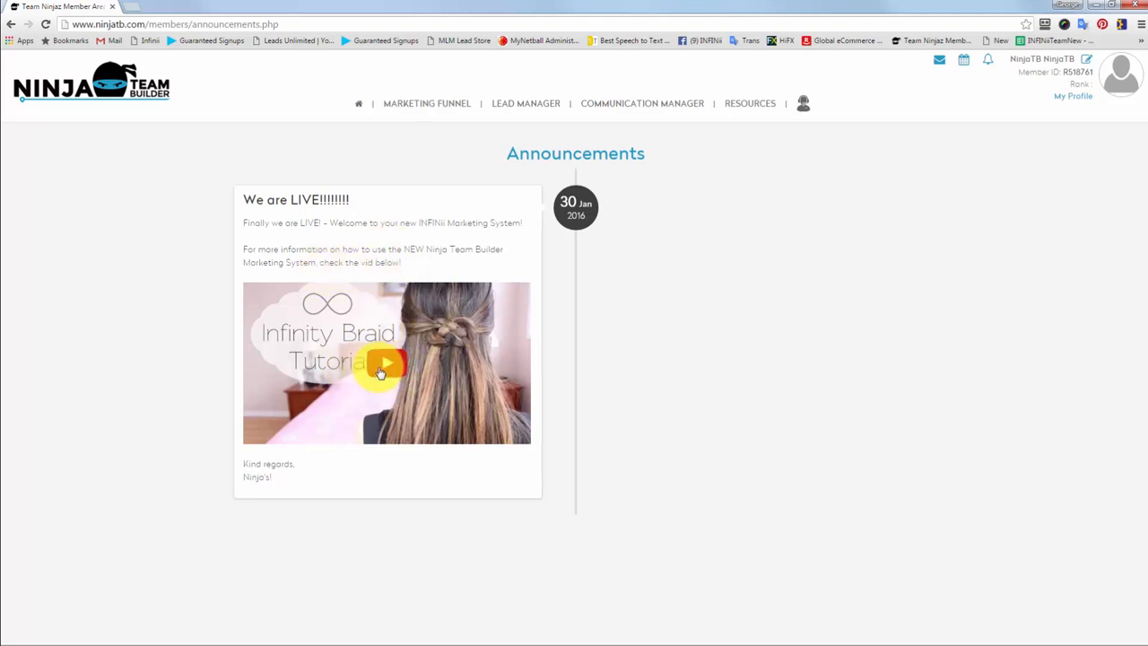
{"action": "mouse_move", "coordinate": [816, 166]}
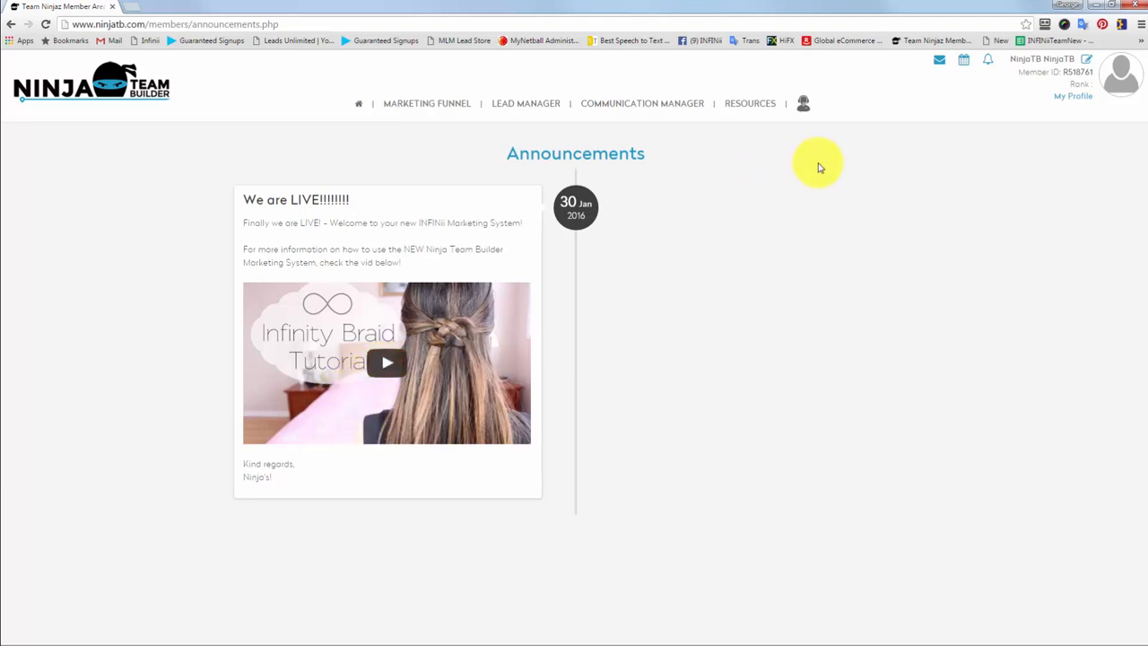
{"action": "mouse_move", "coordinate": [516, 123]}
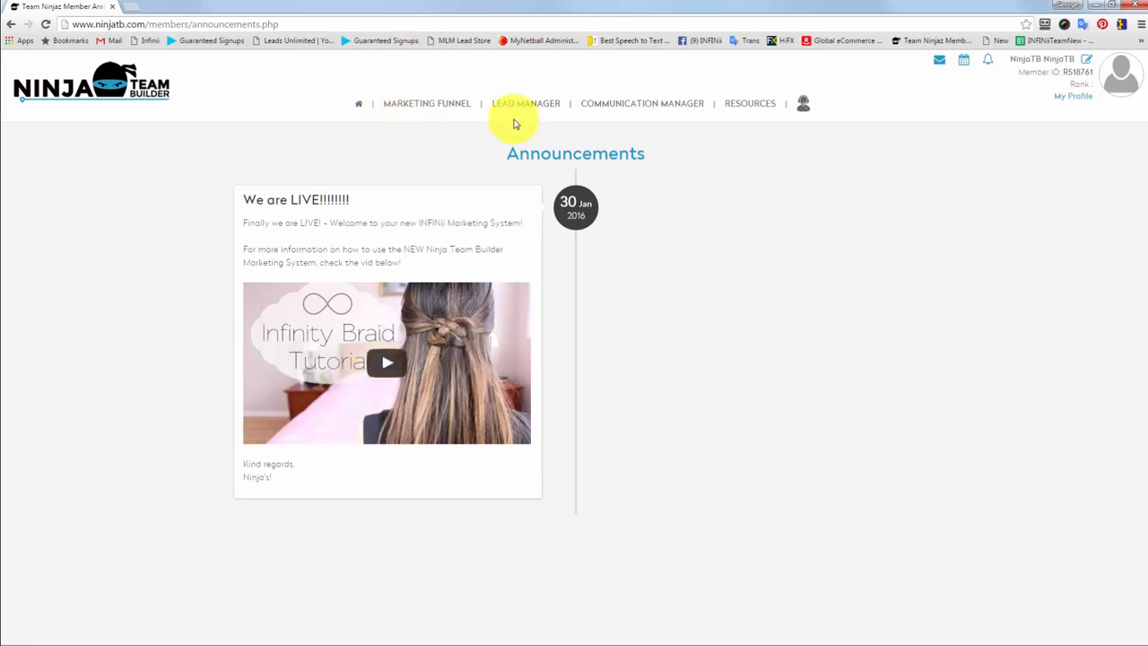
{"action": "mouse_move", "coordinate": [1091, 86]}
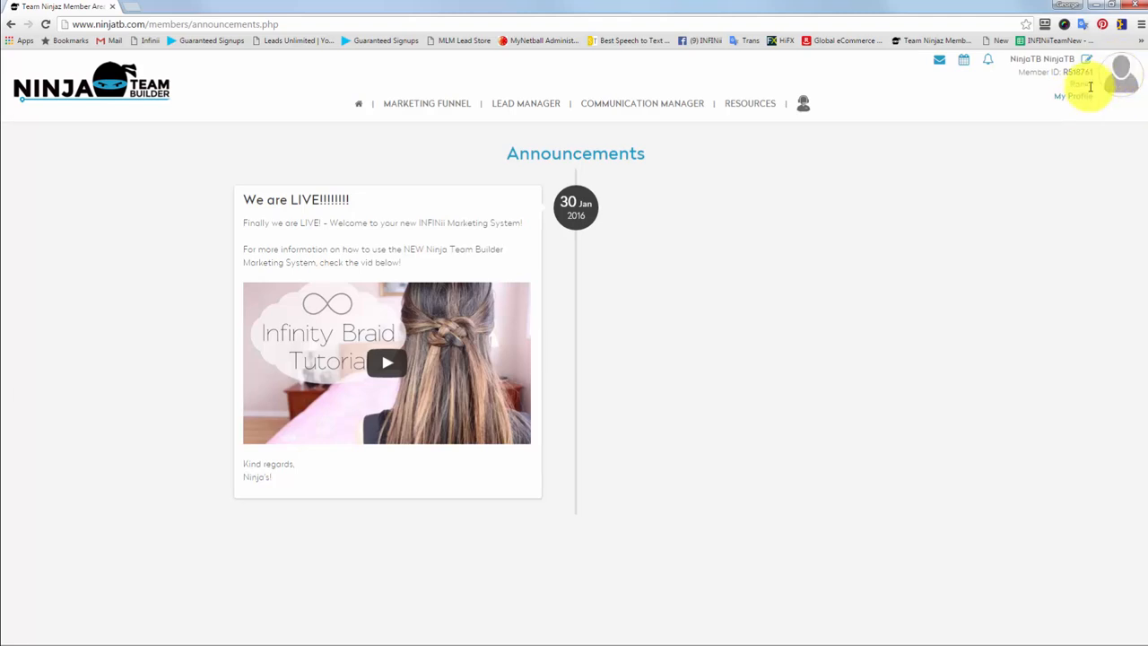
{"action": "left_click", "coordinate": [1072, 96]}
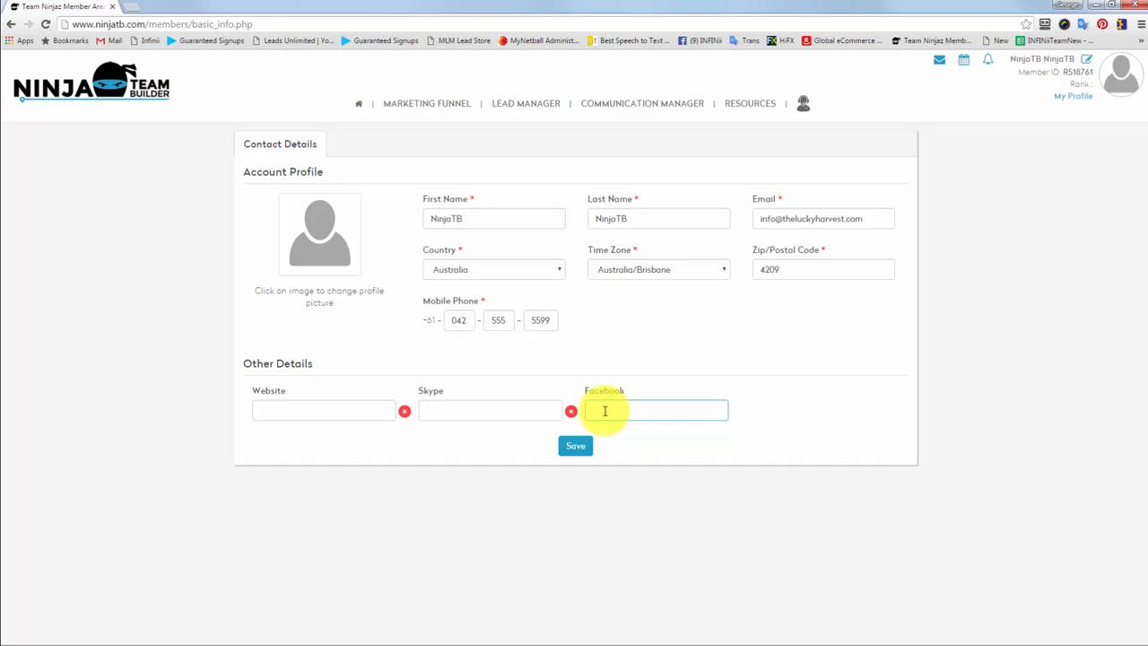
{"action": "type", "text": "http://facebook"}
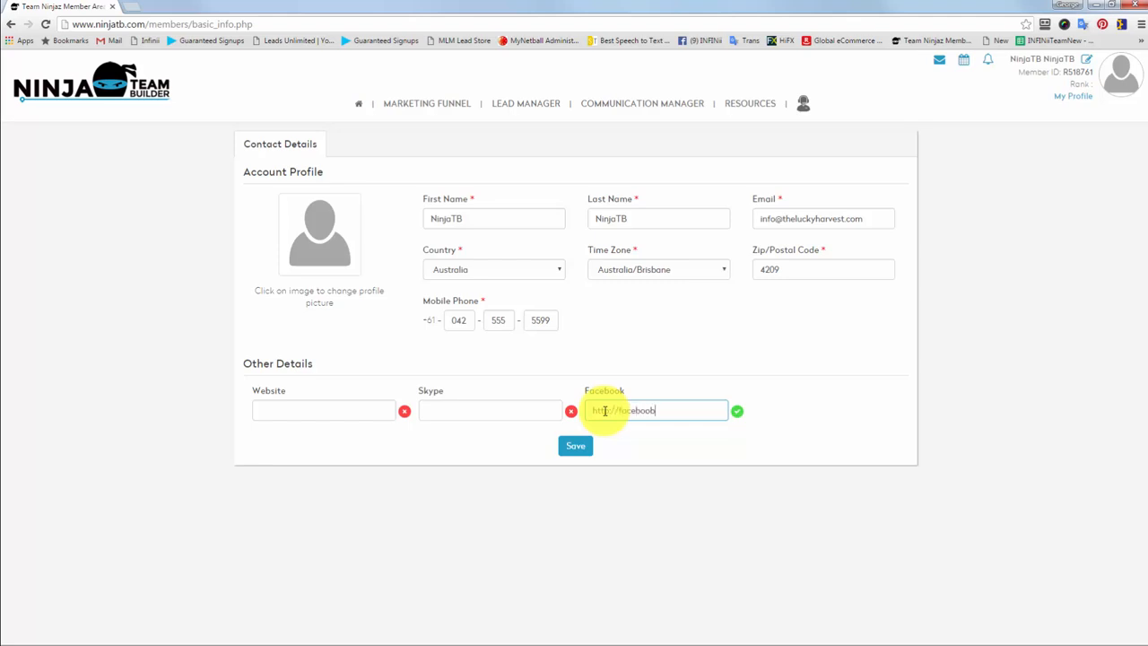
{"action": "type", "text": ".com"}
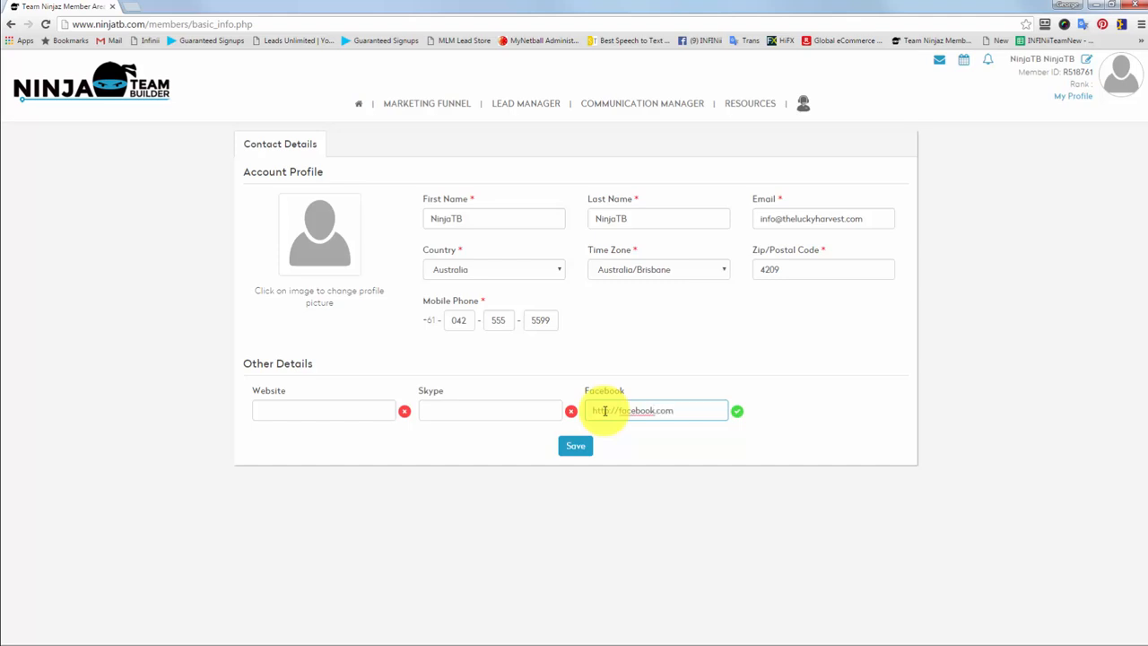
{"action": "type", "text": "/"}
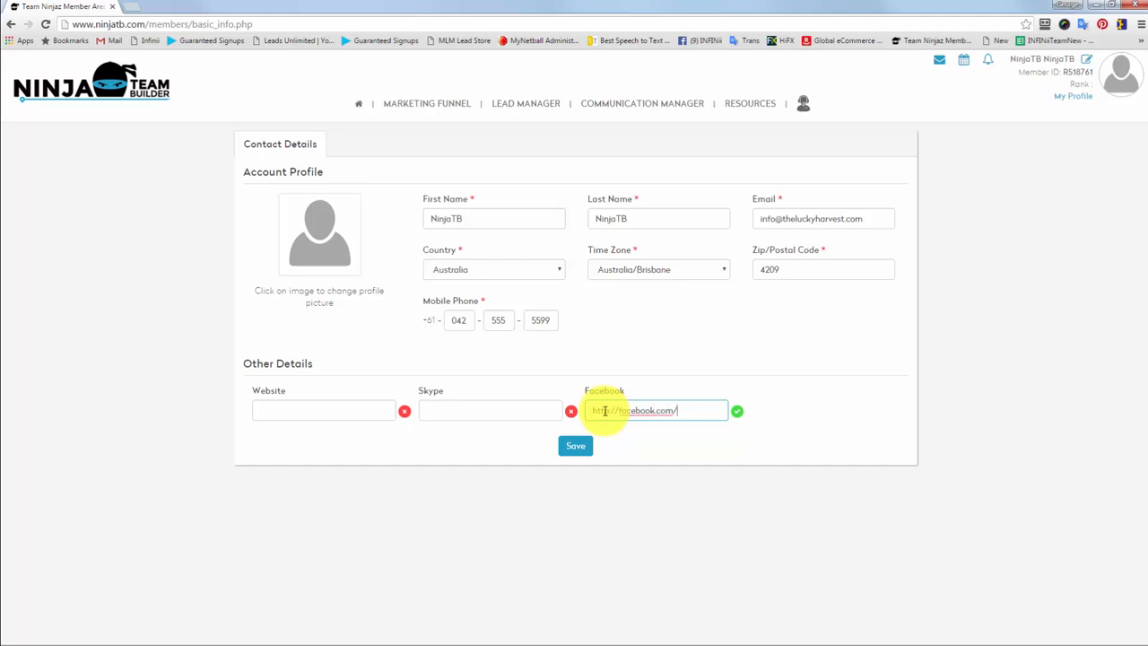
{"action": "mouse_move", "coordinate": [492, 410]}
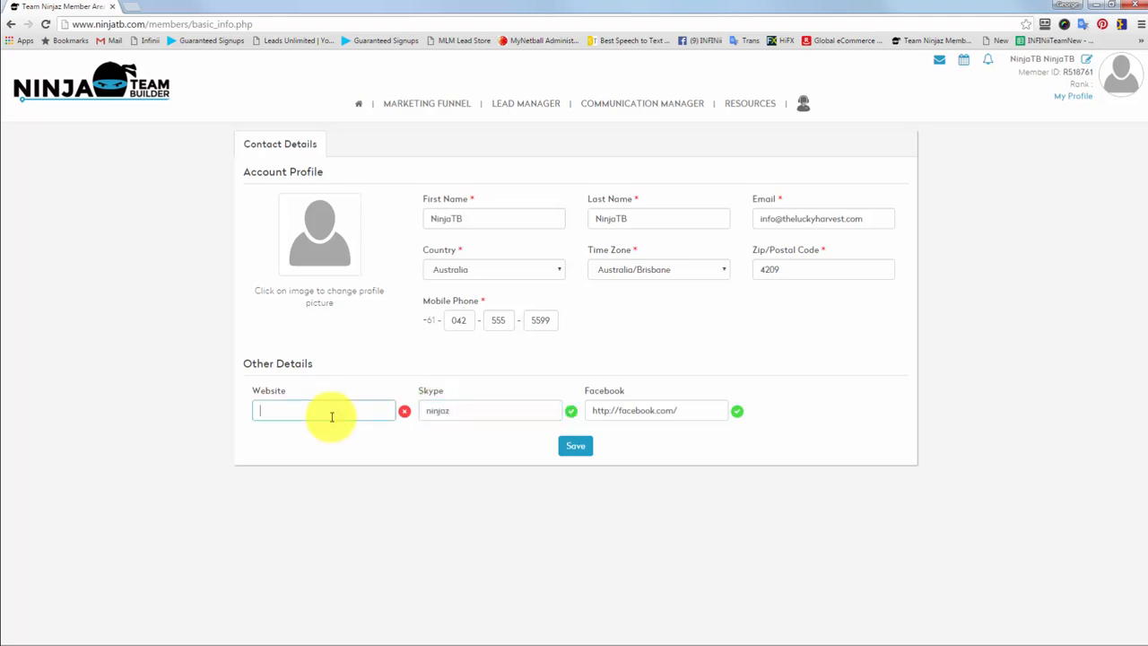
{"action": "type", "text": "h"}
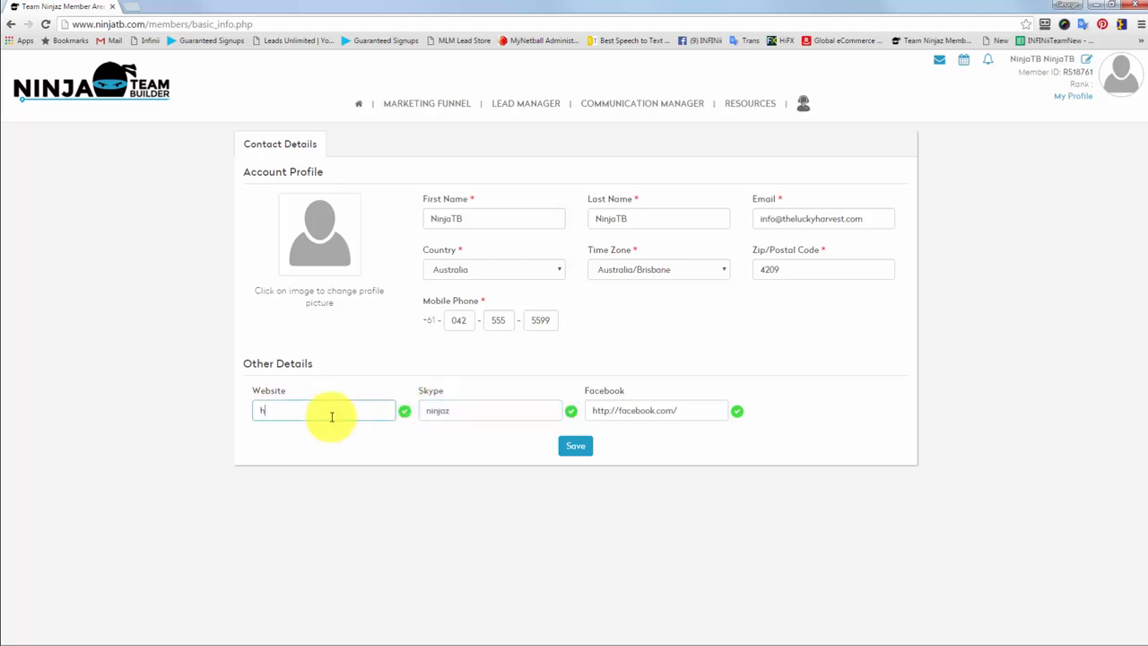
{"action": "type", "text": "ttp://"}
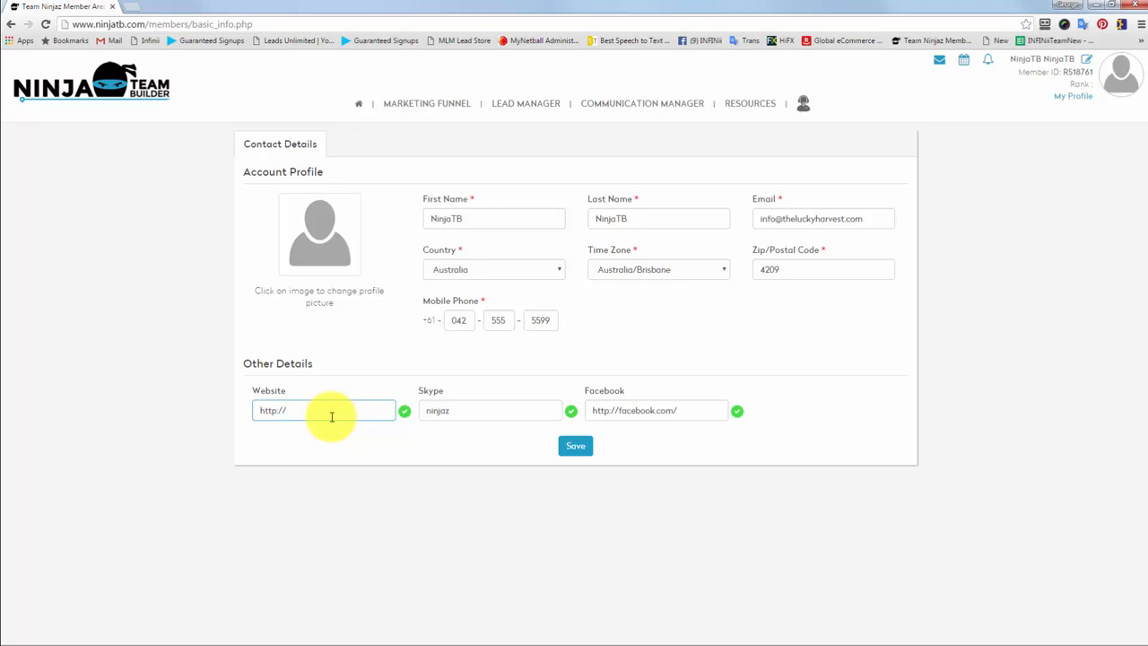
{"action": "type", "text": "georg"}
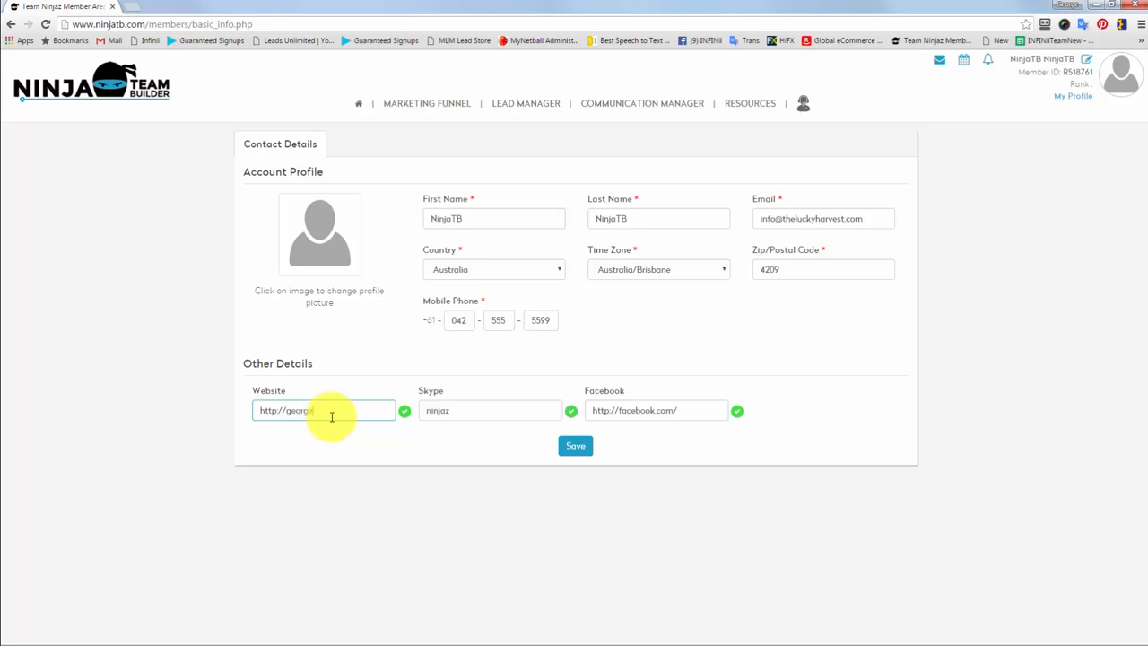
{"action": "left_click", "coordinate": [575, 446]}
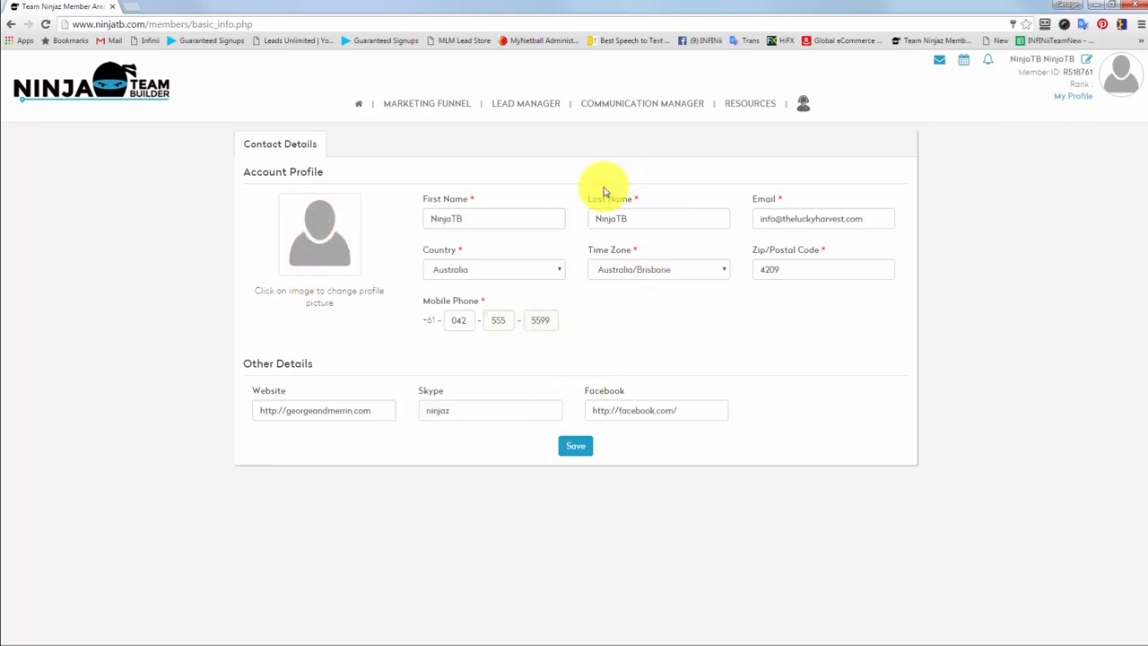
{"action": "mouse_move", "coordinate": [108, 87]}
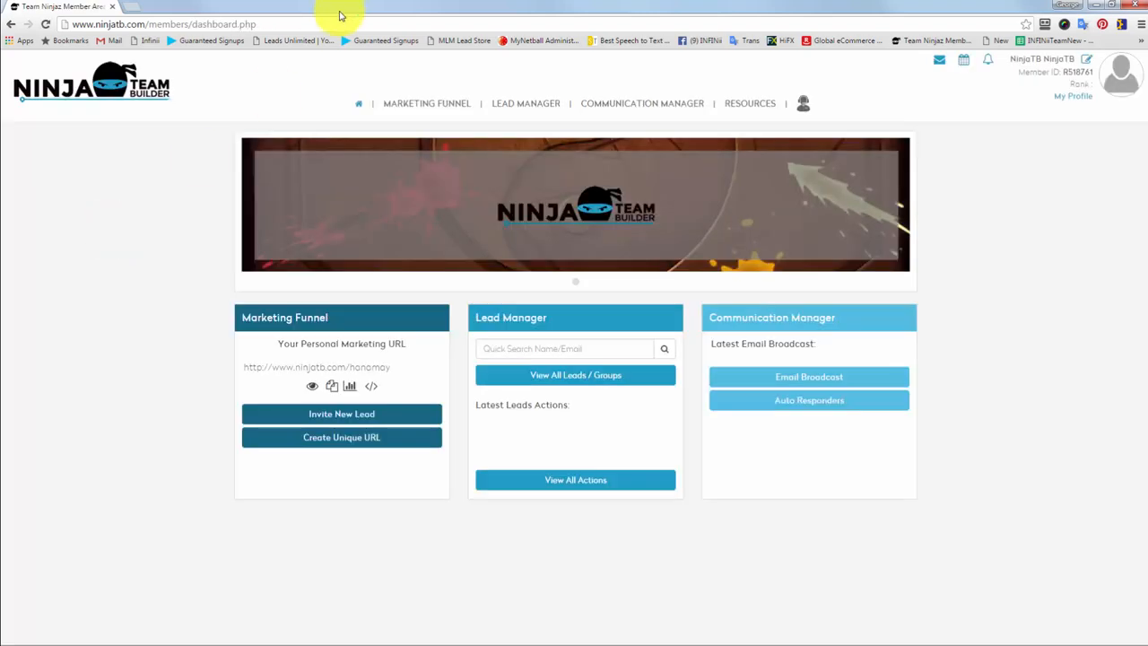
{"action": "mouse_move", "coordinate": [332, 342]}
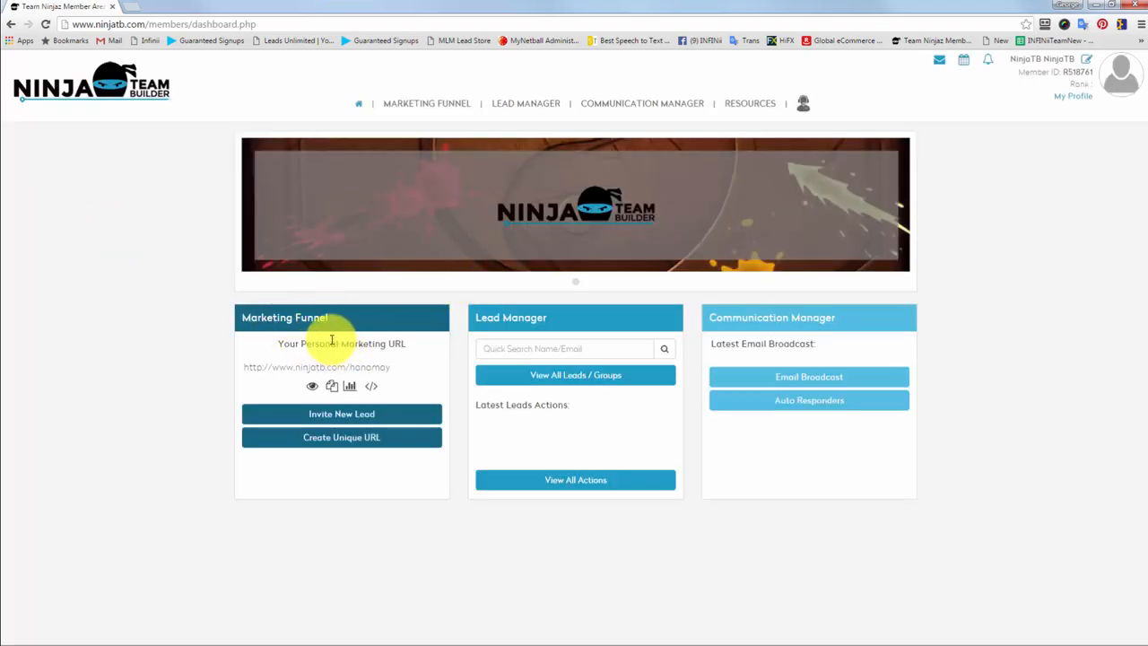
{"action": "mouse_move", "coordinate": [322, 380]}
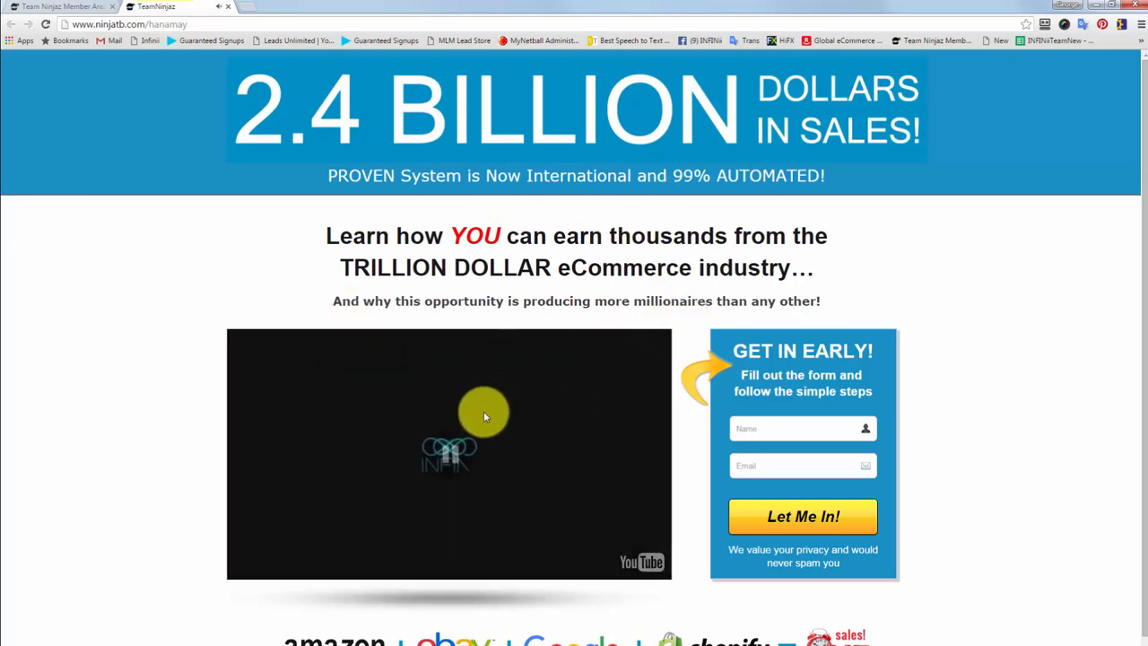
{"action": "mouse_move", "coordinate": [475, 445]}
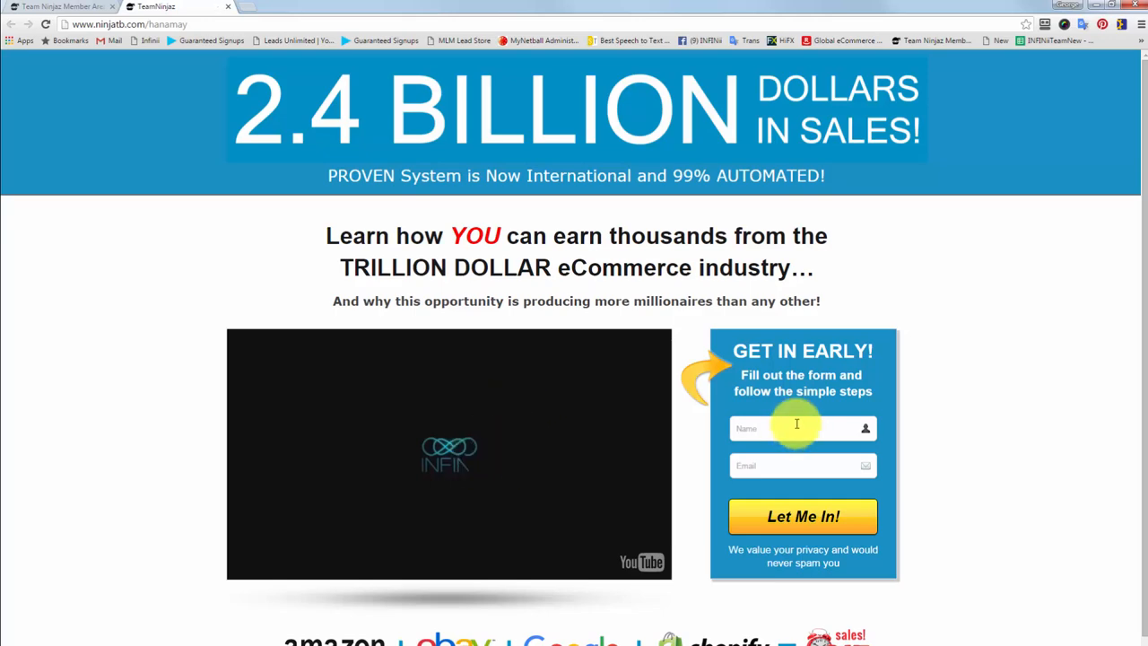
{"action": "mouse_move", "coordinate": [816, 487]}
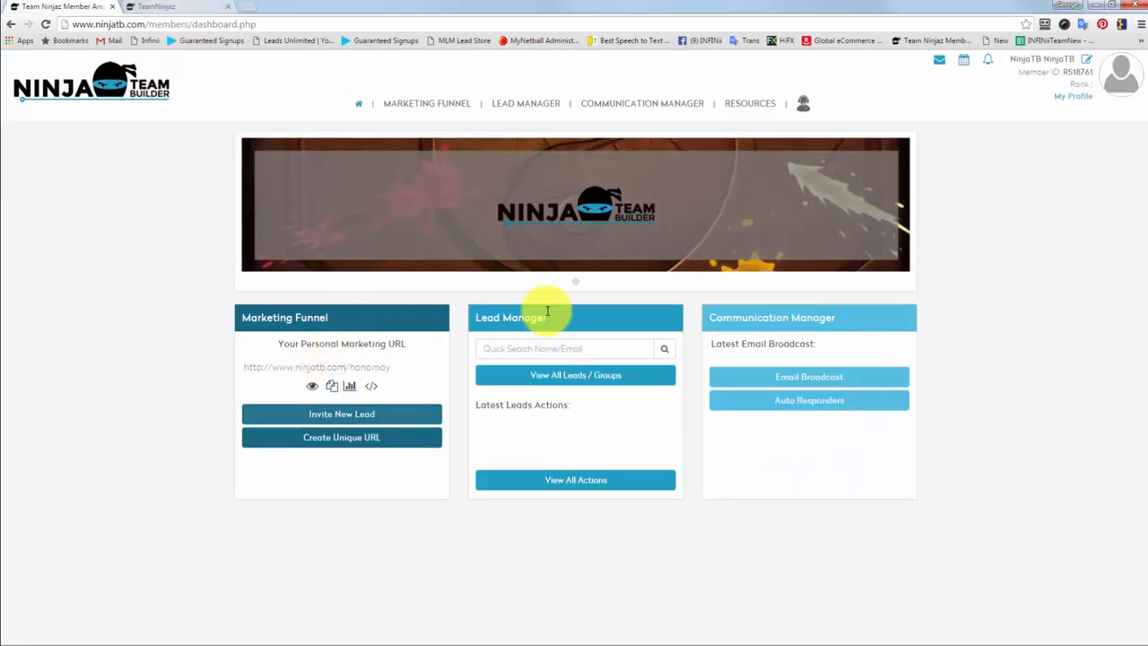
{"action": "mouse_move", "coordinate": [534, 327]}
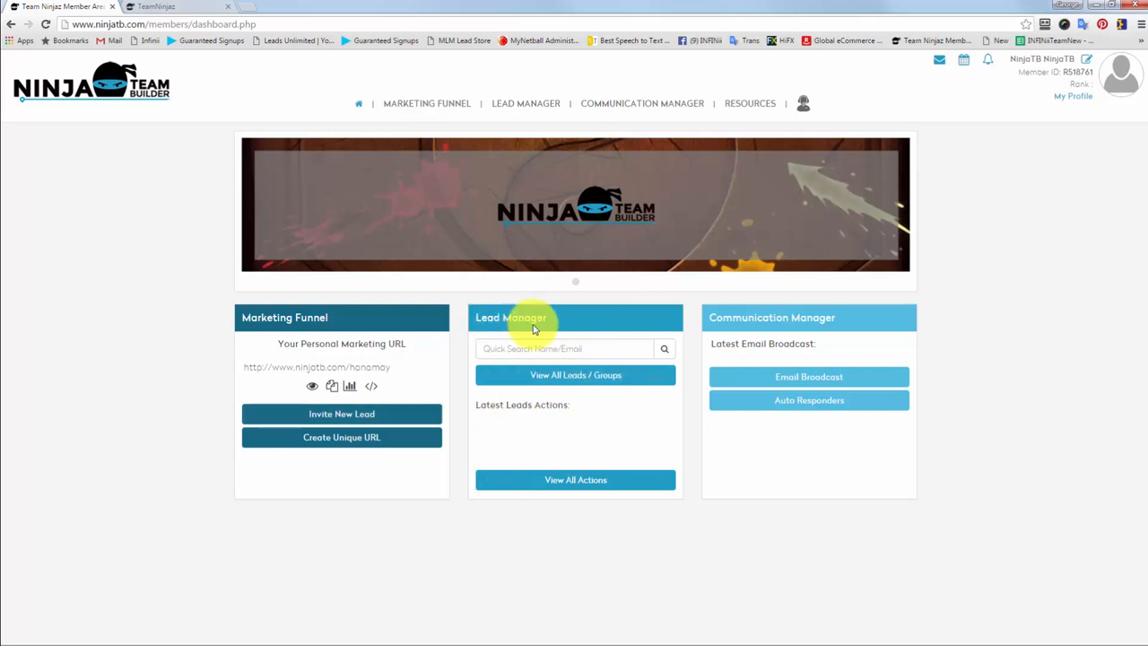
{"action": "mouse_move", "coordinate": [303, 355]}
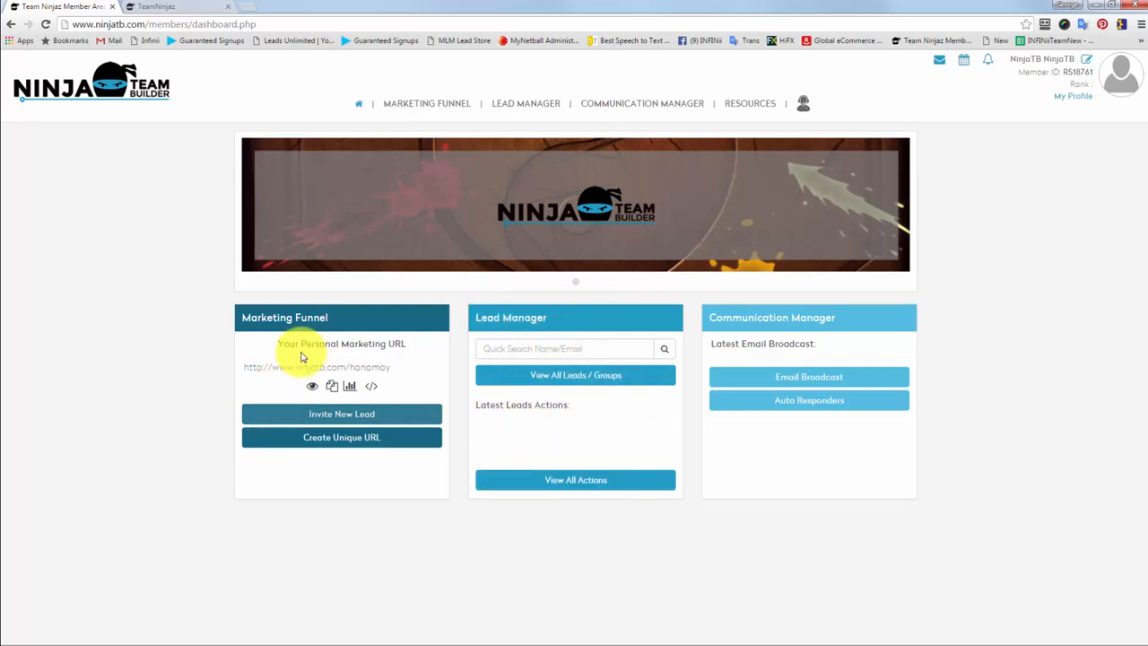
{"action": "mouse_move", "coordinate": [332, 352]}
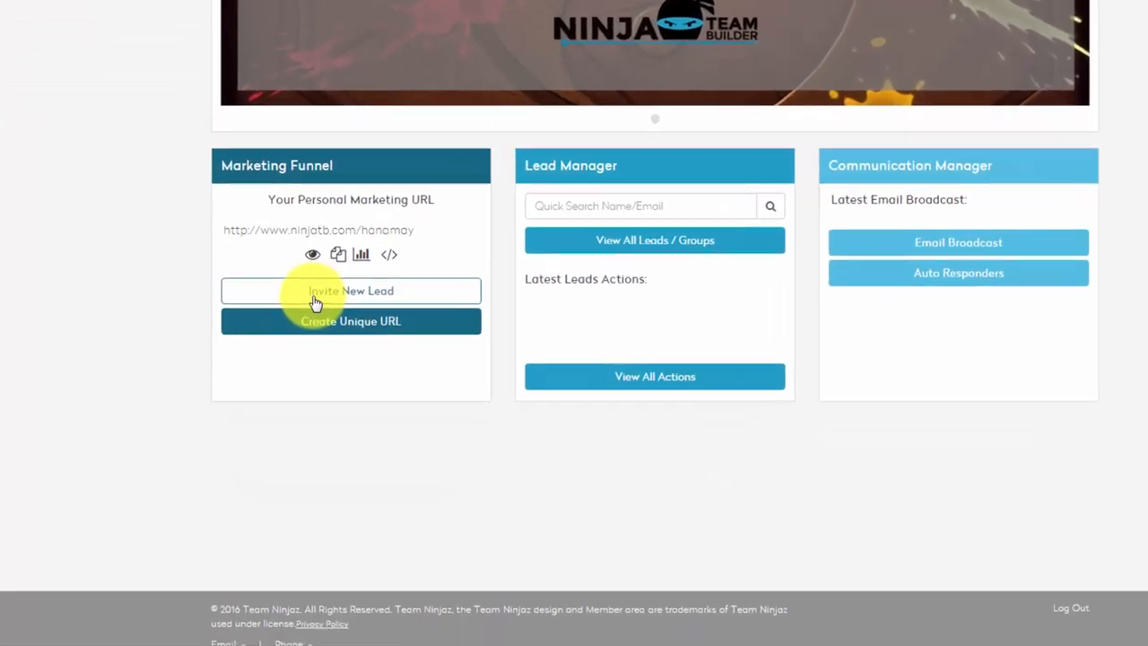
{"action": "left_click", "coordinate": [350, 289]}
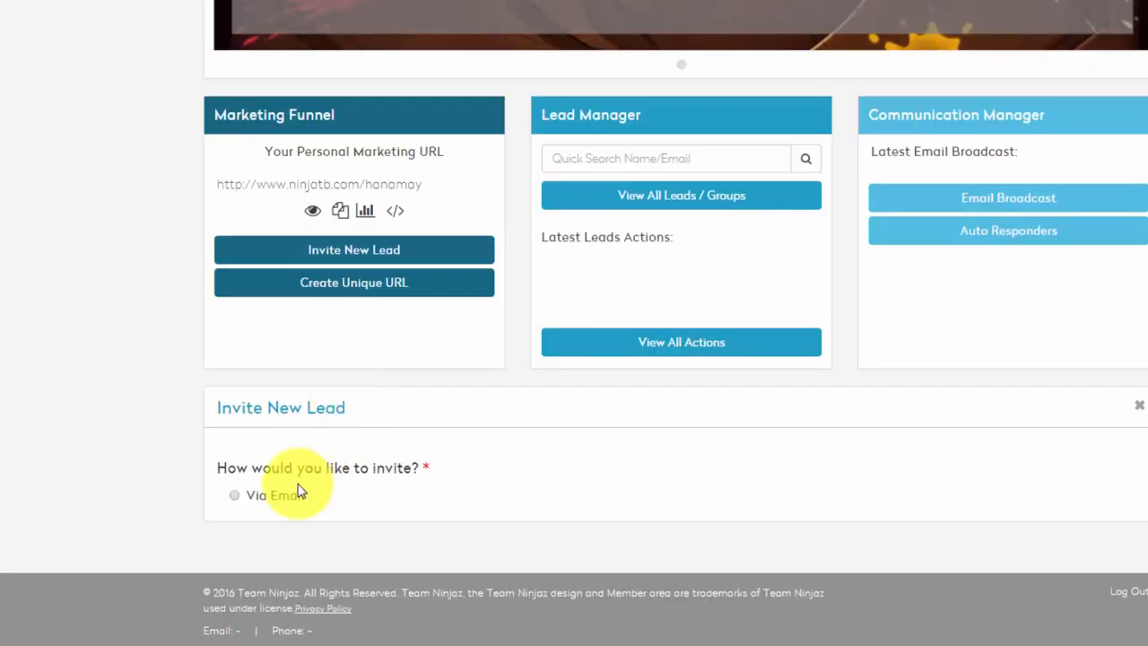
{"action": "left_click", "coordinate": [234, 494]}
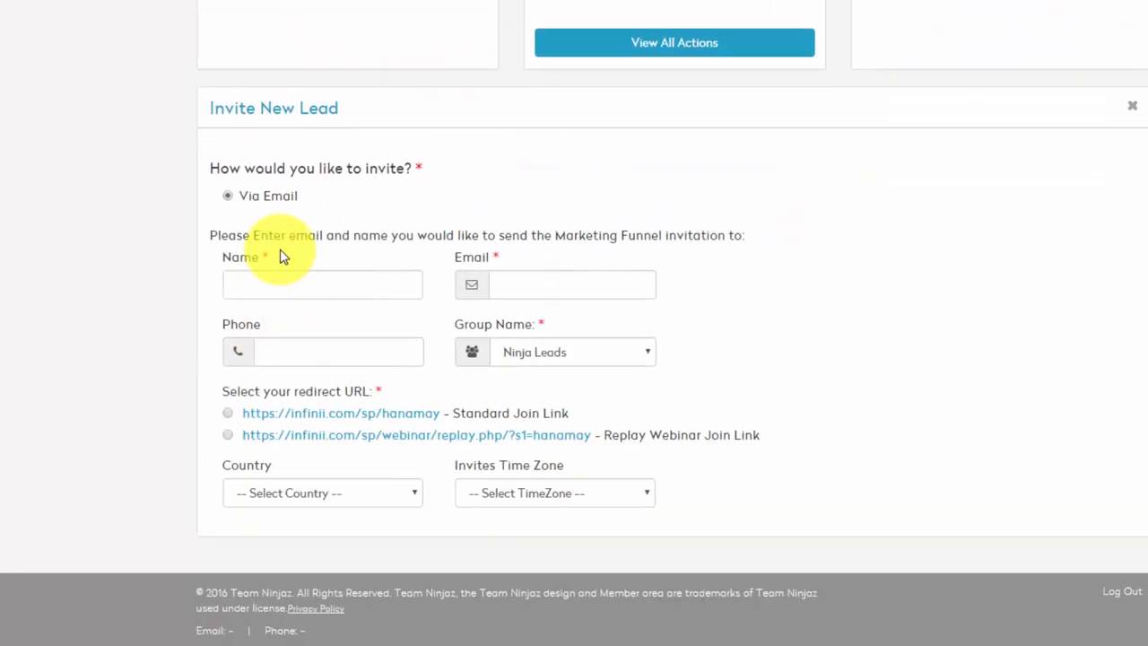
{"action": "left_click", "coordinate": [322, 284]}
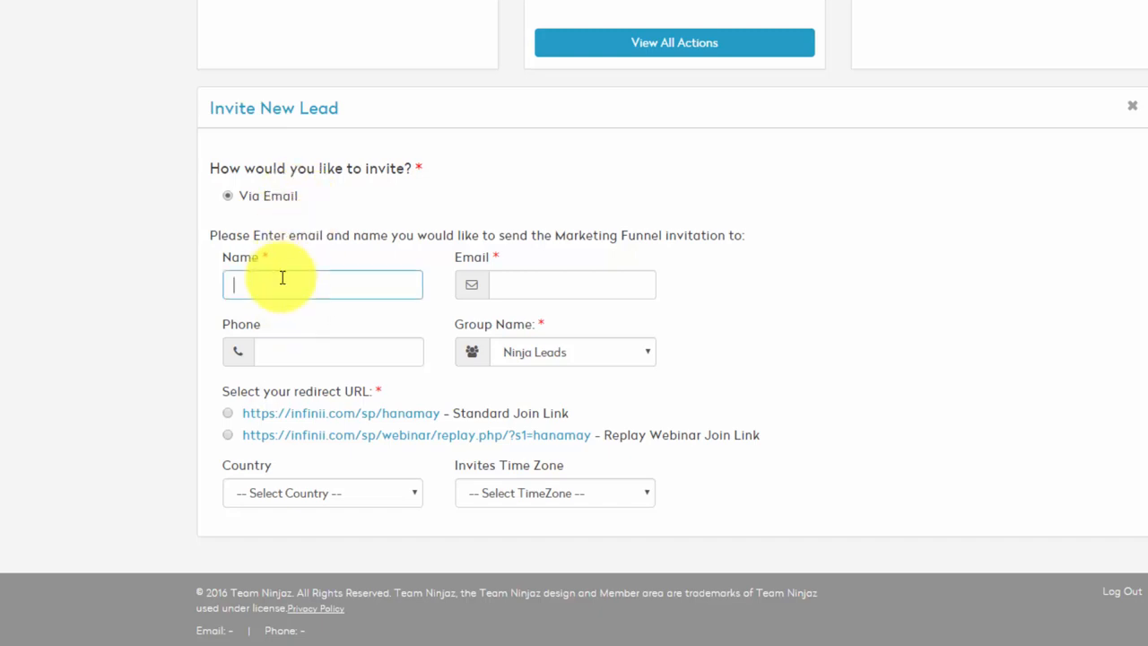
{"action": "type", "text": "Ha"}
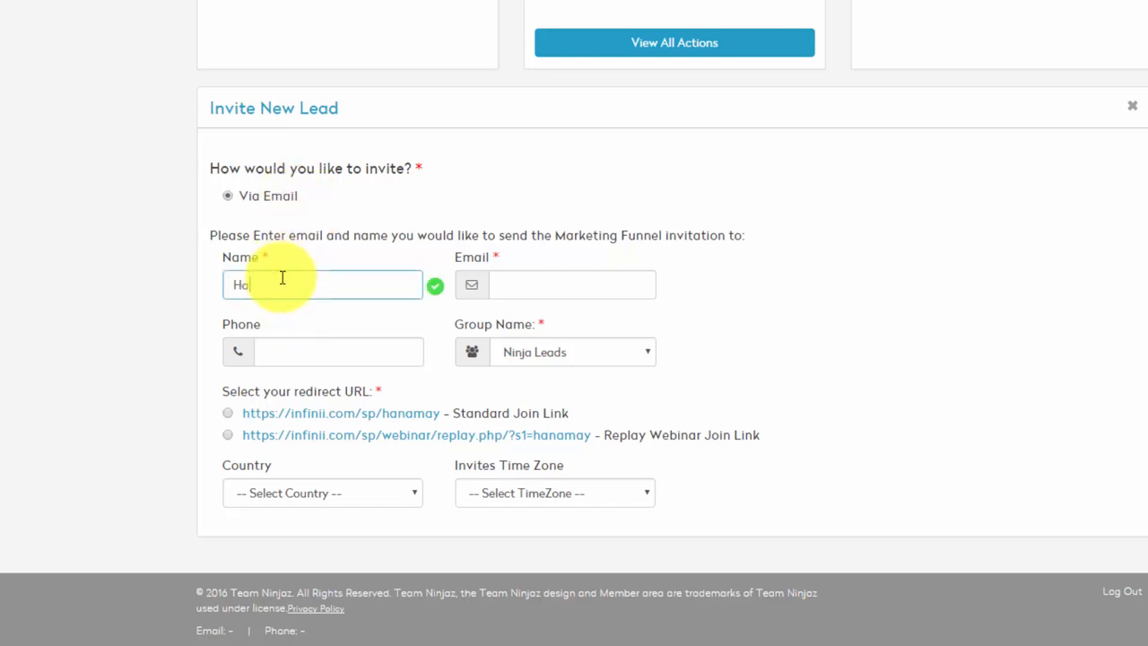
{"action": "type", "text": "Harry"}
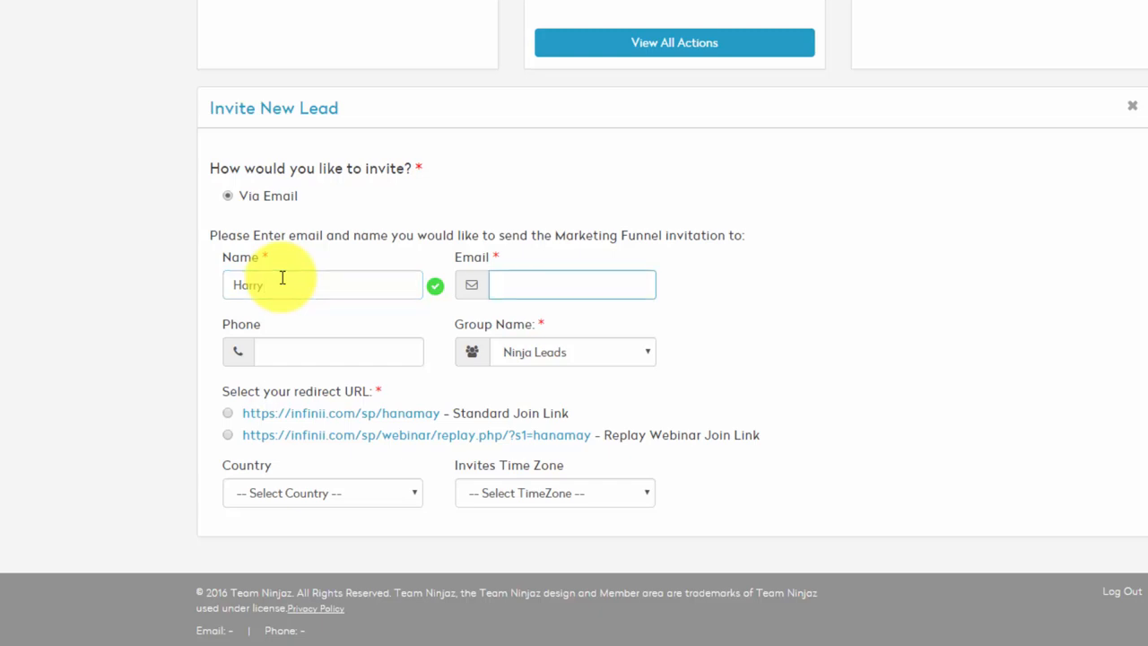
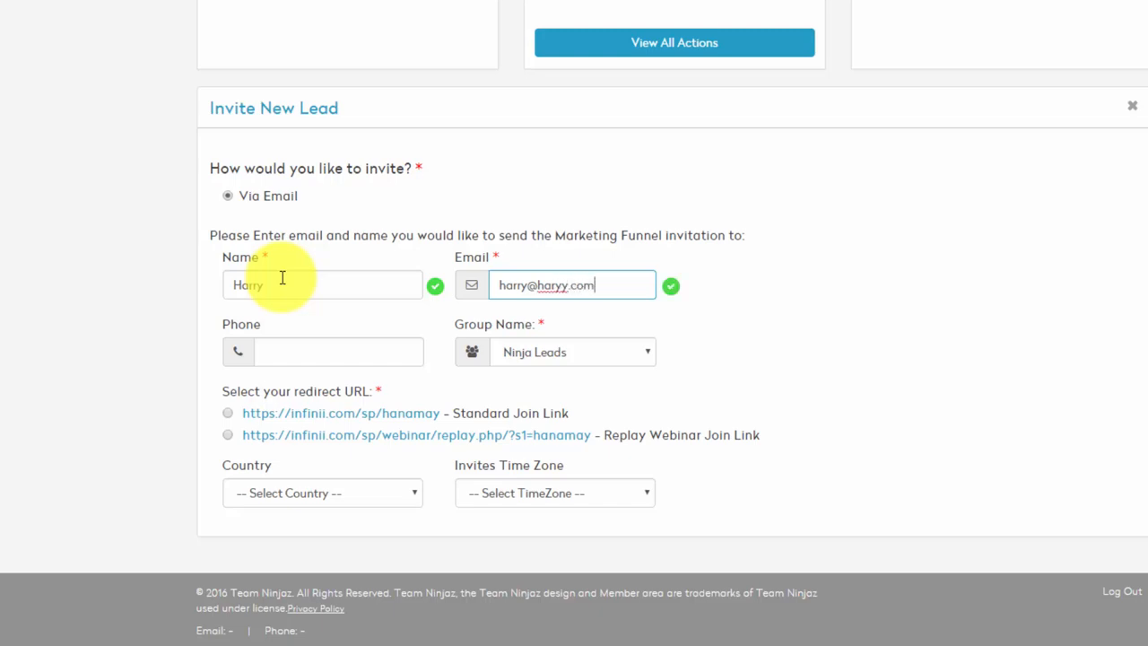
{"action": "left_click", "coordinate": [338, 351]}
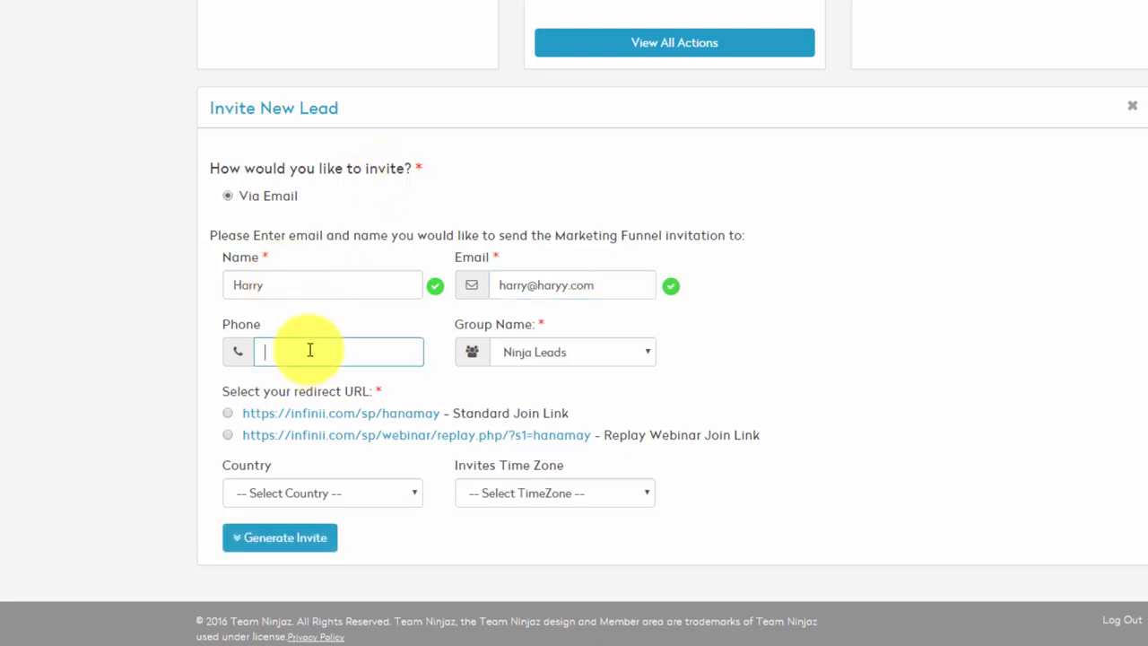
{"action": "mouse_move", "coordinate": [516, 327]}
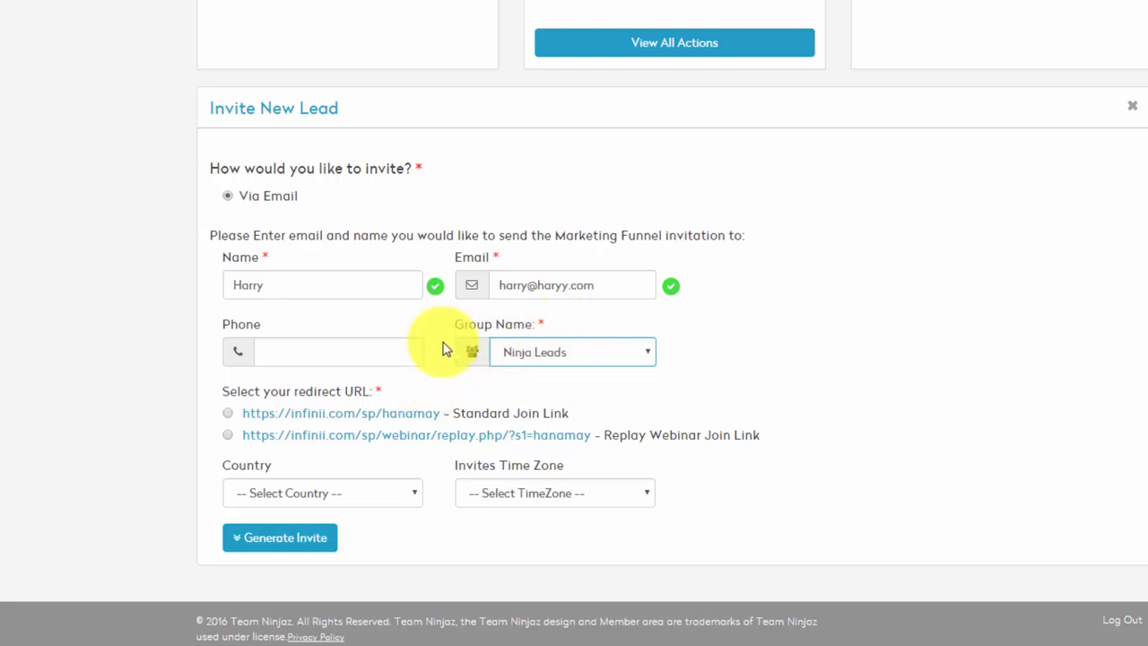
{"action": "mouse_move", "coordinate": [371, 399]}
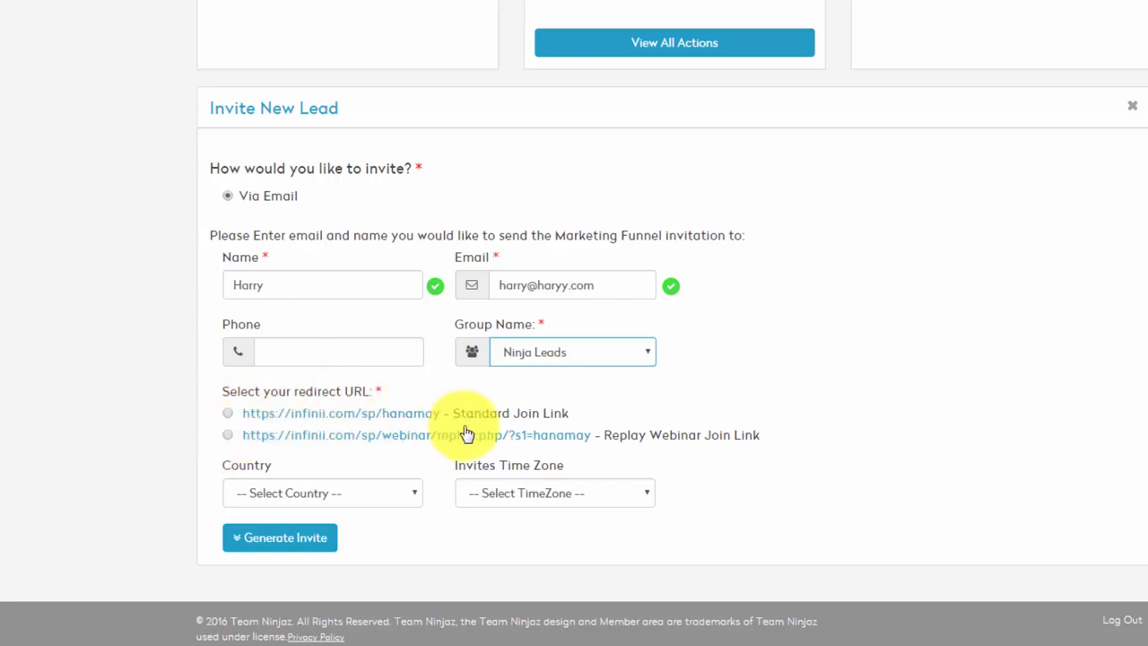
{"action": "mouse_move", "coordinate": [310, 418]}
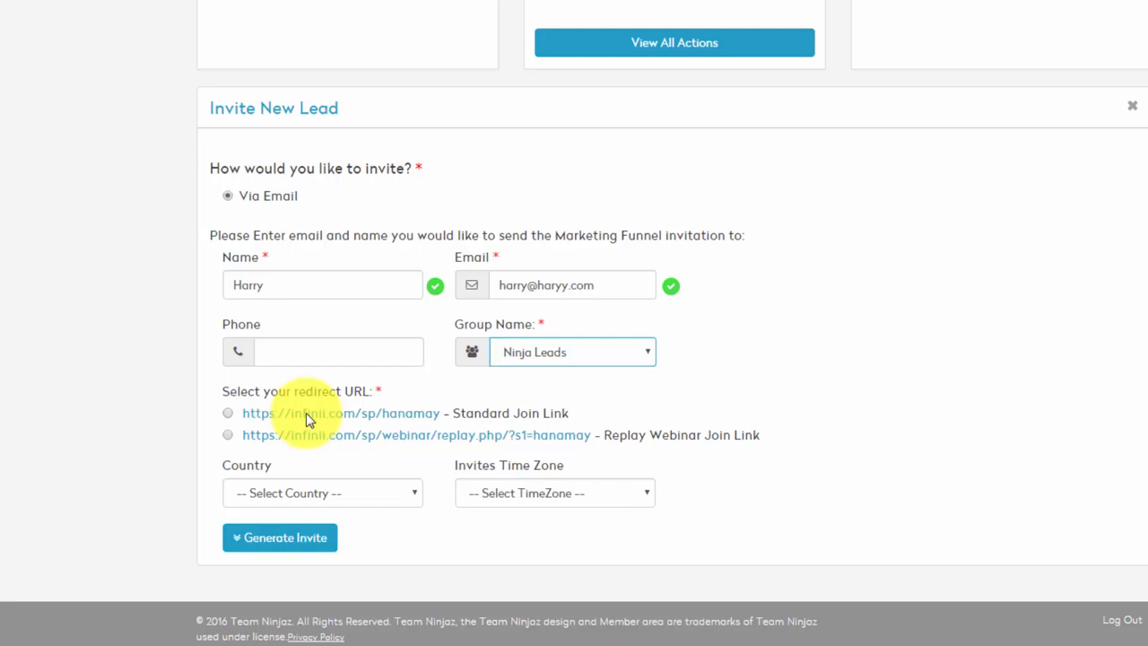
{"action": "mouse_move", "coordinate": [350, 422]}
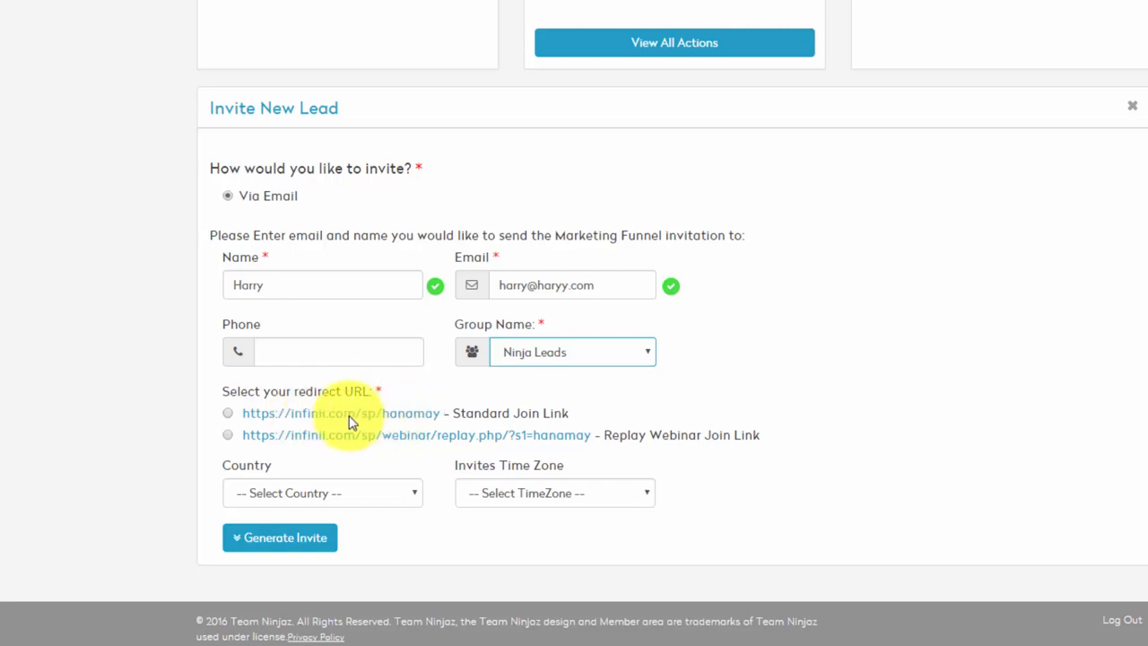
{"action": "mouse_move", "coordinate": [364, 422]}
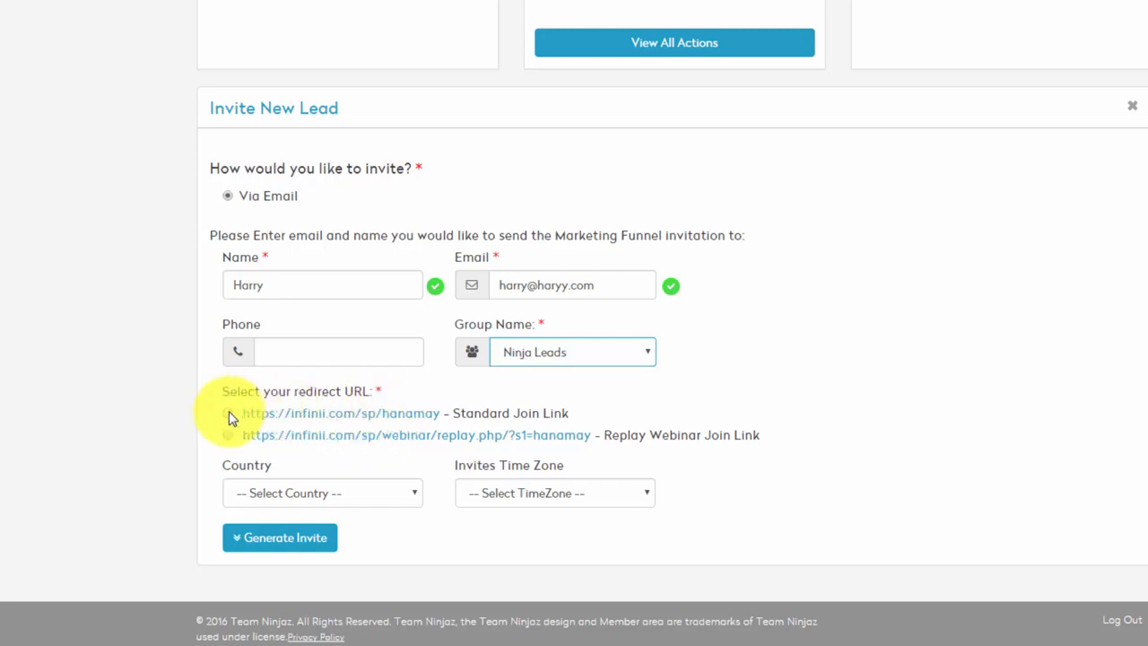
Step: Toggle between the standard and replay webinar redirect links, then preview the standard join link page
{"action": "left_click", "coordinate": [229, 412]}
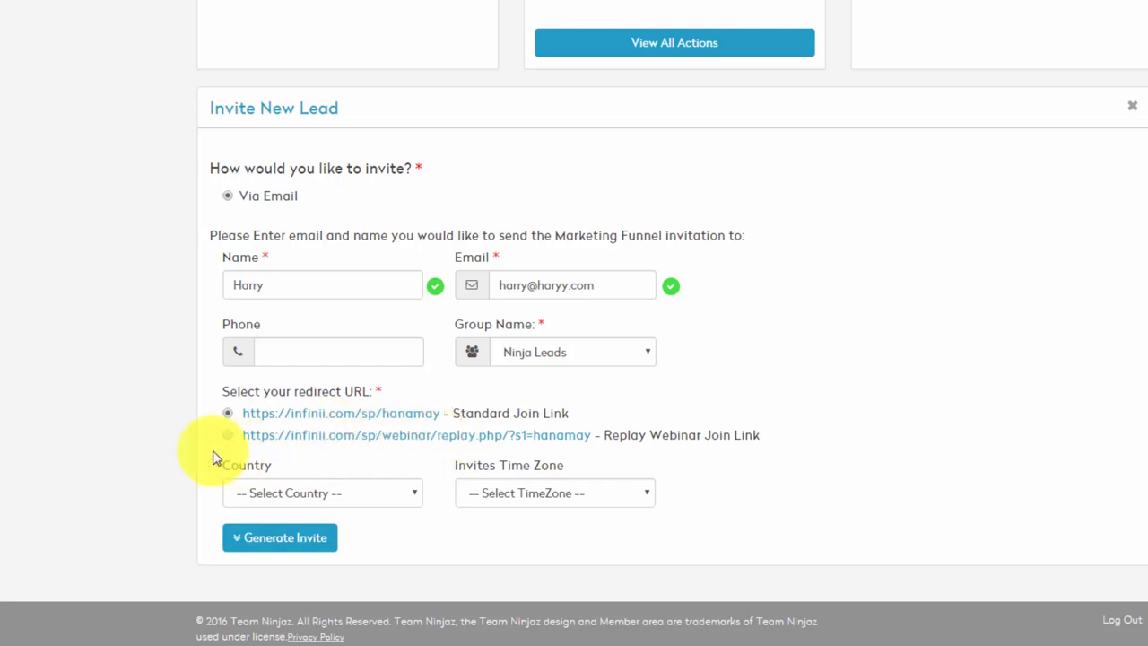
{"action": "left_click", "coordinate": [228, 435]}
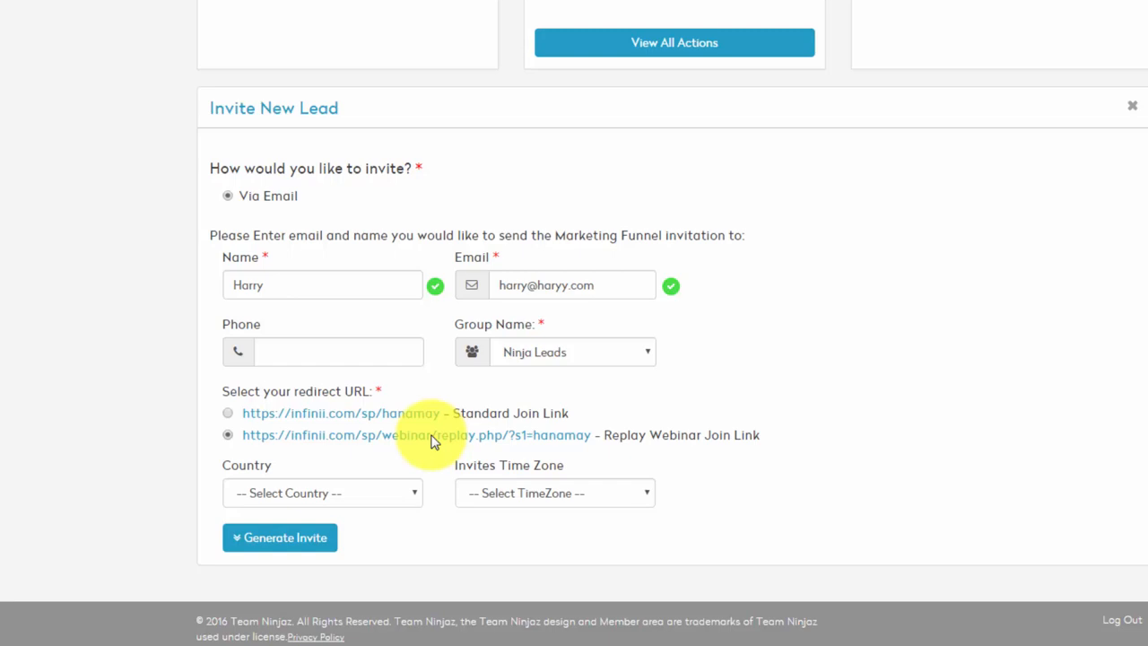
{"action": "mouse_move", "coordinate": [484, 439]}
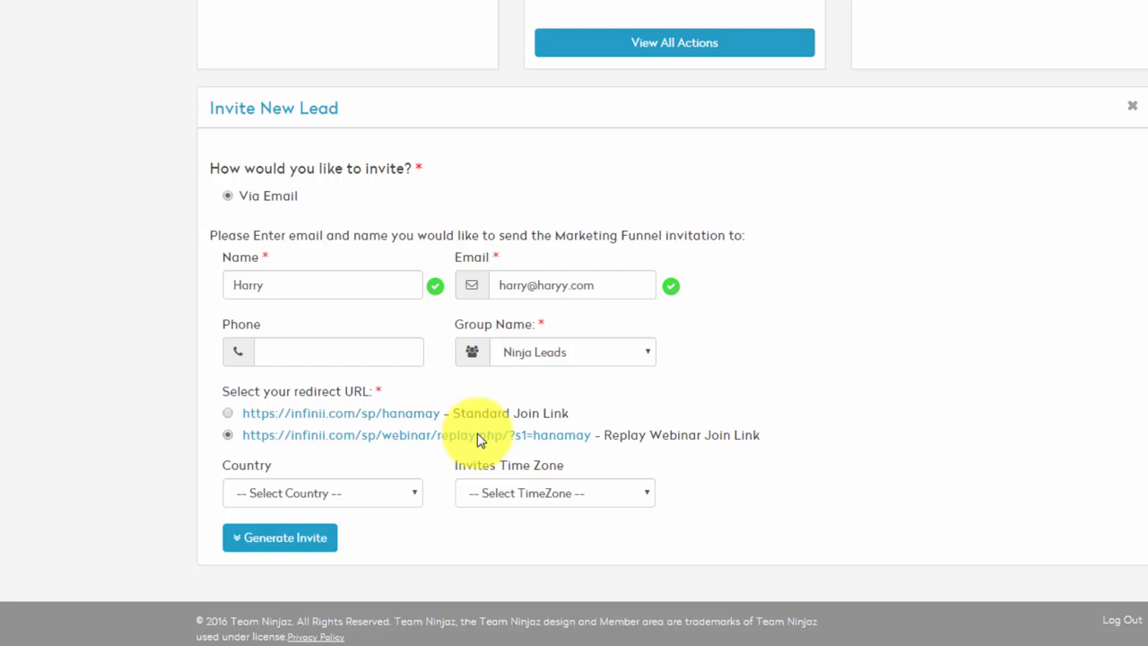
{"action": "left_click", "coordinate": [228, 413]}
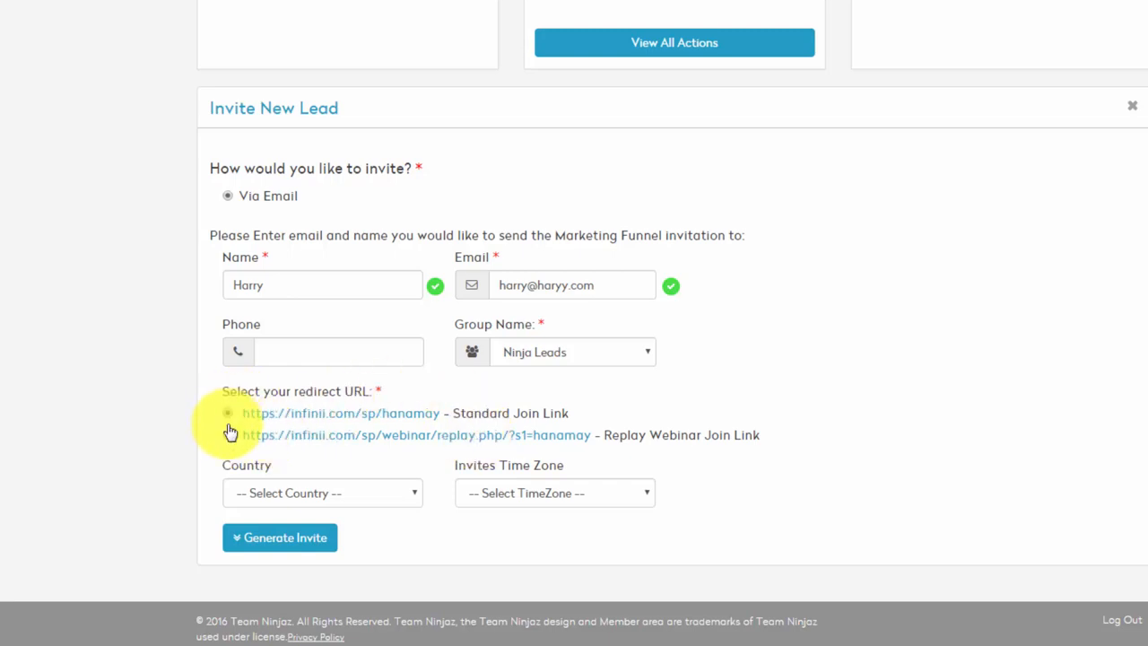
{"action": "left_click", "coordinate": [227, 435]}
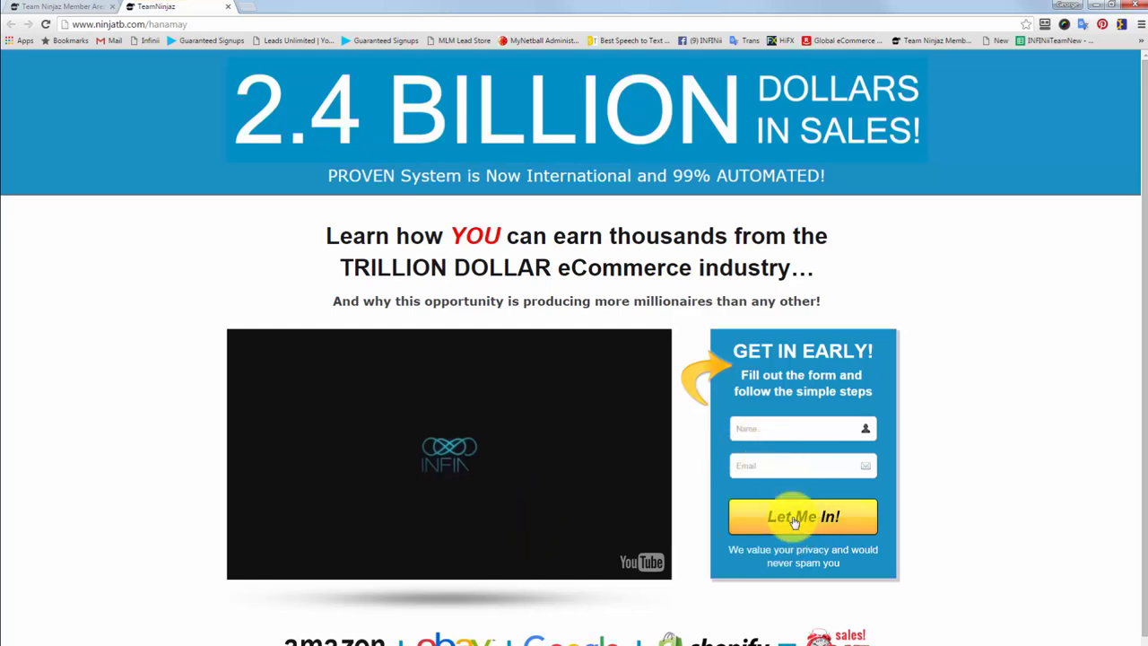
{"action": "mouse_move", "coordinate": [45, 94]}
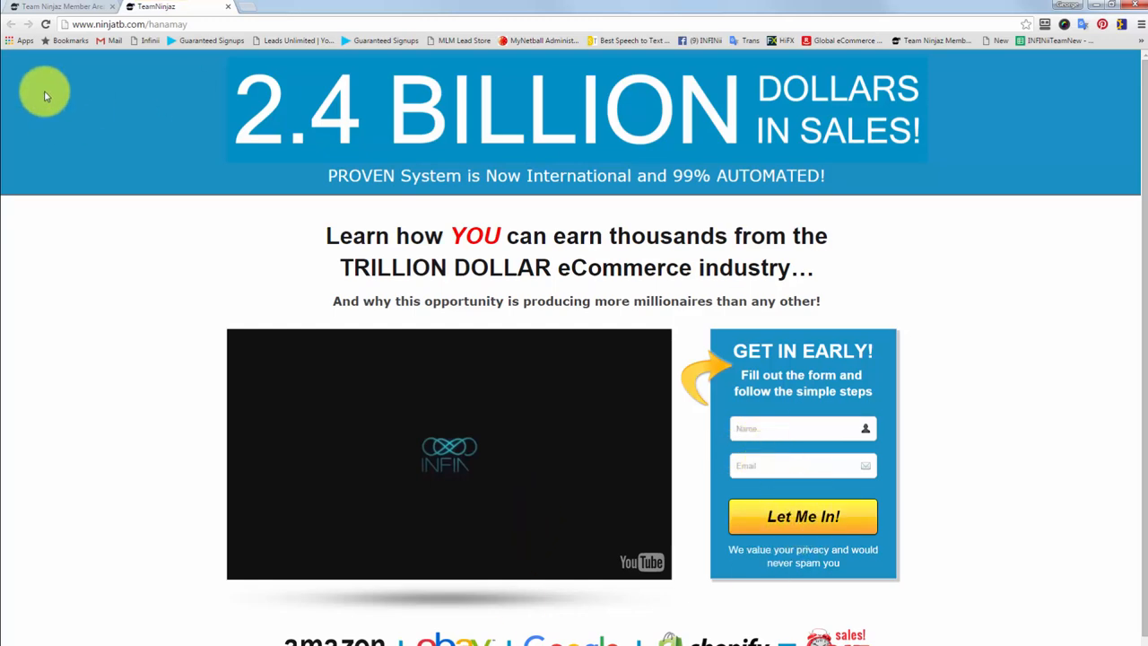
Step: On the invite form, choose the Replay Webinar Join Link and set country to Austria
{"action": "left_click", "coordinate": [59, 6]}
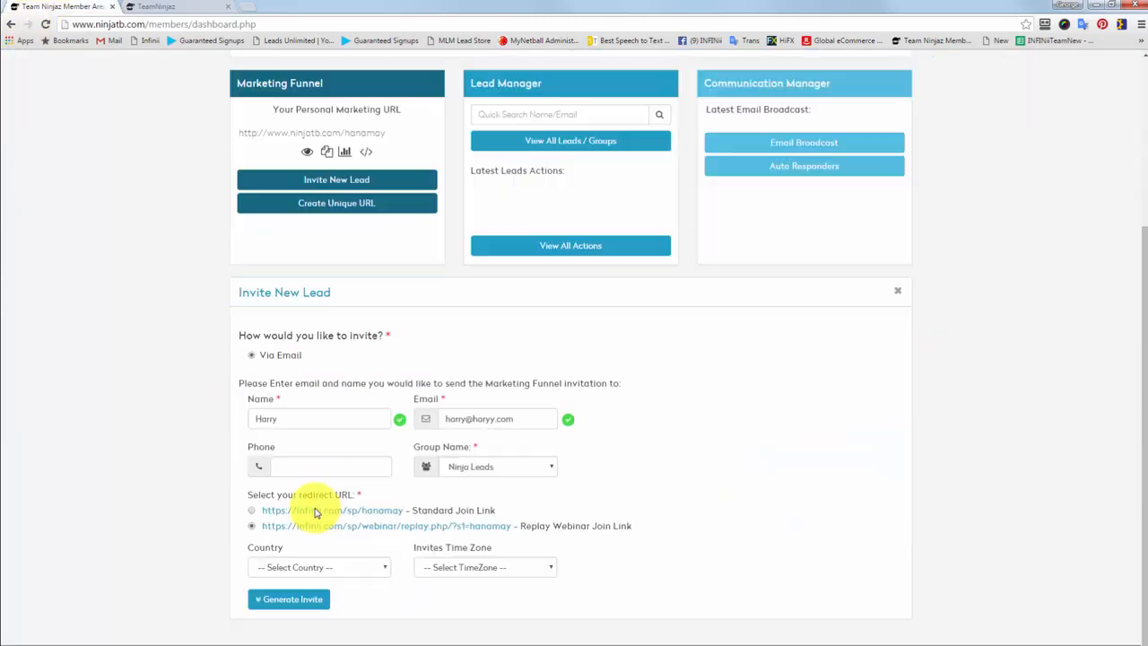
{"action": "left_click", "coordinate": [252, 525]}
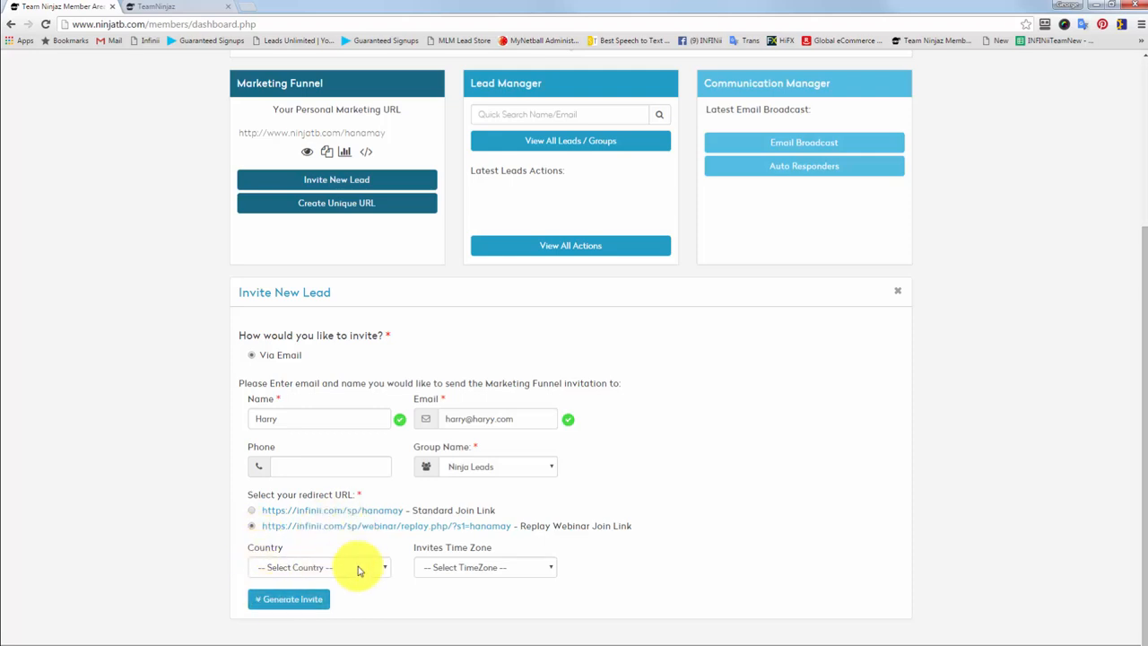
{"action": "left_click", "coordinate": [318, 567]}
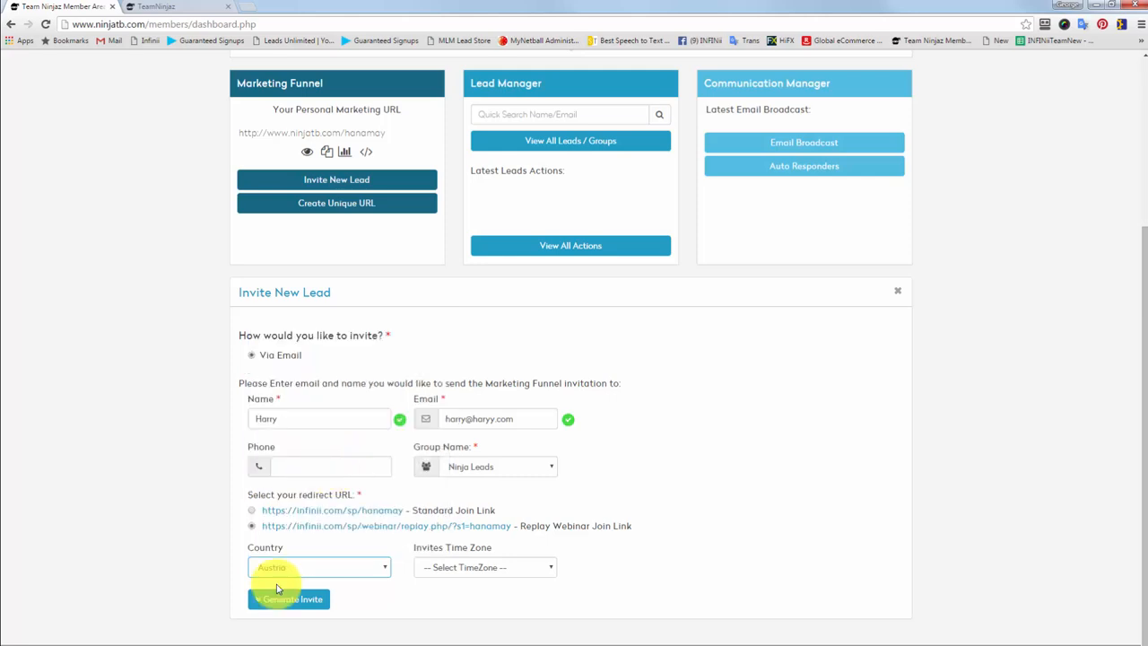
{"action": "left_click", "coordinate": [484, 567]}
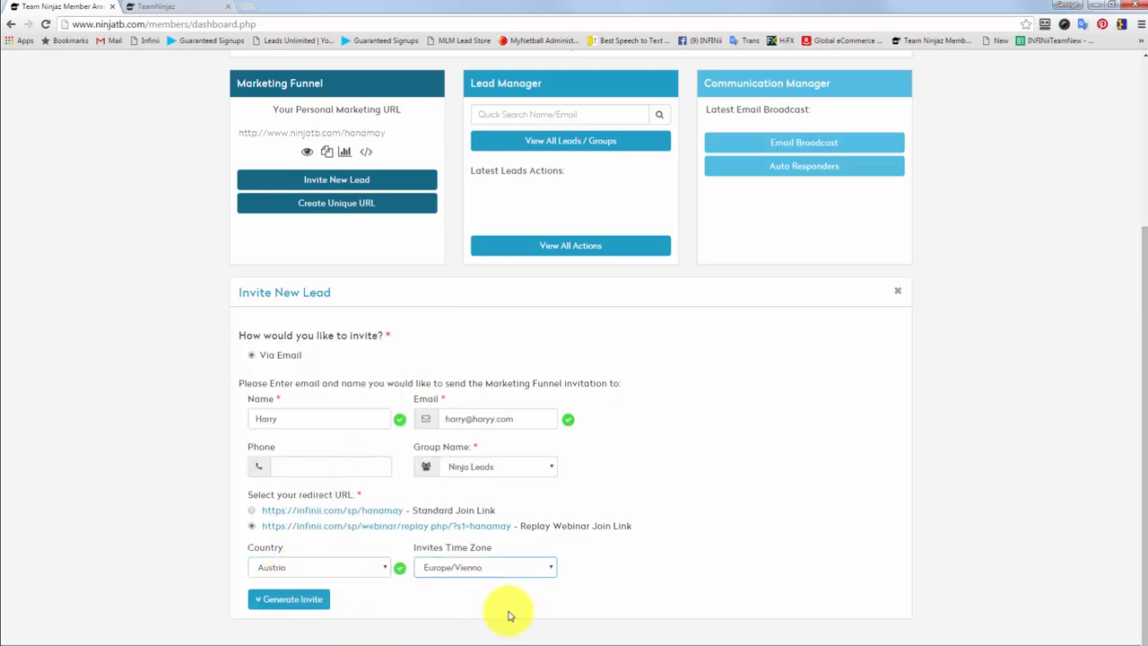
{"action": "mouse_move", "coordinate": [313, 383]}
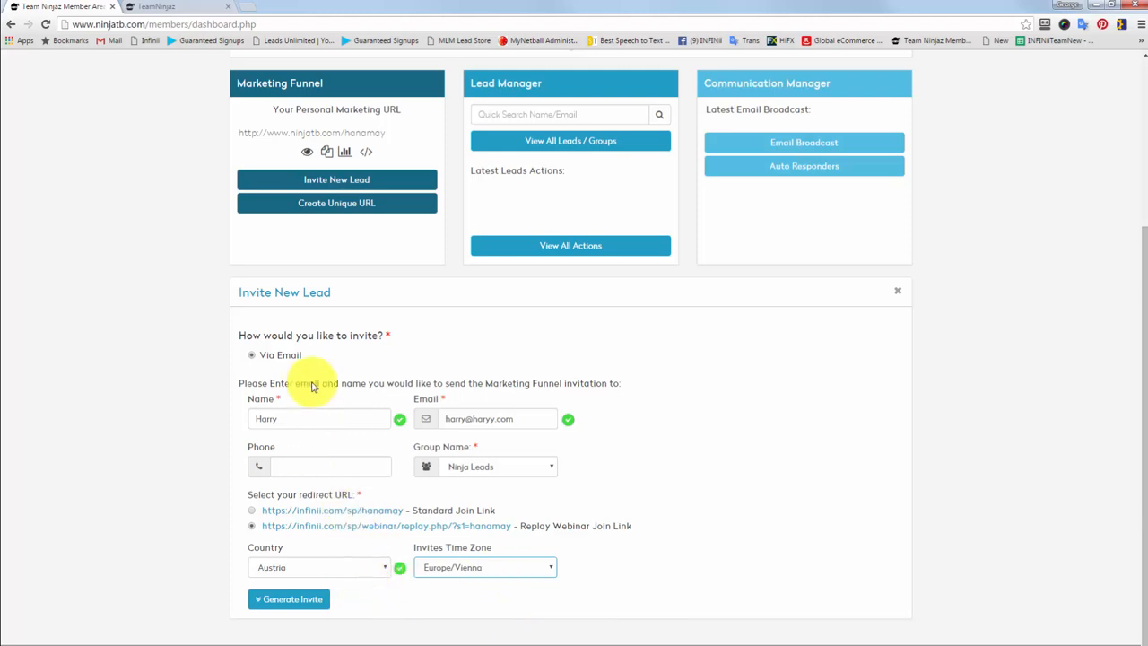
Step: Generate Harry's invitation and scroll through the prepared invitation email on the dashboard
{"action": "left_click", "coordinate": [288, 598]}
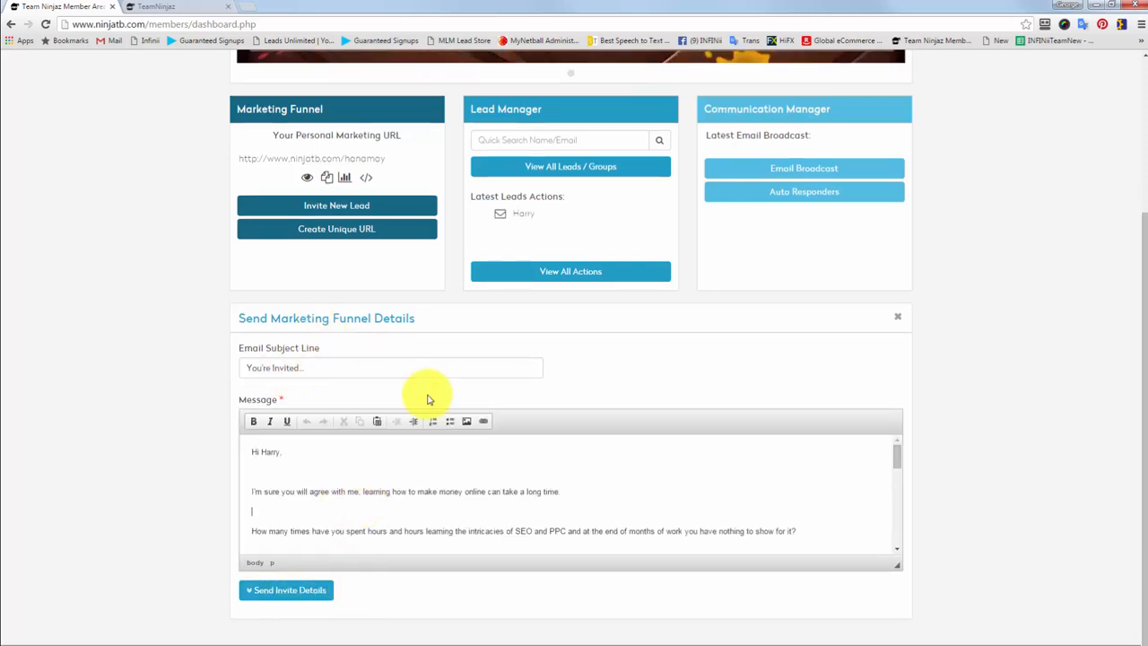
{"action": "scroll", "scroll_direction": "down", "scroll_amount": 3}
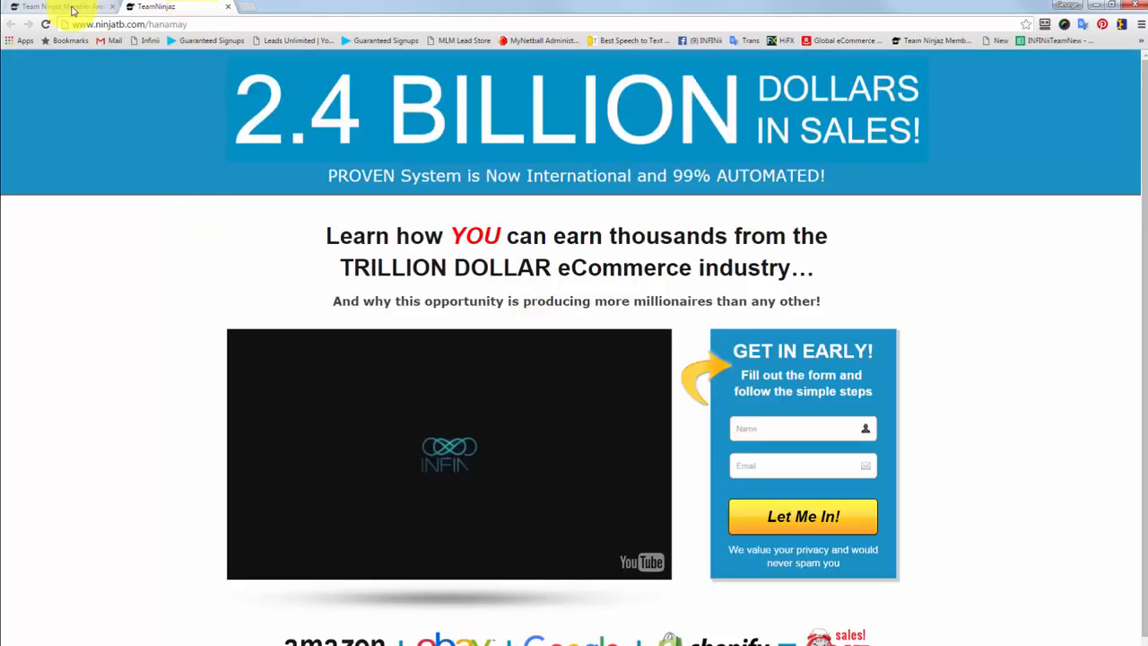
{"action": "left_click", "coordinate": [59, 7]}
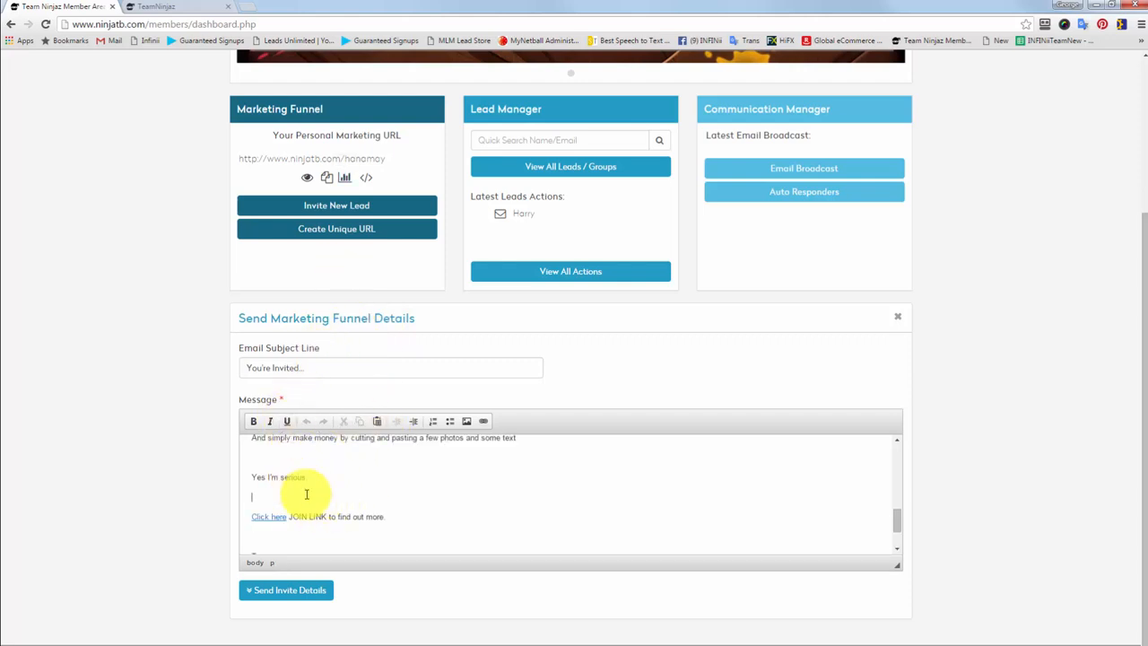
{"action": "scroll", "scroll_direction": "up", "scroll_amount": 3}
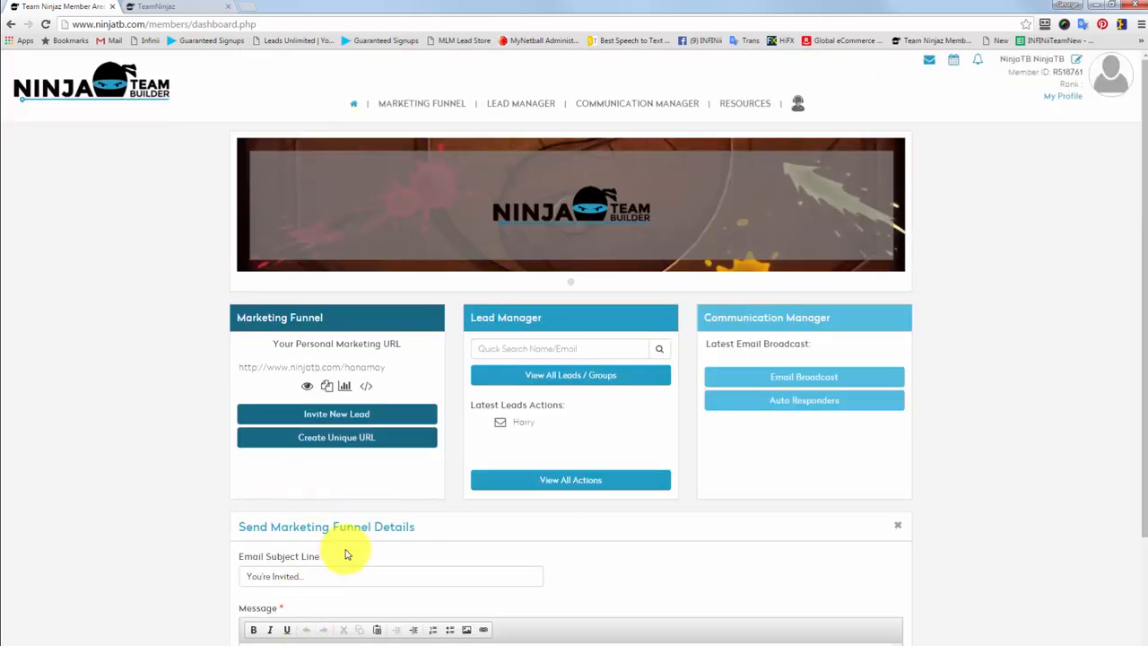
{"action": "scroll", "scroll_direction": "down", "scroll_amount": 3}
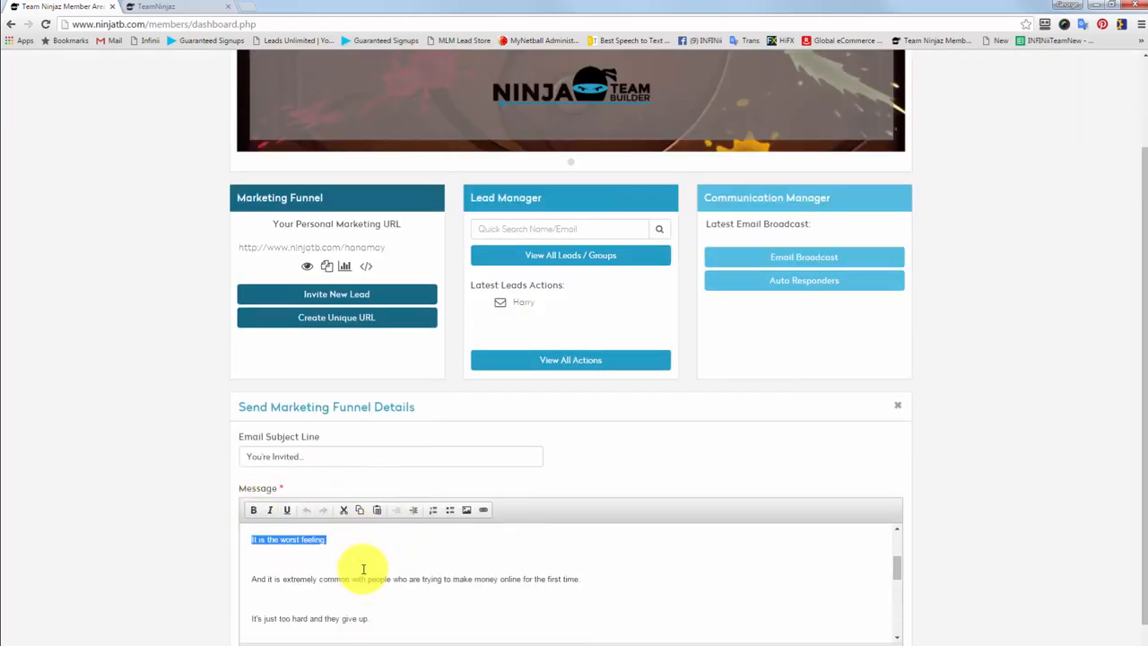
{"action": "scroll", "scroll_direction": "down", "scroll_amount": 3}
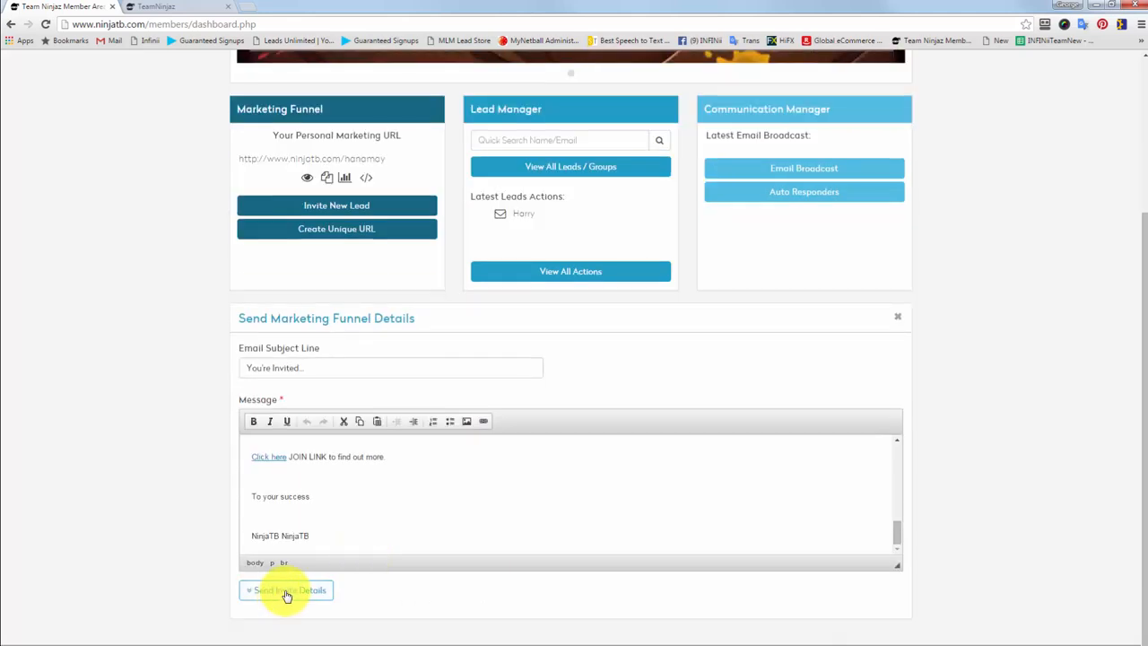
Step: Send Harry's invitation email and check his contact record now shows status Invited
{"action": "left_click", "coordinate": [287, 590]}
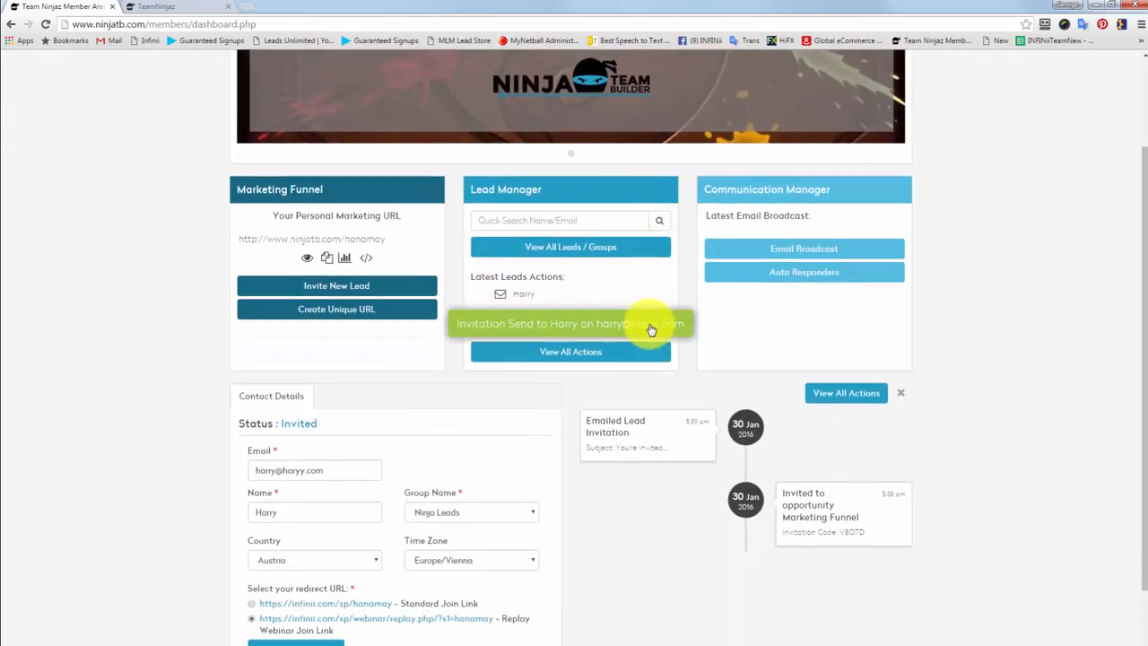
{"action": "scroll", "scroll_direction": "down", "scroll_amount": 3}
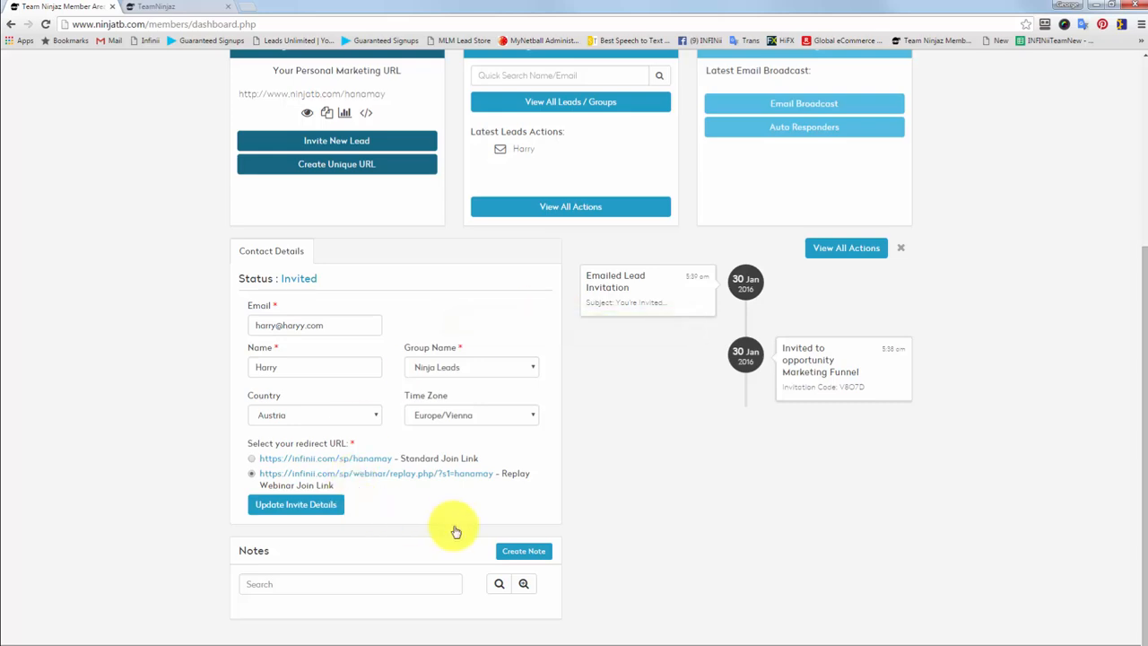
{"action": "scroll", "scroll_direction": "up", "scroll_amount": 3}
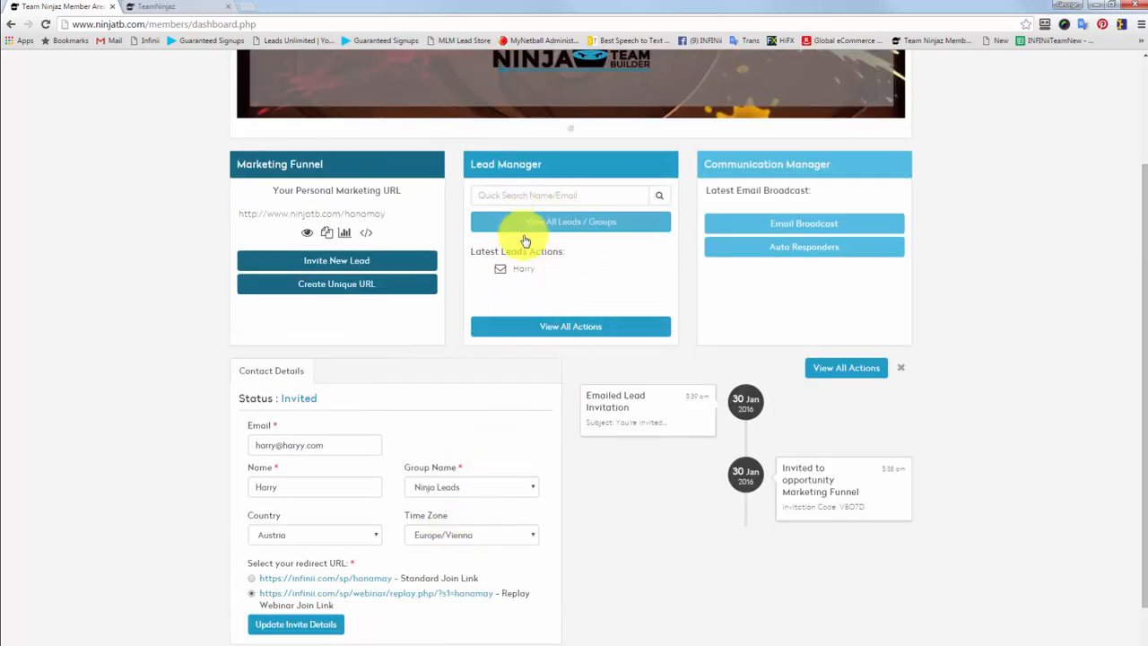
{"action": "scroll", "scroll_direction": "up", "scroll_amount": 3}
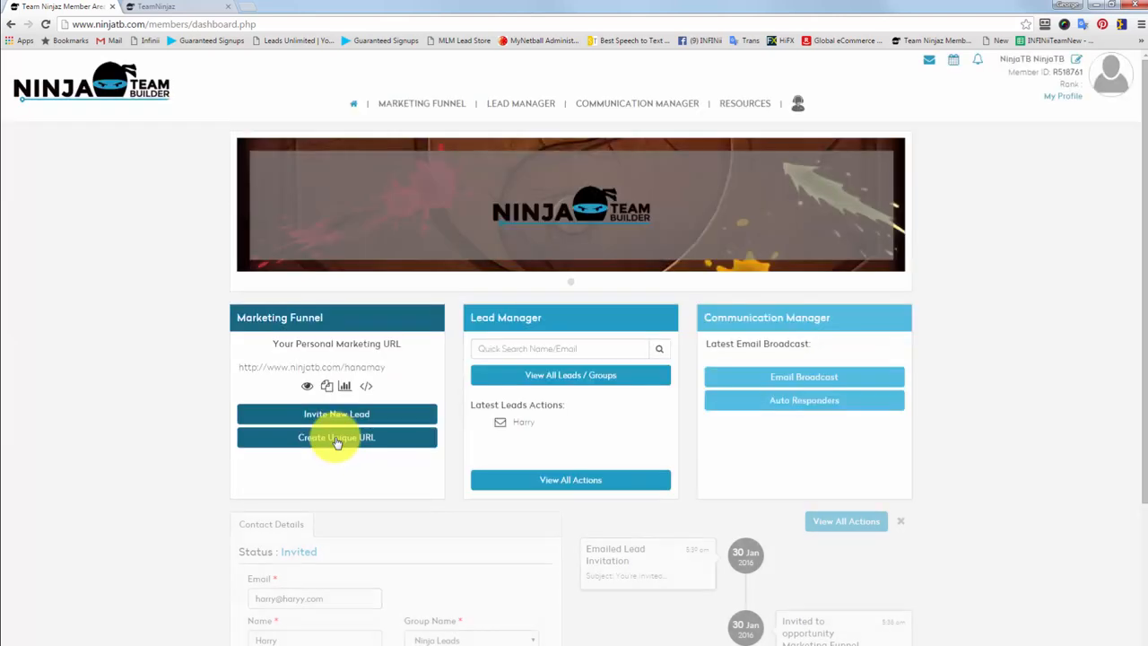
Step: Open the Create Unique URL form from the Marketing Funnel panel and select Intended location
{"action": "left_click", "coordinate": [336, 437]}
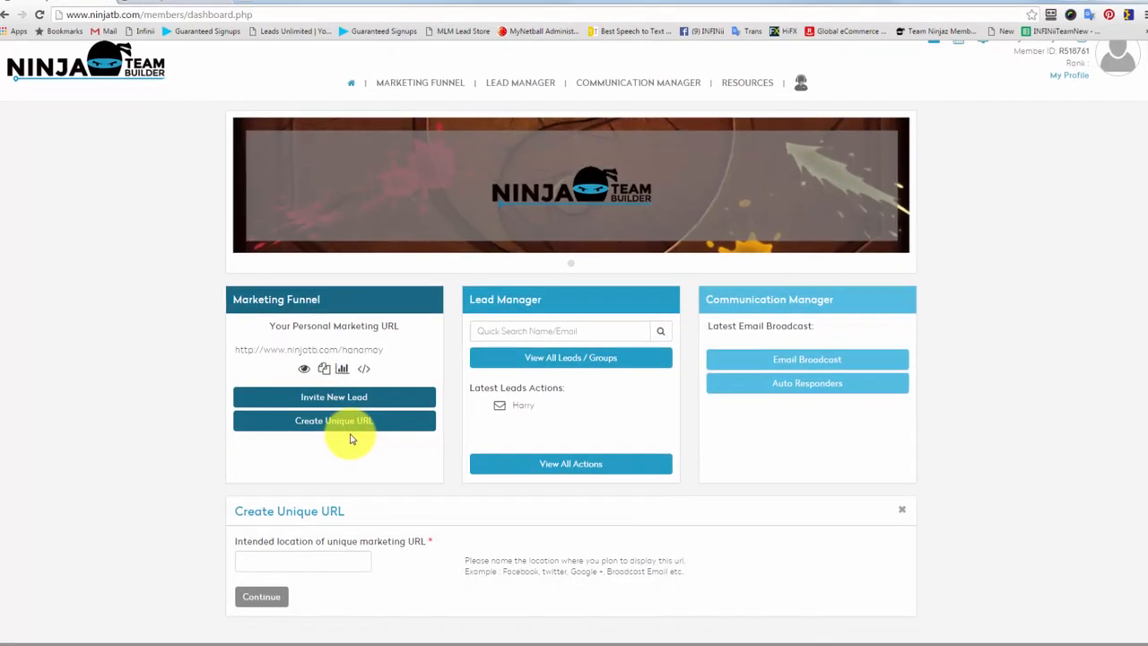
{"action": "scroll", "scroll_direction": "down", "scroll_amount": 3}
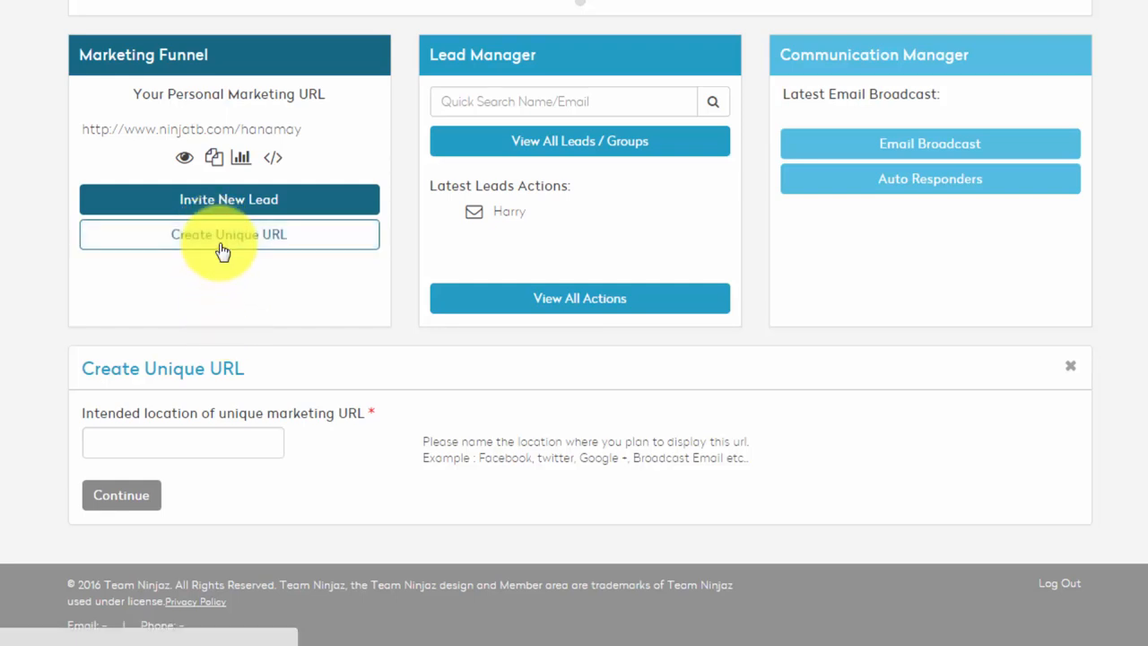
{"action": "mouse_move", "coordinate": [249, 244]}
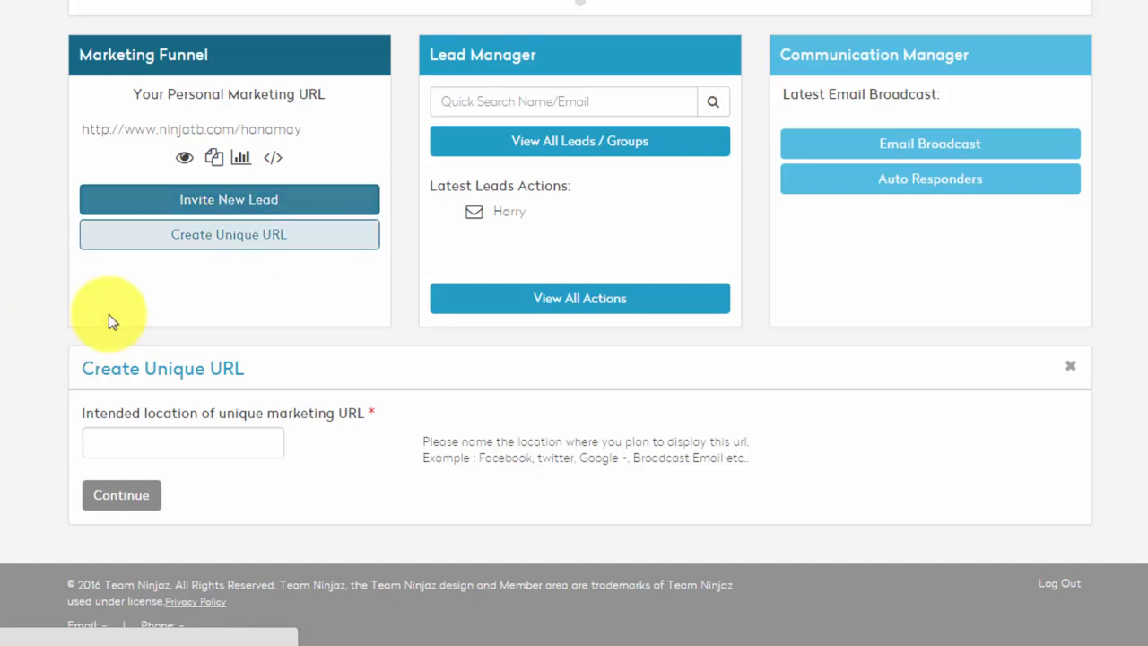
{"action": "mouse_move", "coordinate": [213, 241]}
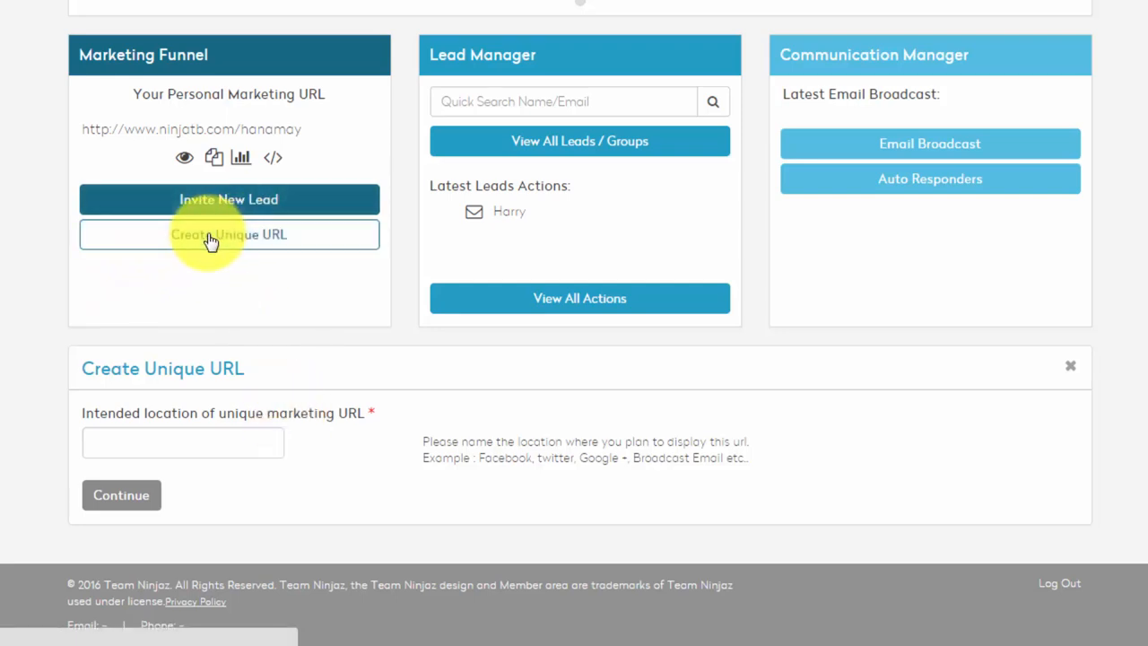
{"action": "mouse_move", "coordinate": [162, 417]}
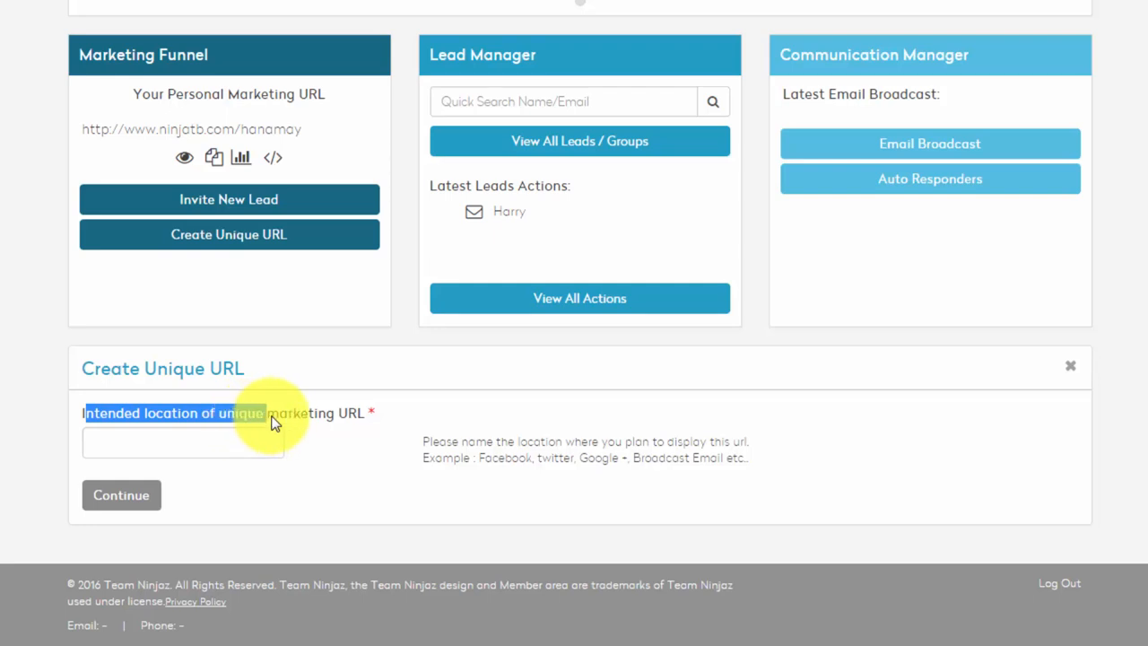
{"action": "left_click", "coordinate": [183, 442]}
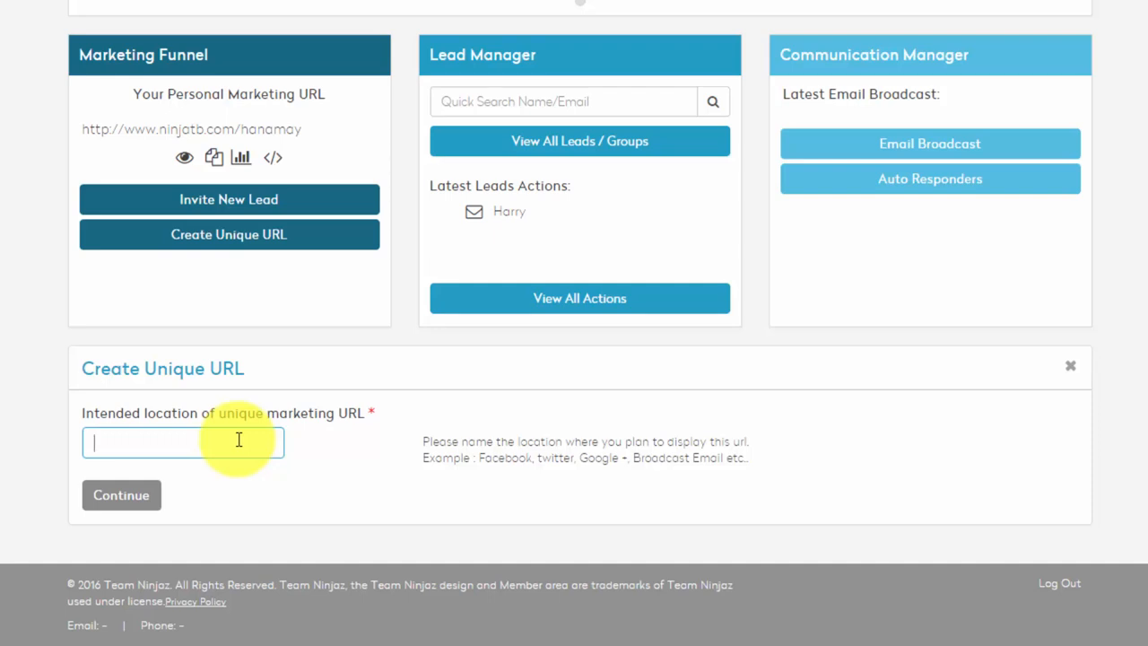
Step: Enter Facebook Groups as the intended location, continue, and choose the Standard Join Link
{"action": "type", "text": "Fa"}
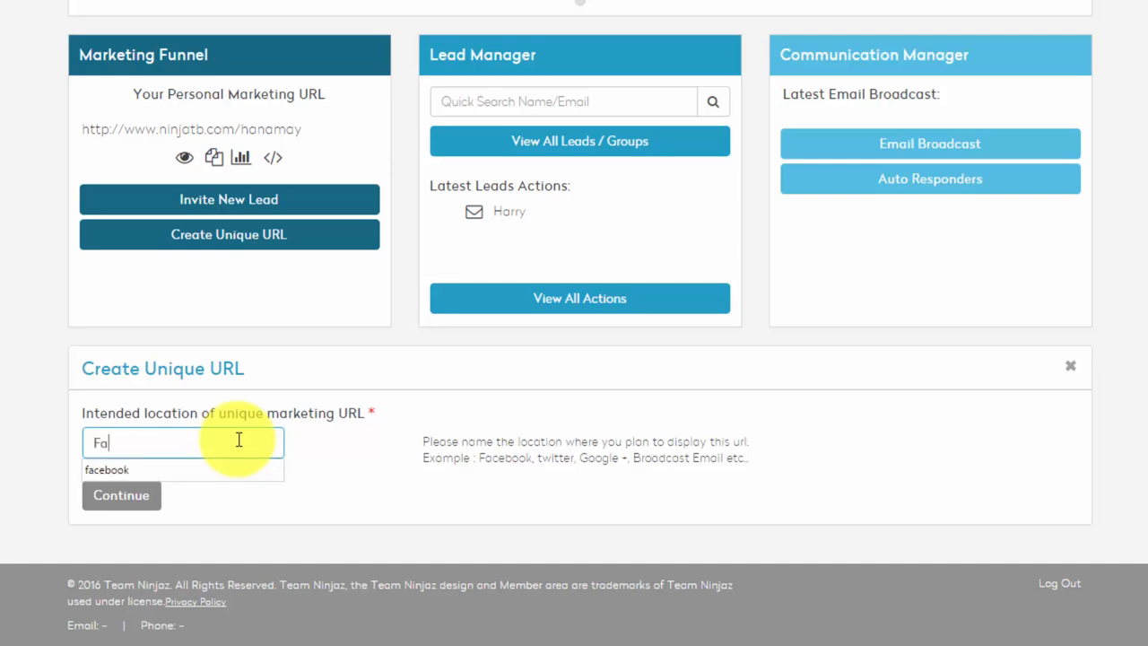
{"action": "type", "text": "Facebook Groups"}
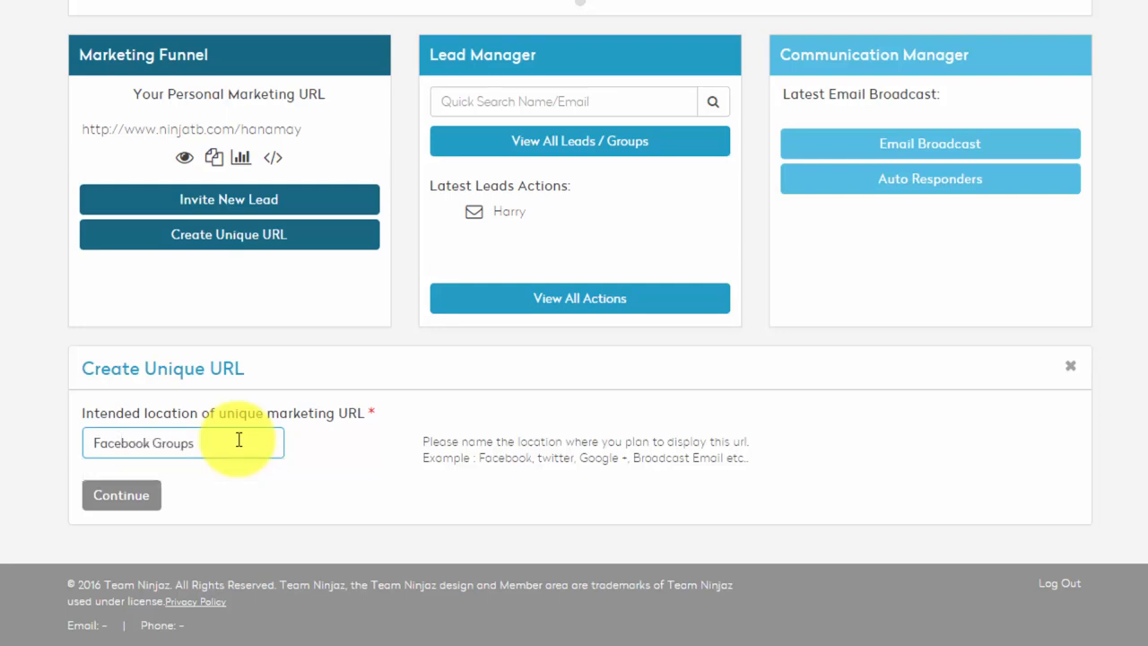
{"action": "left_click", "coordinate": [121, 494]}
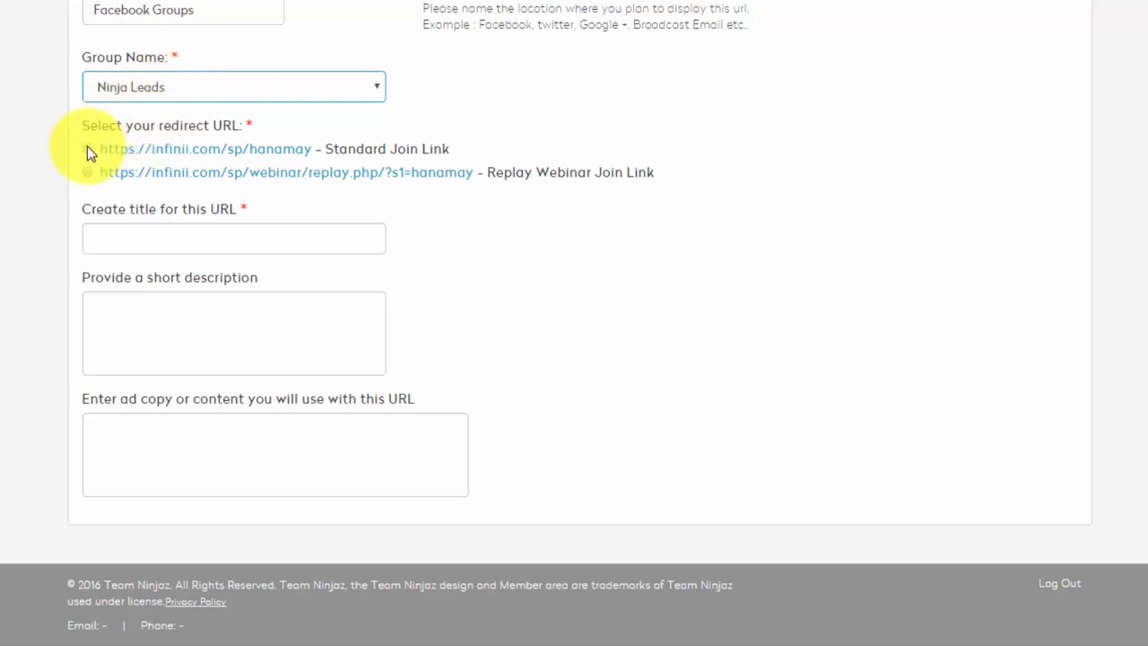
{"action": "left_click", "coordinate": [87, 148]}
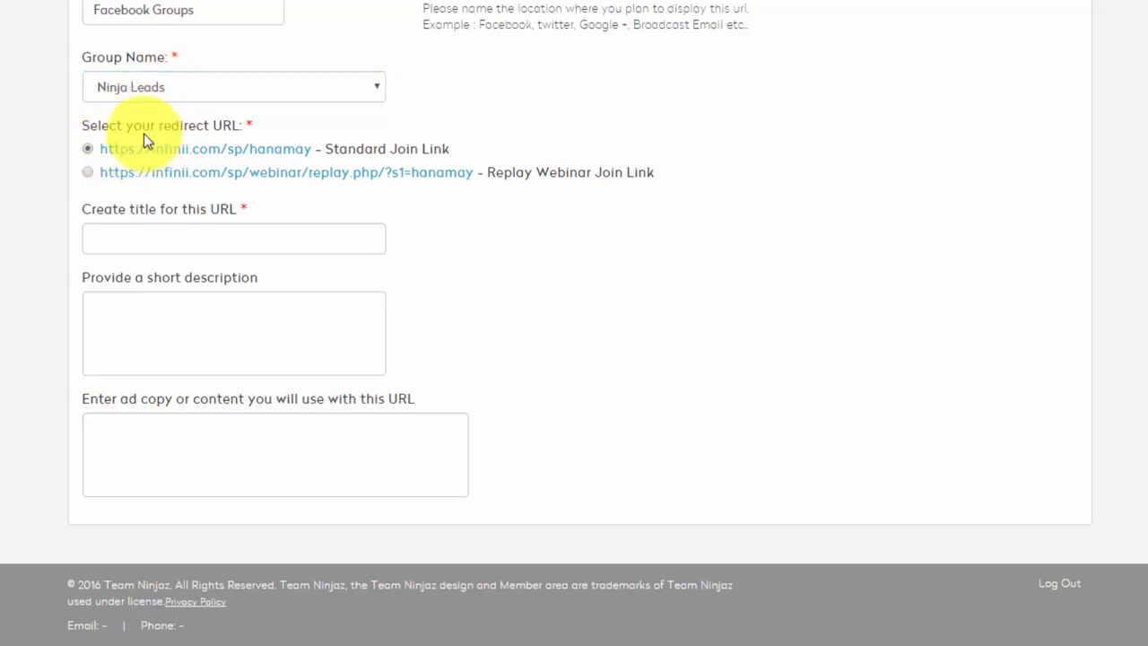
{"action": "mouse_move", "coordinate": [339, 148]}
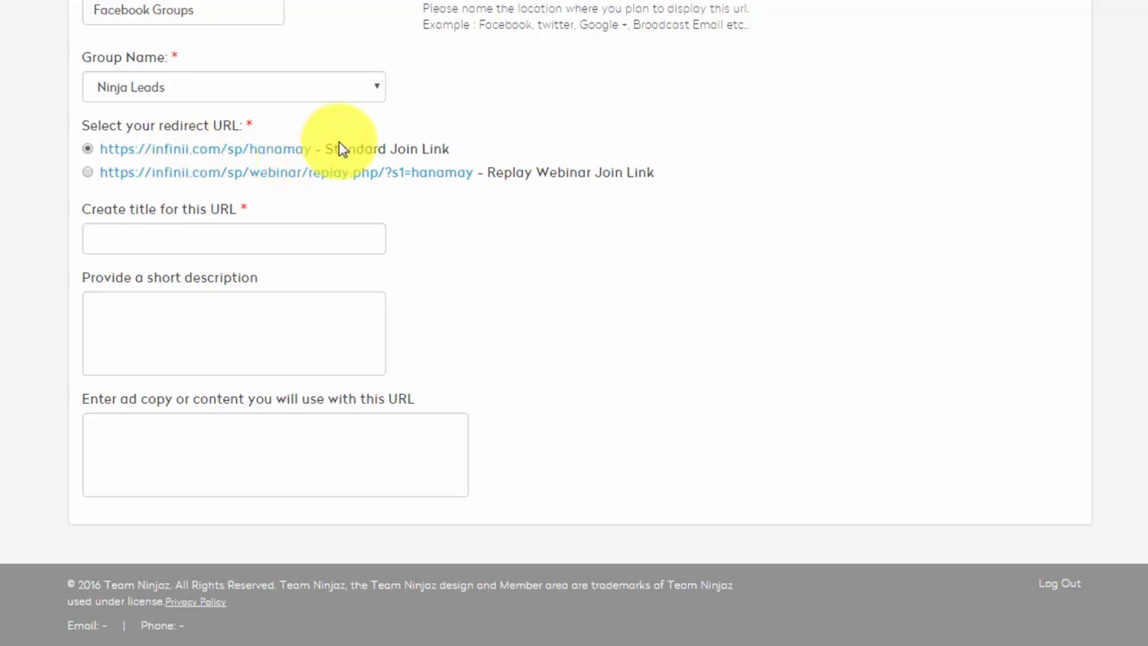
Step: Title the URL 'Join INFINii Today!' and describe posting 5 times a day in Facebook groups
{"action": "left_click", "coordinate": [233, 238]}
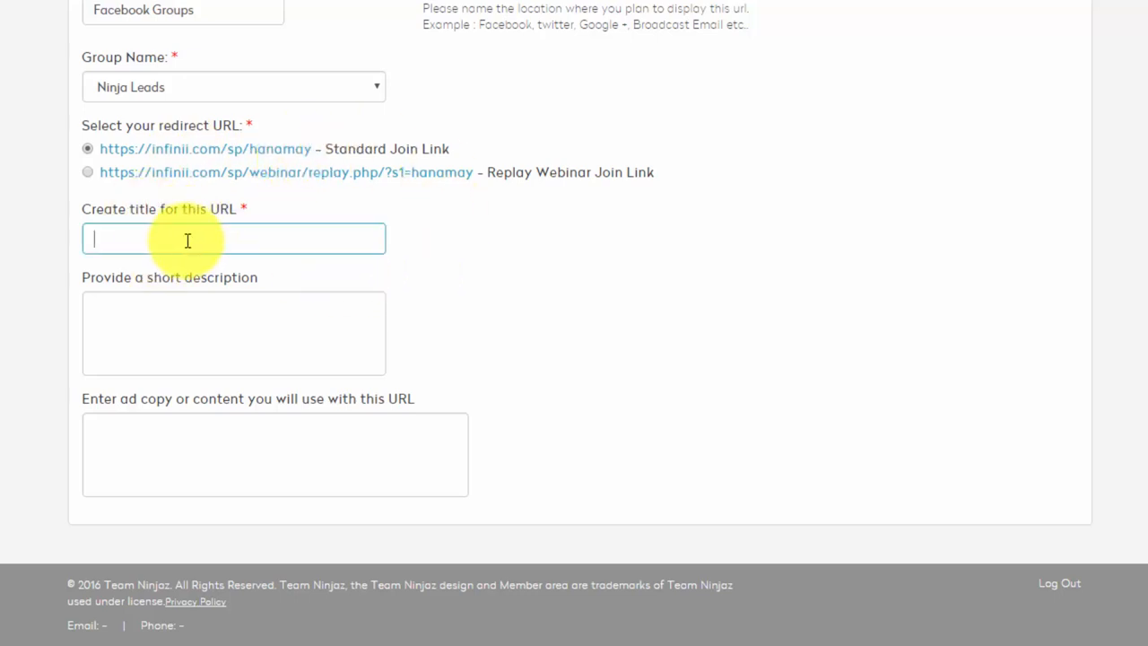
{"action": "type", "text": "Join INFINii Today!"}
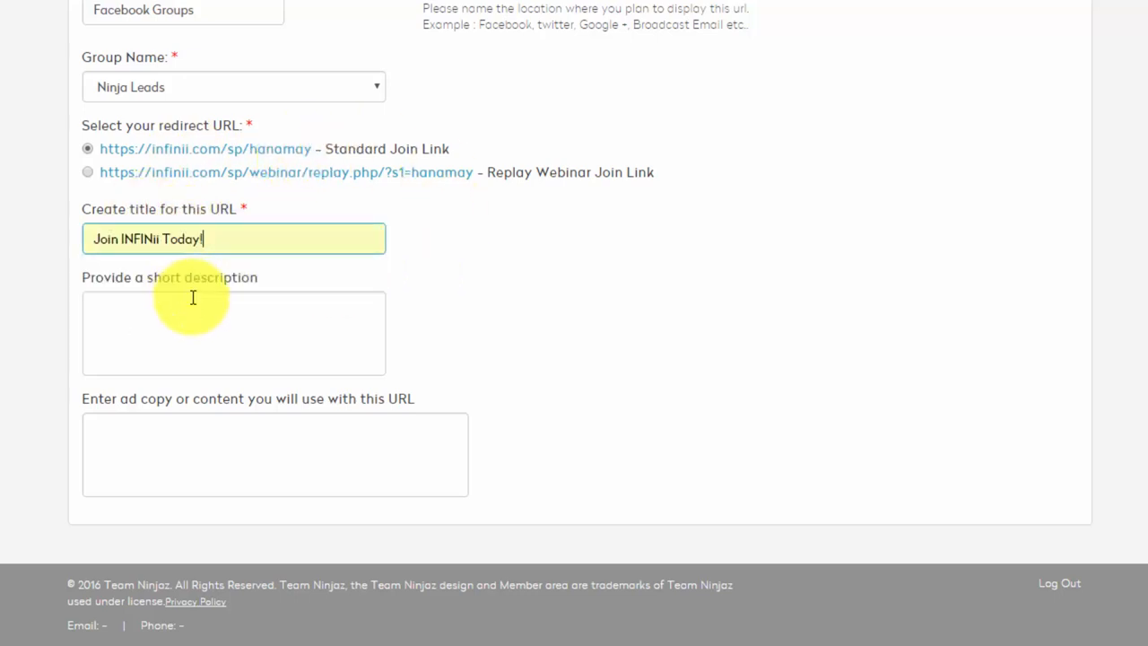
{"action": "left_click", "coordinate": [233, 333]}
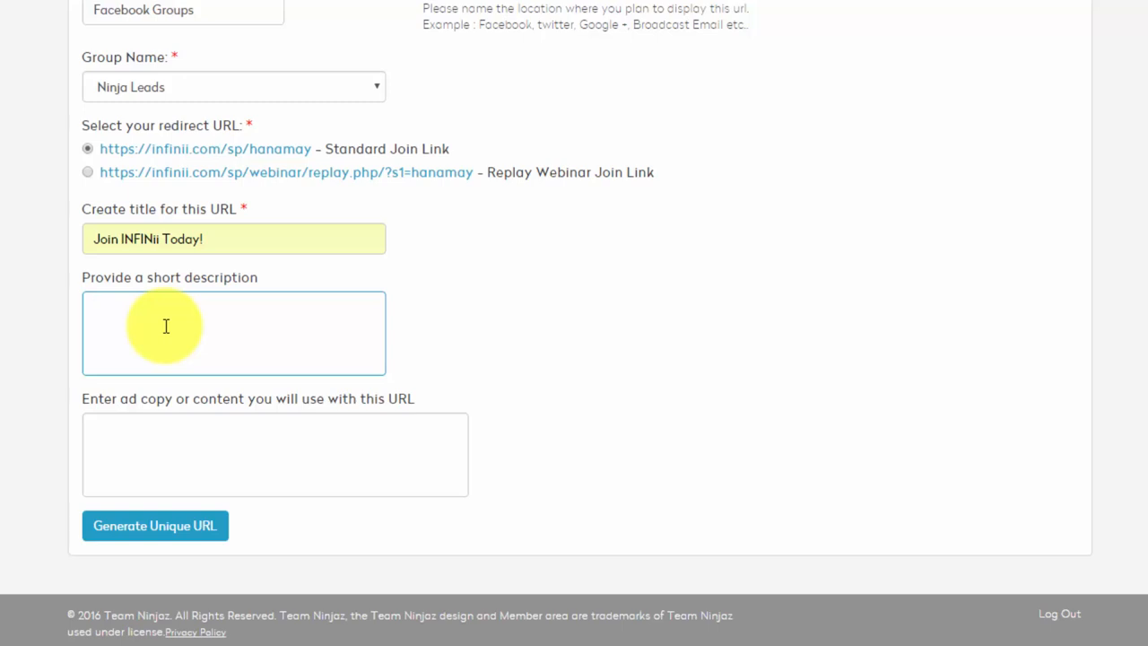
{"action": "type", "text": "Going to place"}
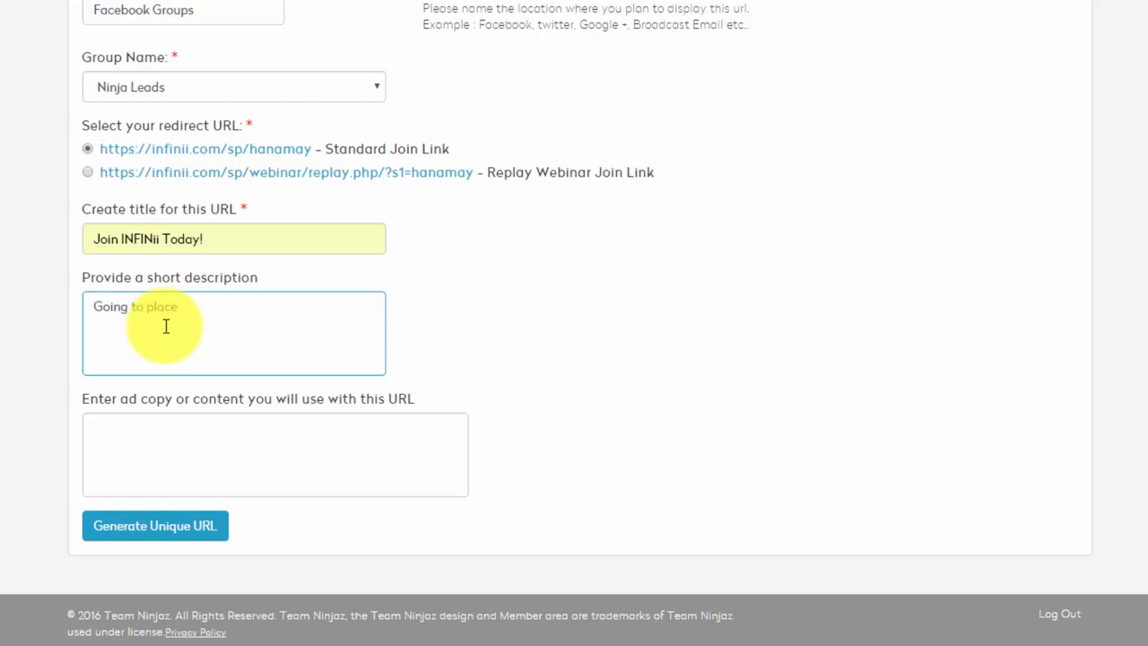
{"action": "type", "text": "5"}
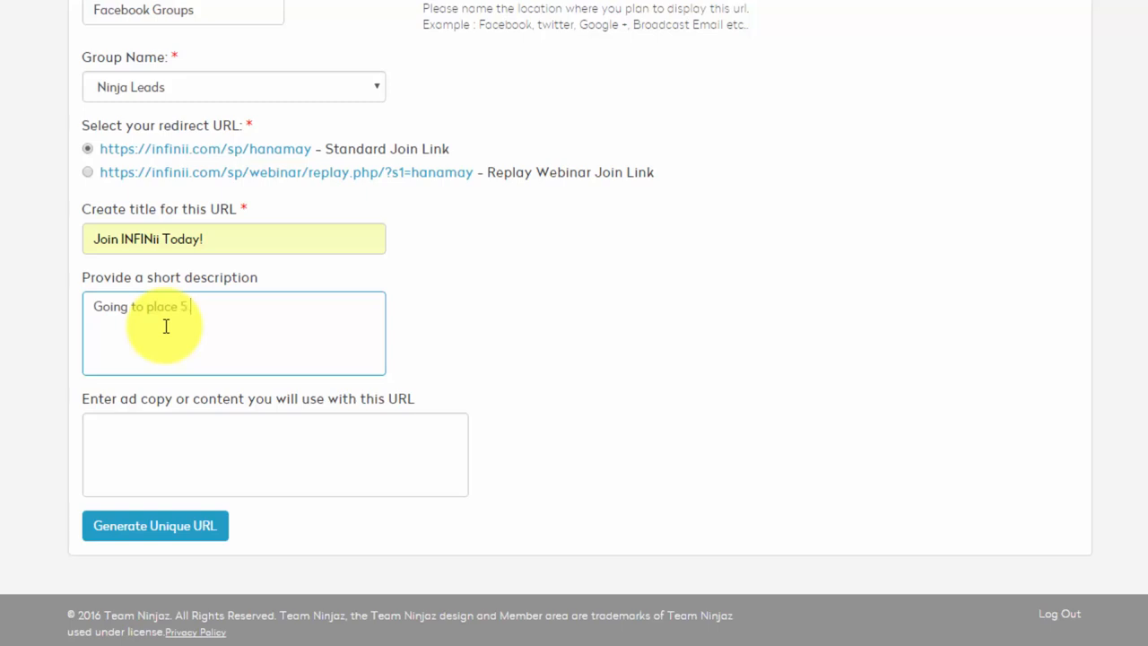
{"action": "type", "text": "posts a d"}
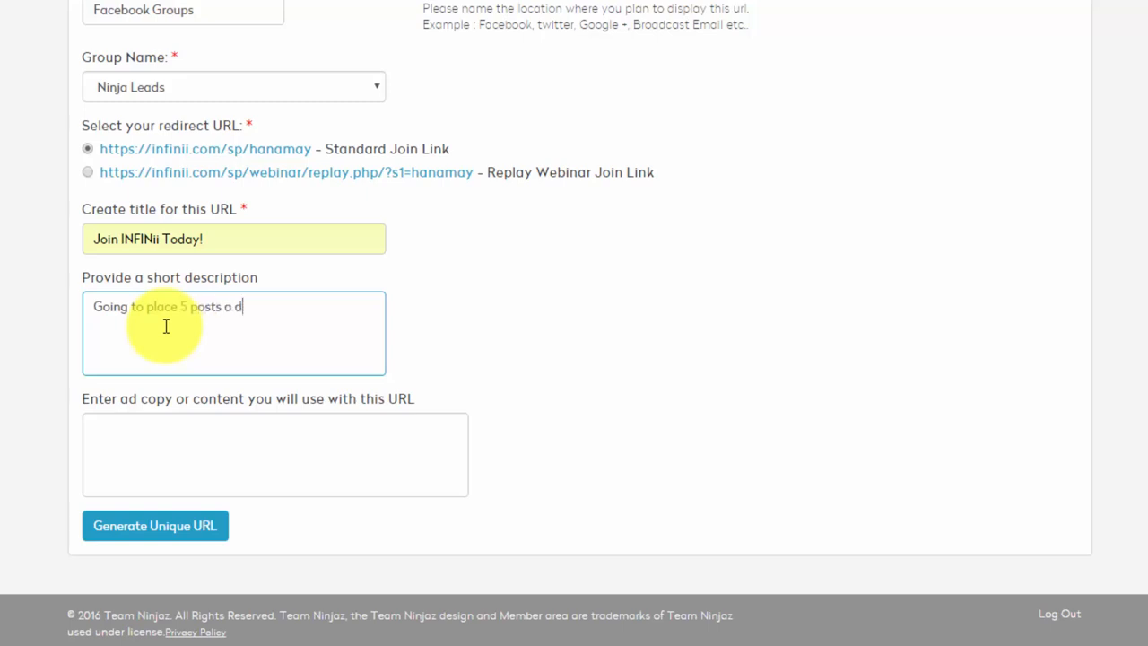
{"action": "type", "text": "ay in F"}
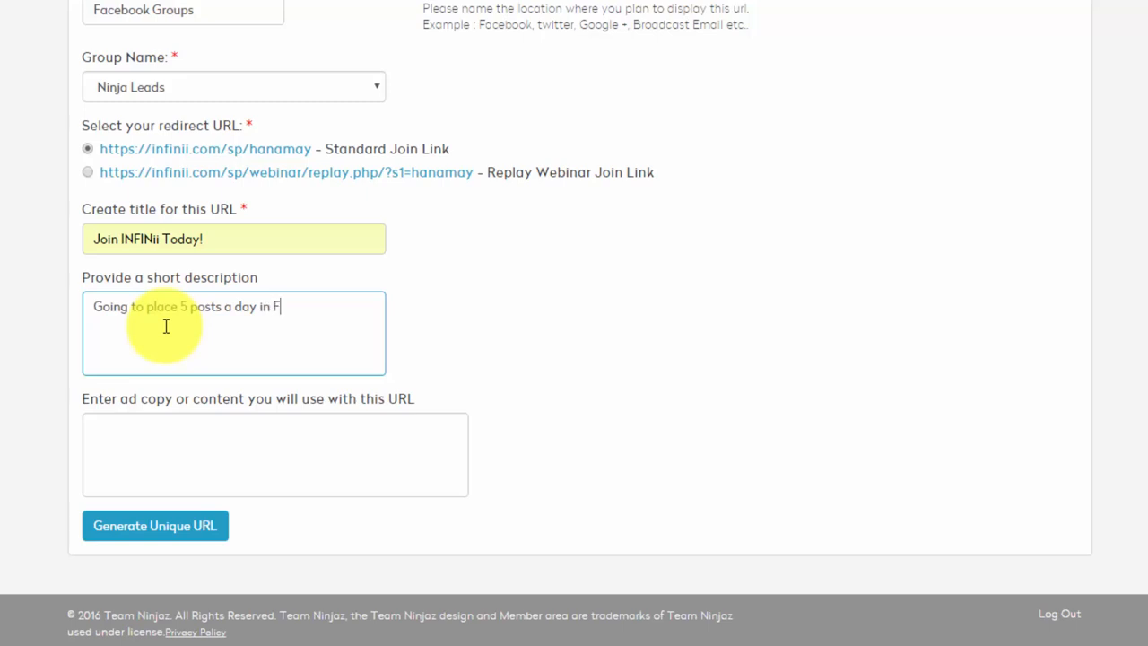
{"action": "left_click", "coordinate": [275, 453]}
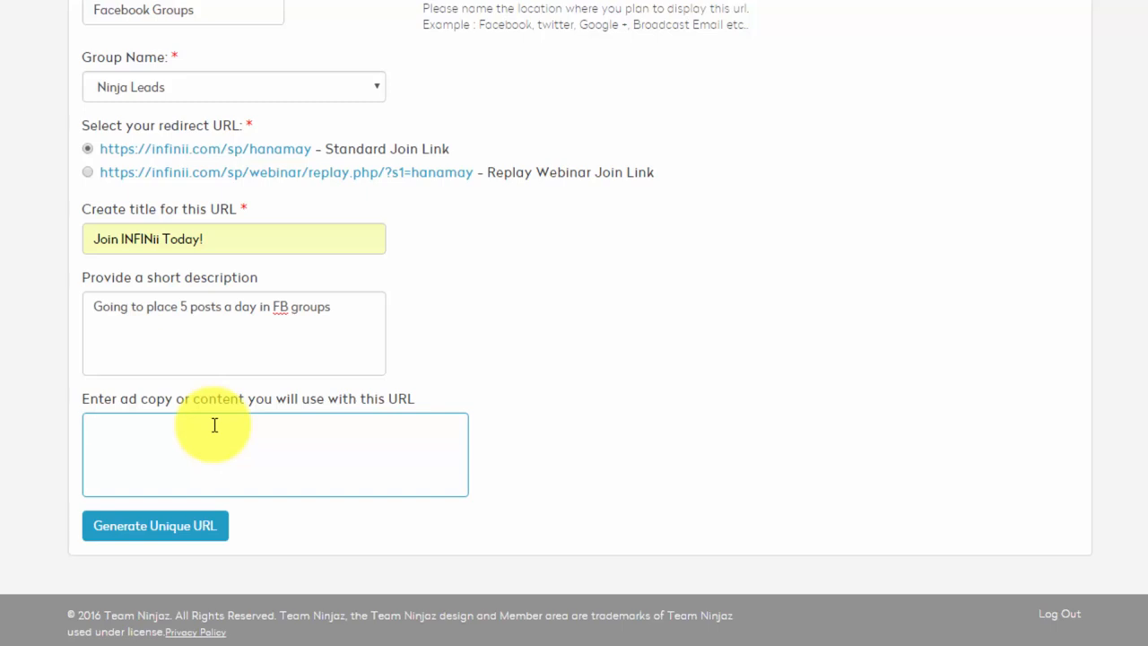
{"action": "left_click", "coordinate": [275, 453]}
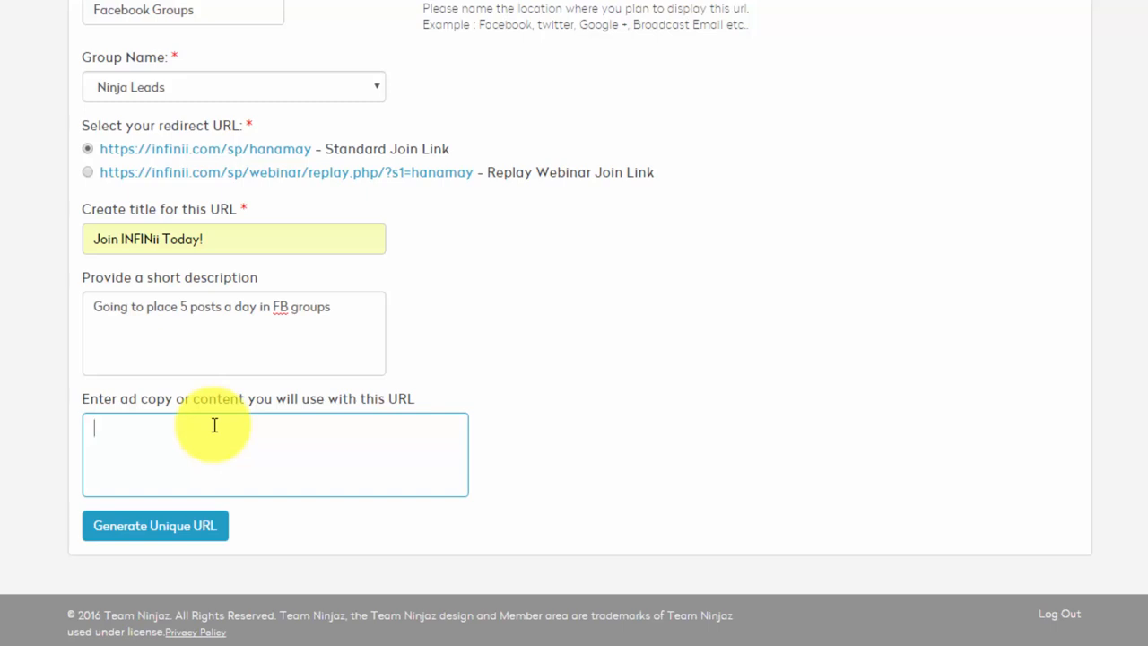
{"action": "mouse_move", "coordinate": [210, 445]}
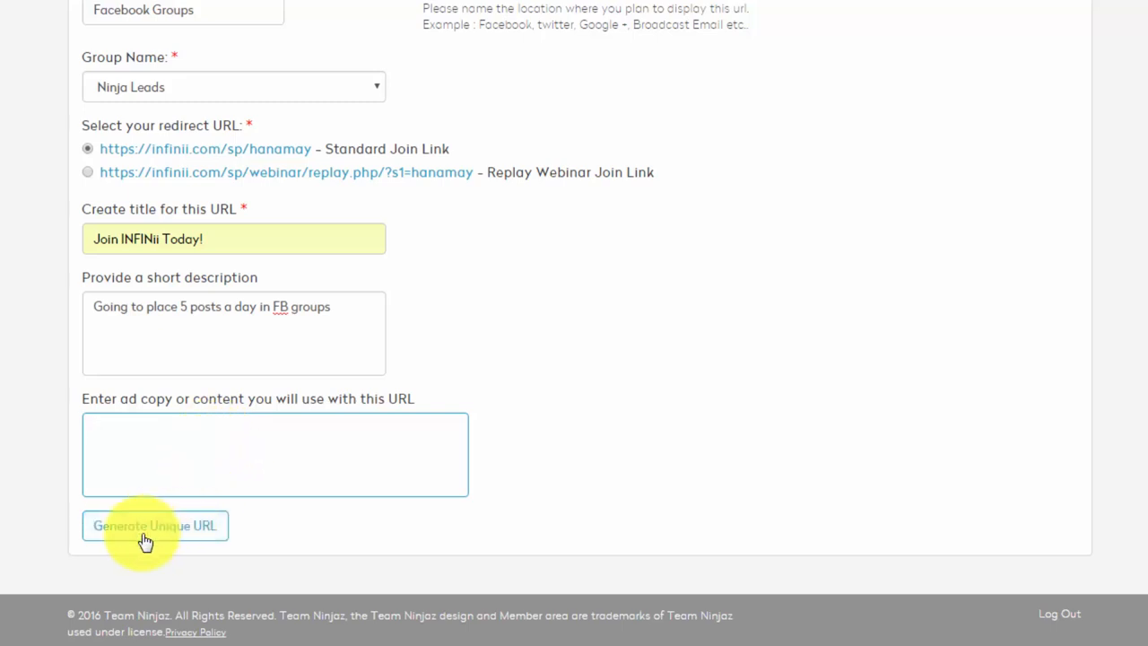
{"action": "left_click", "coordinate": [154, 525]}
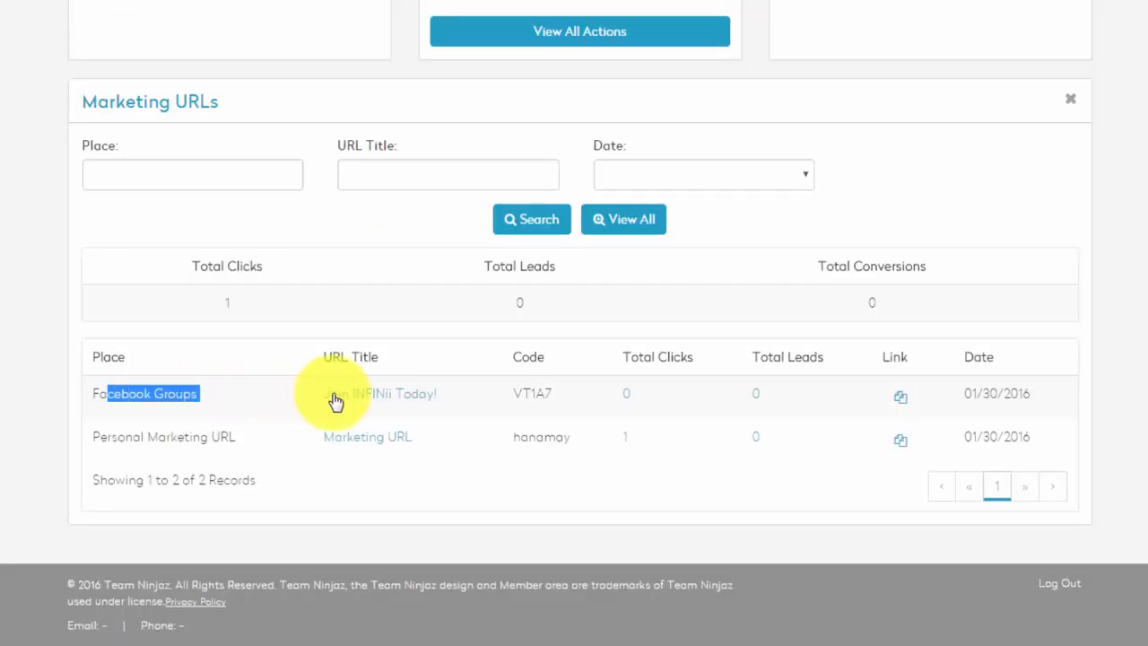
{"action": "double_click", "coordinate": [380, 392]}
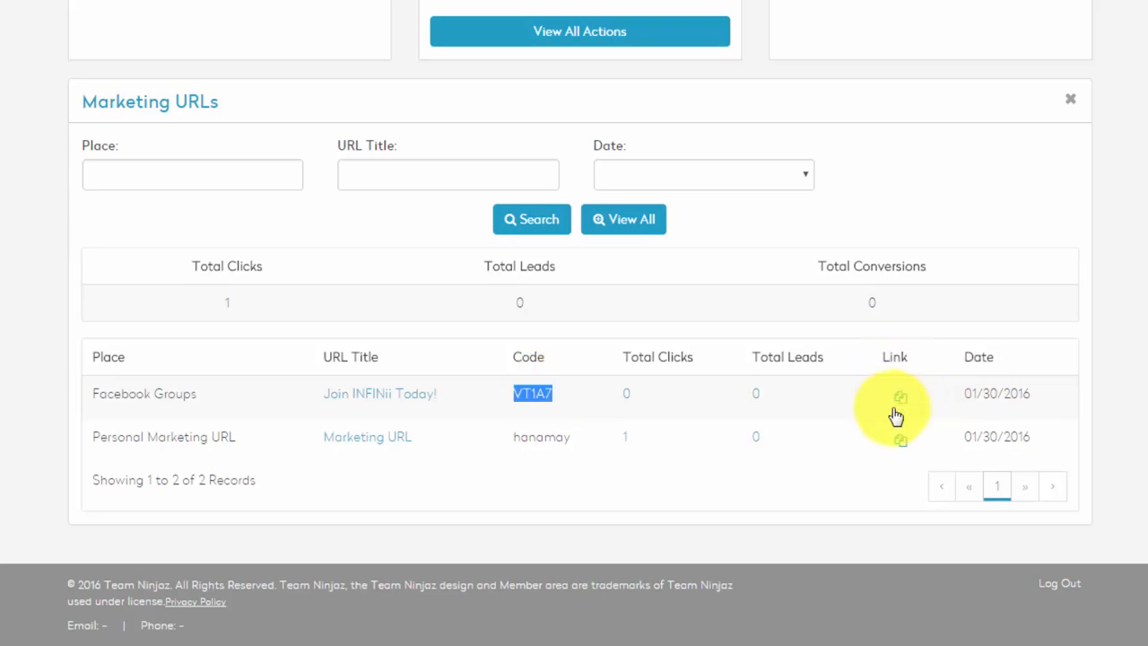
{"action": "left_click", "coordinate": [900, 396]}
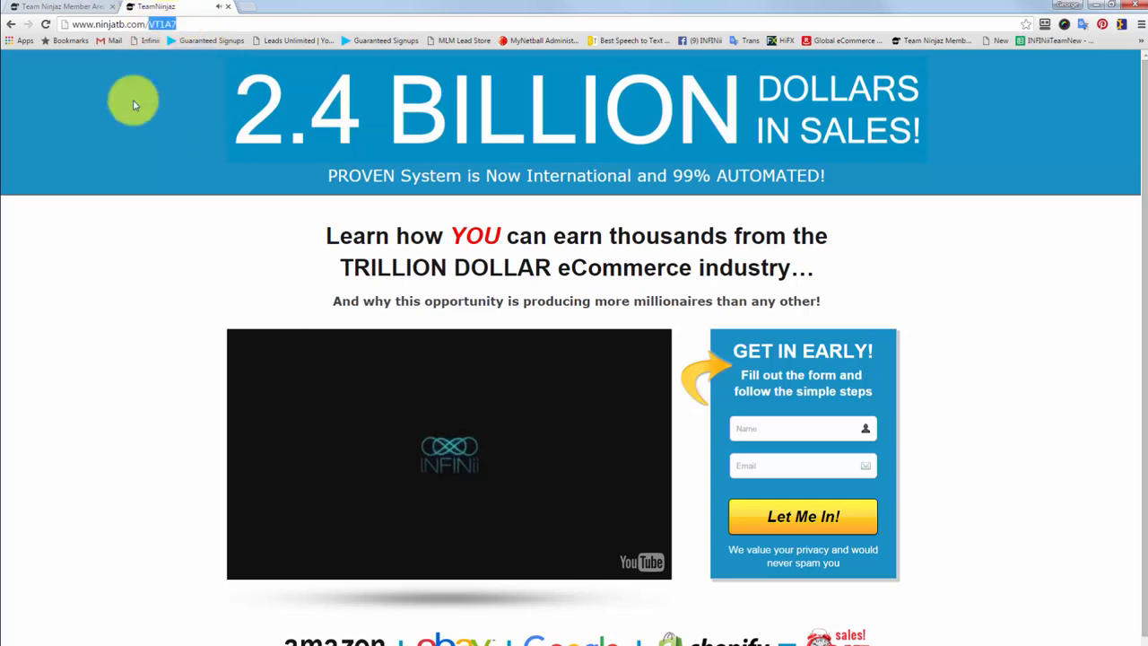
{"action": "mouse_move", "coordinate": [494, 300]}
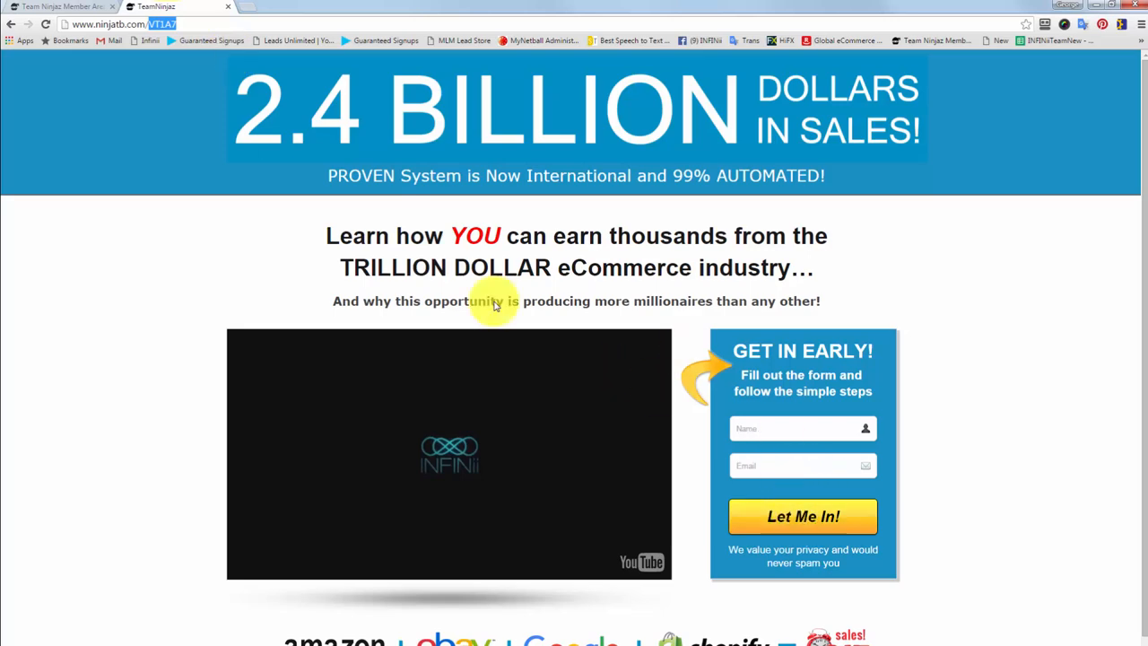
Step: Go back to the member dashboard, where the Facebook Groups link registers a click and total clicks read 2
{"action": "left_click", "coordinate": [59, 7]}
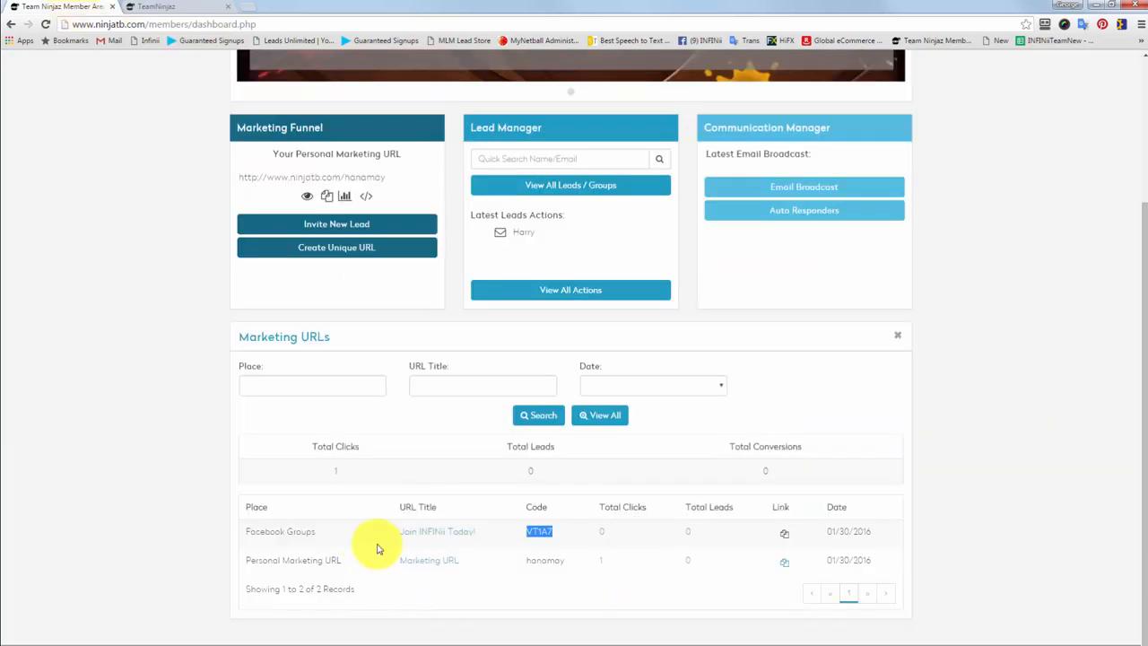
{"action": "mouse_move", "coordinate": [305, 422]}
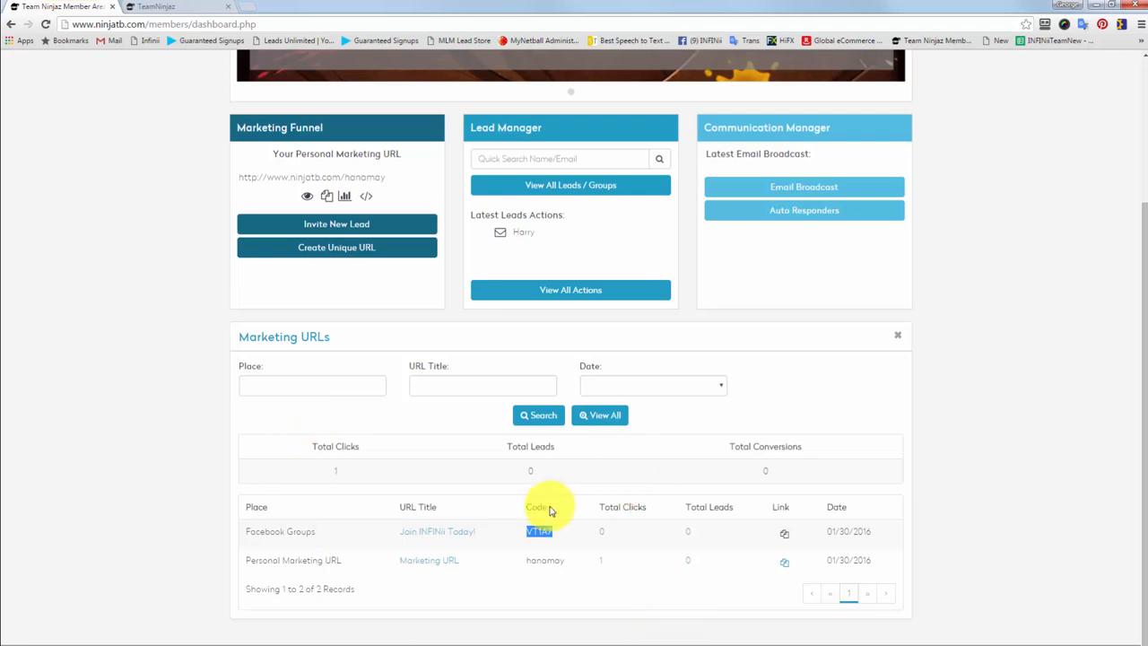
{"action": "mouse_move", "coordinate": [245, 373]}
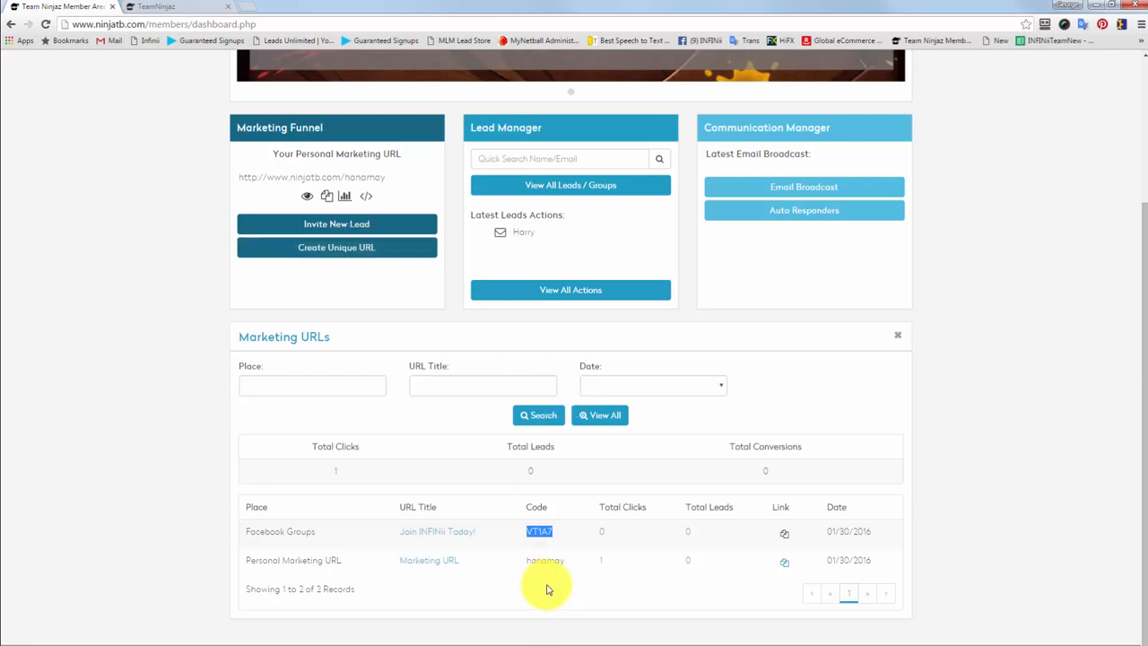
{"action": "mouse_move", "coordinate": [575, 576]}
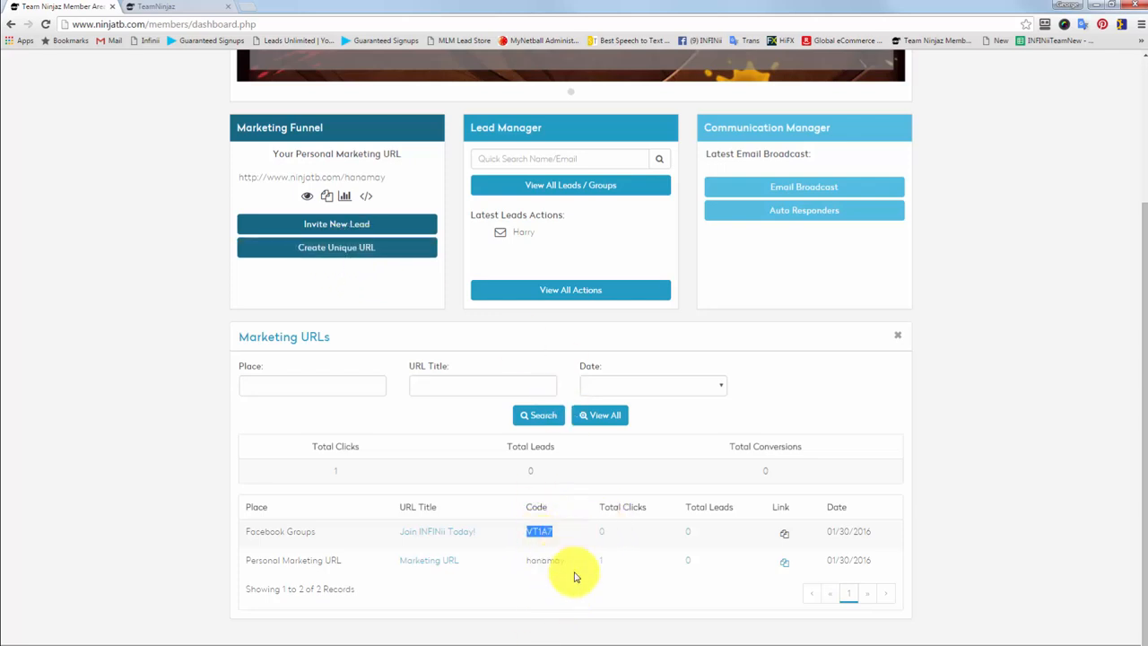
{"action": "mouse_move", "coordinate": [69, 55]}
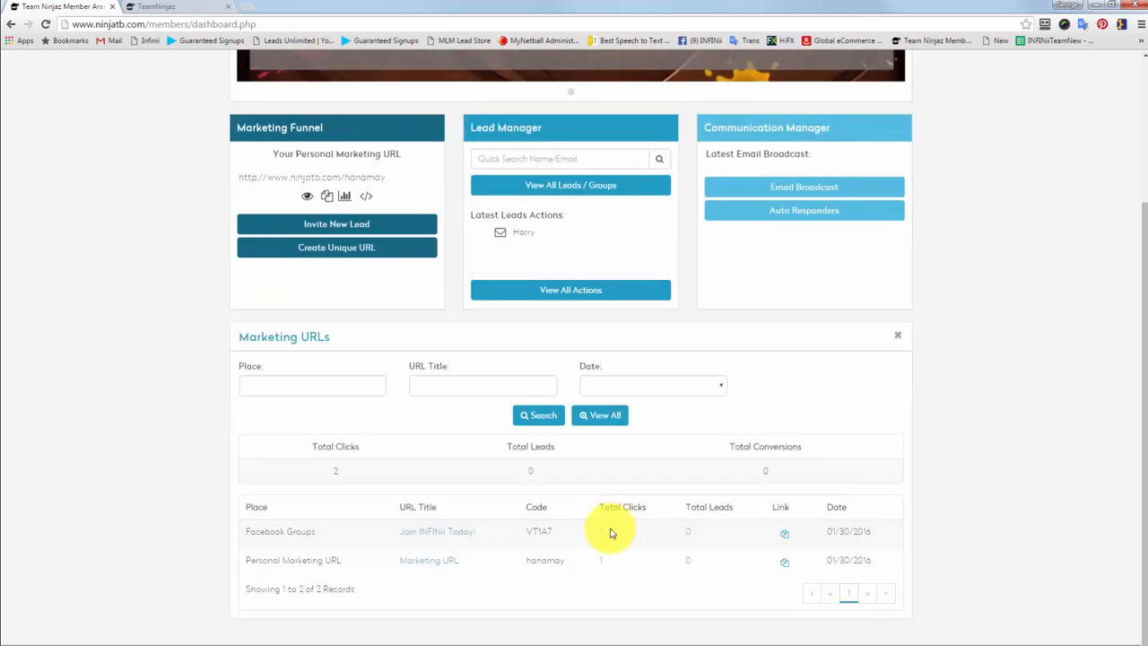
{"action": "mouse_move", "coordinate": [590, 547]}
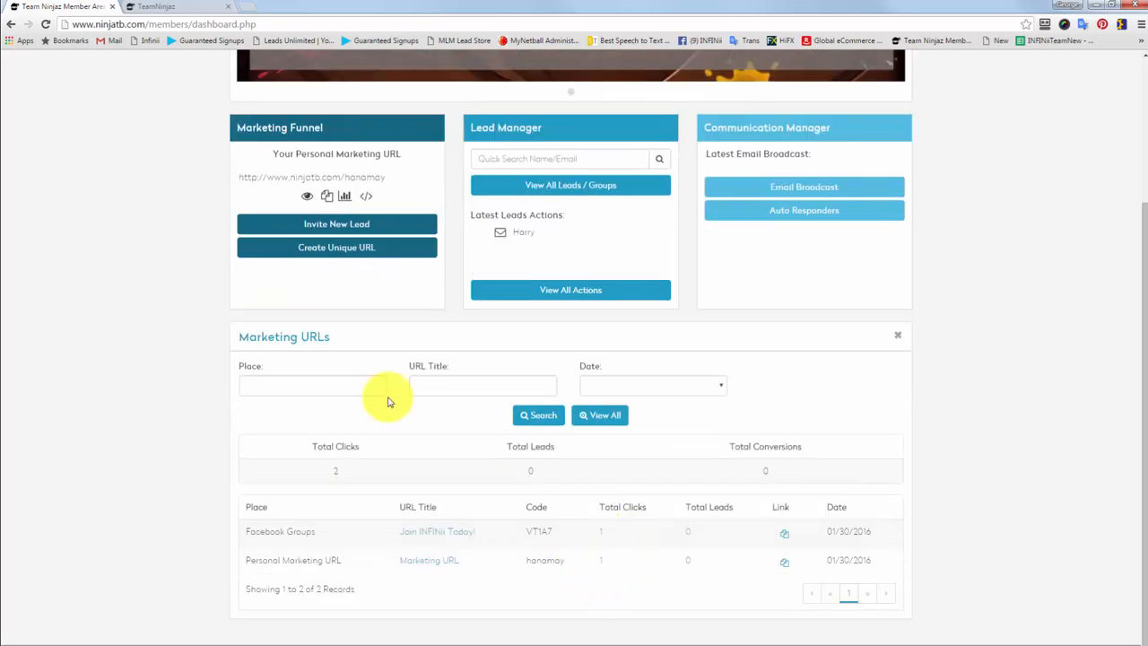
Step: On the landing page, enter a name and a saved email address in the sign-up form and submit it
{"action": "left_click", "coordinate": [437, 532]}
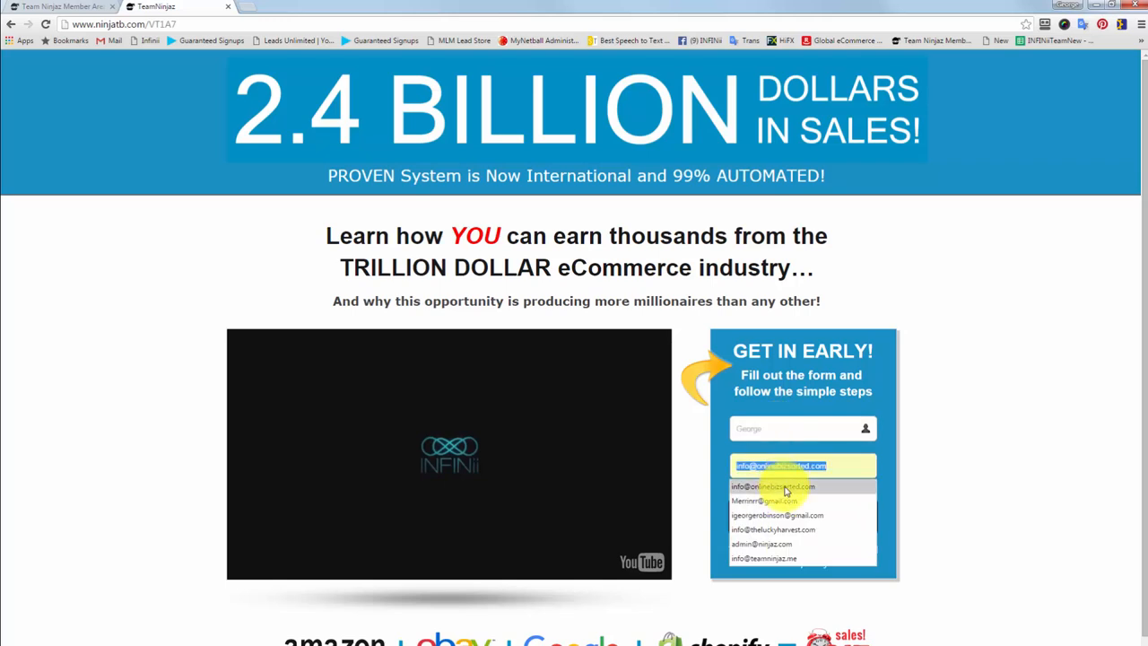
{"action": "left_click", "coordinate": [785, 486]}
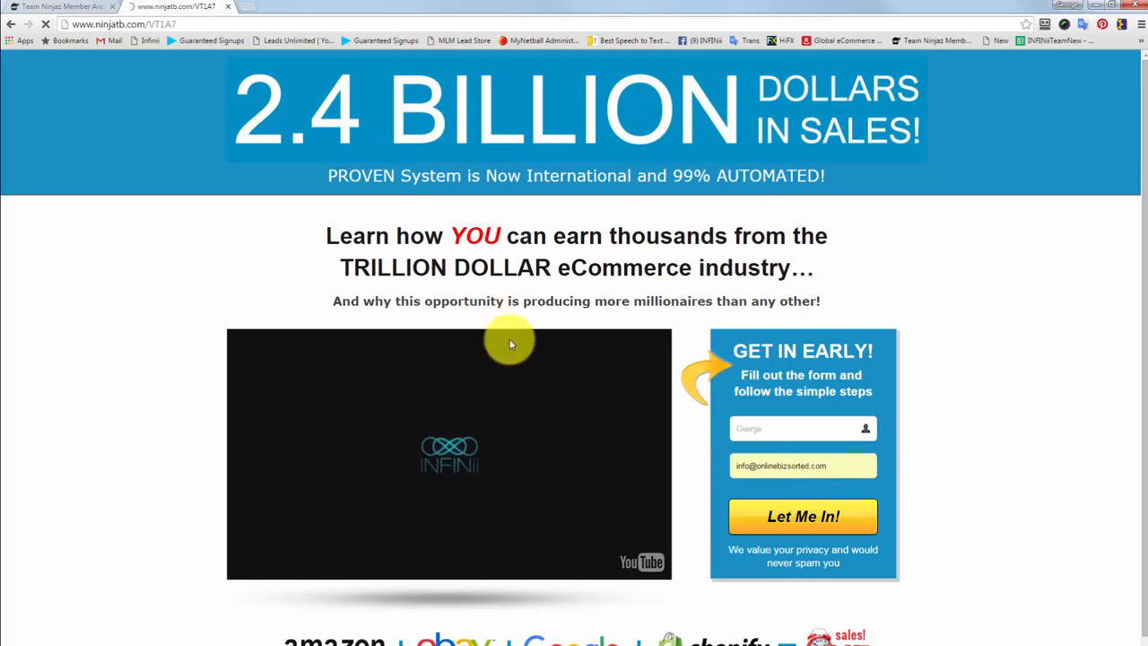
{"action": "mouse_move", "coordinate": [467, 250]}
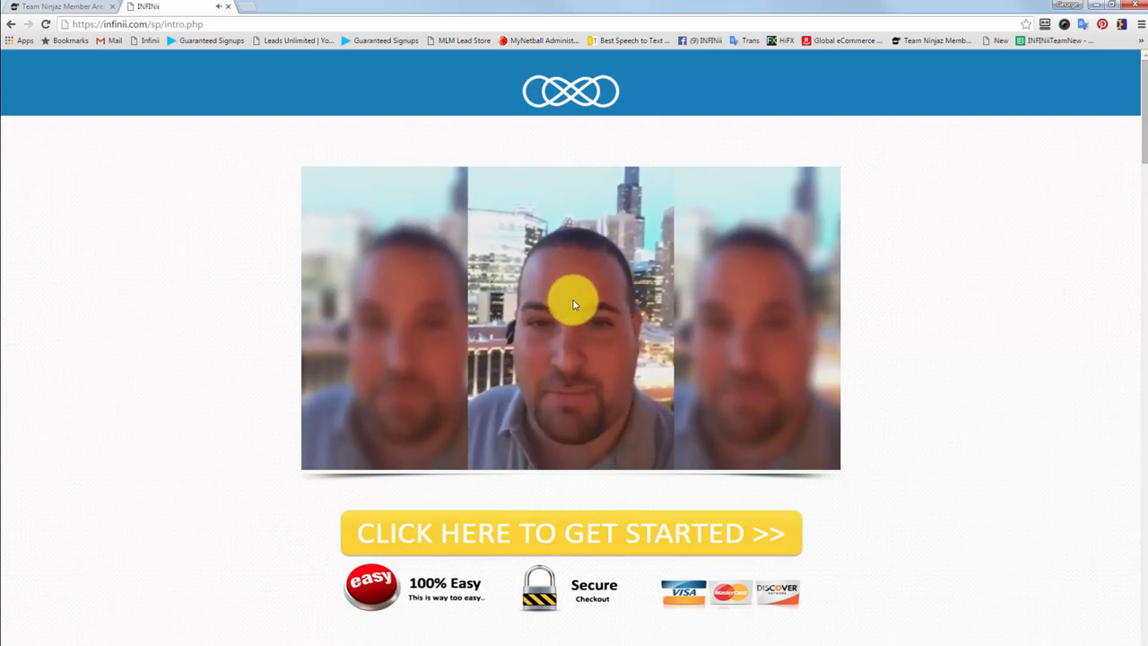
Step: Open the INFINii Join form and highlight hanamay as the referring partner
{"action": "left_click", "coordinate": [572, 532]}
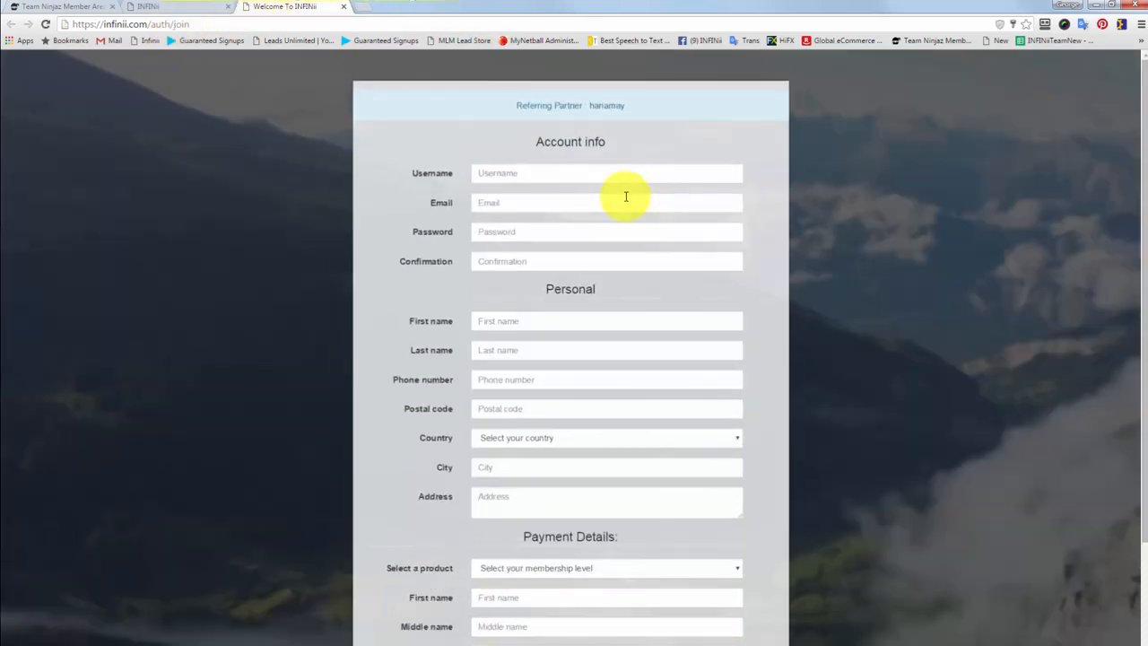
{"action": "double_click", "coordinate": [606, 104]}
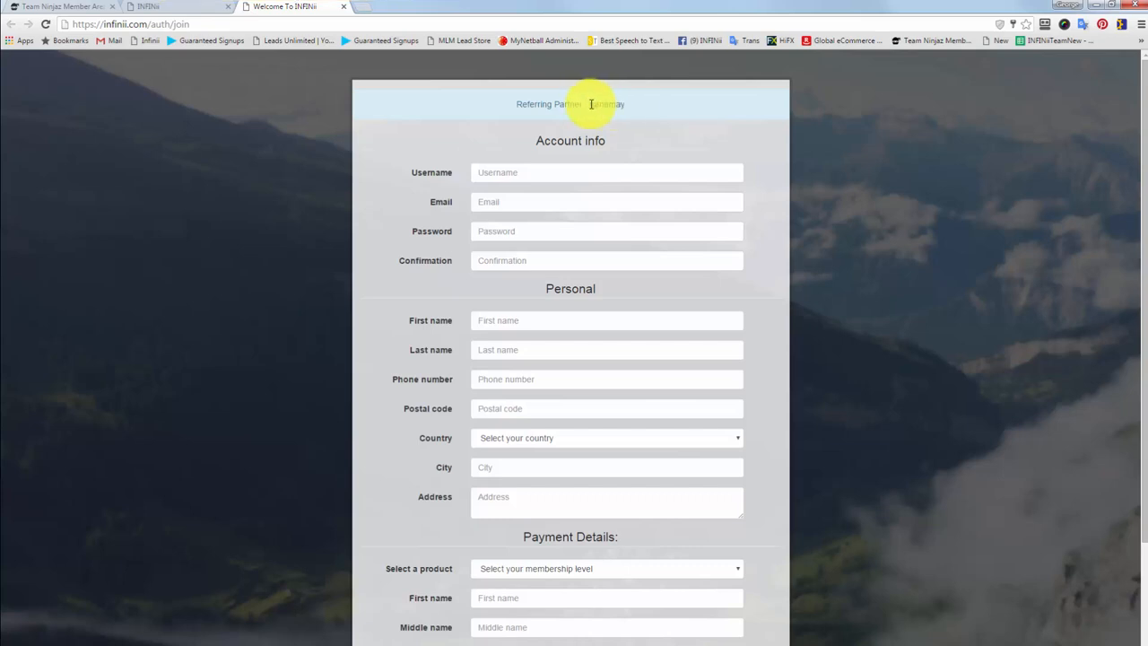
{"action": "double_click", "coordinate": [608, 104]}
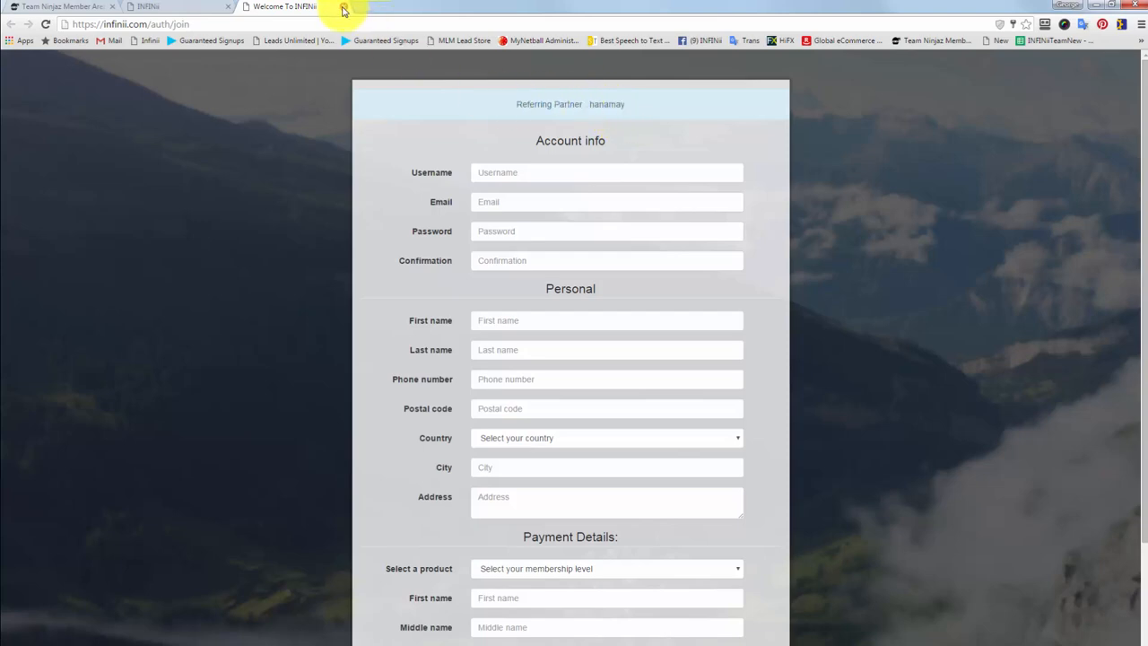
Step: Close the INFINii tab and open the full Ninja Leads list showing George's browser, IP, OS and screen details
{"action": "left_click", "coordinate": [59, 6]}
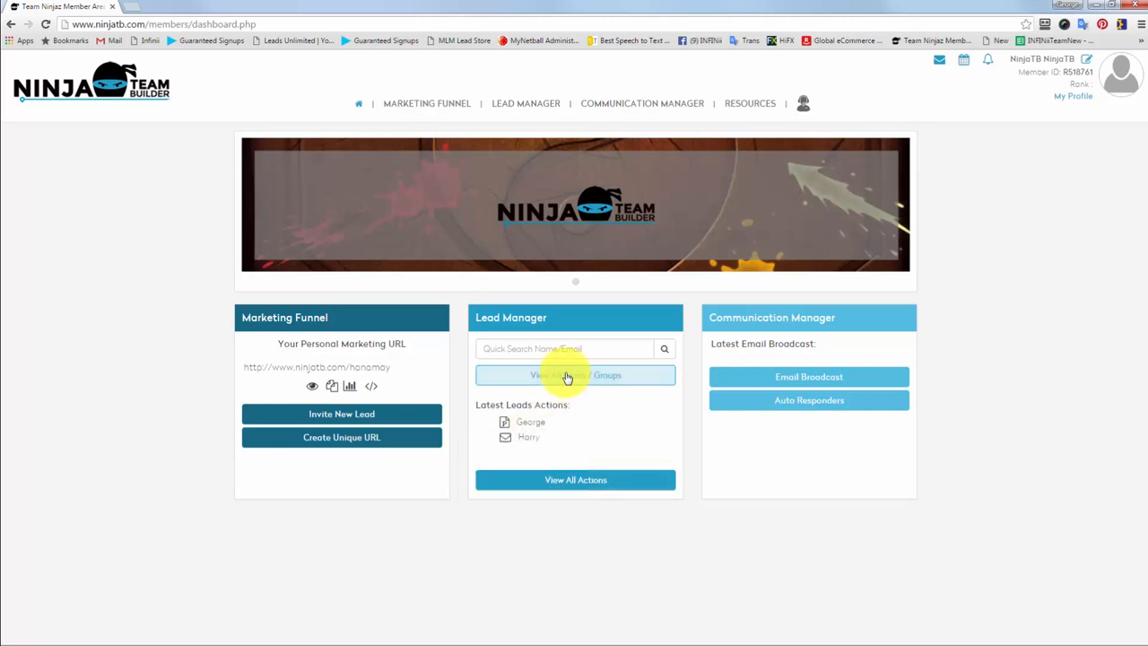
{"action": "left_click", "coordinate": [575, 375]}
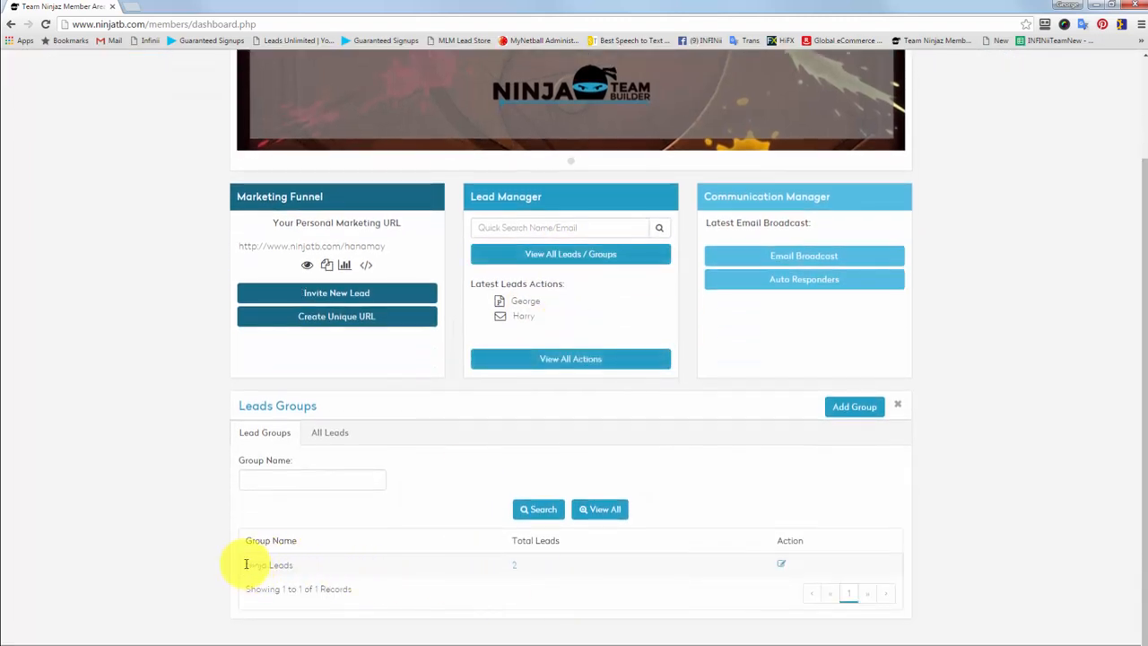
{"action": "double_click", "coordinate": [270, 565]}
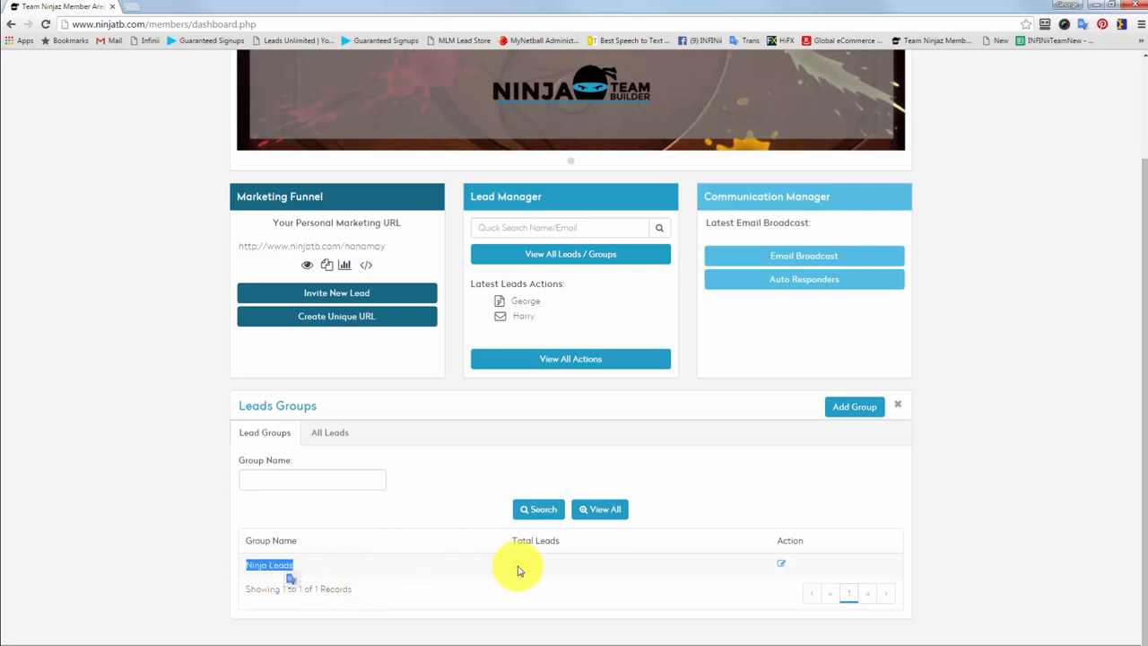
{"action": "left_click", "coordinate": [329, 433]}
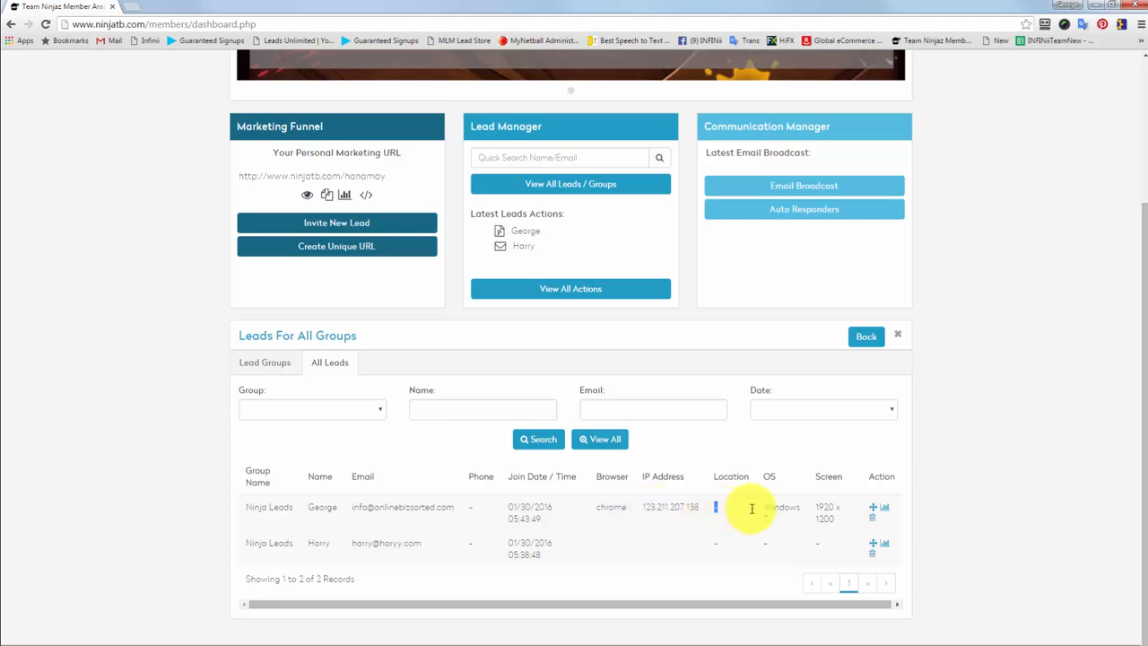
{"action": "mouse_move", "coordinate": [749, 509]}
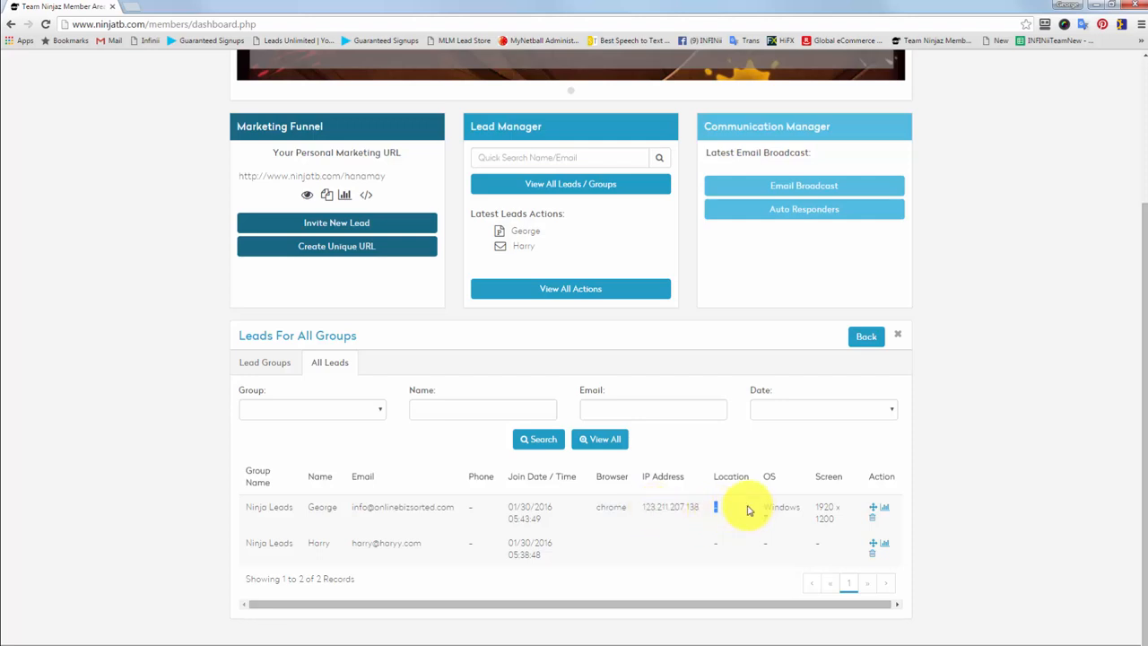
{"action": "mouse_move", "coordinate": [746, 505]}
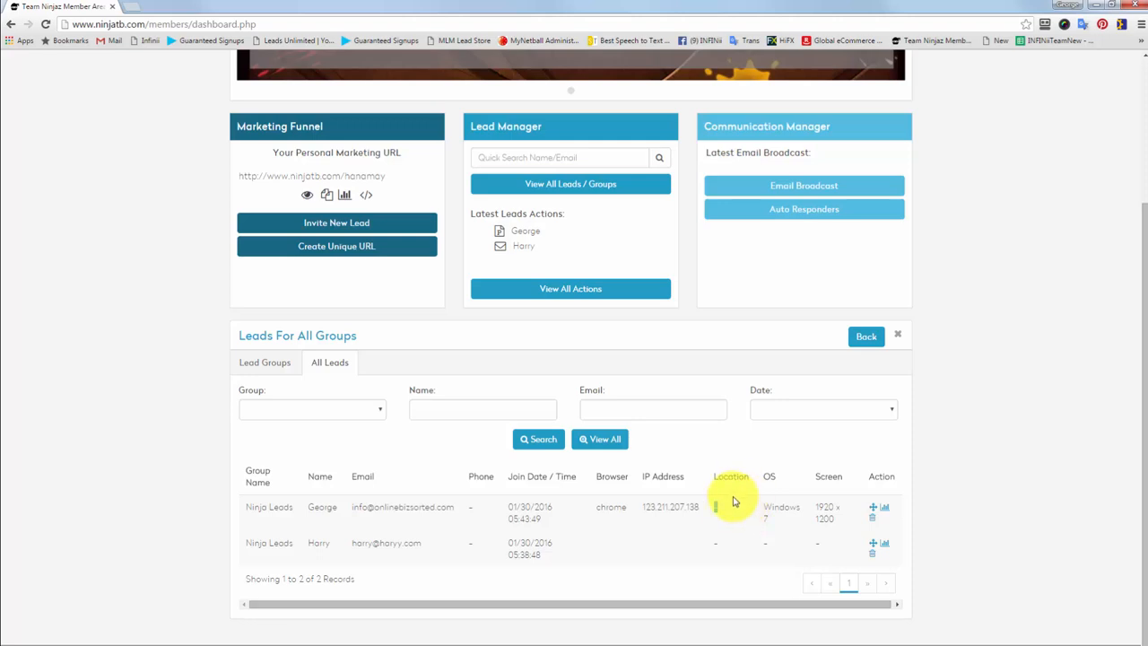
{"action": "mouse_move", "coordinate": [718, 511]}
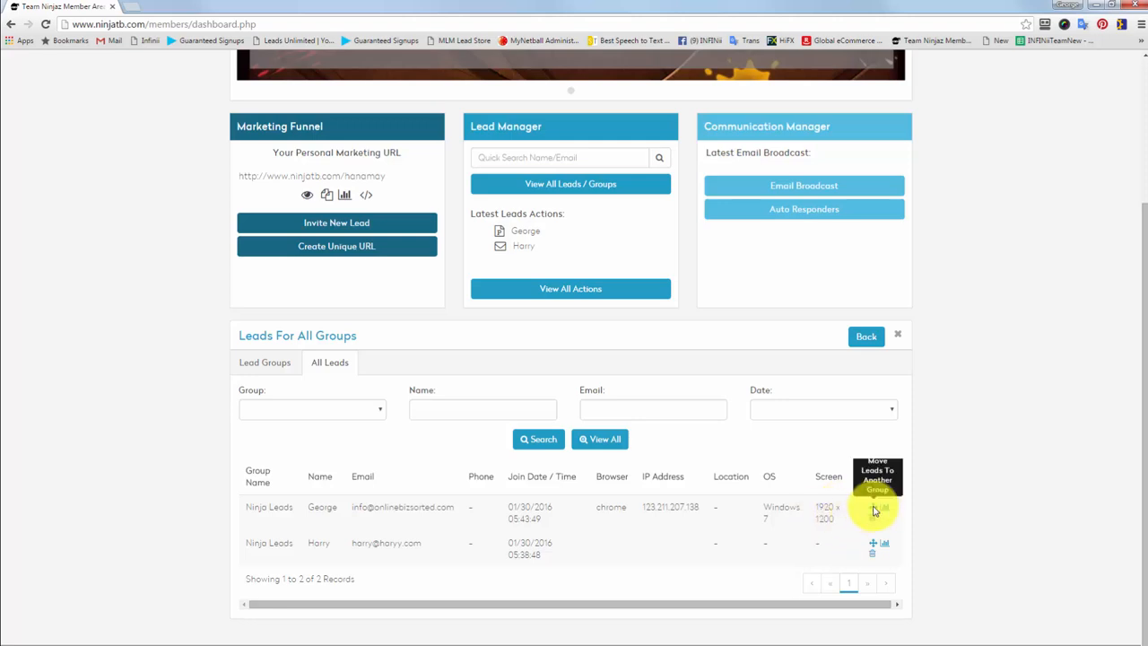
{"action": "mouse_move", "coordinate": [740, 521]}
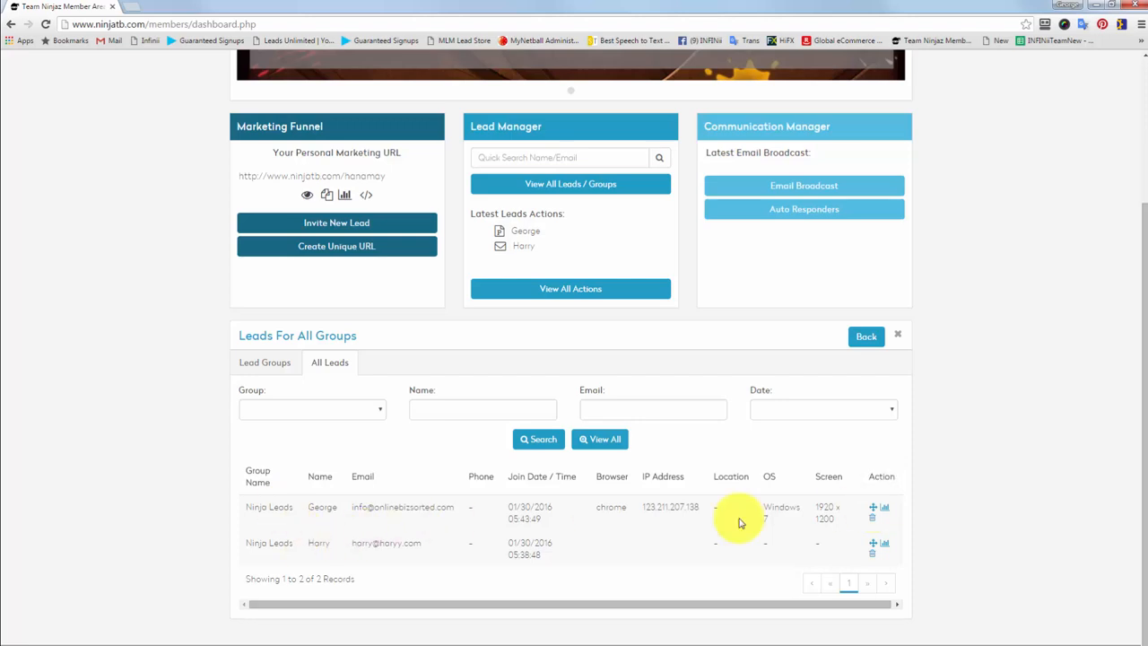
{"action": "mouse_move", "coordinate": [886, 506]}
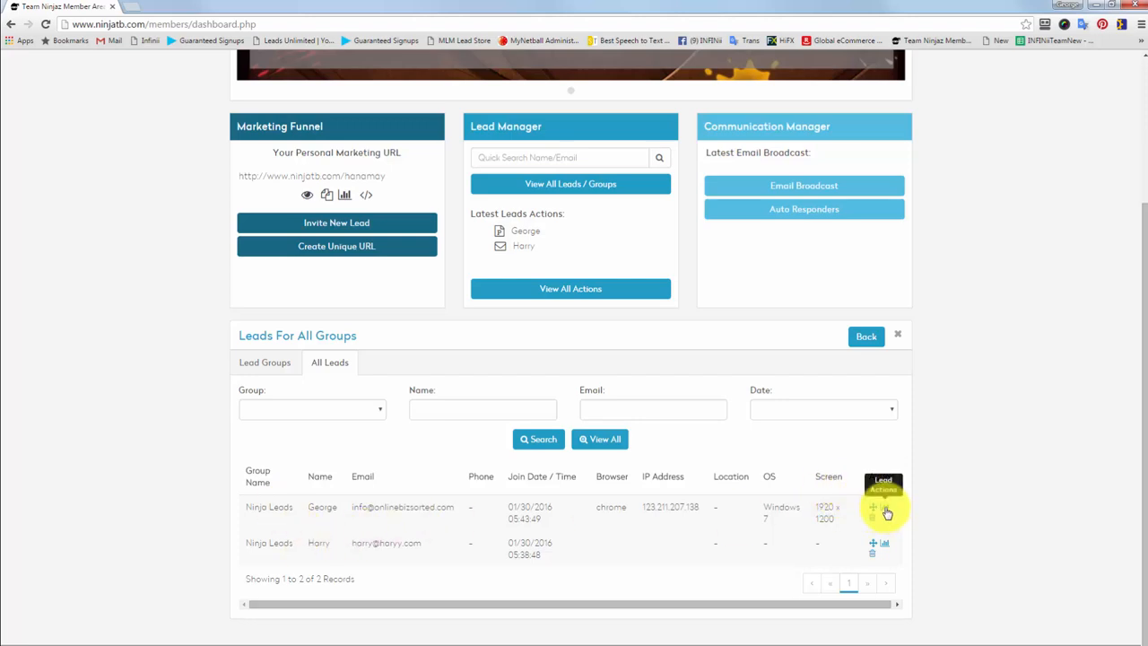
{"action": "mouse_move", "coordinate": [872, 523]}
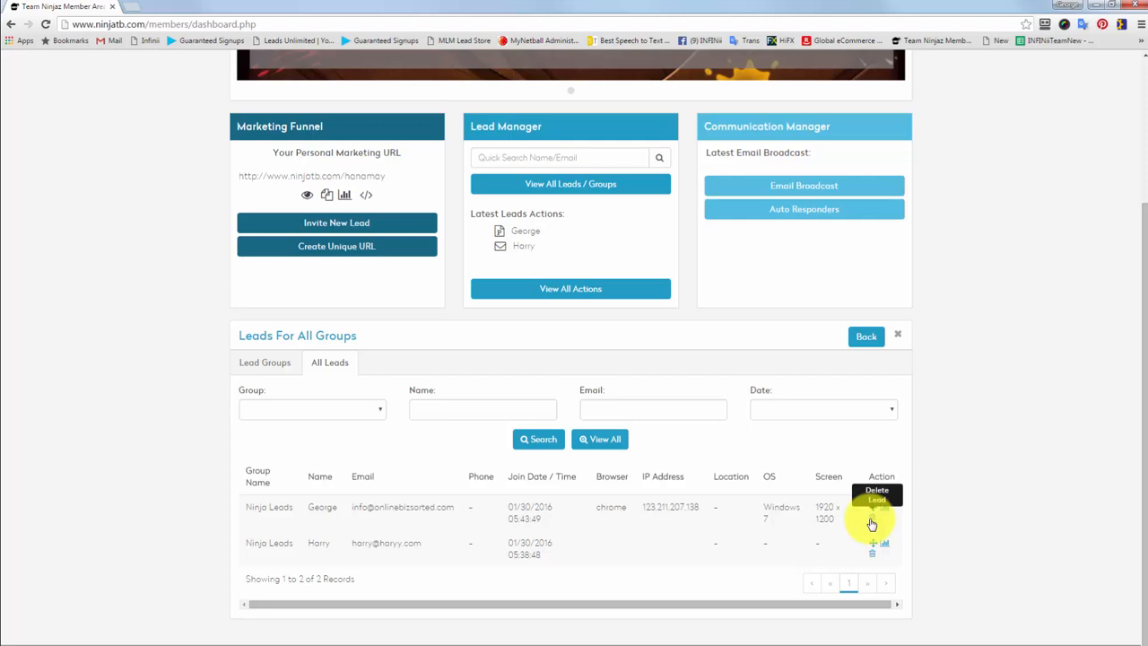
{"action": "left_click", "coordinate": [265, 363]}
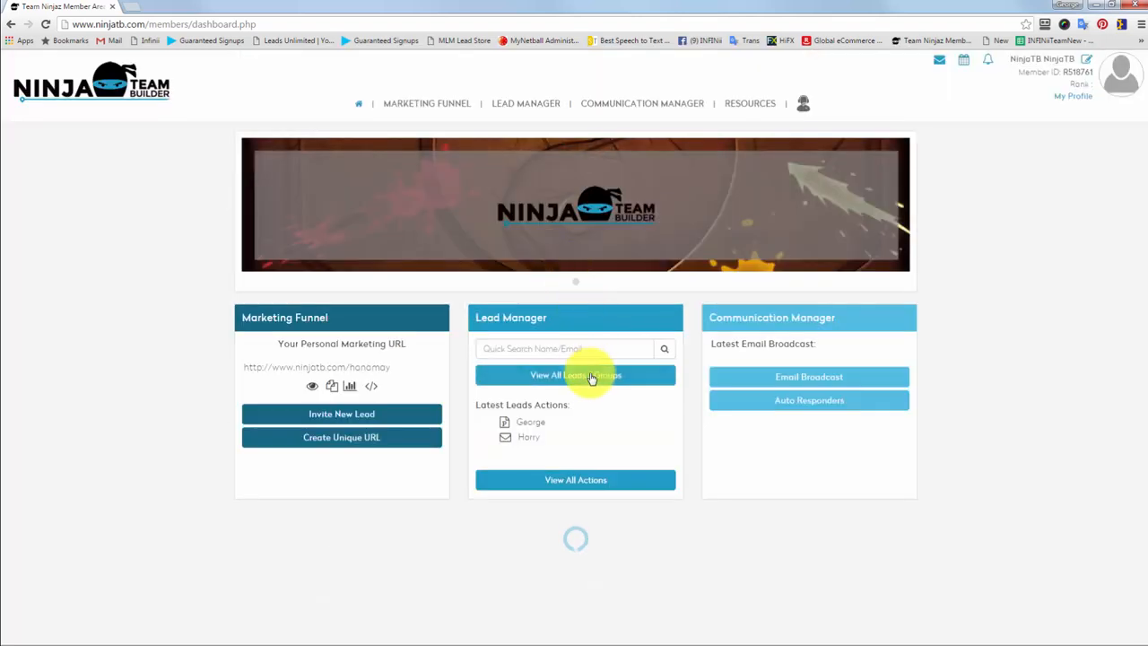
Step: Add a lead group named 'Facebook' from the View All Leads / Groups panel
{"action": "left_click", "coordinate": [575, 375]}
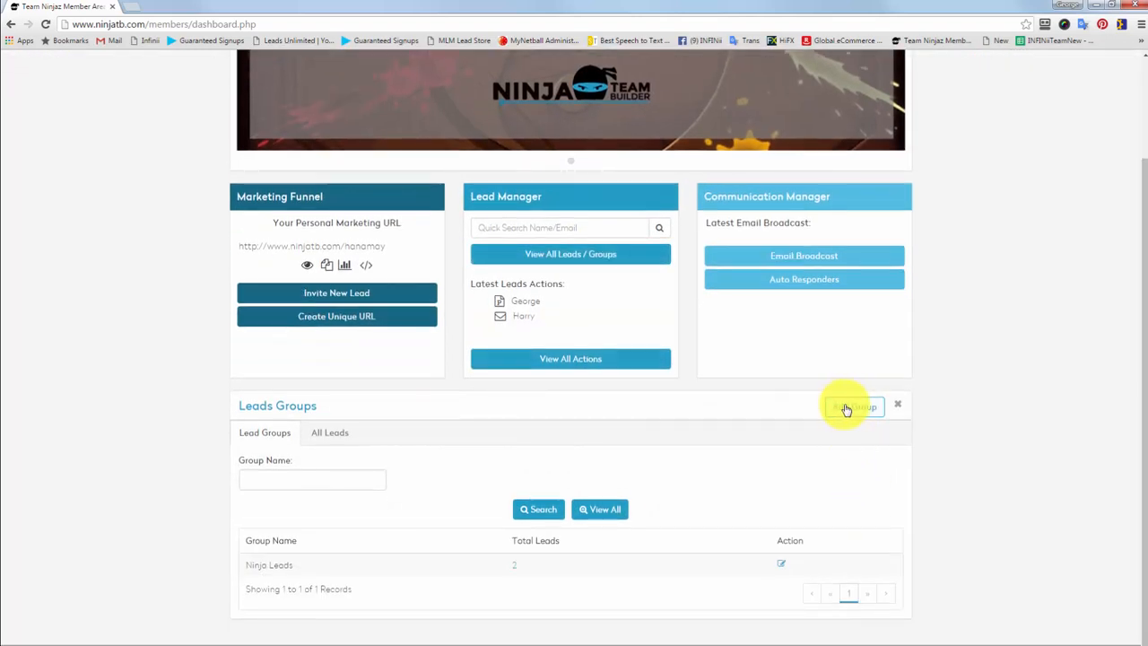
{"action": "left_click", "coordinate": [854, 406]}
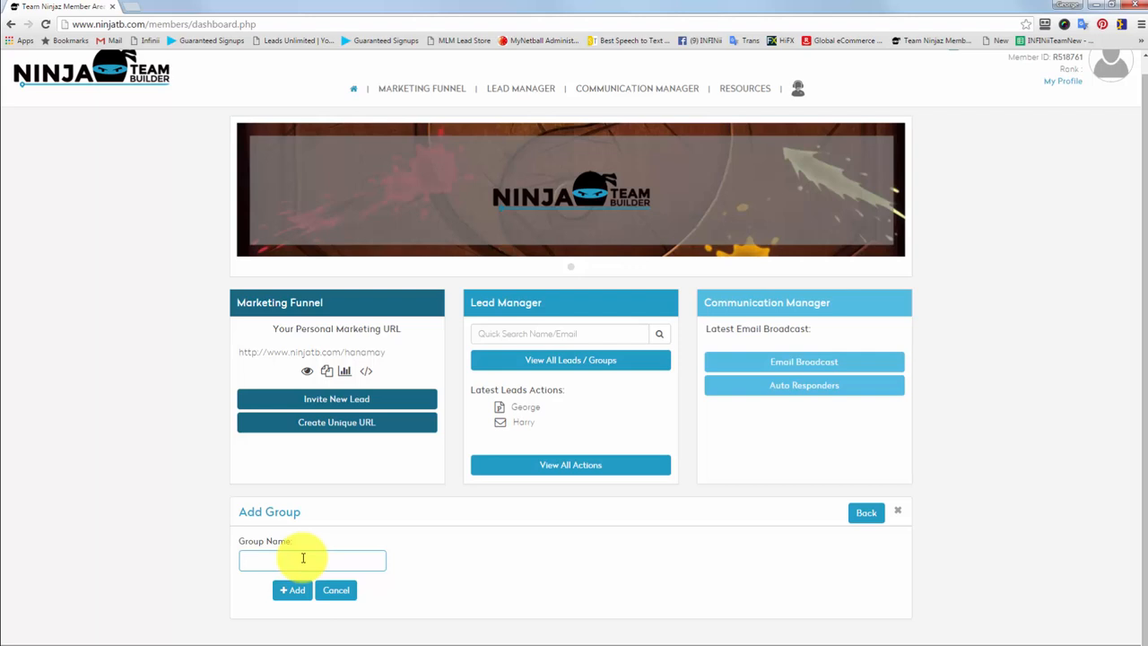
{"action": "type", "text": "Fa"}
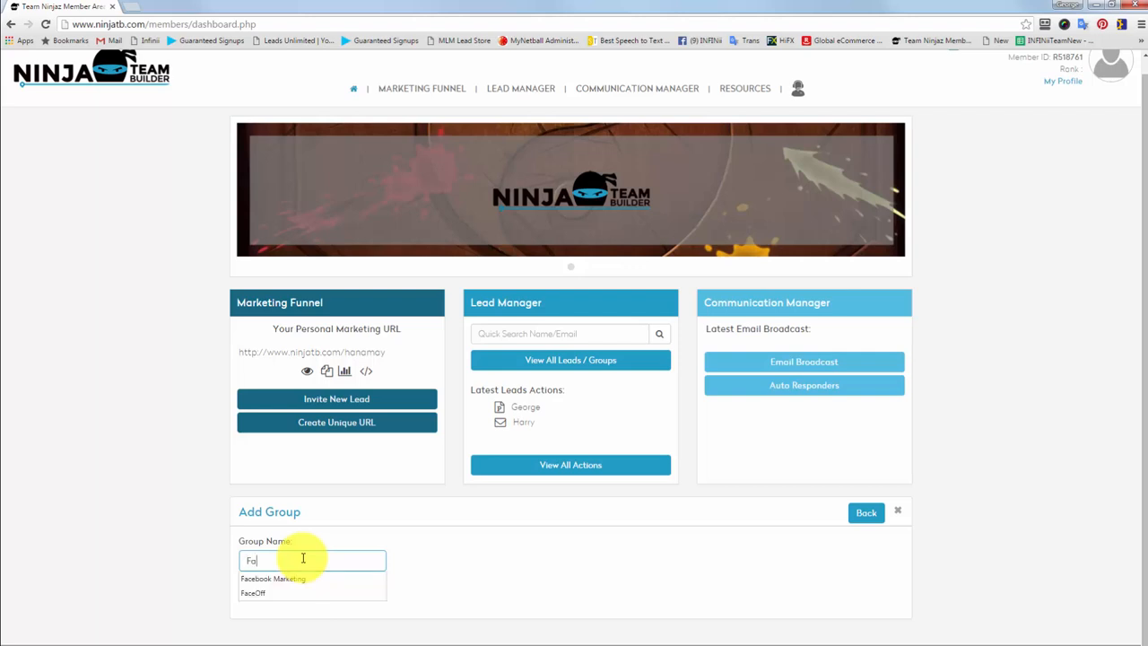
{"action": "type", "text": "Facebook"}
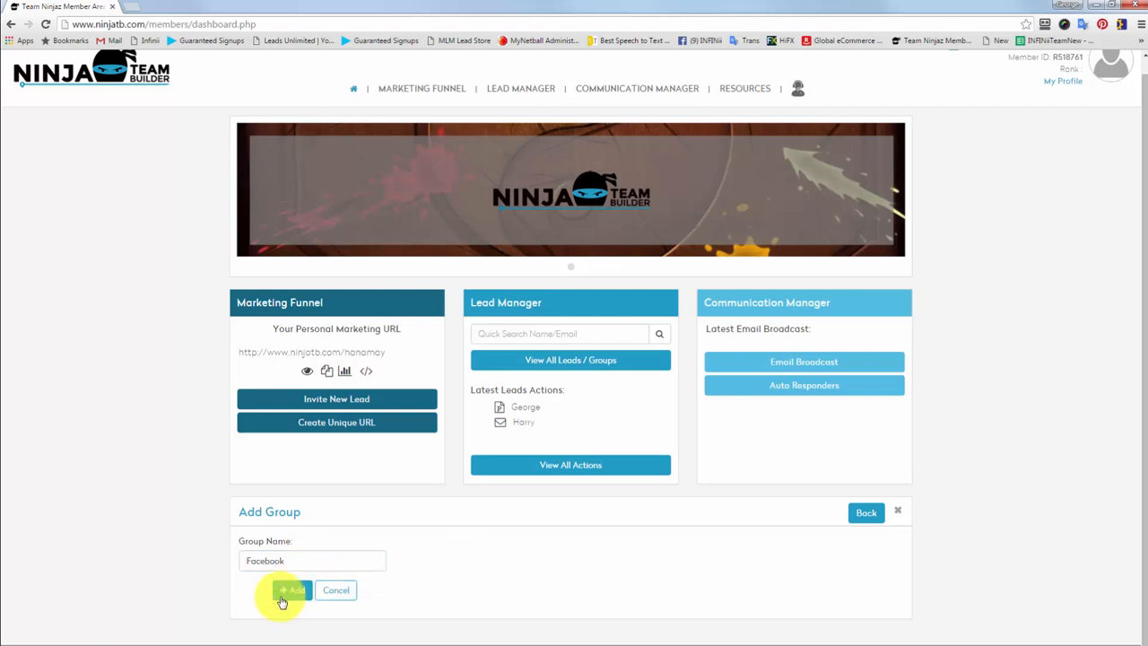
{"action": "left_click", "coordinate": [291, 589]}
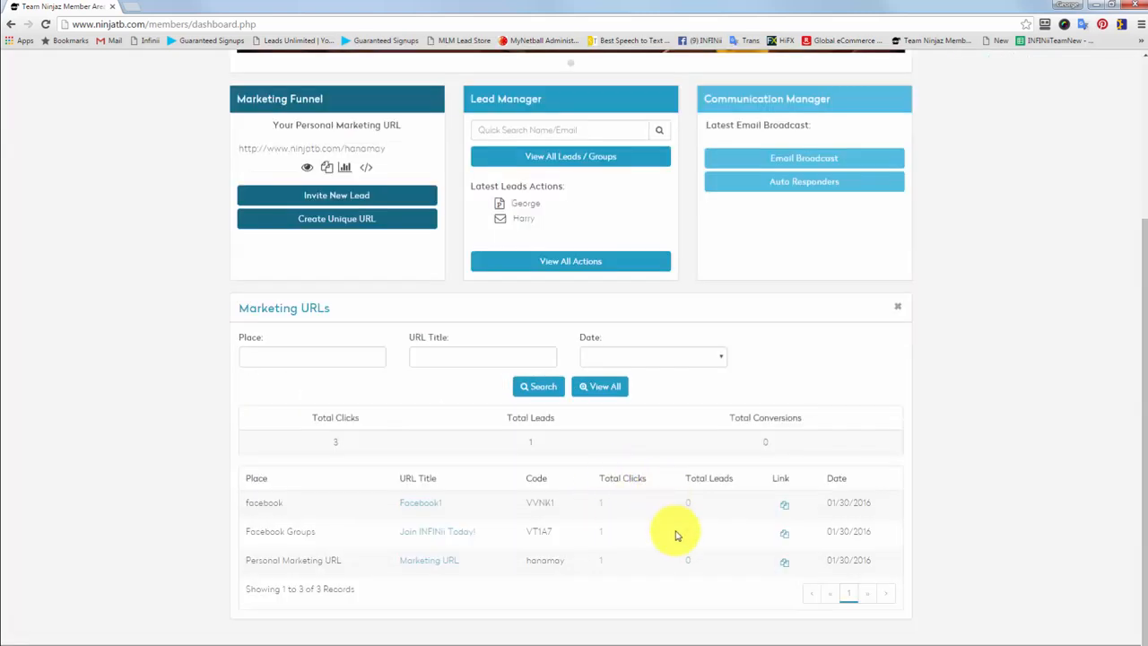
{"action": "mouse_move", "coordinate": [606, 503]}
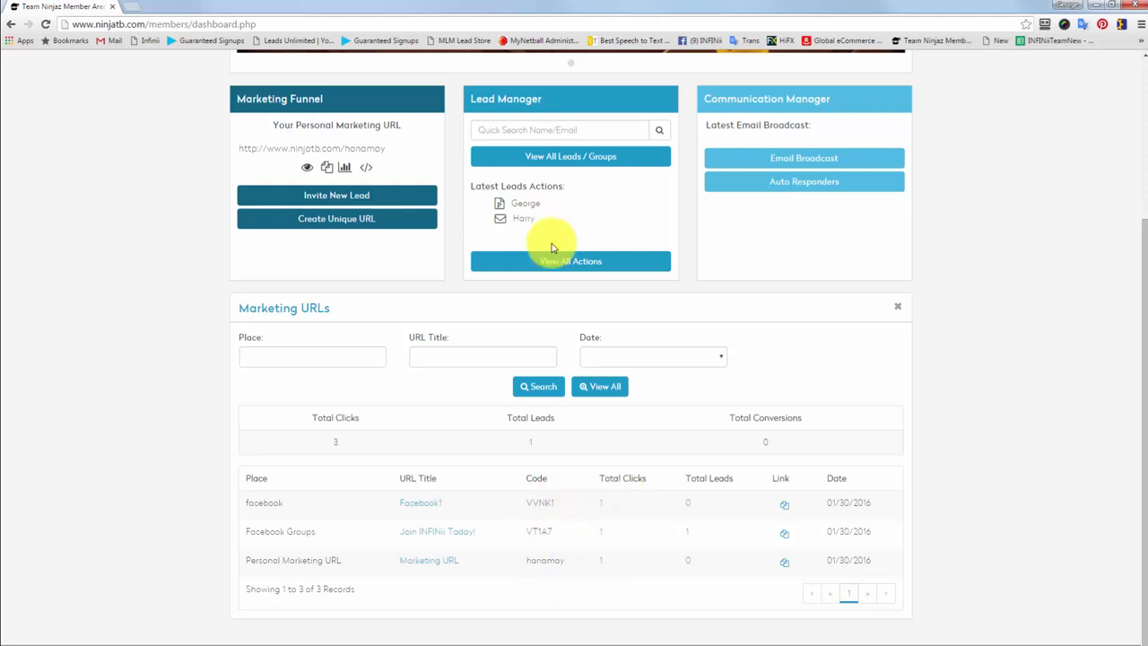
{"action": "mouse_move", "coordinate": [534, 108]}
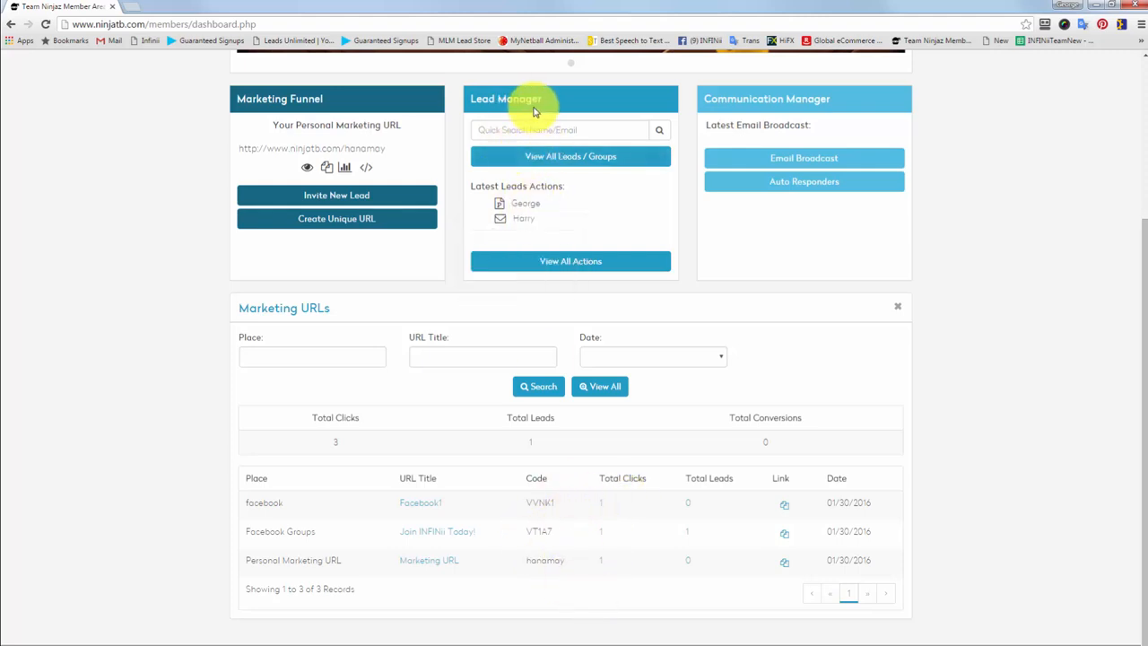
{"action": "mouse_move", "coordinate": [557, 156]}
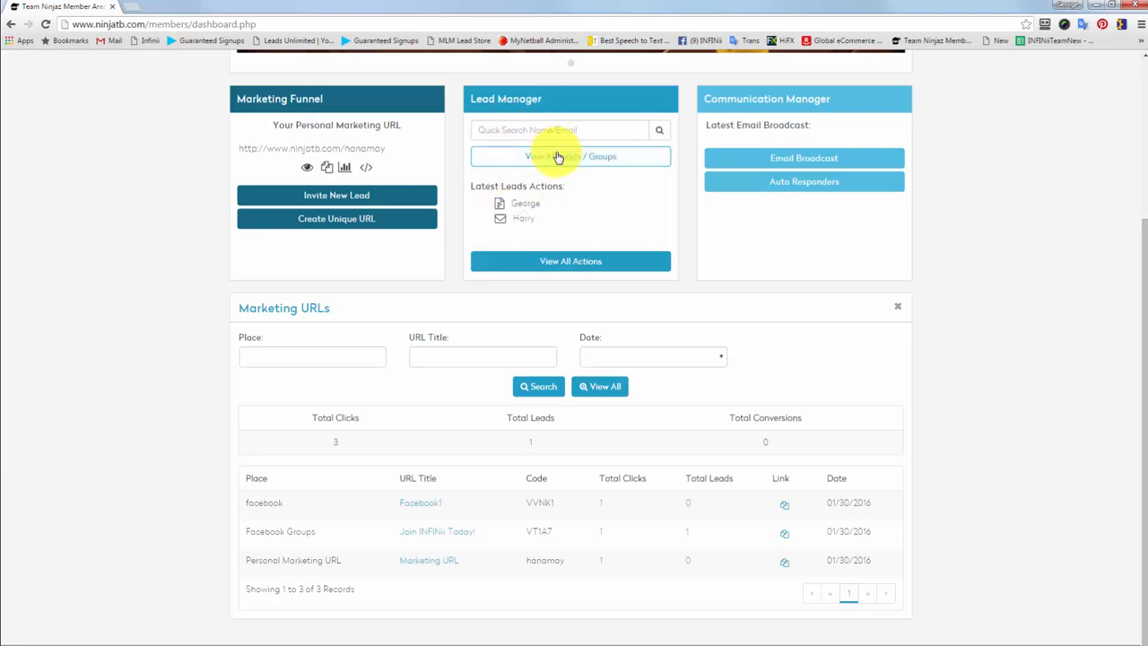
Step: Open View All Leads / Groups and scroll to George and Harry in Ninja Leads
{"action": "left_click", "coordinate": [571, 156]}
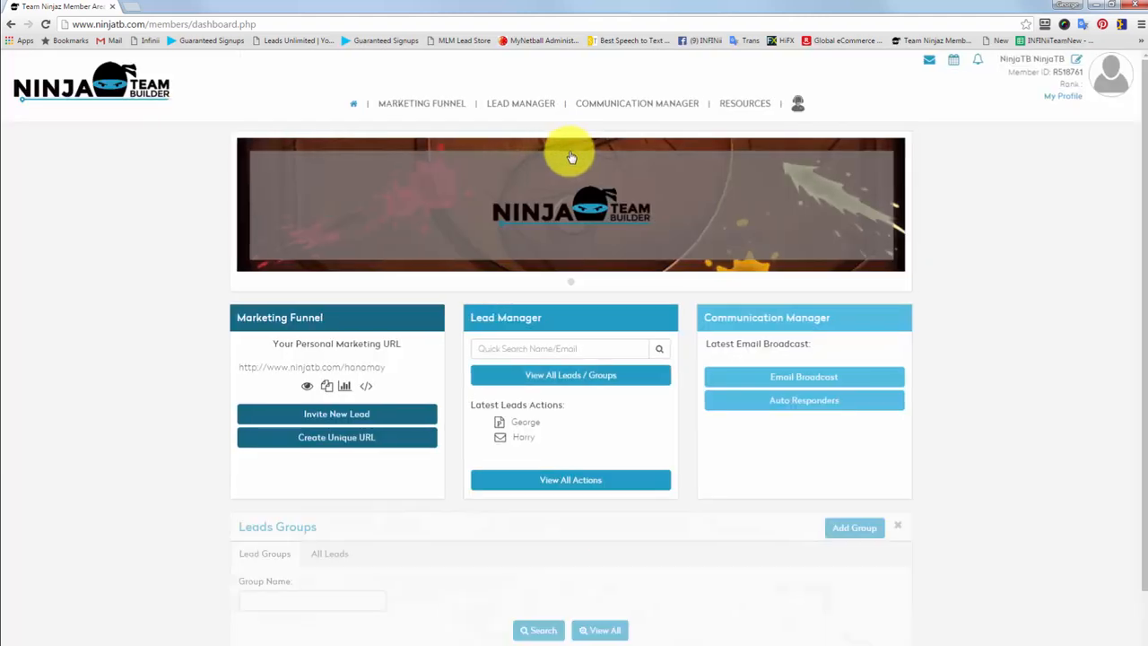
{"action": "scroll", "scroll_direction": "down", "scroll_amount": 3}
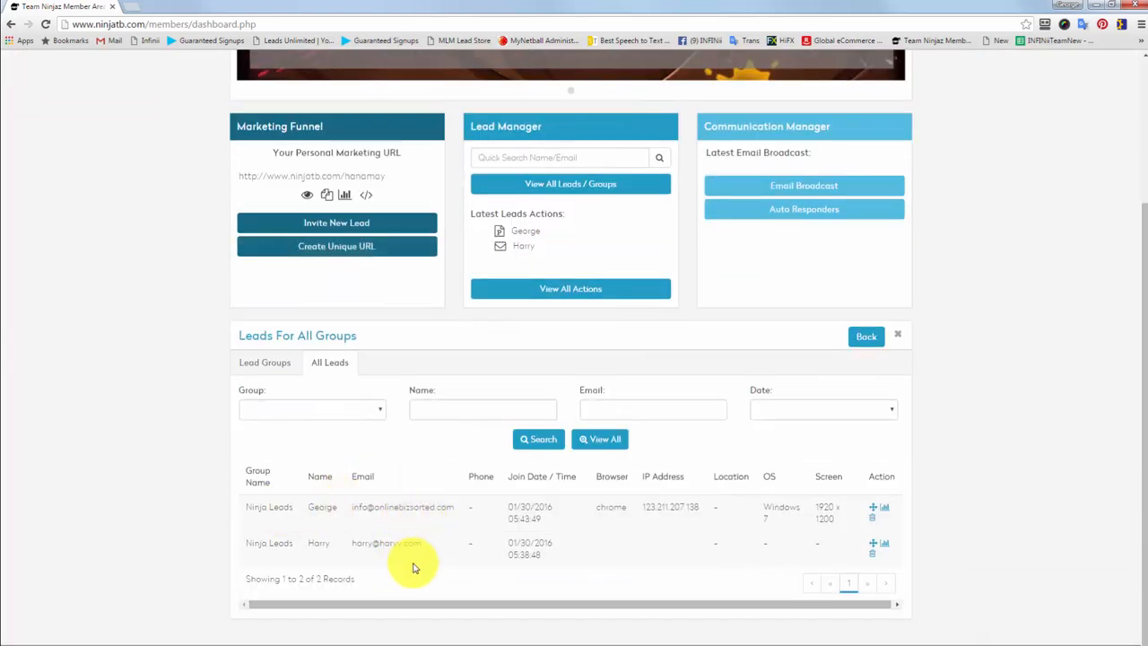
{"action": "mouse_move", "coordinate": [581, 535]}
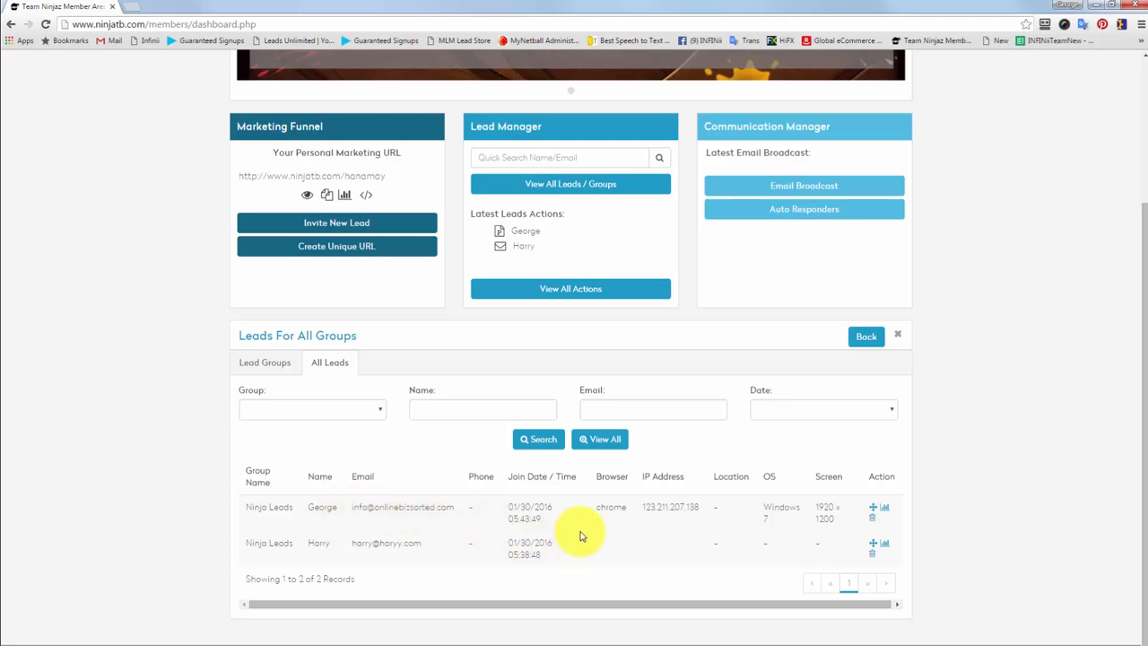
{"action": "mouse_move", "coordinate": [725, 516]}
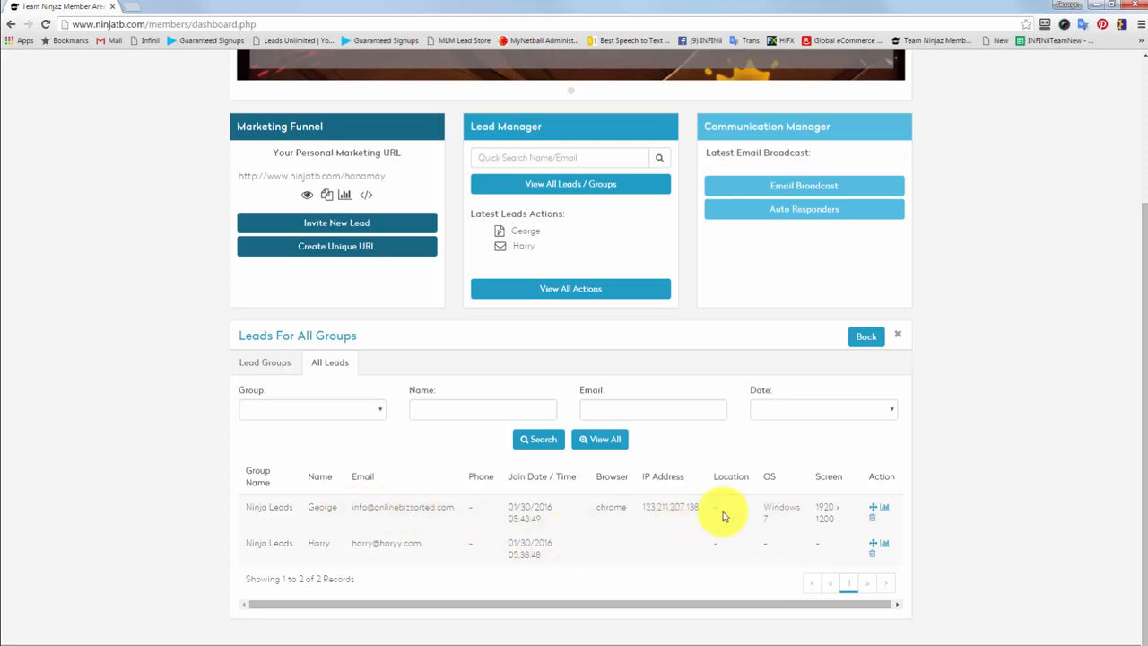
{"action": "mouse_move", "coordinate": [628, 574]}
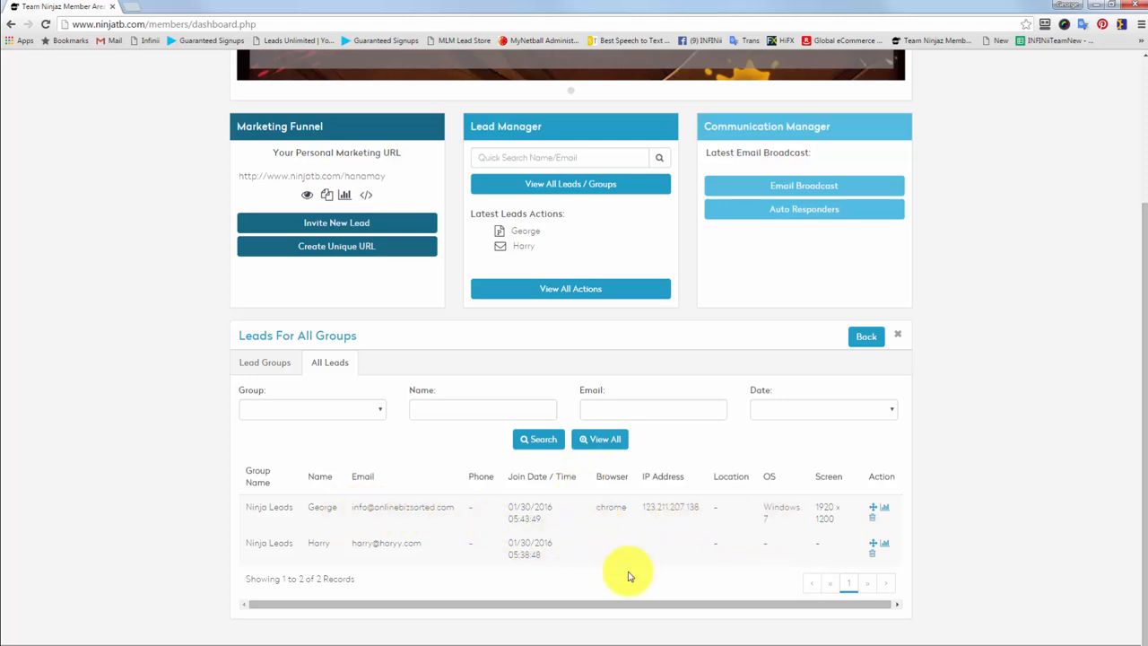
{"action": "mouse_move", "coordinate": [869, 60]}
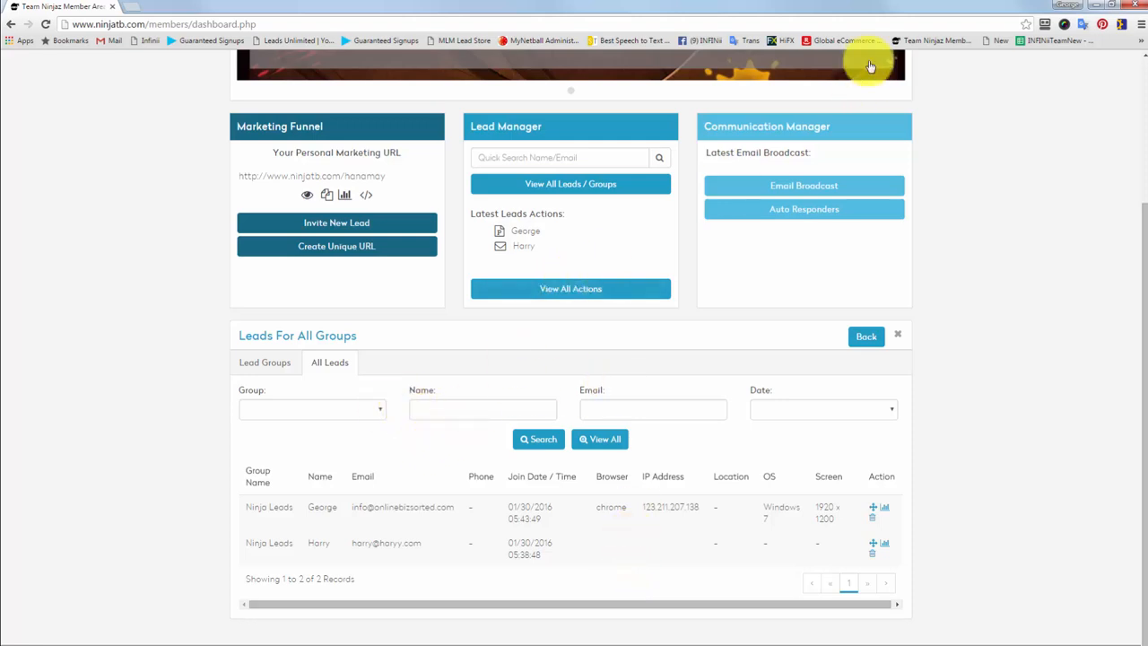
{"action": "mouse_move", "coordinate": [817, 114]}
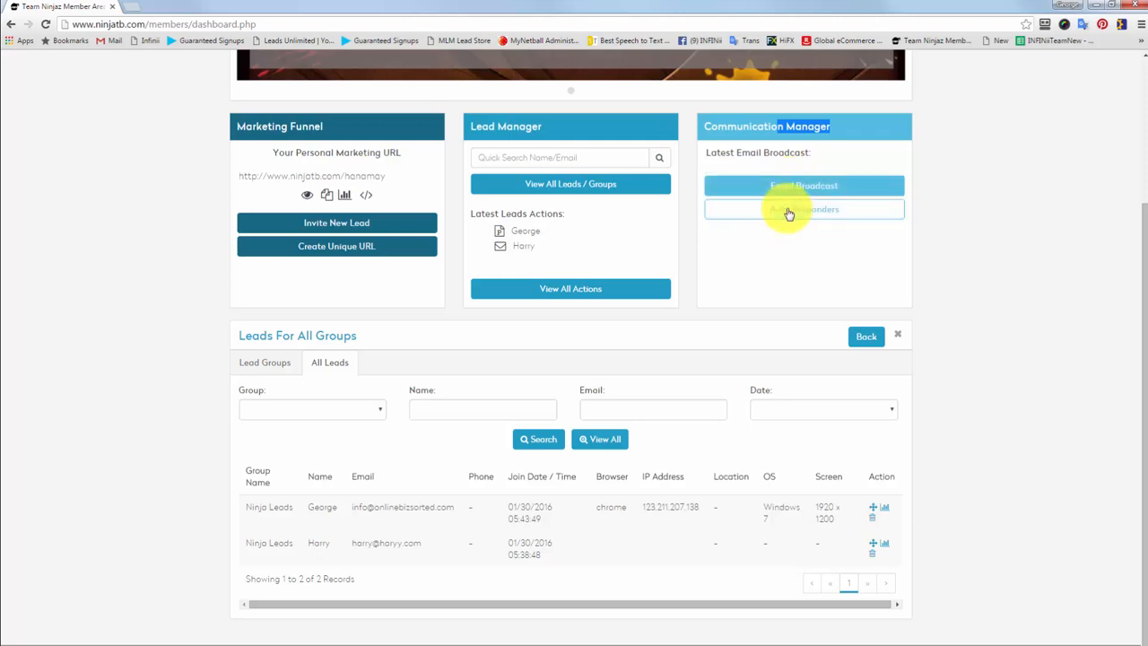
Step: Open Auto Responders and review the INFINii Leads welcome and Day 2 emails
{"action": "left_click", "coordinate": [803, 208]}
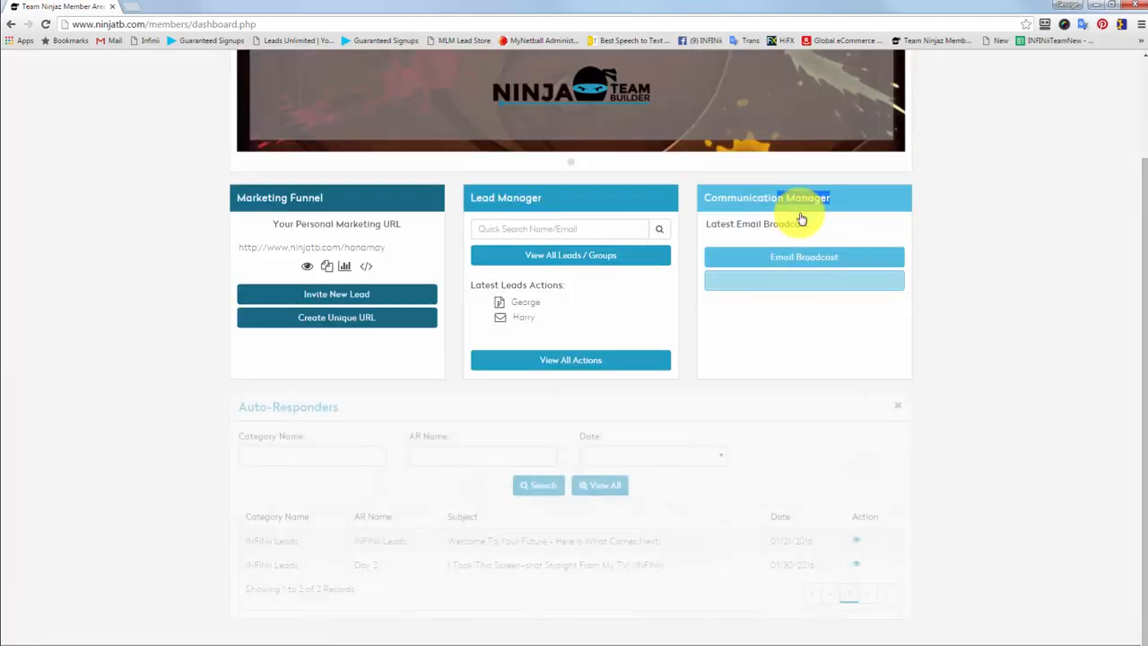
{"action": "left_click", "coordinate": [804, 280]}
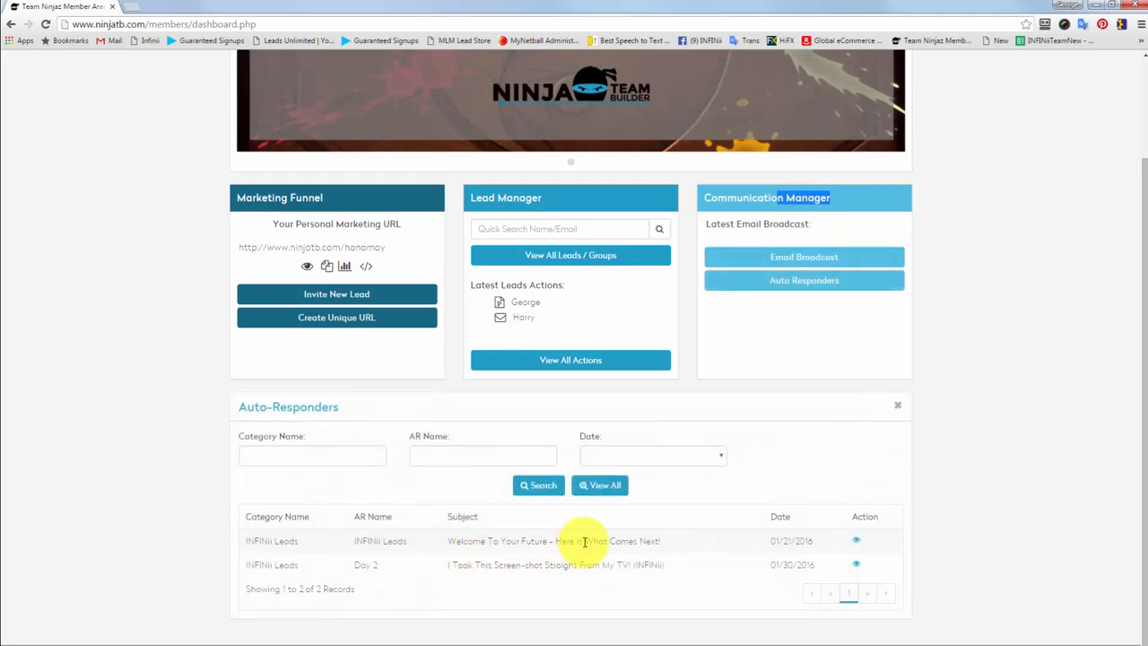
{"action": "mouse_move", "coordinate": [502, 419]}
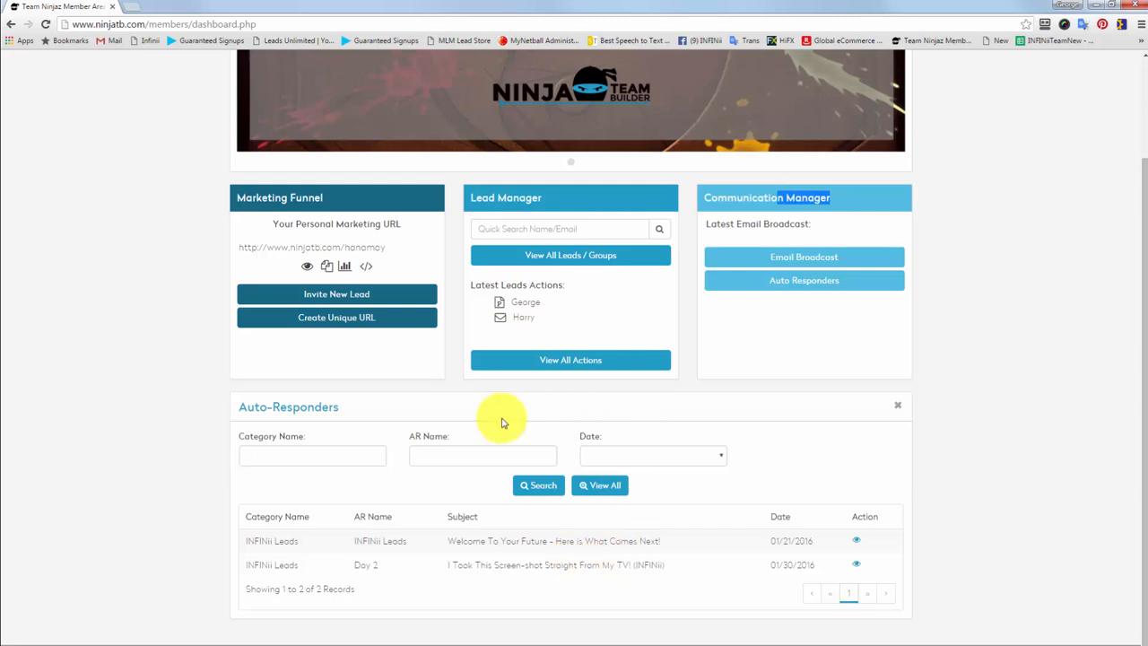
{"action": "mouse_move", "coordinate": [761, 231]}
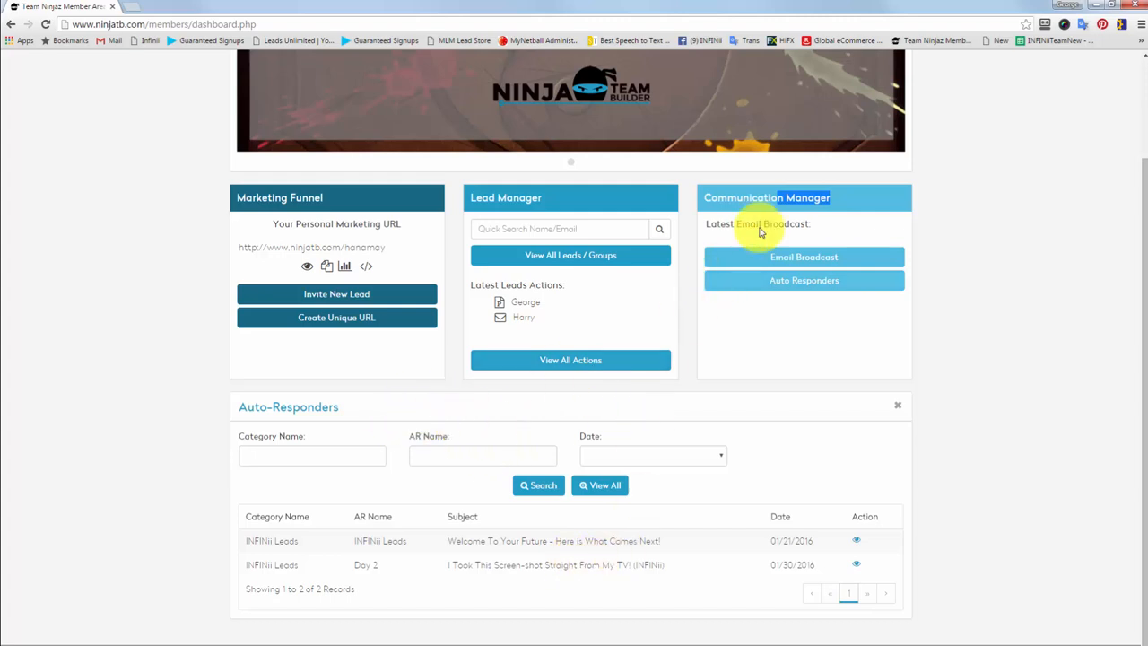
{"action": "mouse_move", "coordinate": [721, 467]}
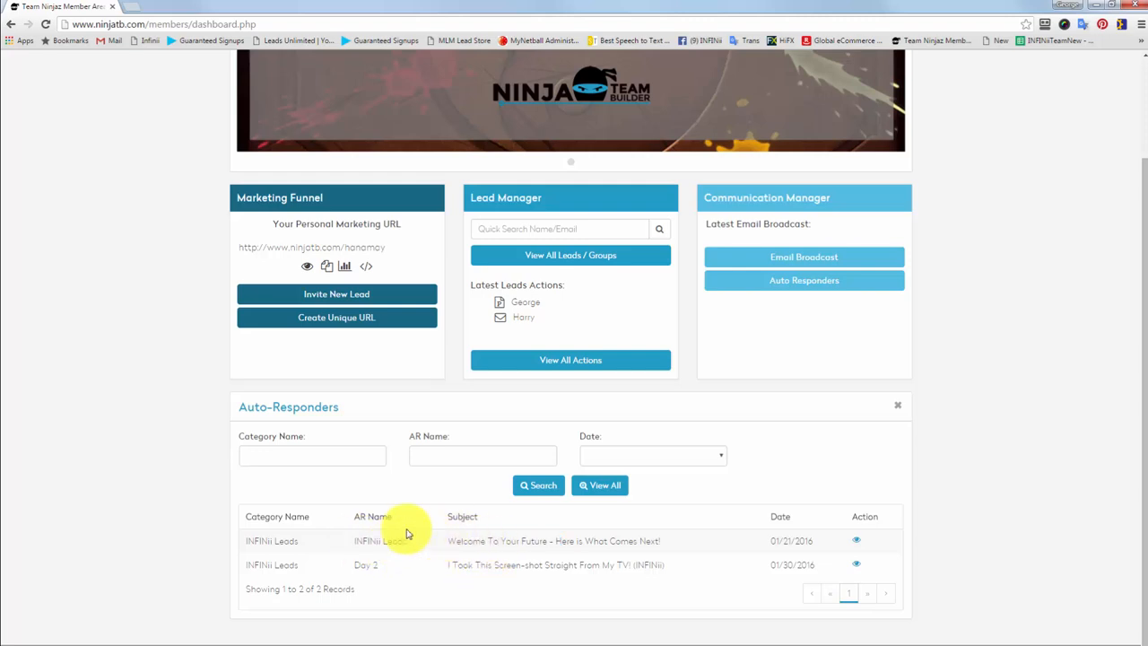
{"action": "double_click", "coordinate": [380, 540]}
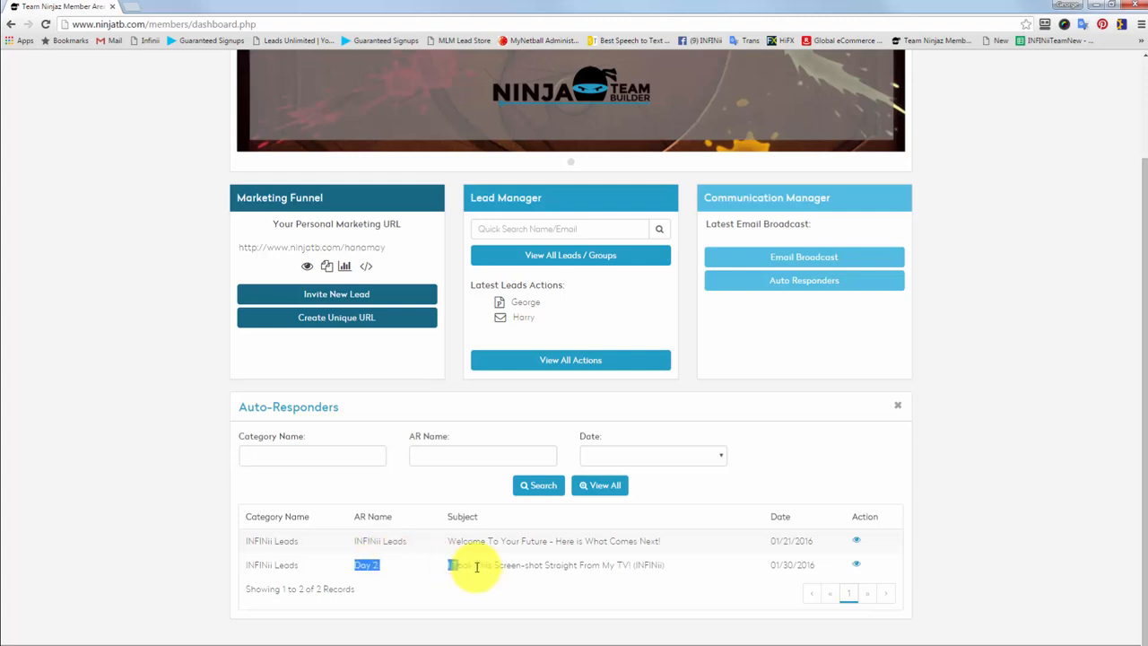
{"action": "mouse_move", "coordinate": [489, 558]}
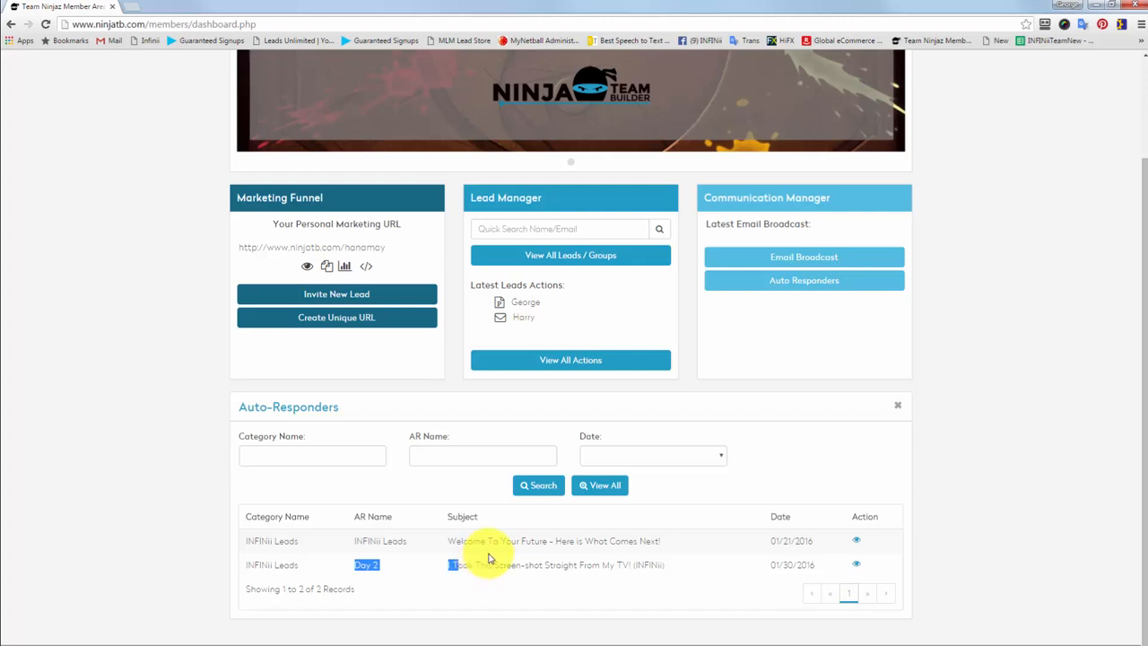
{"action": "mouse_move", "coordinate": [859, 541]}
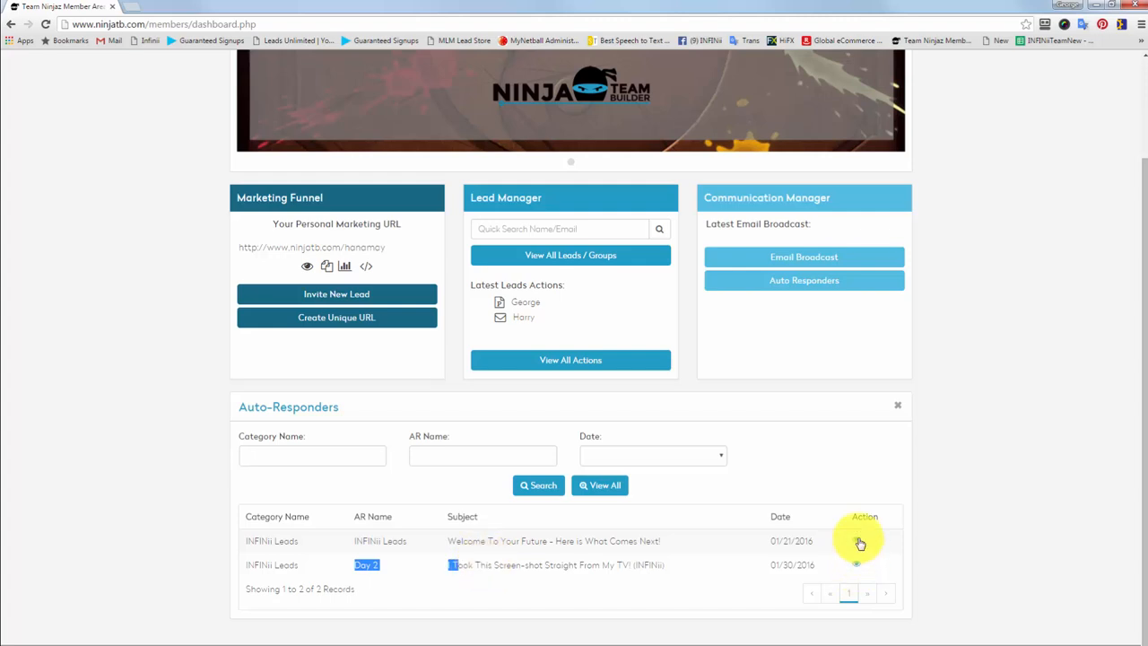
{"action": "left_click", "coordinate": [860, 541]}
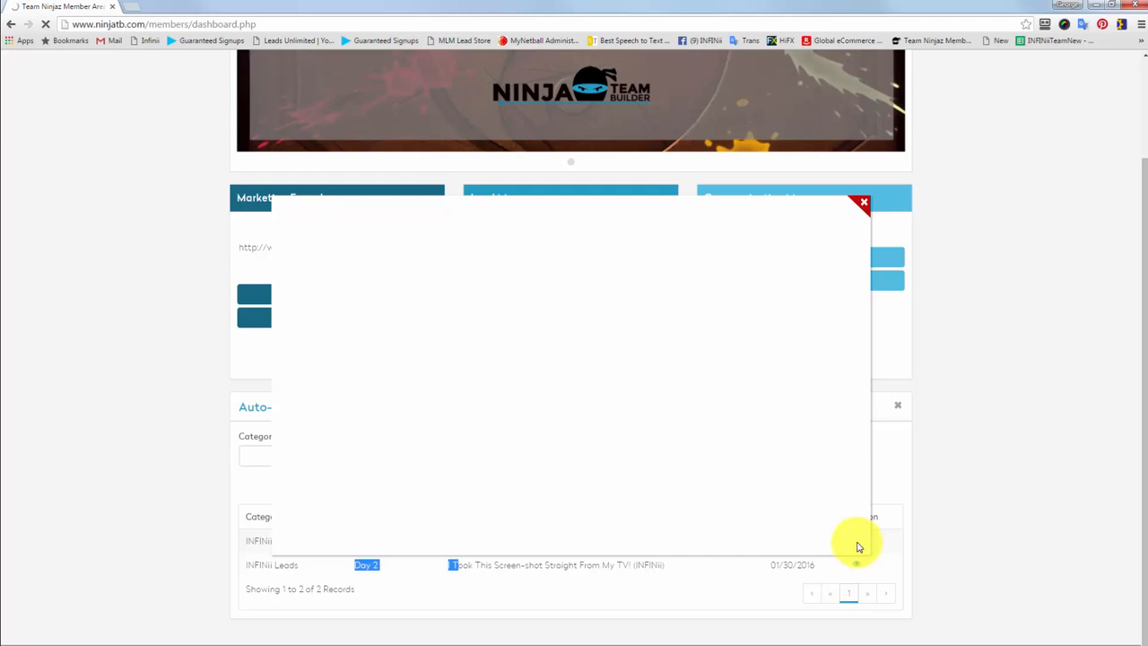
{"action": "left_click", "coordinate": [856, 564]}
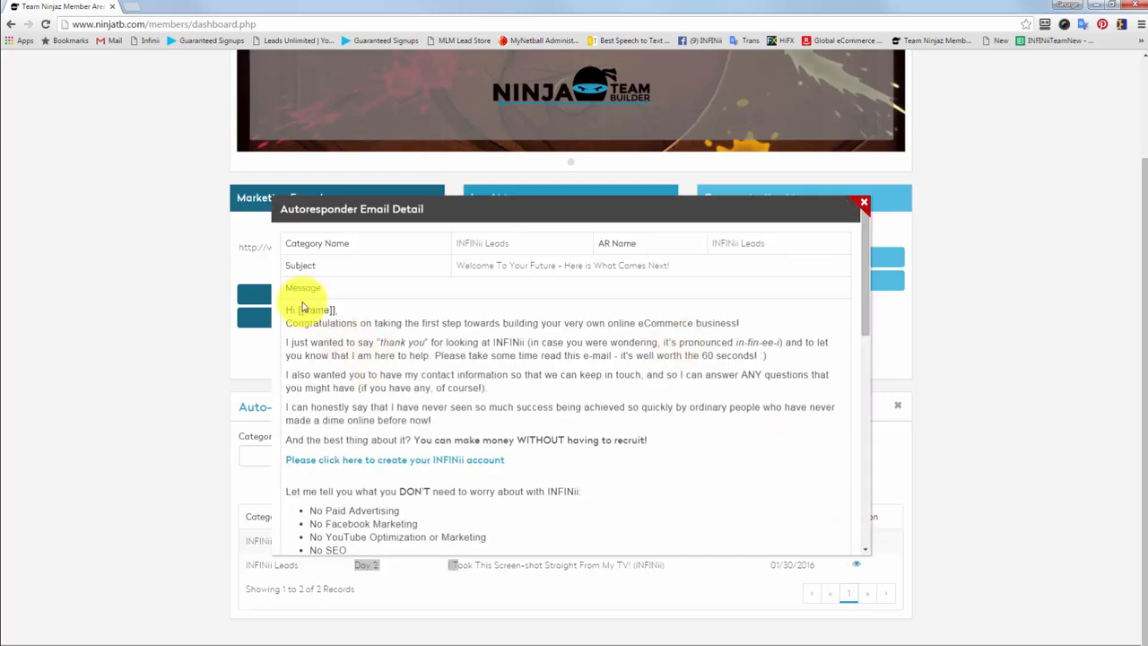
{"action": "double_click", "coordinate": [314, 310]}
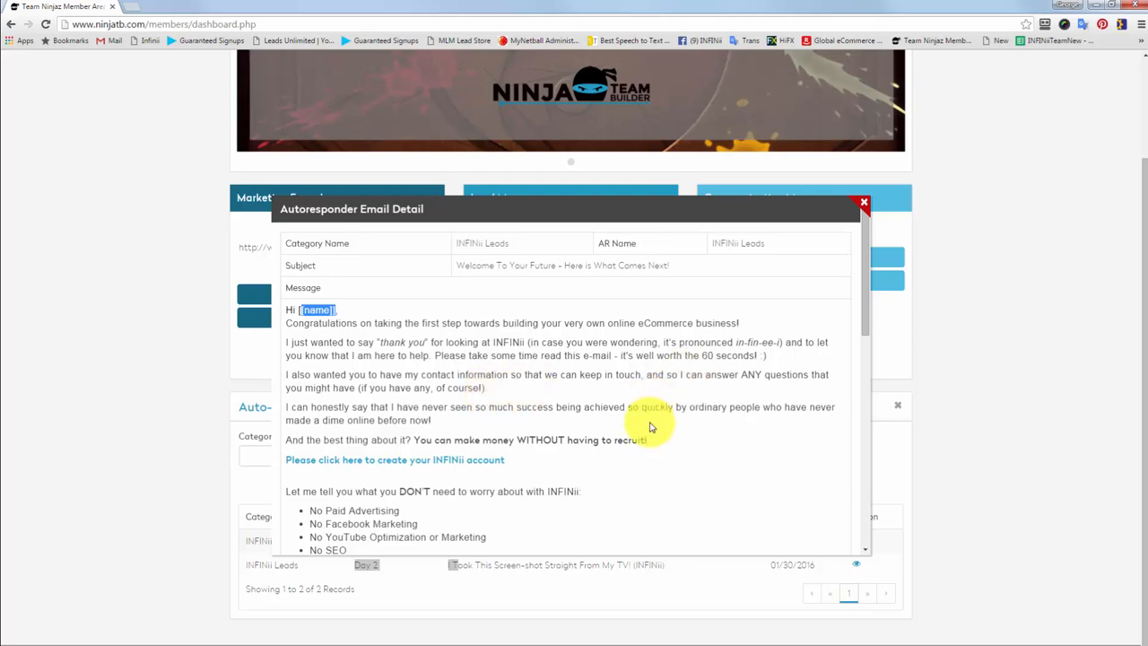
{"action": "scroll", "scroll_direction": "down", "scroll_amount": 3}
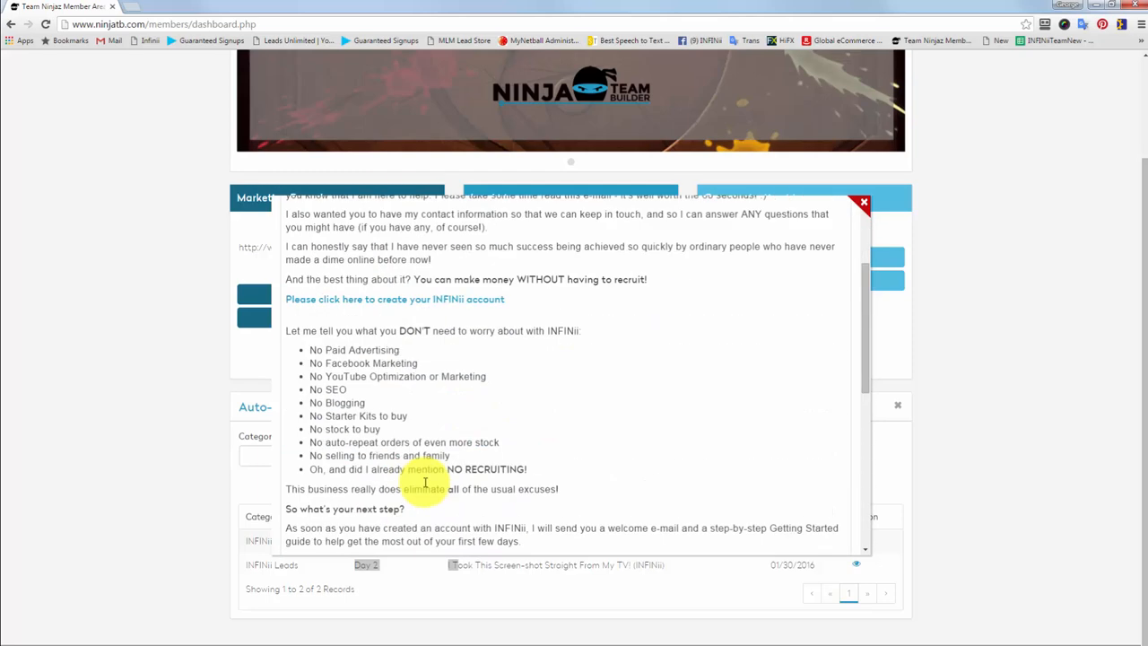
{"action": "left_click", "coordinate": [863, 202]}
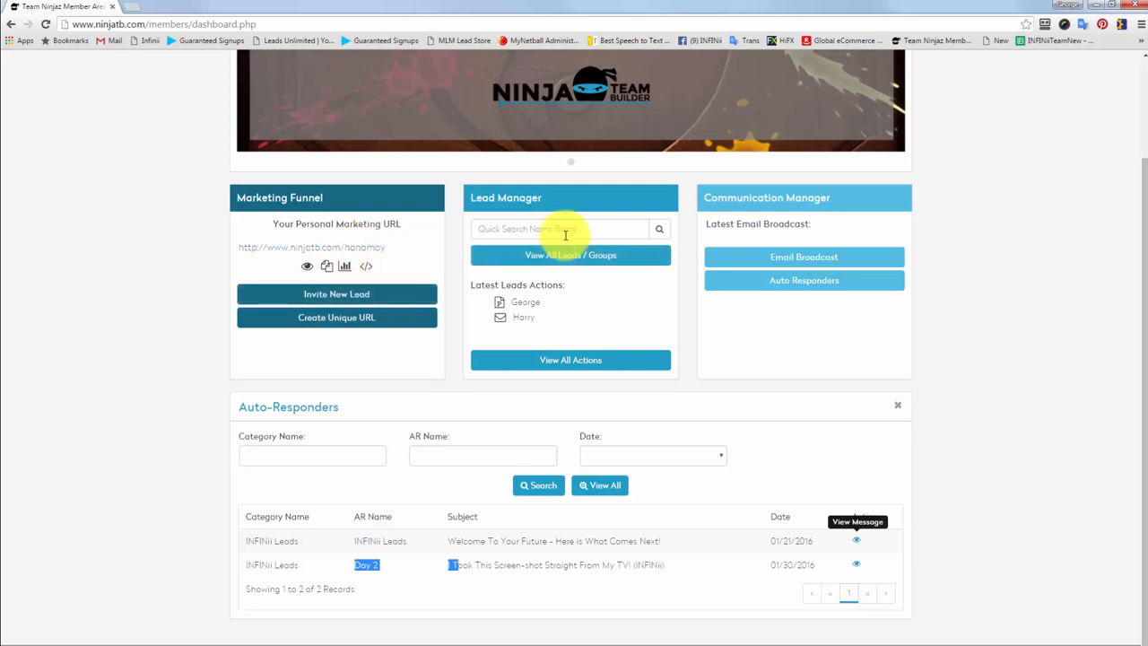
{"action": "mouse_move", "coordinate": [882, 561]}
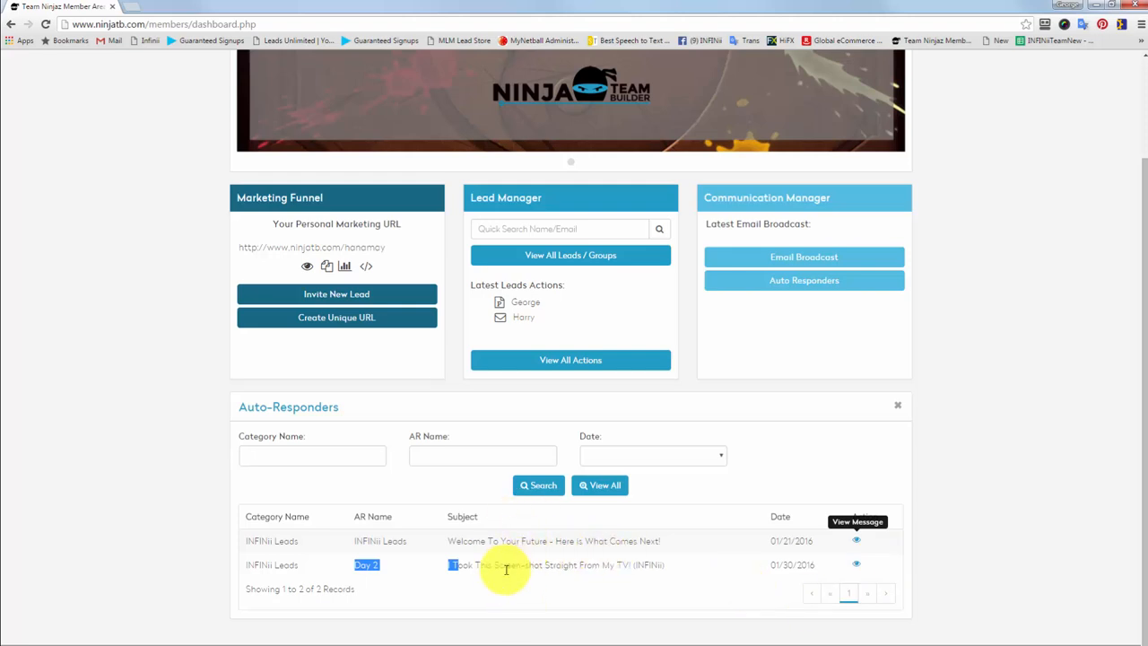
{"action": "mouse_move", "coordinate": [796, 267]}
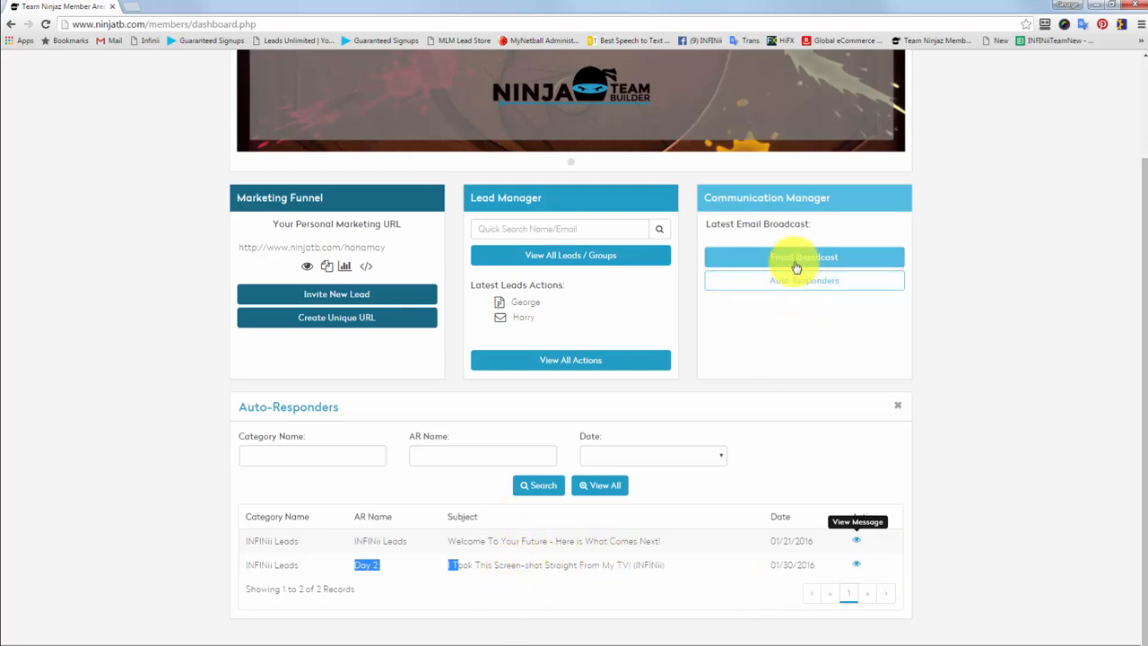
Step: Open Email Broadcast from the Communication Manager box, showing an empty broadcast list
{"action": "left_click", "coordinate": [804, 257]}
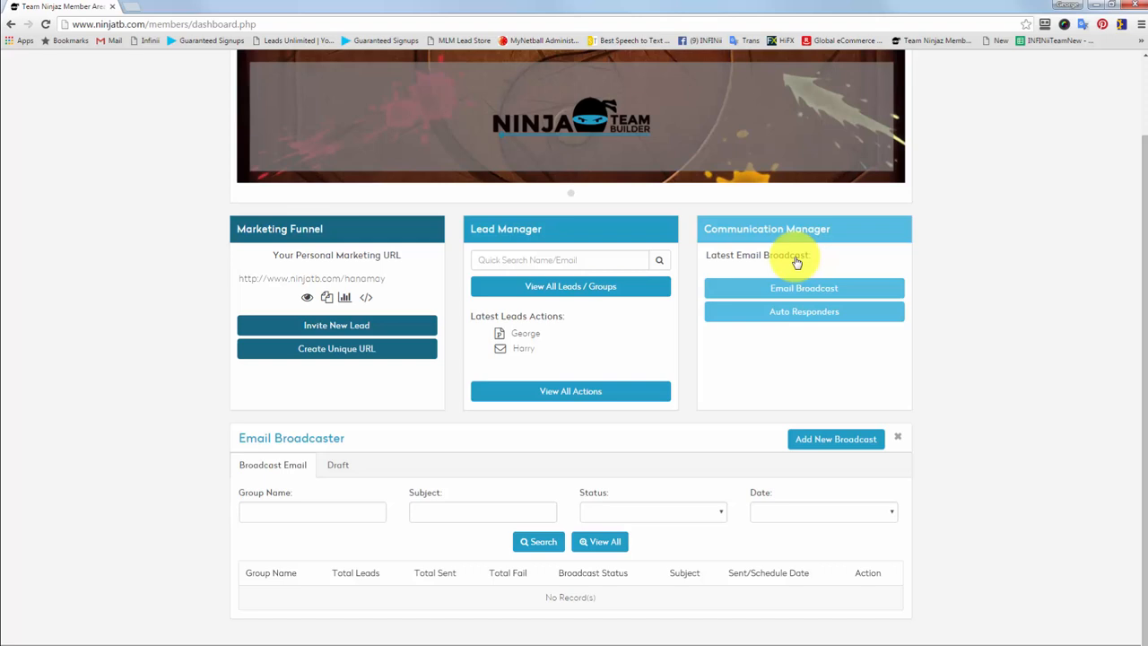
{"action": "mouse_move", "coordinate": [542, 229]}
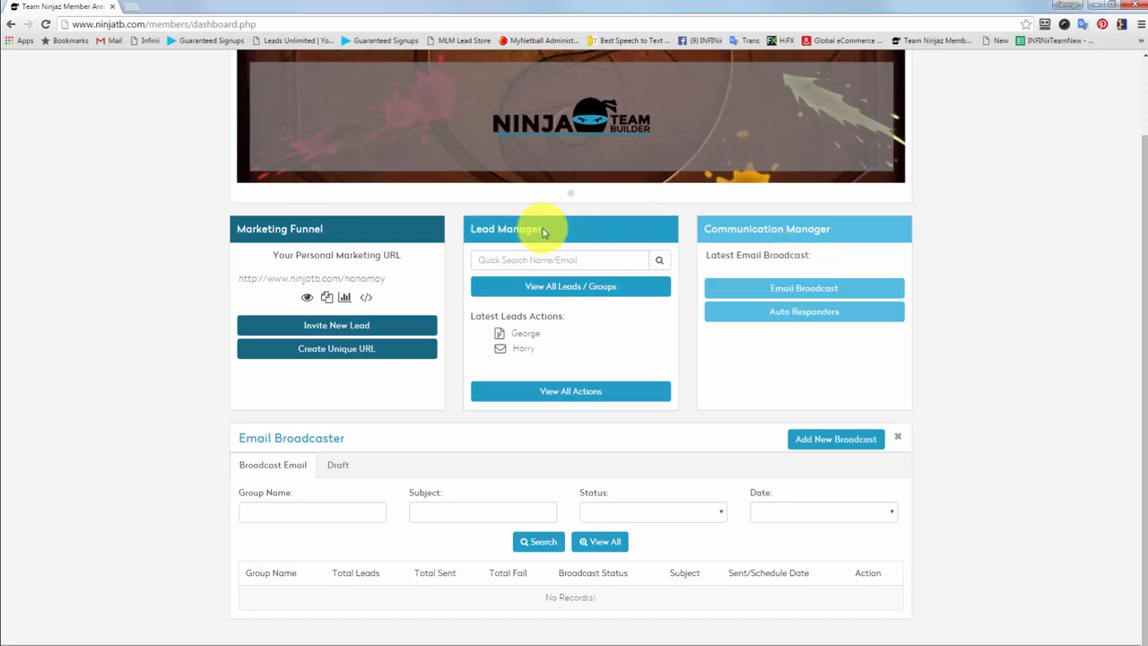
{"action": "mouse_move", "coordinate": [835, 439]}
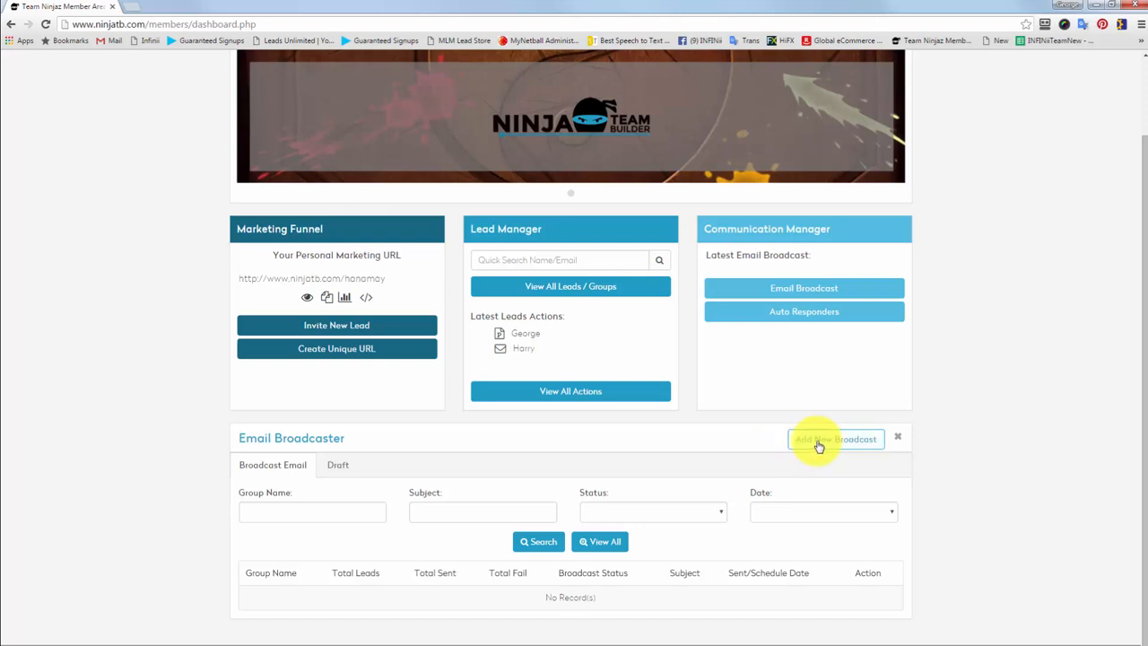
Step: Start a new broadcast with Facebook as the recipient group, which has no leads
{"action": "left_click", "coordinate": [835, 439]}
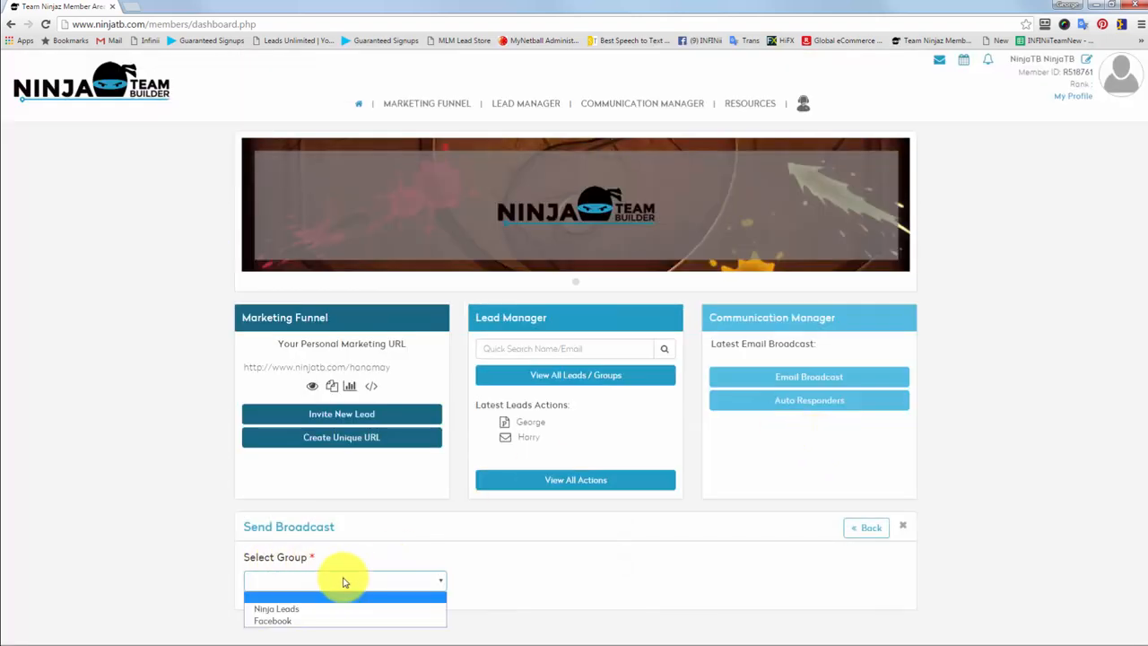
{"action": "mouse_move", "coordinate": [276, 609]}
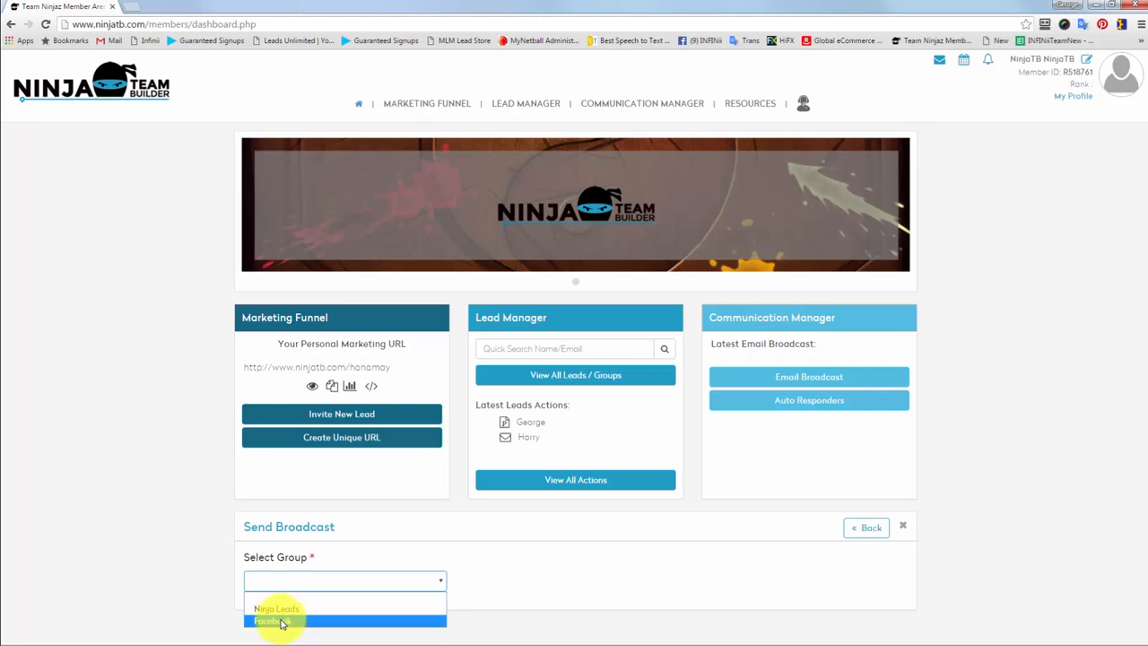
{"action": "left_click", "coordinate": [272, 621]}
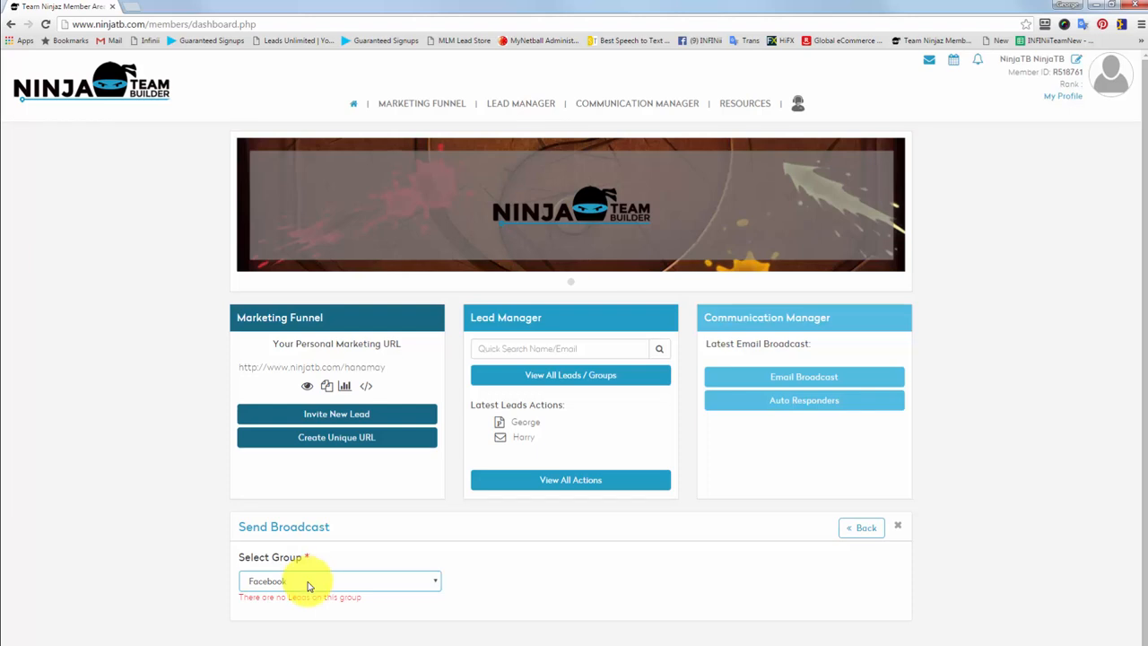
{"action": "left_click", "coordinate": [339, 580]}
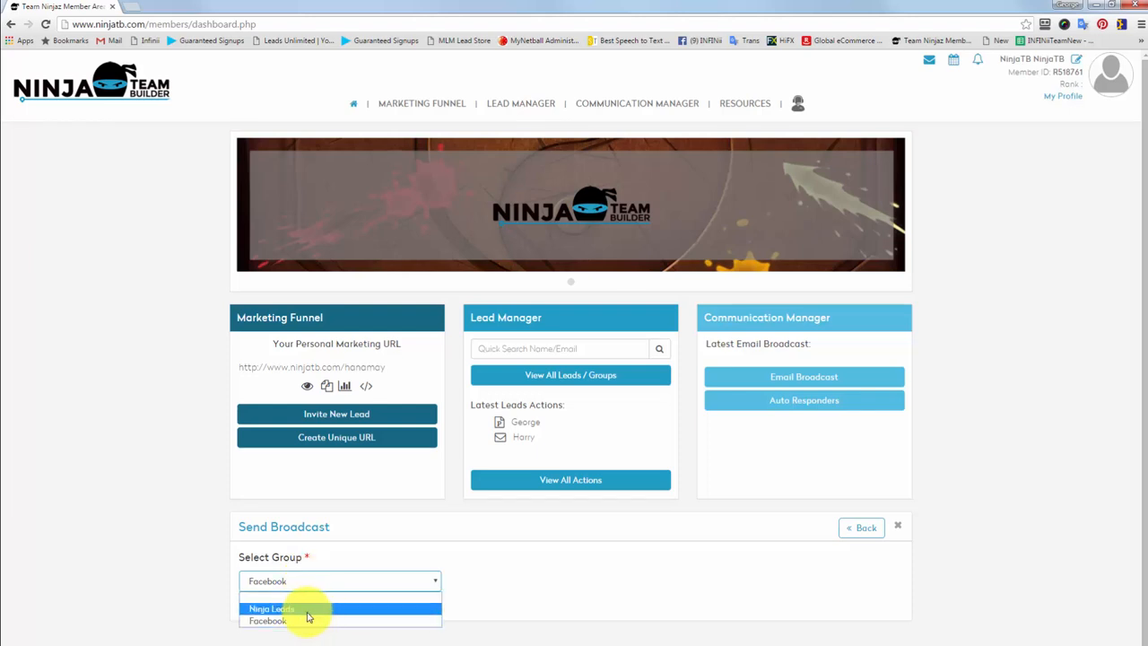
{"action": "mouse_move", "coordinate": [538, 400]}
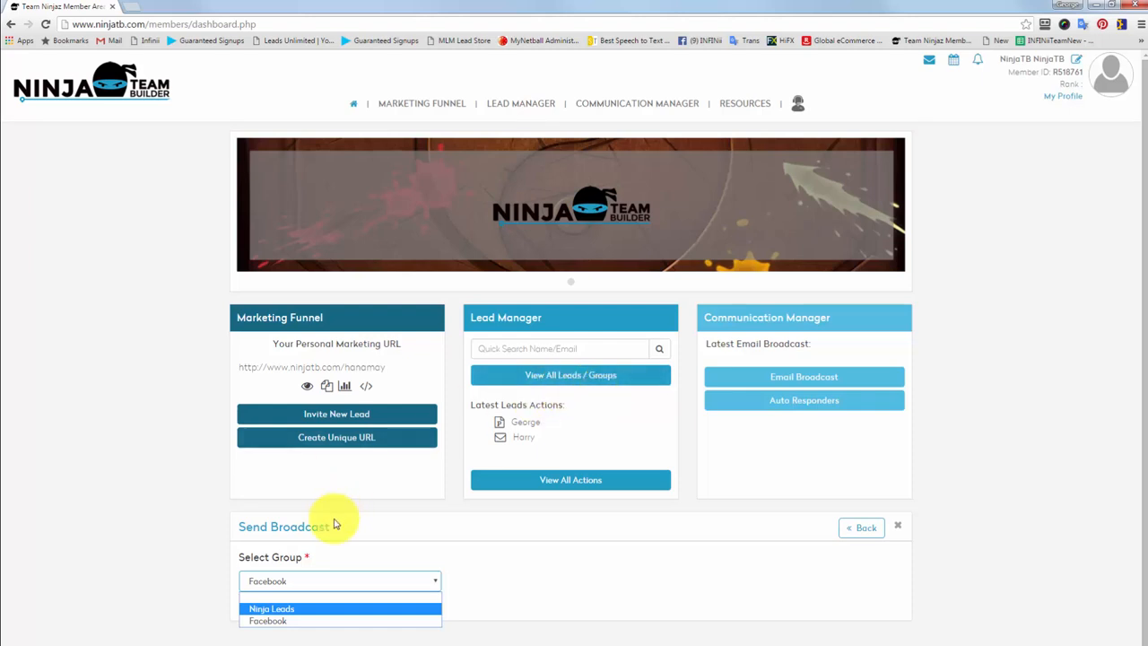
{"action": "mouse_move", "coordinate": [535, 442]}
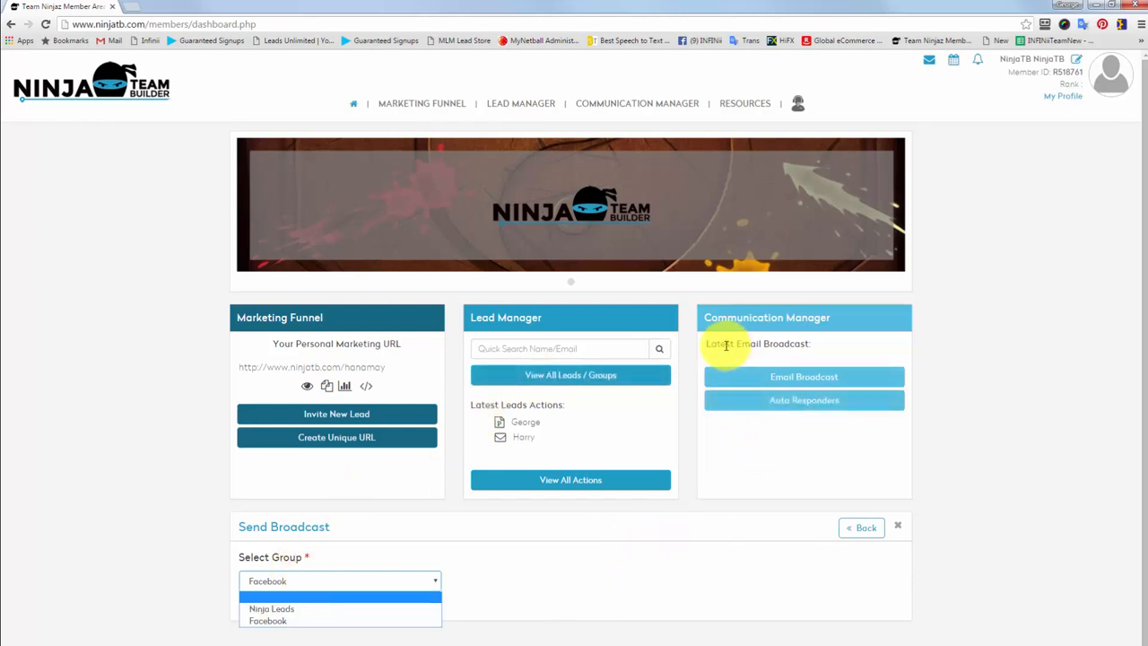
{"action": "mouse_move", "coordinate": [805, 333]}
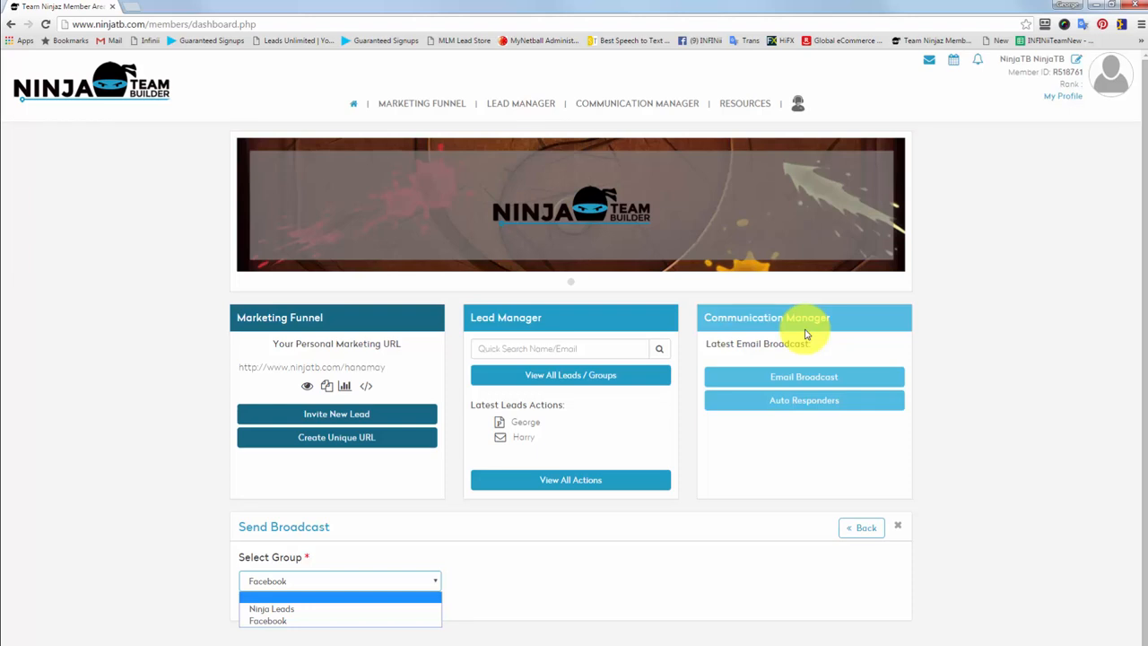
{"action": "mouse_move", "coordinate": [816, 342]}
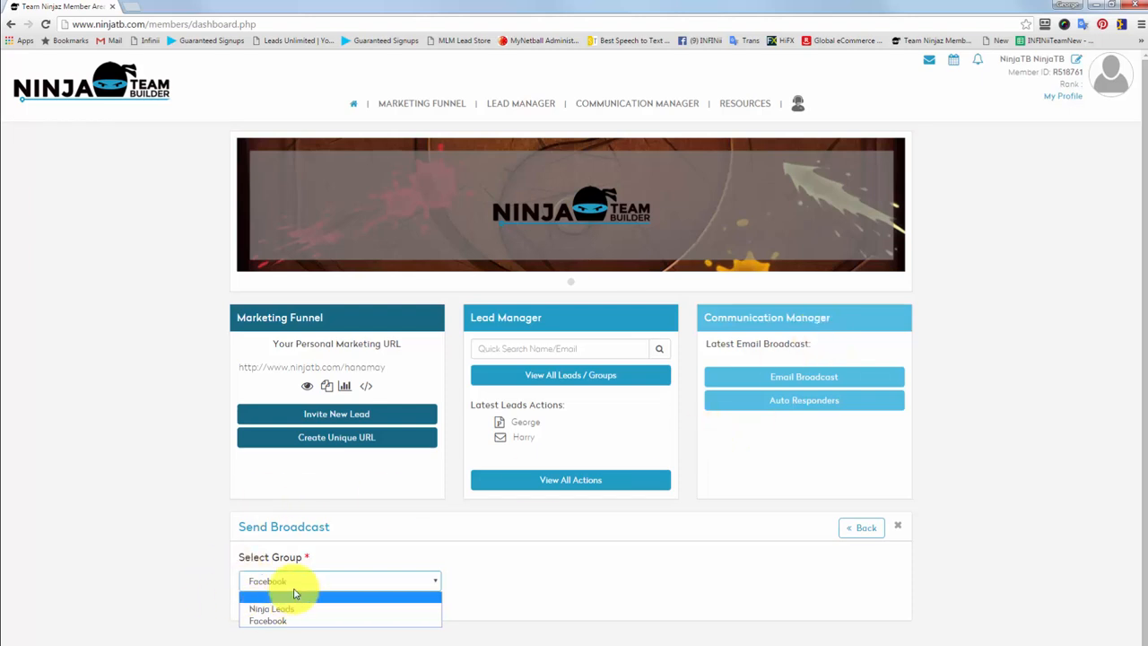
{"action": "left_click", "coordinate": [267, 620]}
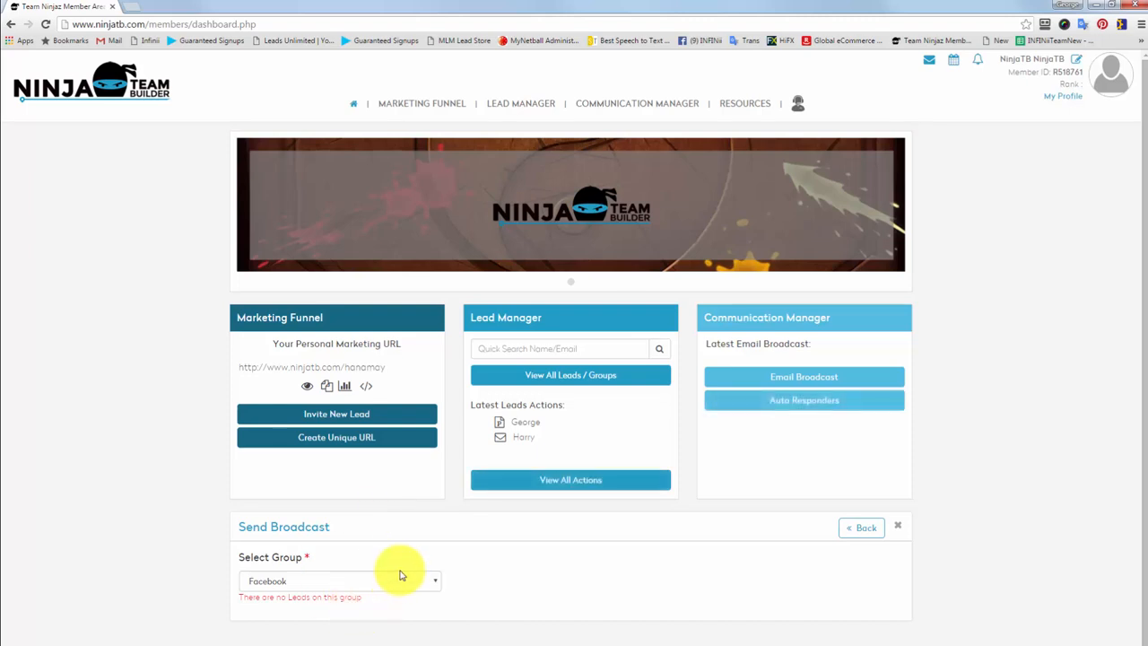
{"action": "mouse_move", "coordinate": [314, 492]}
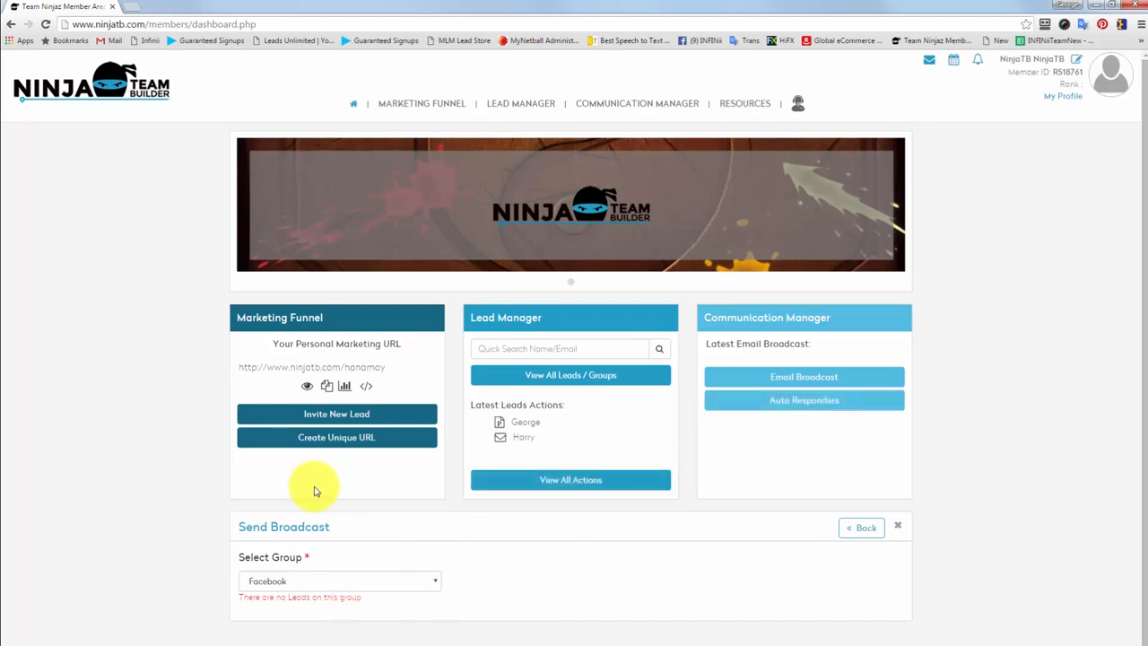
{"action": "mouse_move", "coordinate": [565, 446]}
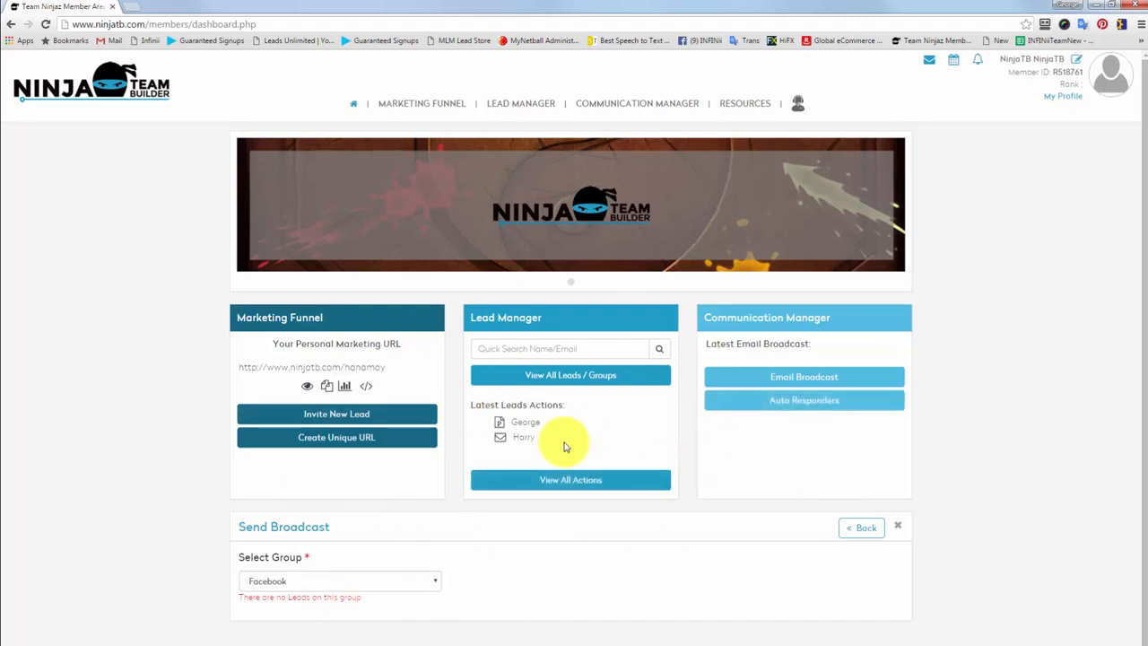
{"action": "mouse_move", "coordinate": [673, 103]}
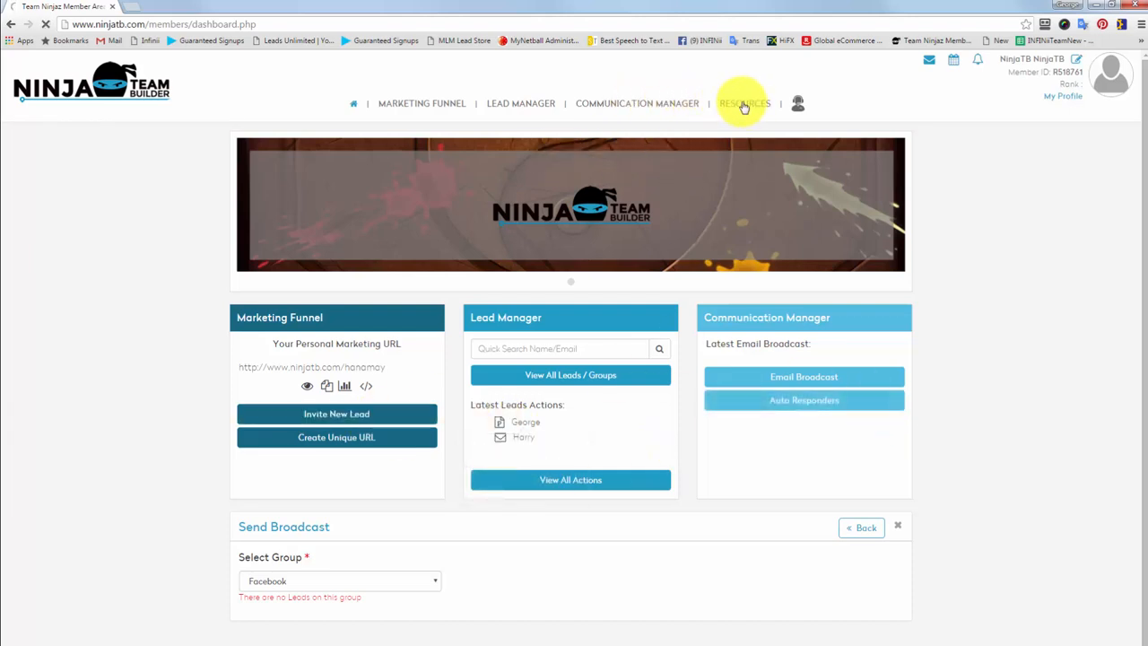
Step: Go to the Resources page showing Affiliate Information and E-Commerce Information categories
{"action": "left_click", "coordinate": [744, 103]}
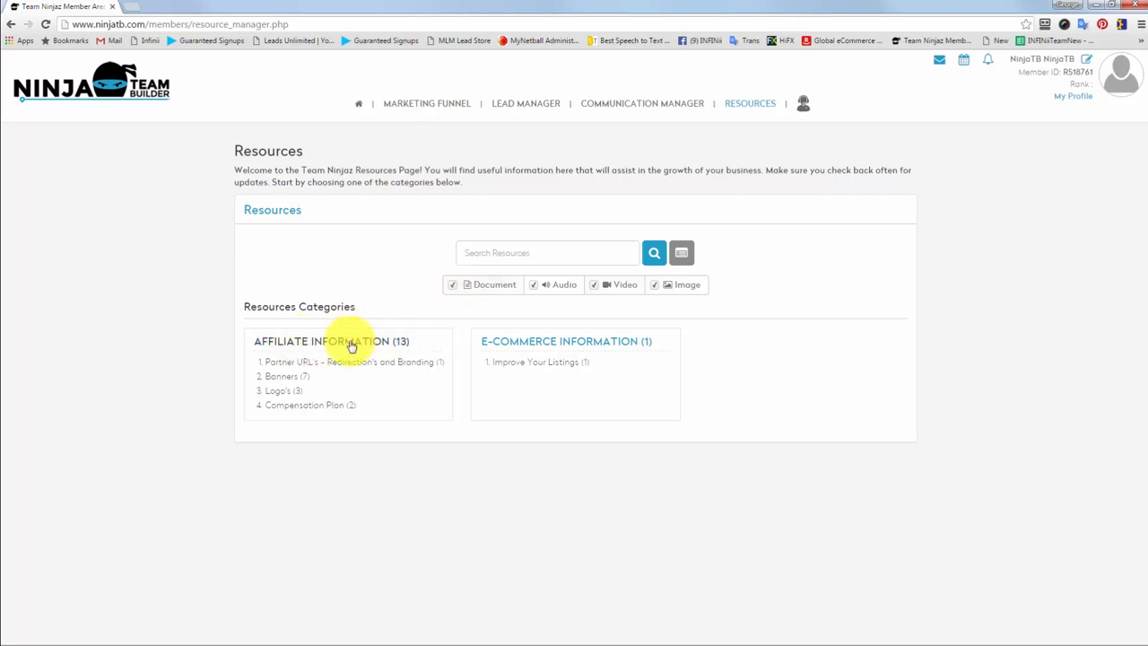
{"action": "mouse_move", "coordinate": [705, 334]}
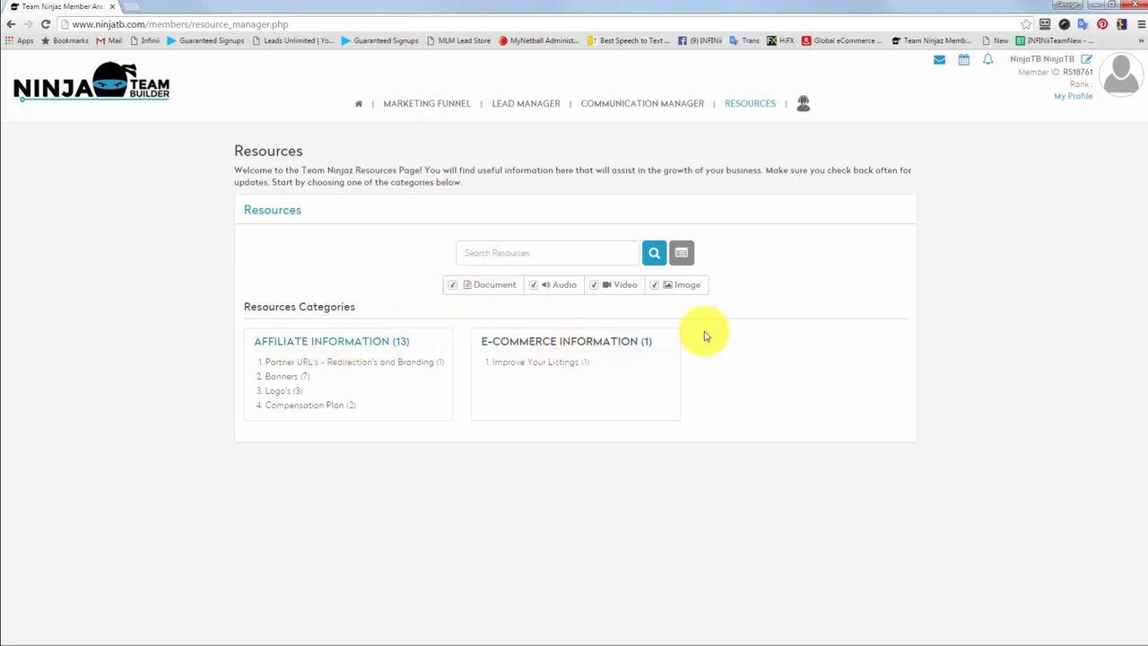
{"action": "mouse_move", "coordinate": [487, 221]}
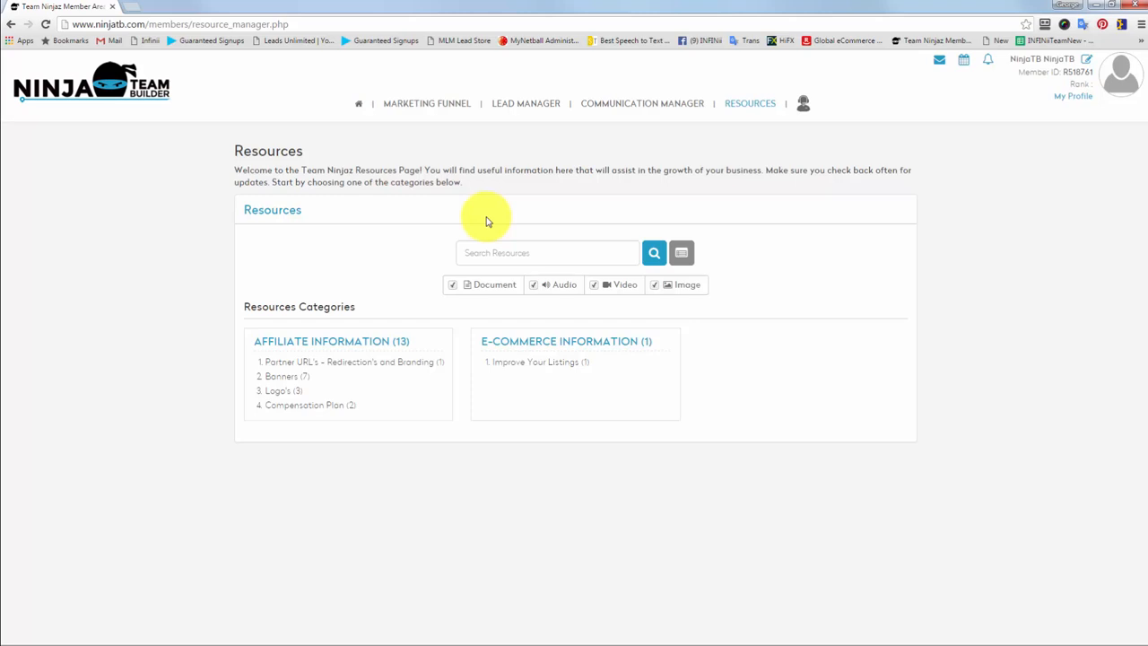
{"action": "mouse_move", "coordinate": [401, 325]}
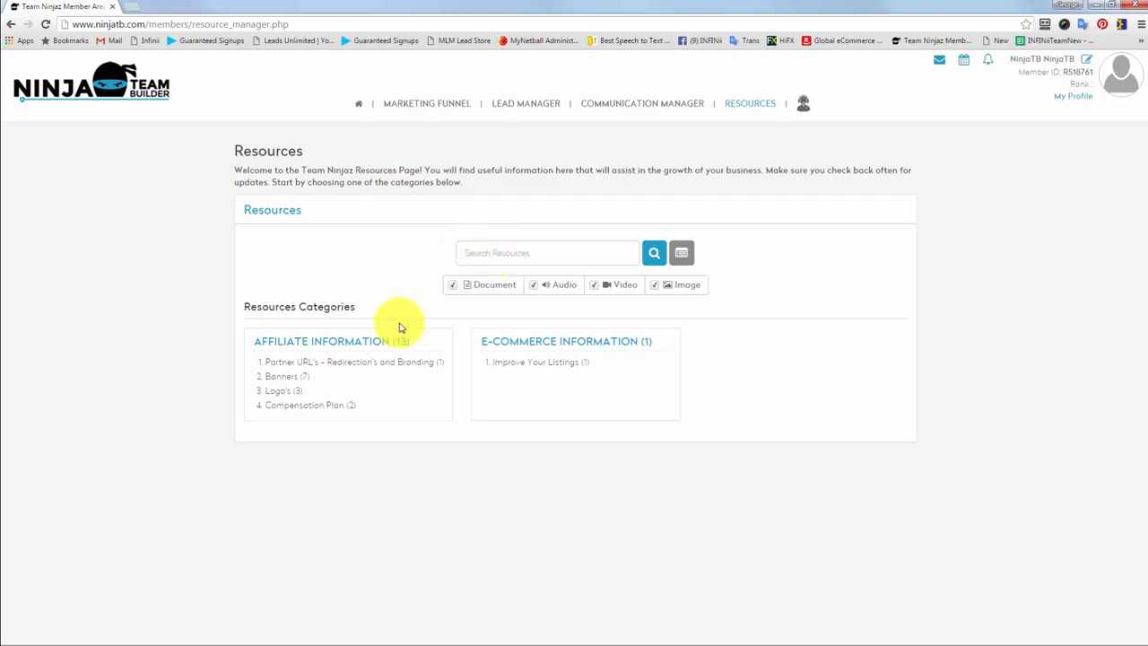
{"action": "mouse_move", "coordinate": [332, 375]}
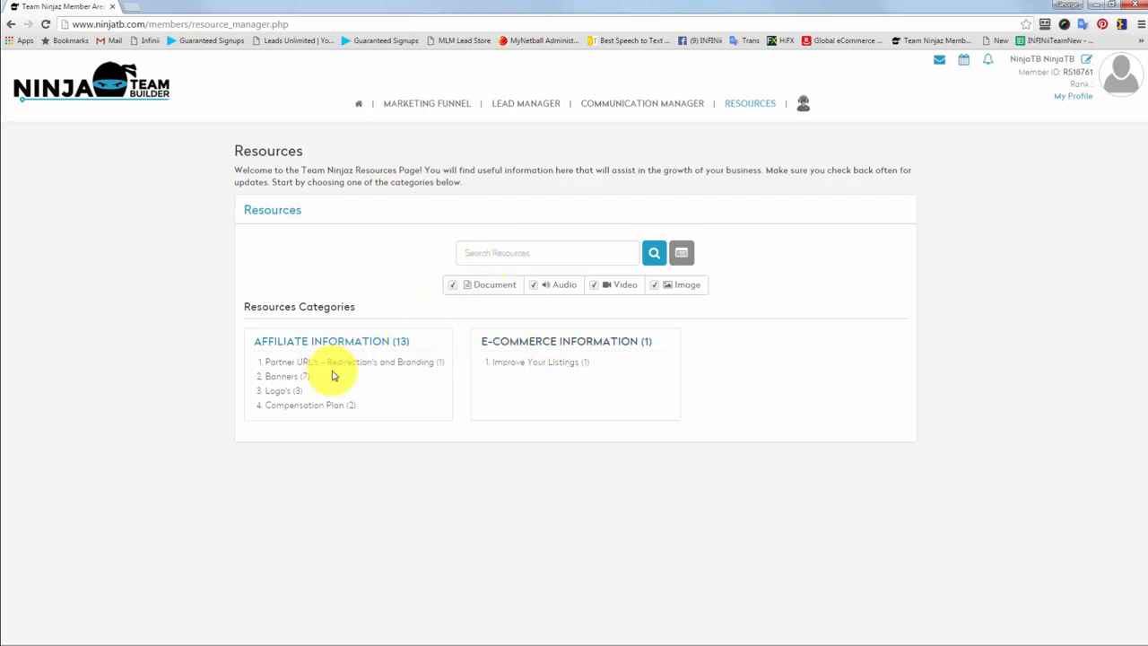
{"action": "mouse_move", "coordinate": [359, 350]}
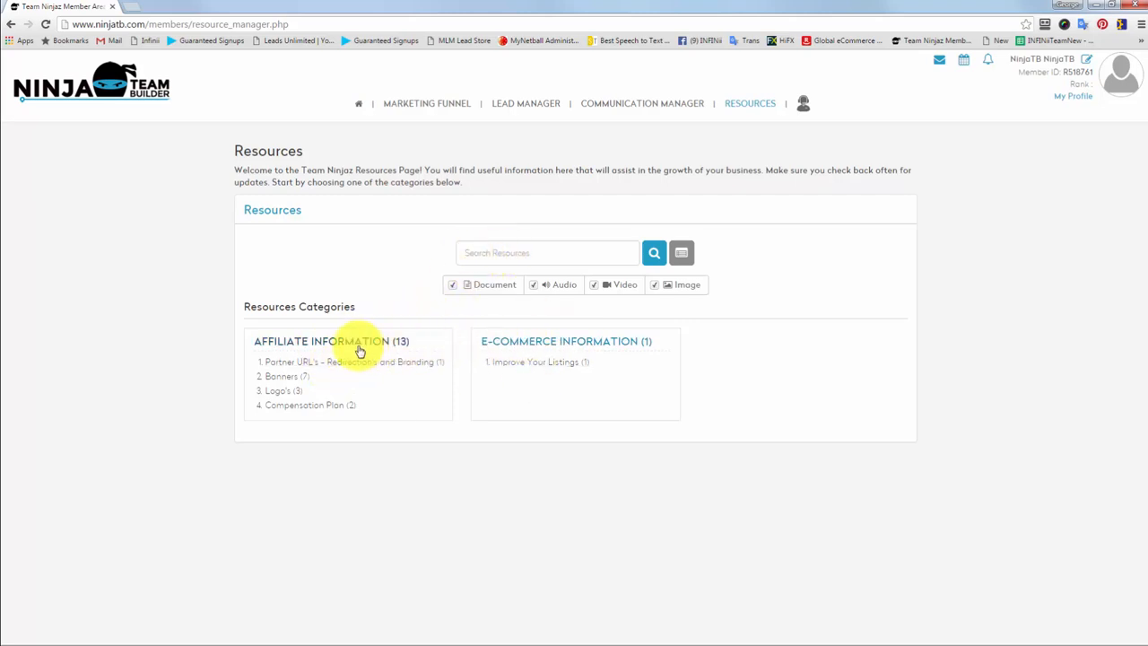
{"action": "mouse_move", "coordinate": [370, 345]}
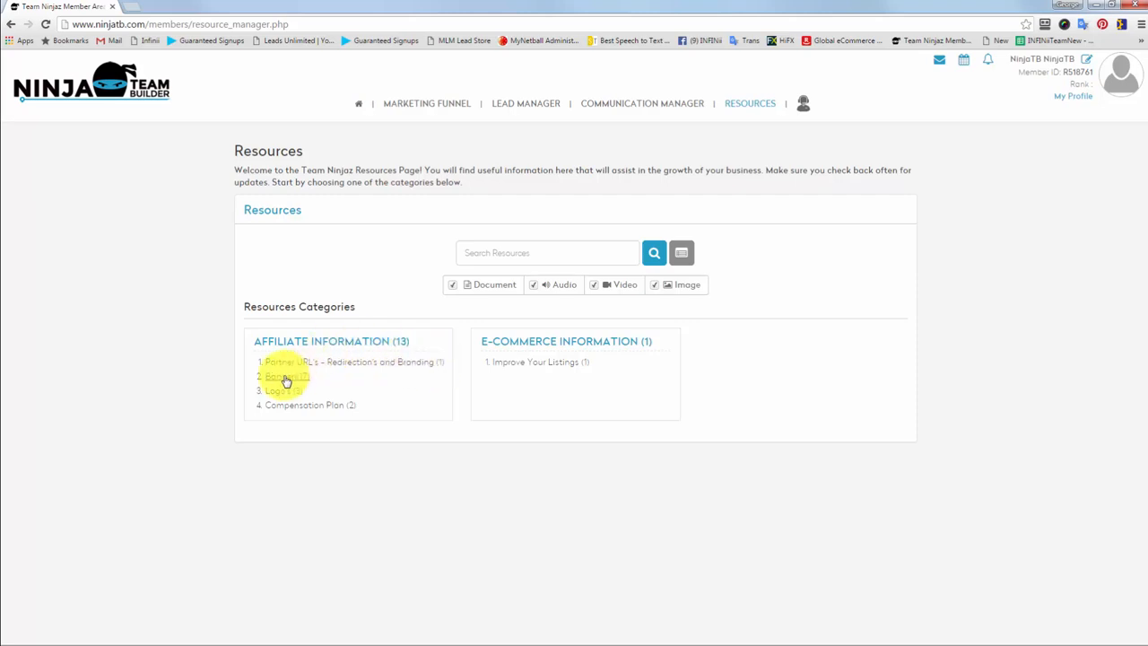
{"action": "mouse_move", "coordinate": [296, 392]}
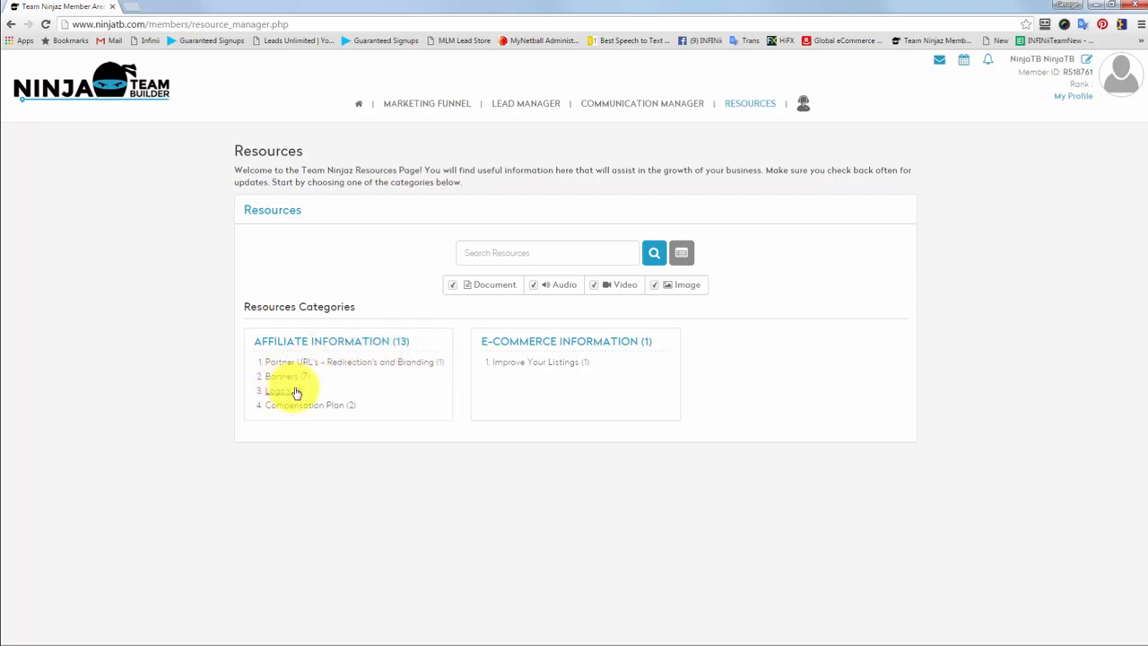
{"action": "mouse_move", "coordinate": [310, 404]}
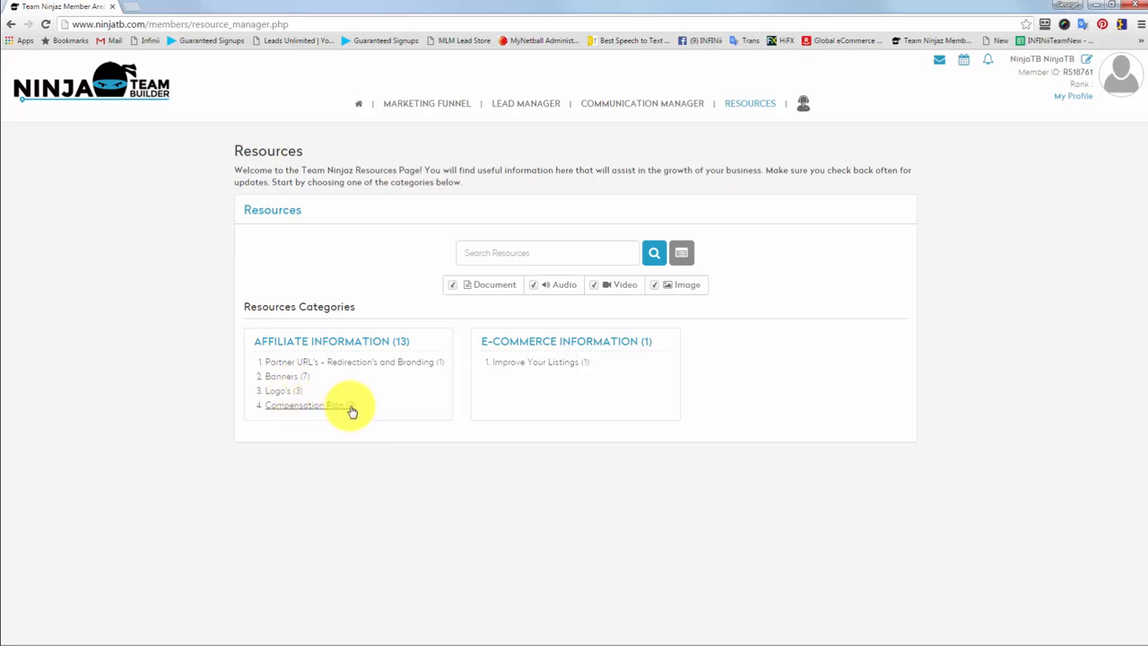
Step: List the two Compensation Plan resources and preview the INFINii Partner Program Compensation Plan video
{"action": "left_click", "coordinate": [305, 404]}
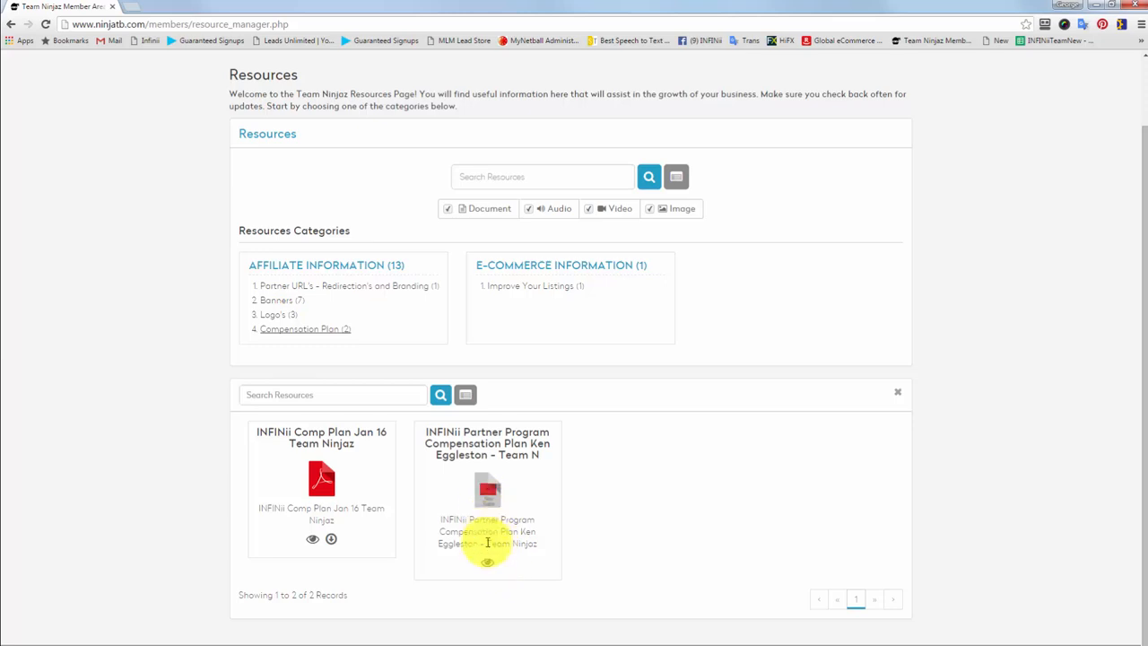
{"action": "left_click", "coordinate": [487, 562]}
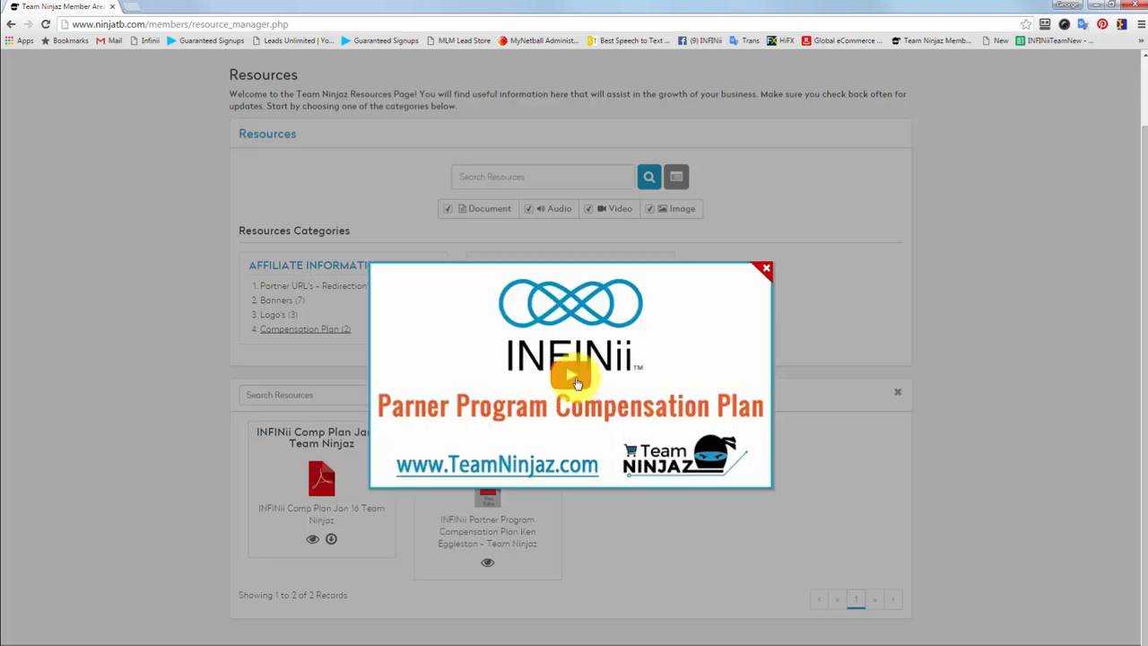
{"action": "mouse_move", "coordinate": [631, 527]}
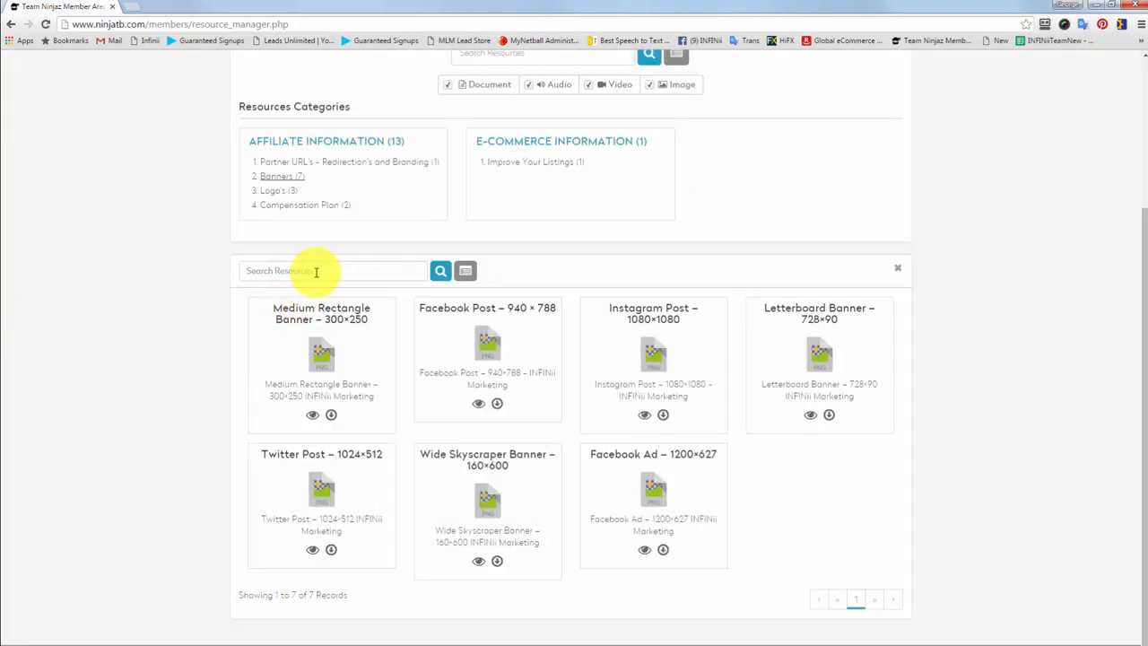
{"action": "mouse_move", "coordinate": [478, 402]}
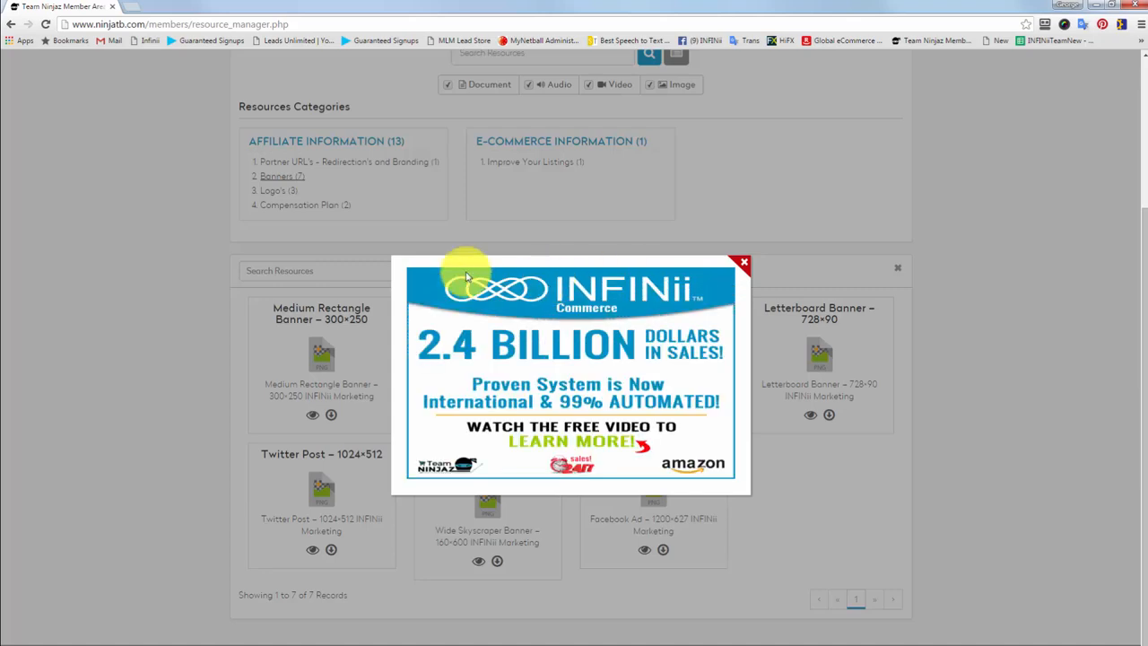
Step: Open and close banner previews, then scroll back up the seven Banners resources
{"action": "left_click", "coordinate": [743, 262]}
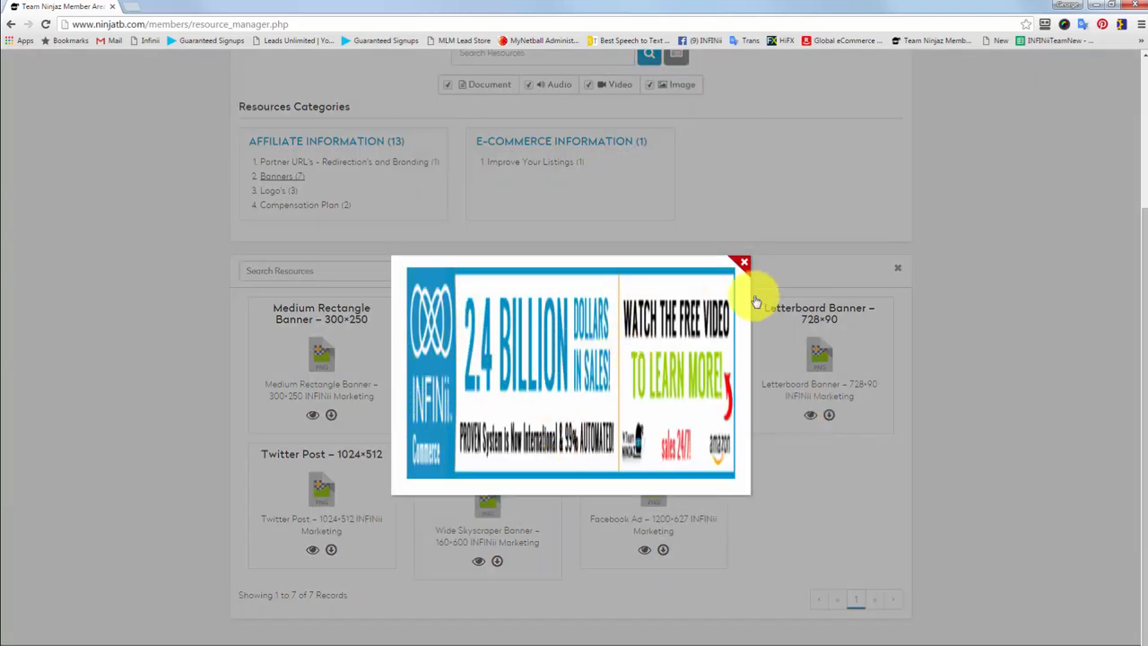
{"action": "mouse_move", "coordinate": [574, 383]}
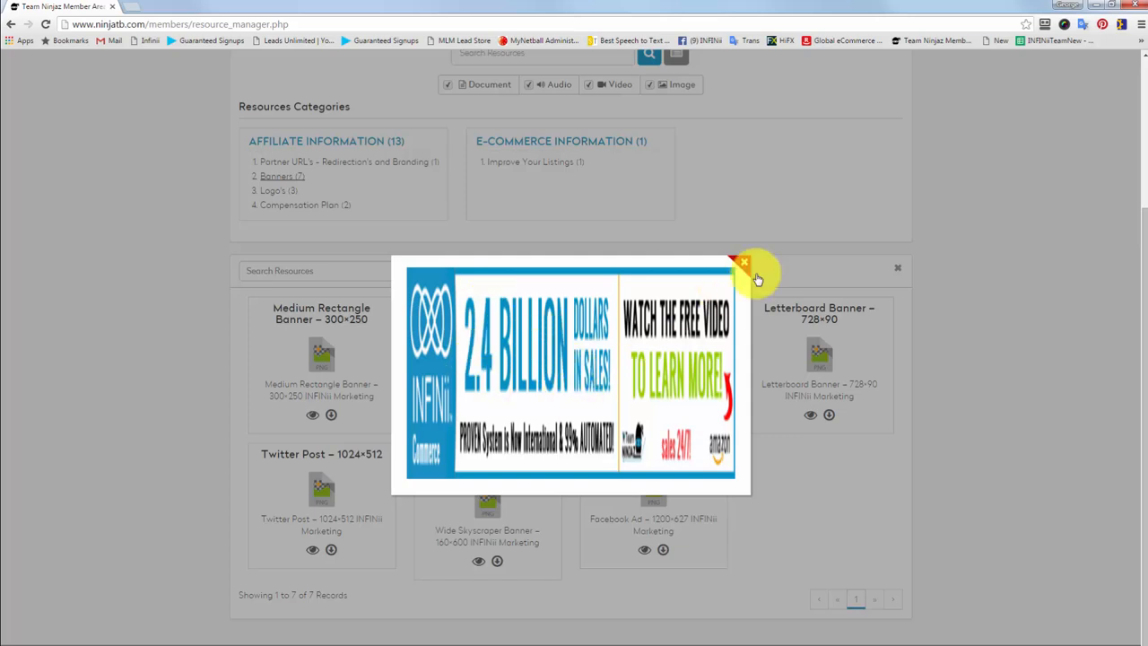
{"action": "left_click", "coordinate": [744, 262]}
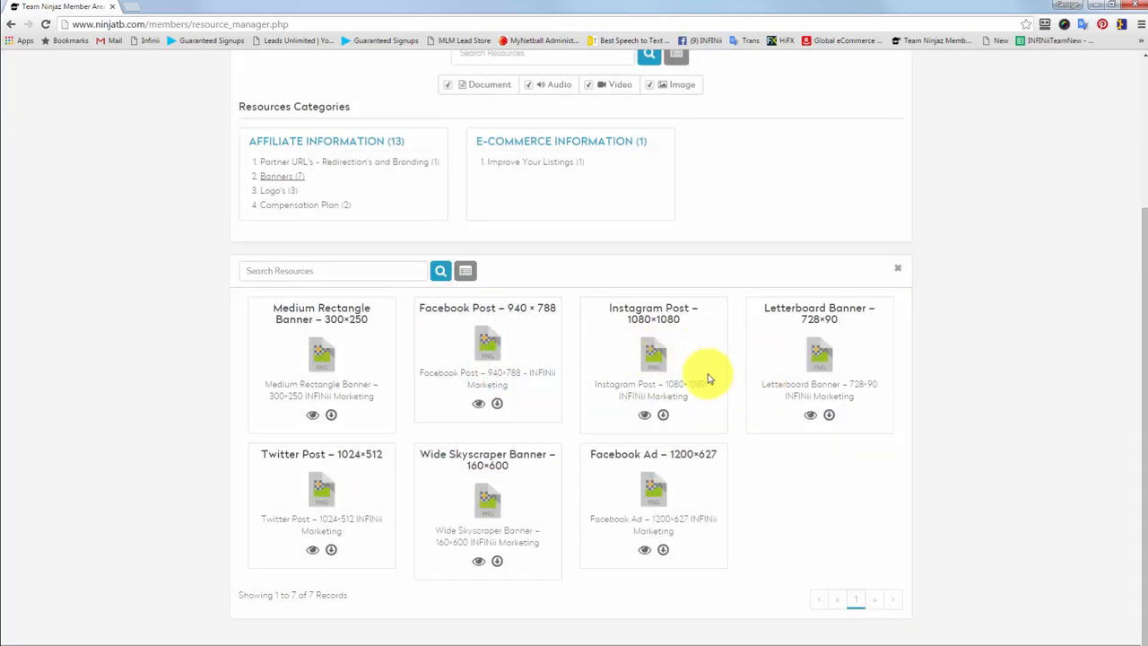
{"action": "scroll", "scroll_direction": "up", "scroll_amount": 3}
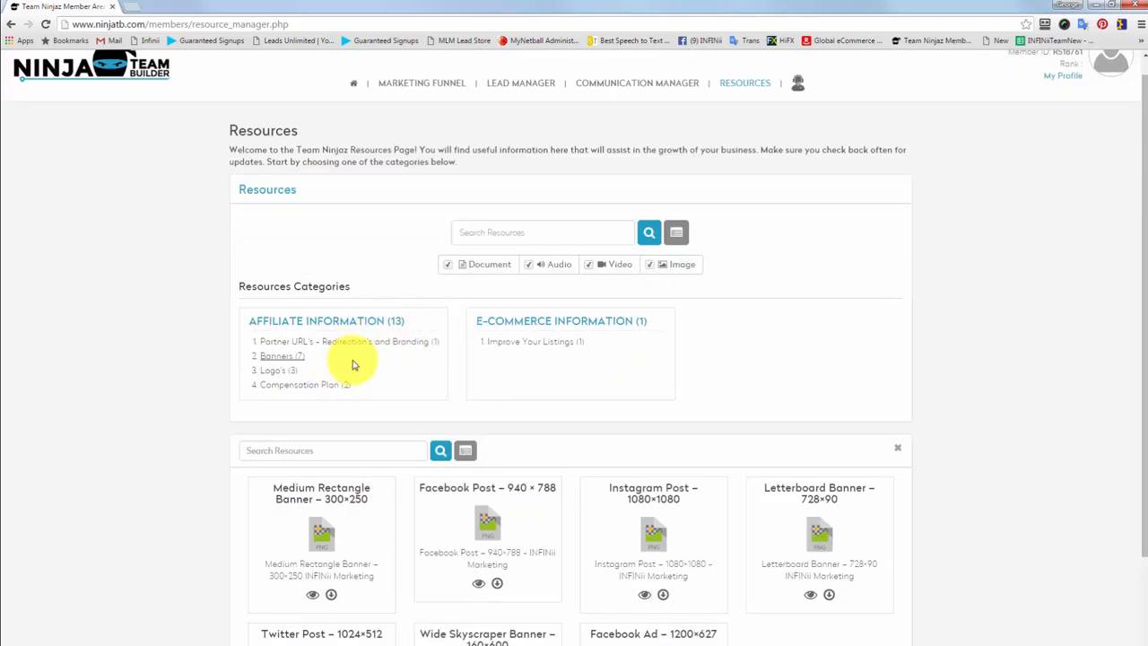
{"action": "mouse_move", "coordinate": [456, 380]}
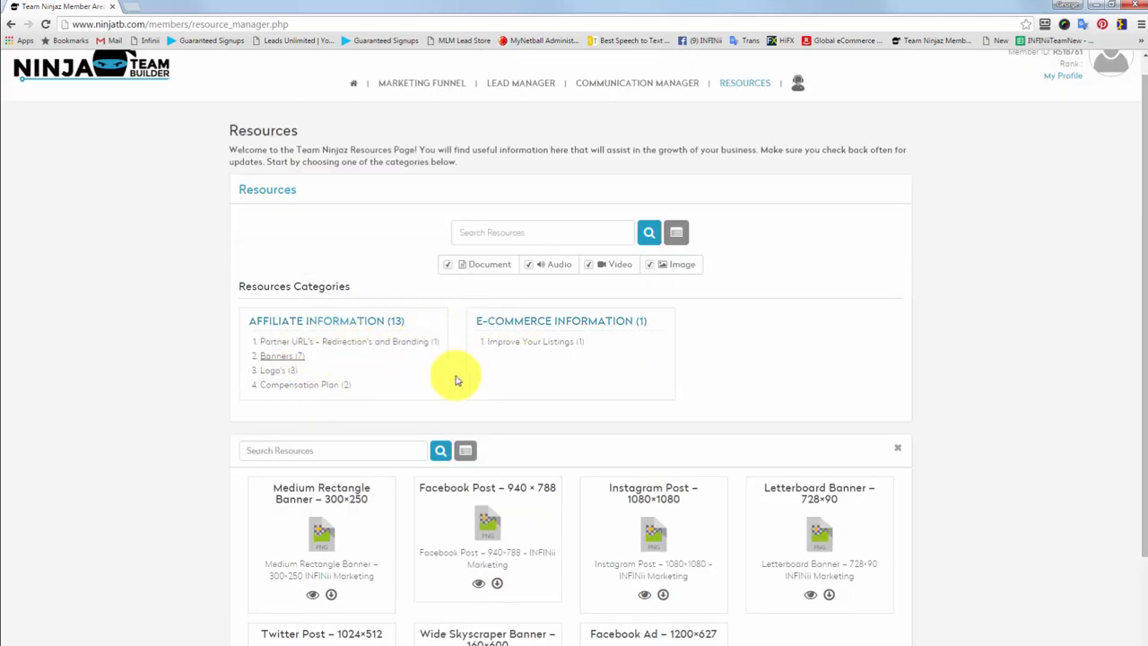
{"action": "mouse_move", "coordinate": [488, 343]}
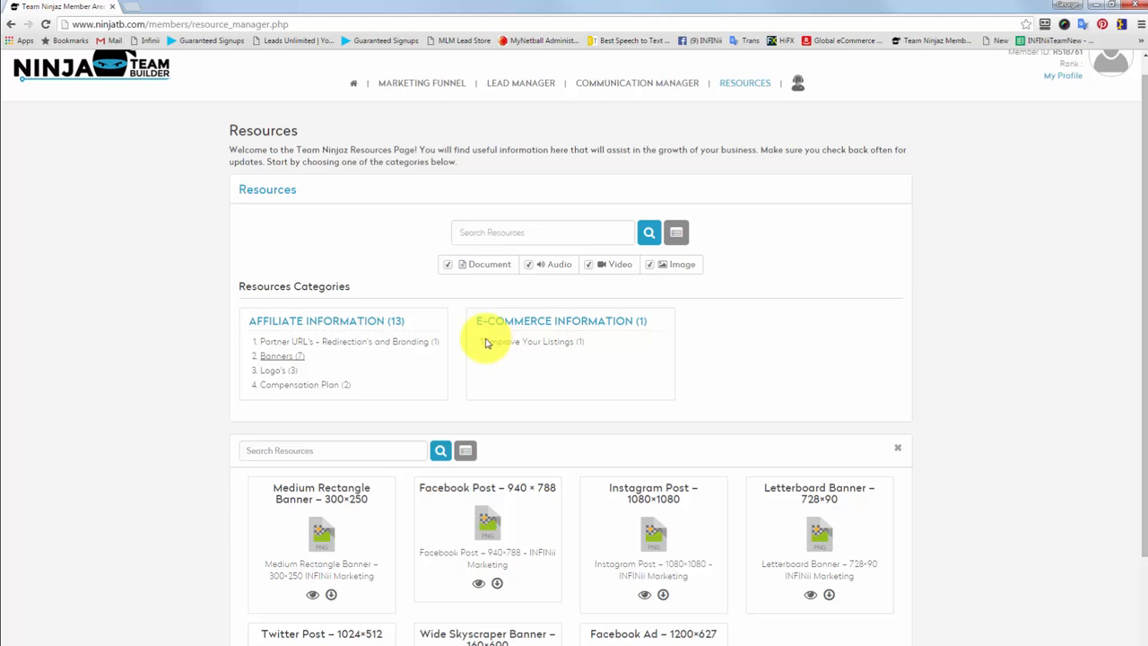
{"action": "mouse_move", "coordinate": [480, 341]}
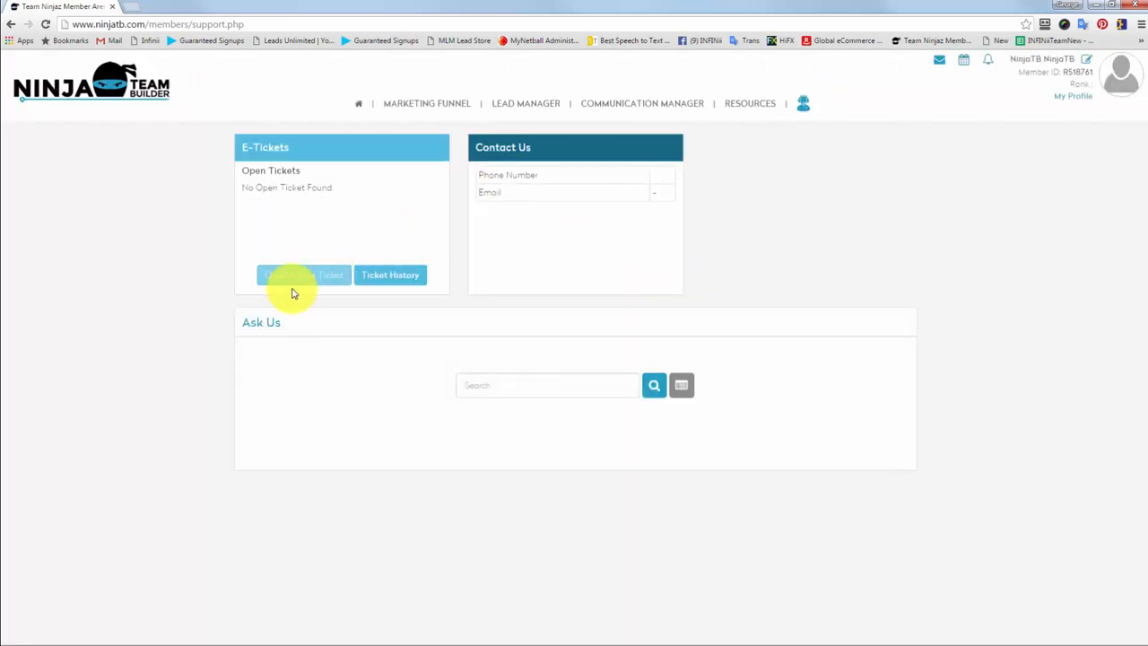
{"action": "mouse_move", "coordinate": [860, 353]}
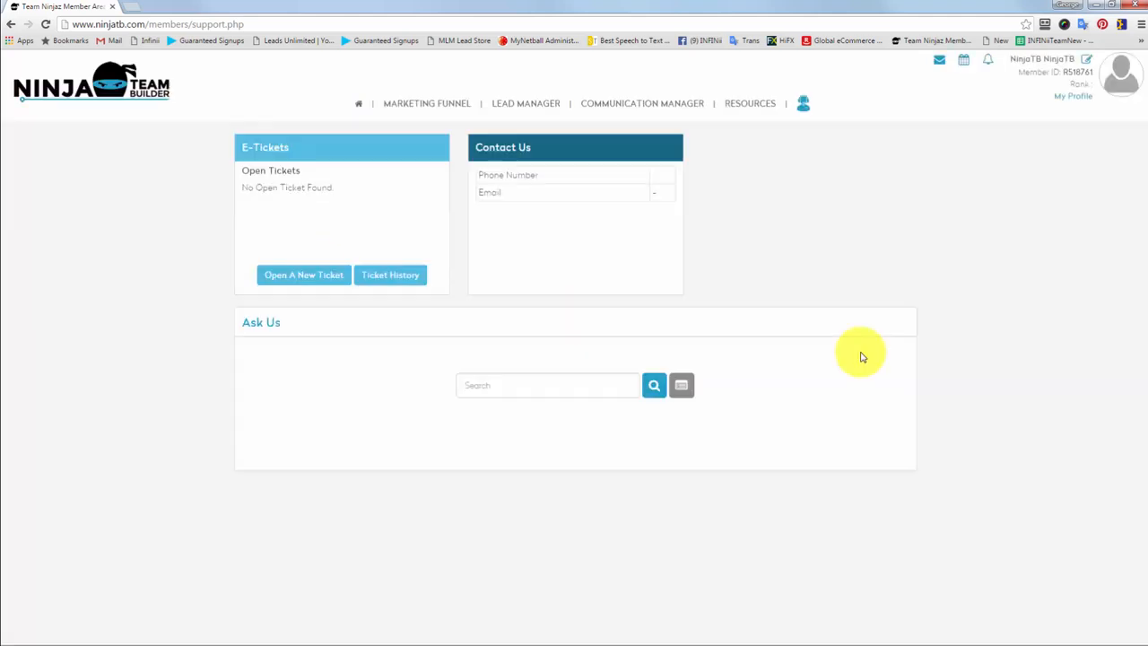
Step: Start a new support ticket with User Support help topic and focus the message field
{"action": "left_click", "coordinate": [303, 275]}
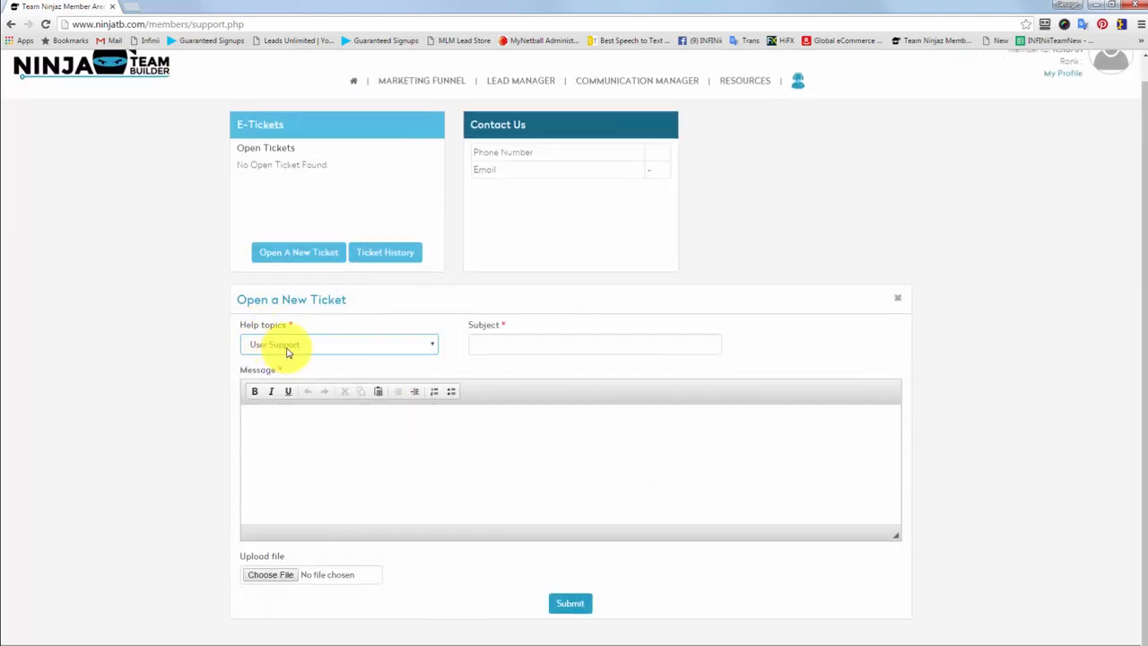
{"action": "left_click", "coordinate": [594, 343]}
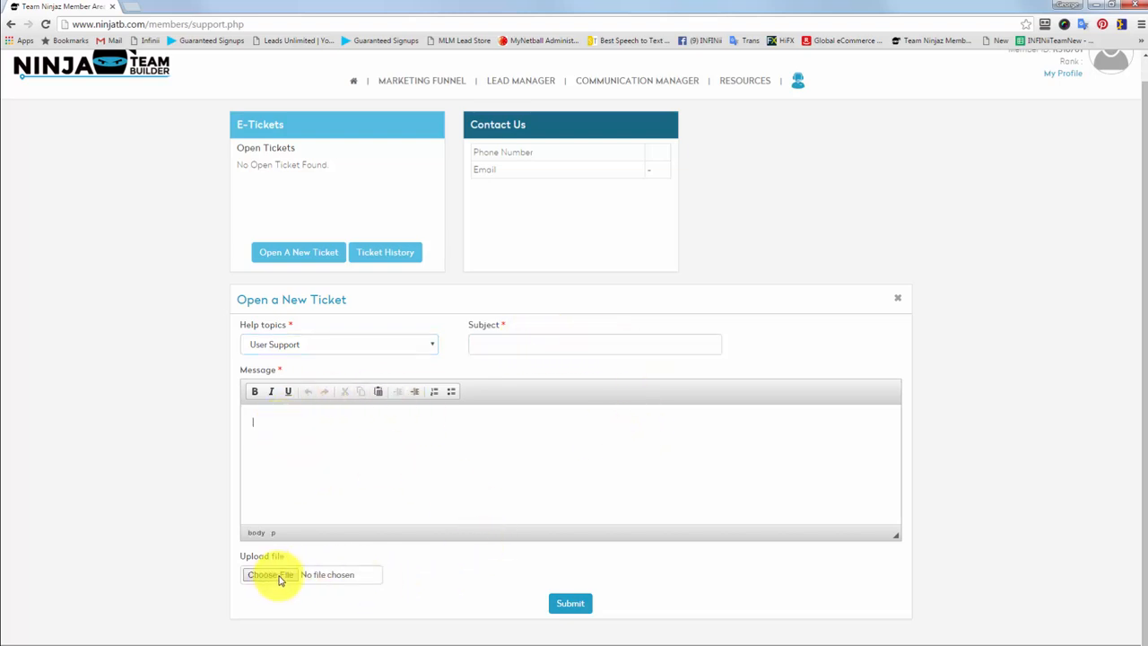
{"action": "mouse_move", "coordinate": [865, 223]}
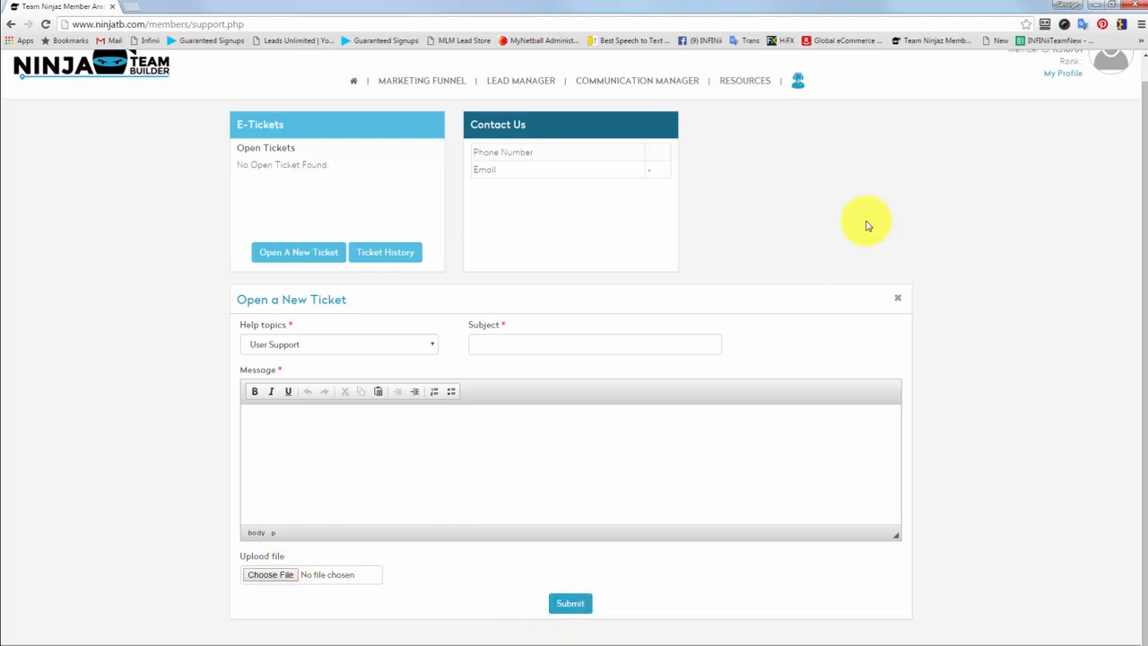
{"action": "mouse_move", "coordinate": [384, 252]}
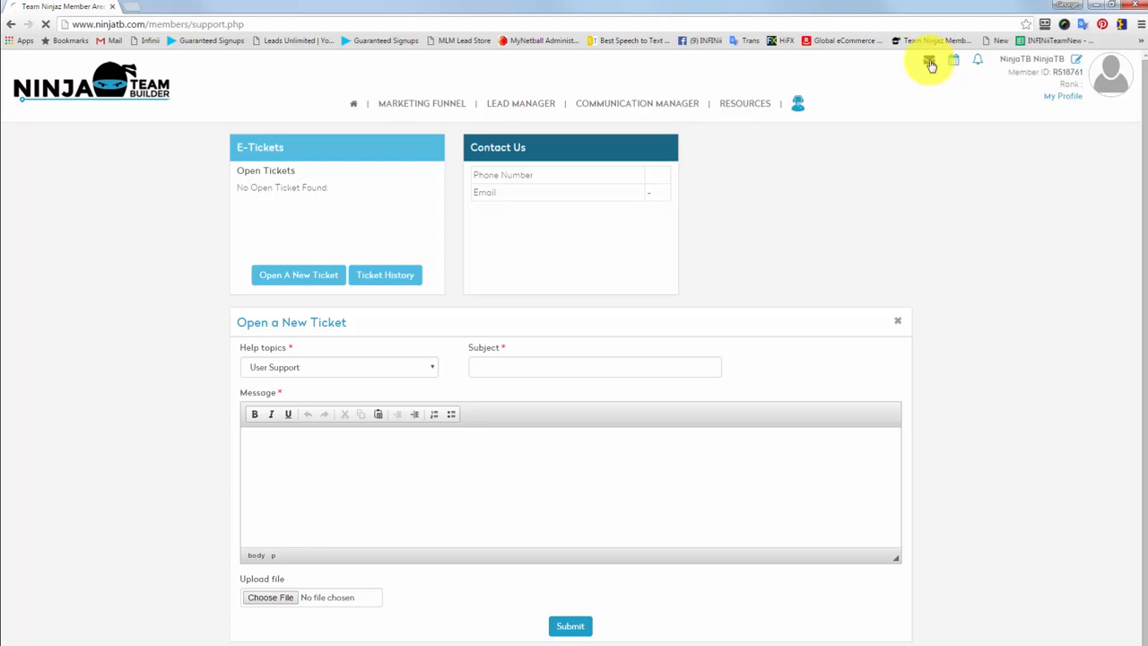
Step: Open the inbox showing the New Lead Generated message and select the member's email address
{"action": "left_click", "coordinate": [939, 60]}
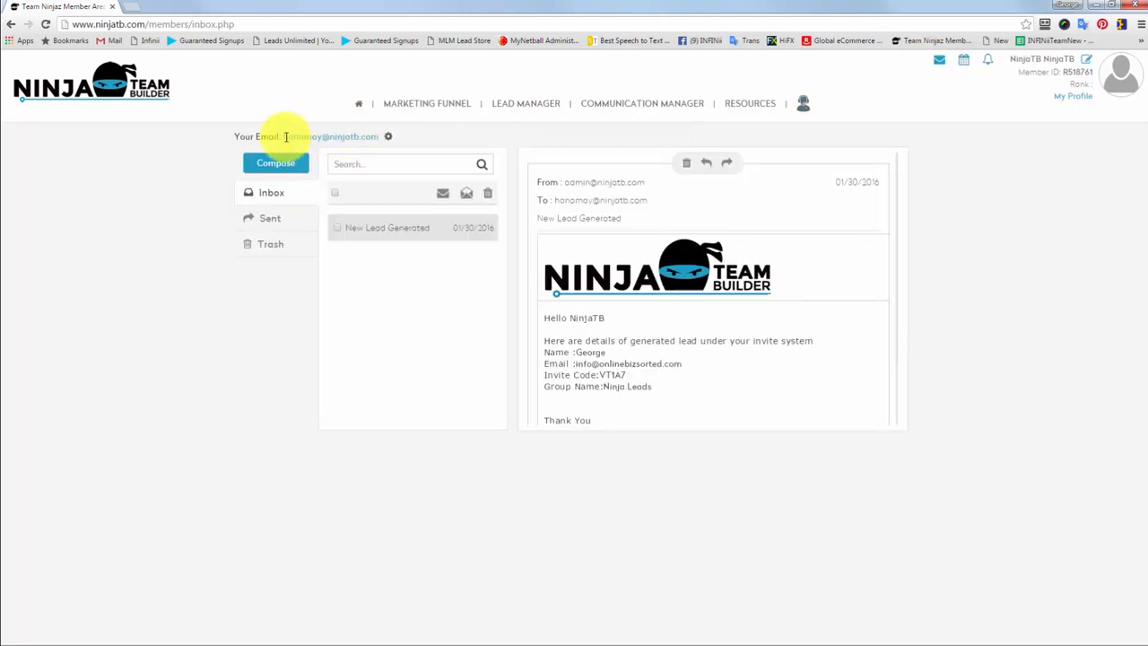
{"action": "double_click", "coordinate": [302, 136]}
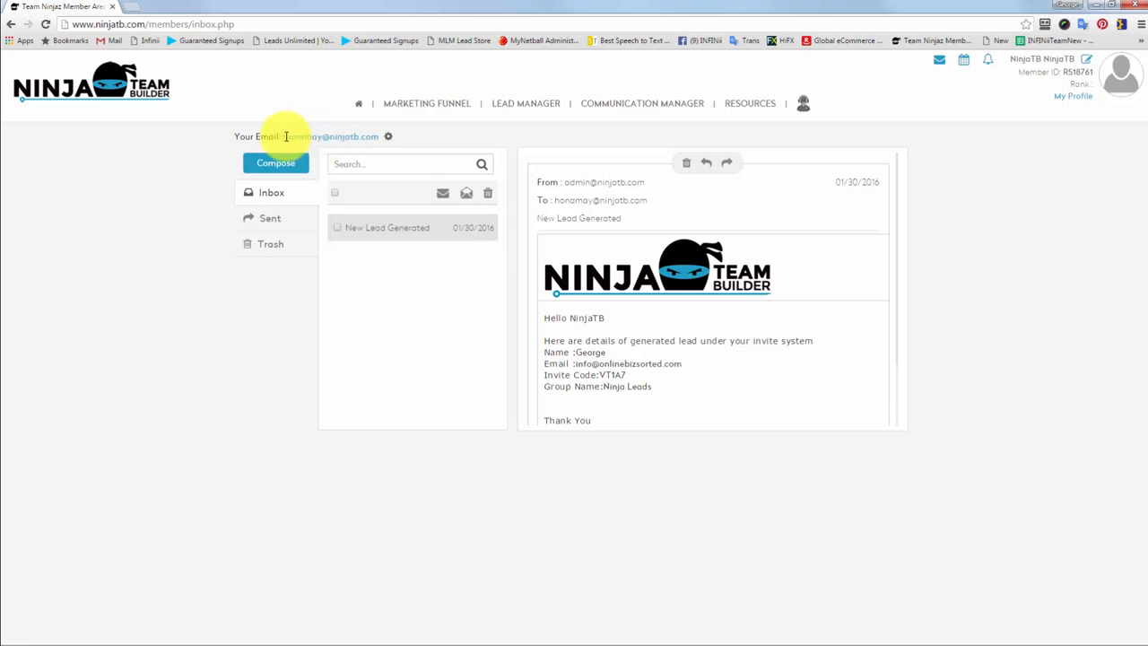
{"action": "double_click", "coordinate": [302, 136]}
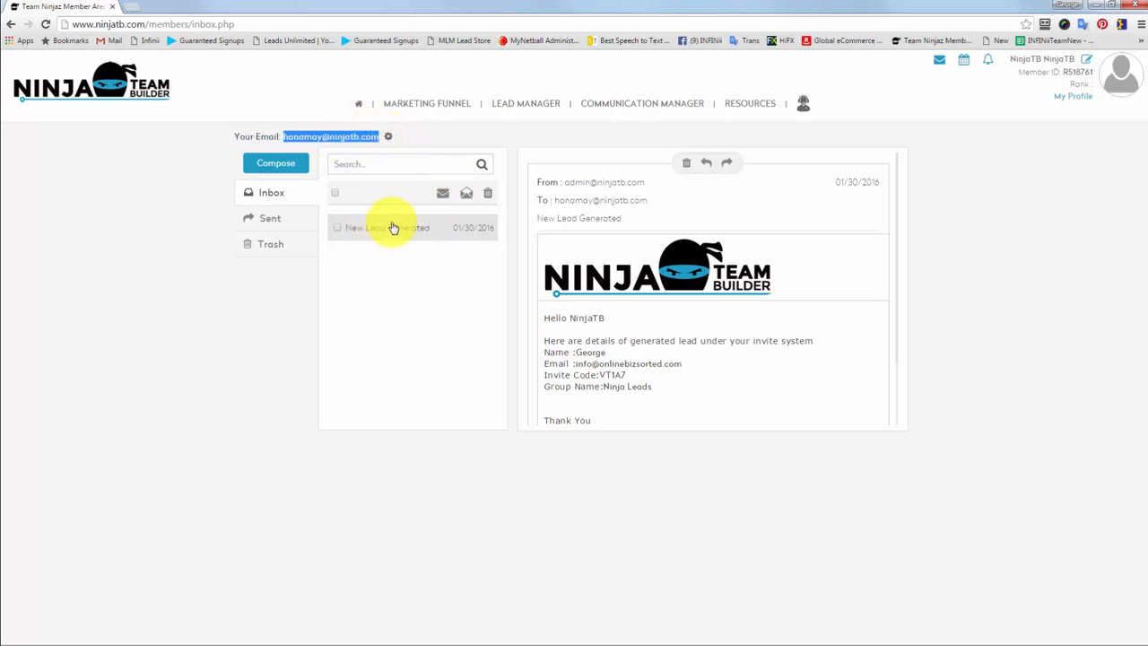
{"action": "mouse_move", "coordinate": [405, 216]}
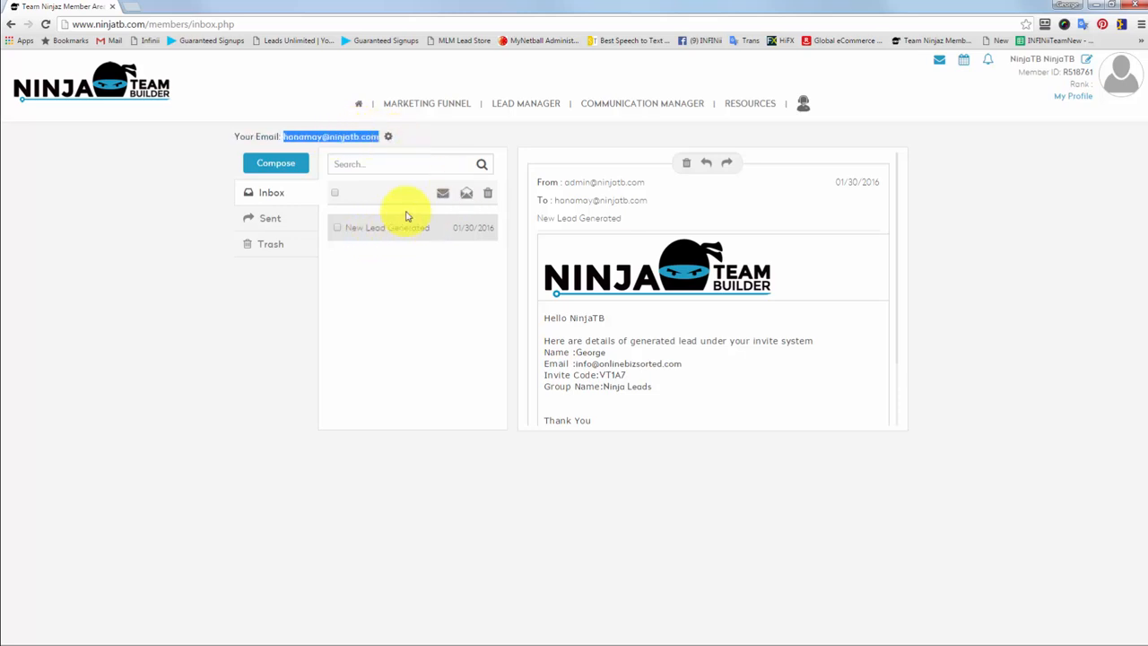
{"action": "mouse_move", "coordinate": [240, 146]}
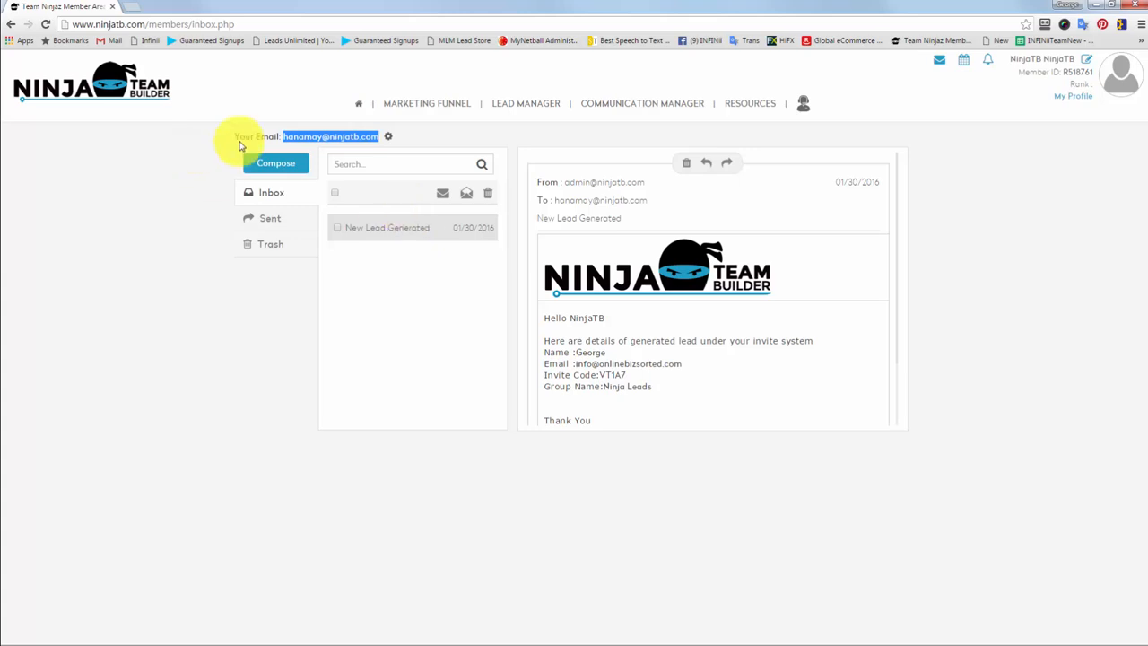
{"action": "mouse_move", "coordinate": [620, 300]}
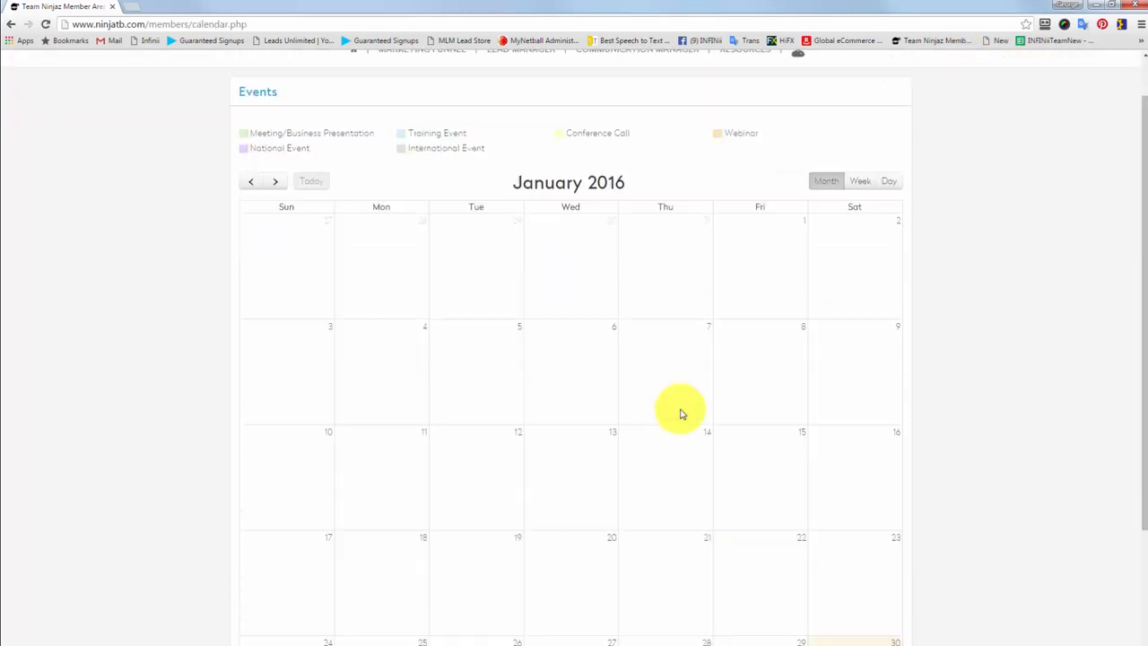
Step: Scroll the January 2016 calendar to the last week's training, webinar and presentation events
{"action": "scroll", "scroll_direction": "up", "scroll_amount": 3}
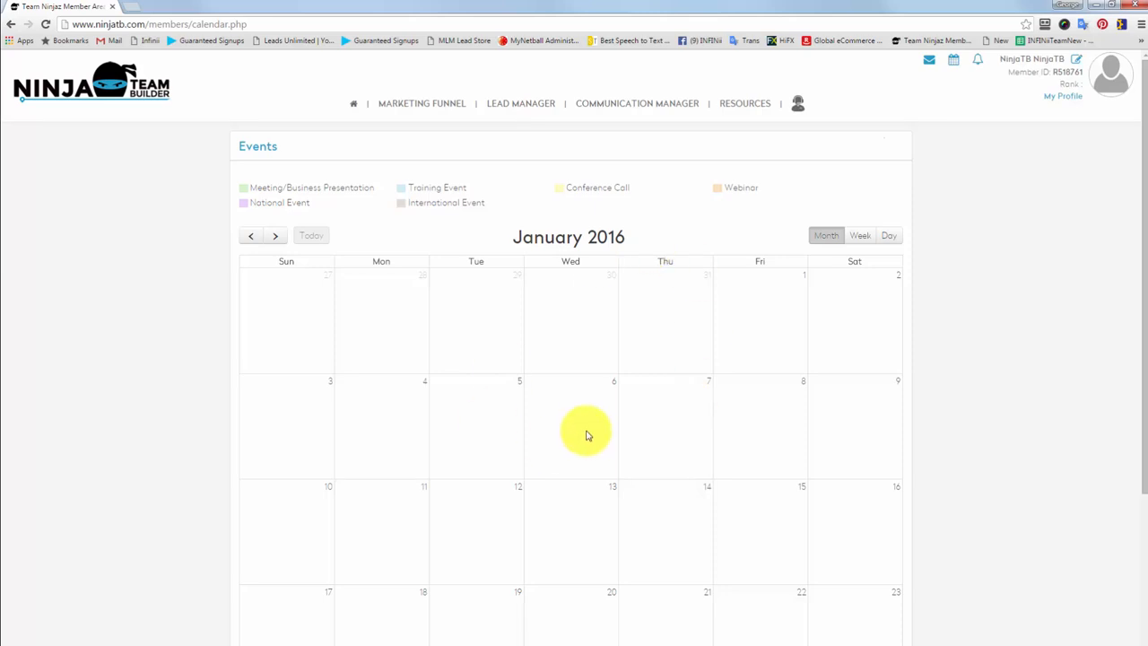
{"action": "scroll", "scroll_direction": "down", "scroll_amount": 3}
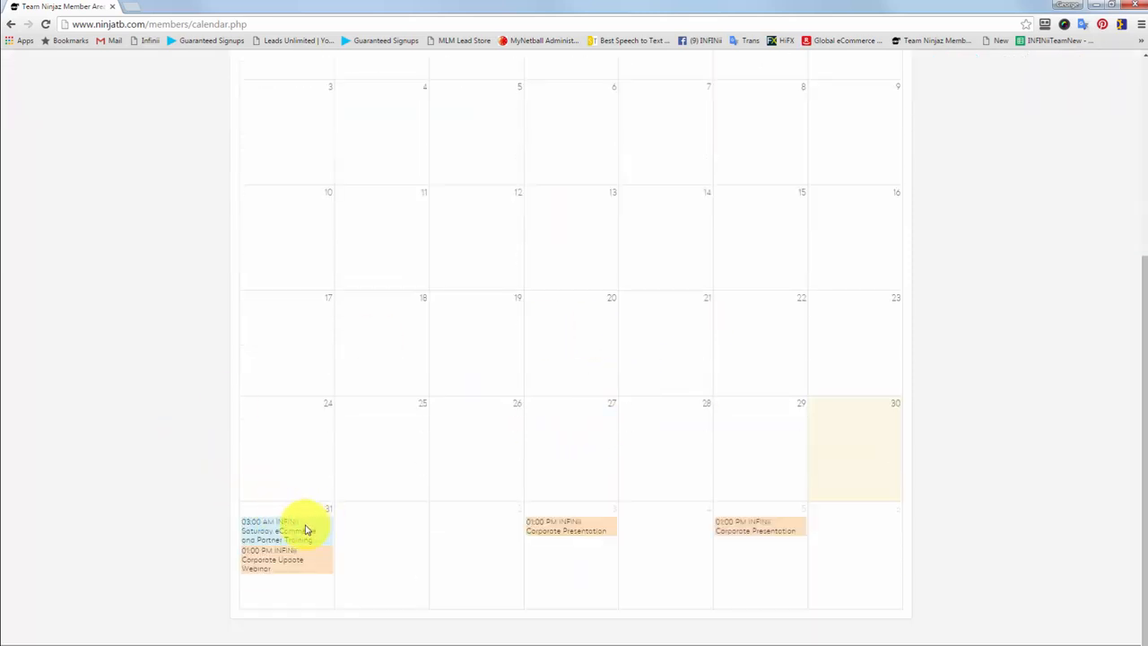
{"action": "mouse_move", "coordinate": [846, 431]}
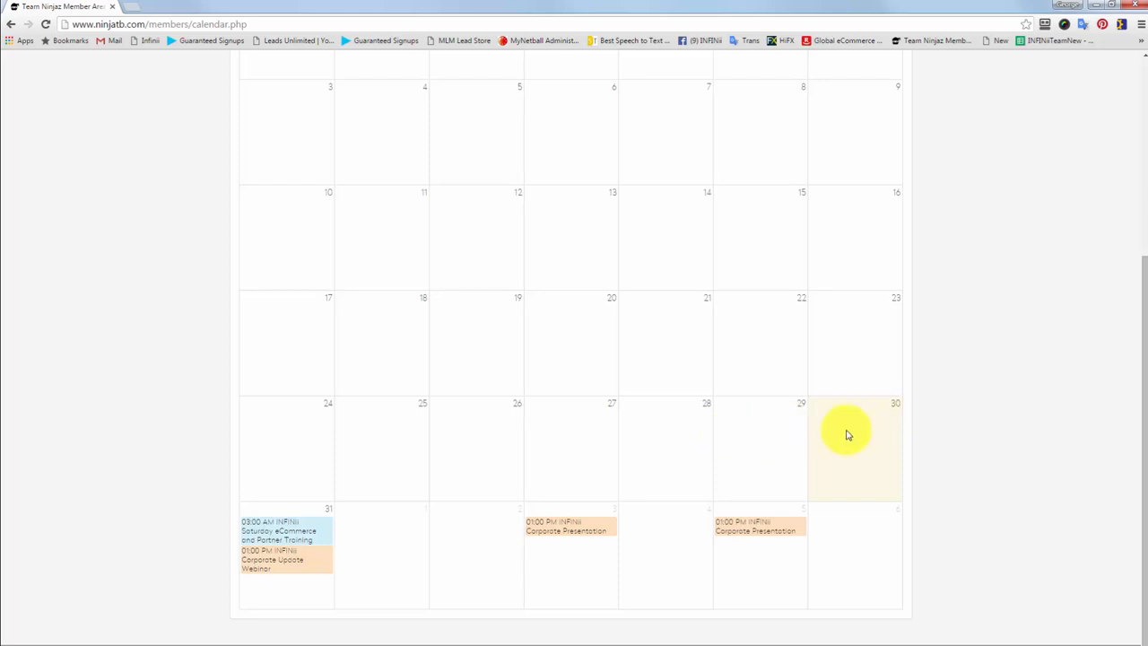
{"action": "mouse_move", "coordinate": [695, 441]}
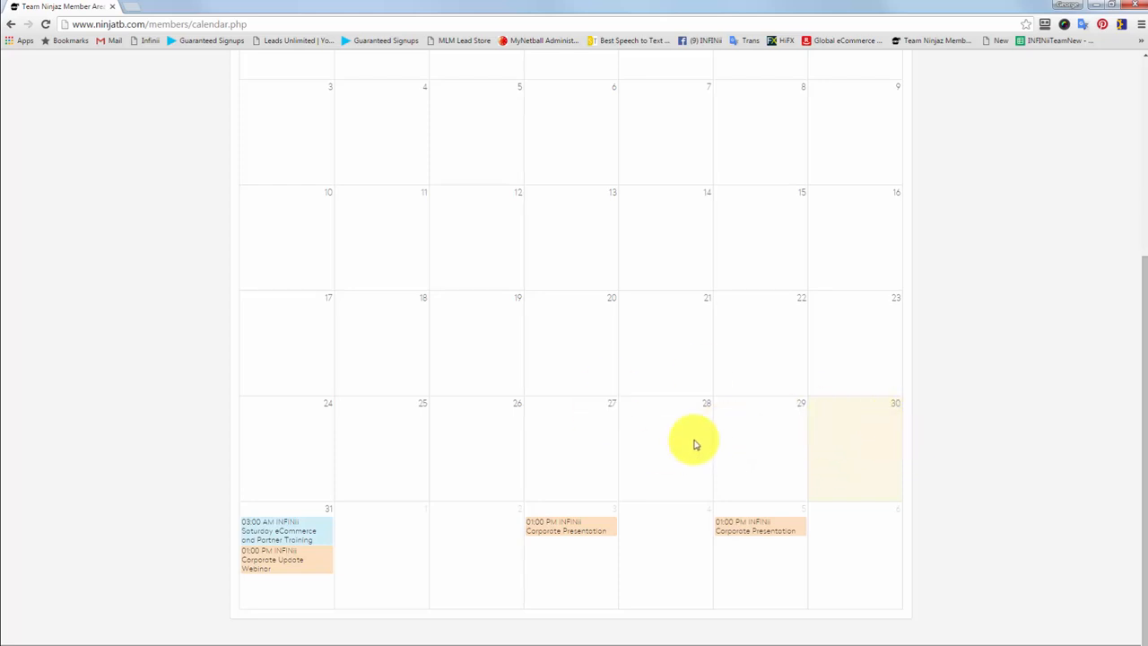
{"action": "scroll", "scroll_direction": "up", "scroll_amount": 3}
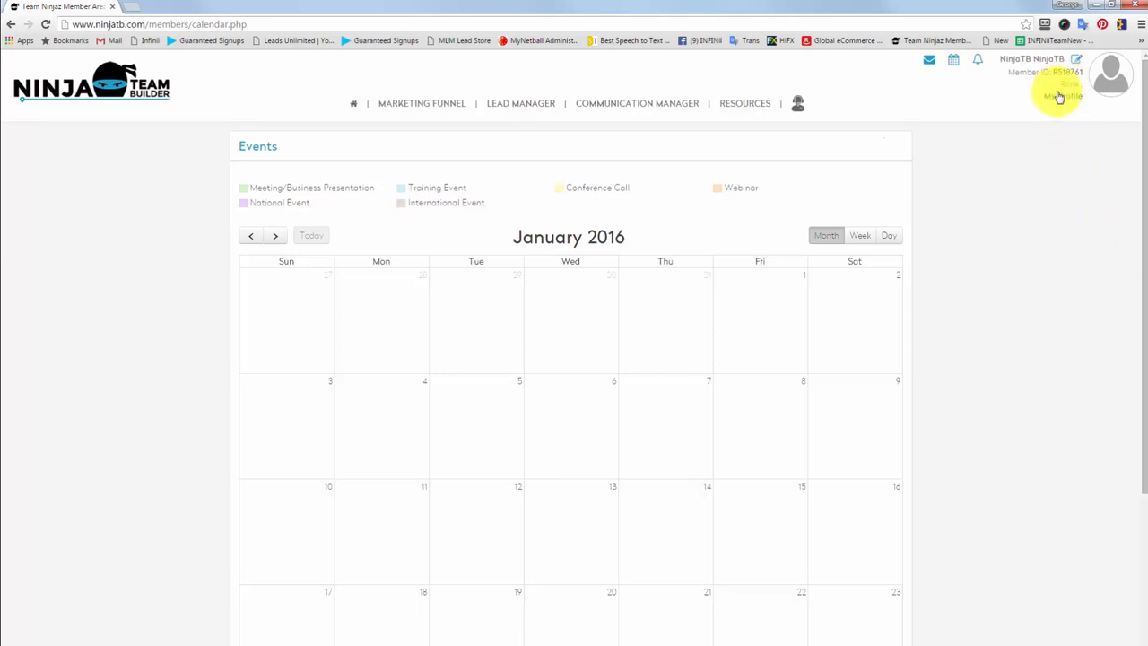
{"action": "scroll", "scroll_direction": "down", "scroll_amount": 3}
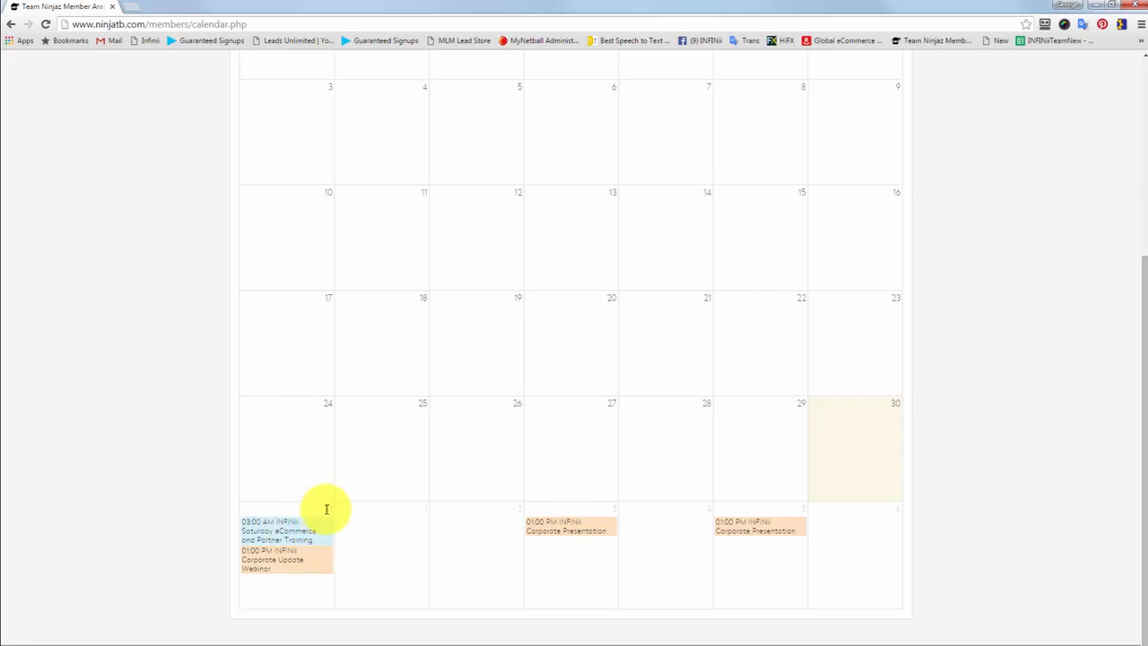
{"action": "mouse_move", "coordinate": [285, 522]}
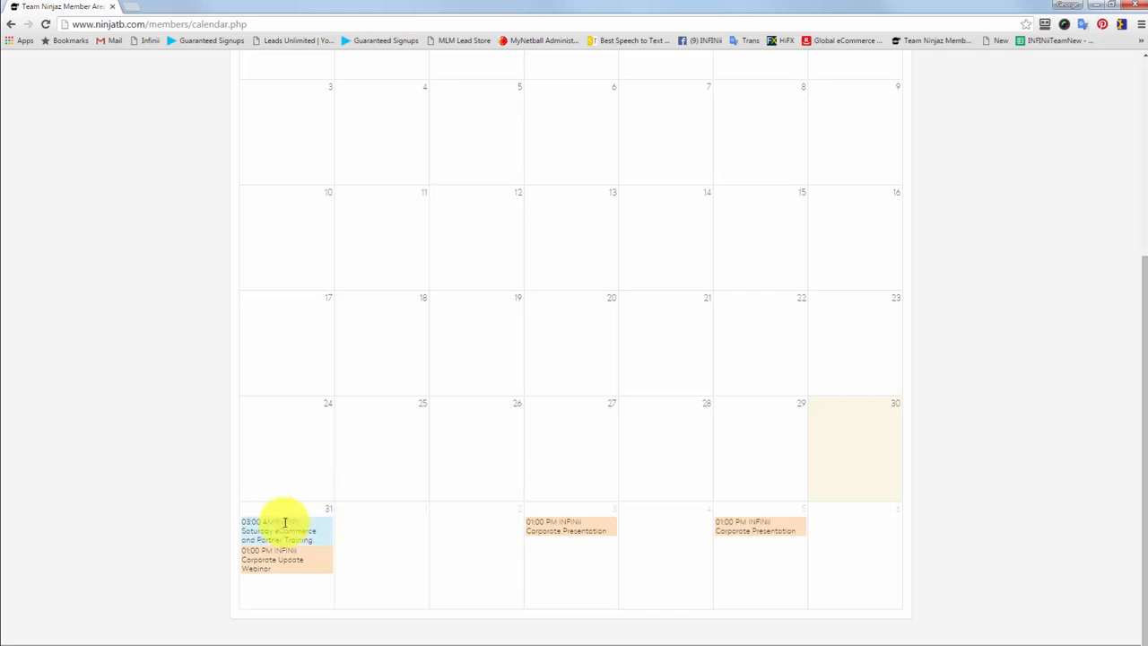
Step: View and close the 31st's Saturday eCommerce training details, then reopen the event
{"action": "left_click", "coordinate": [286, 523]}
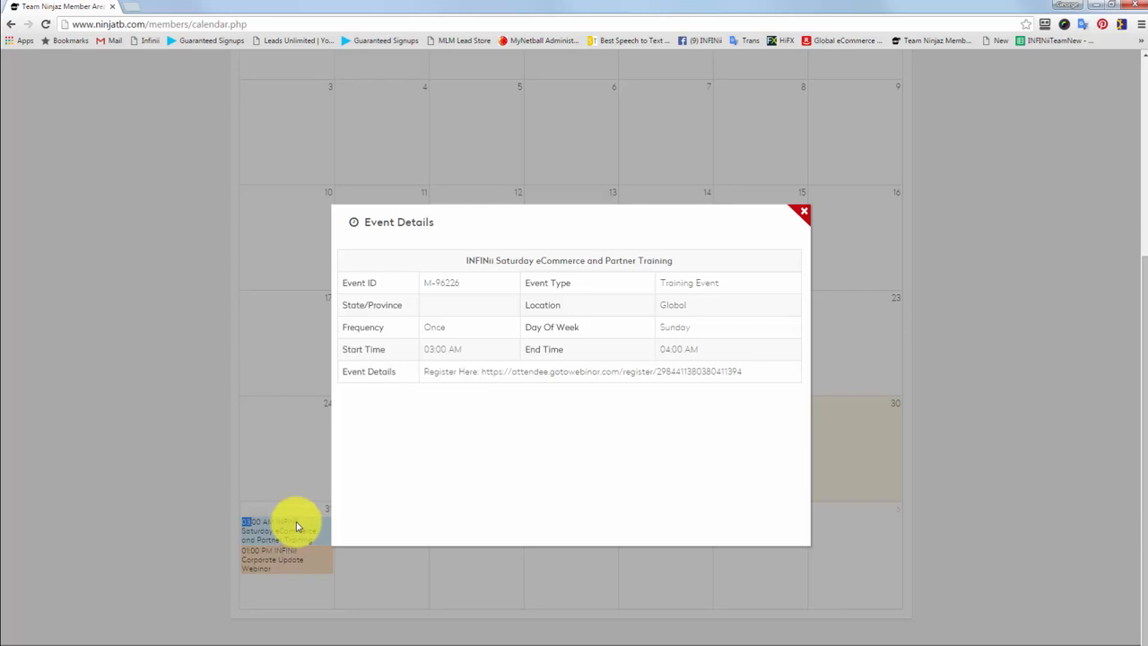
{"action": "mouse_move", "coordinate": [438, 433]}
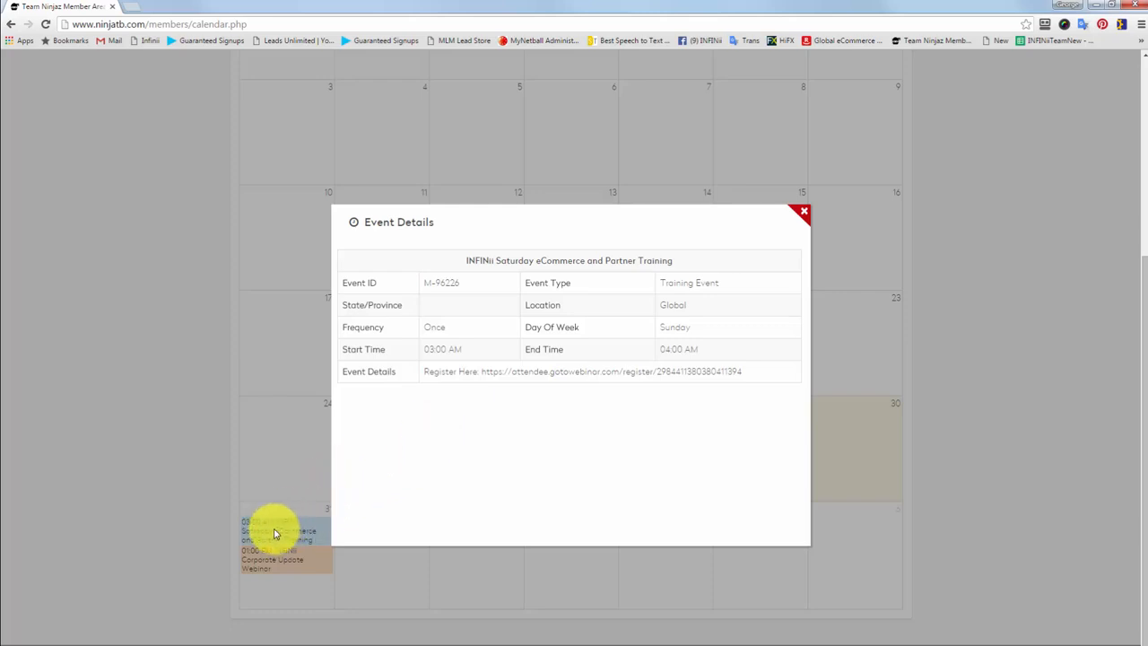
{"action": "mouse_move", "coordinate": [299, 537]}
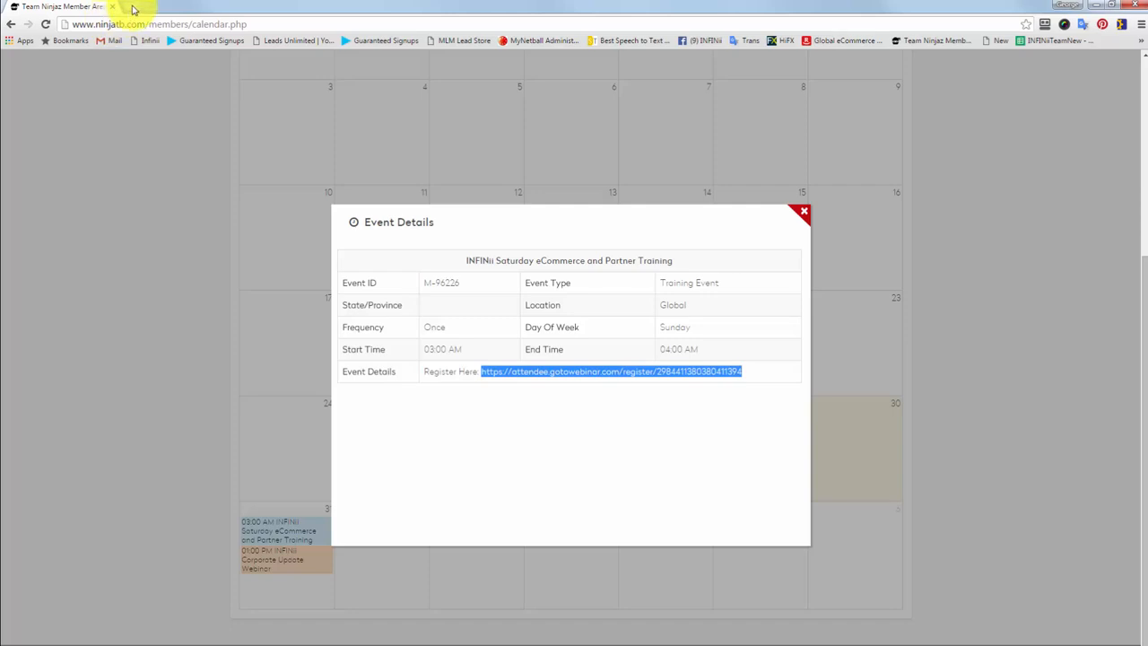
{"action": "mouse_move", "coordinate": [523, 308]}
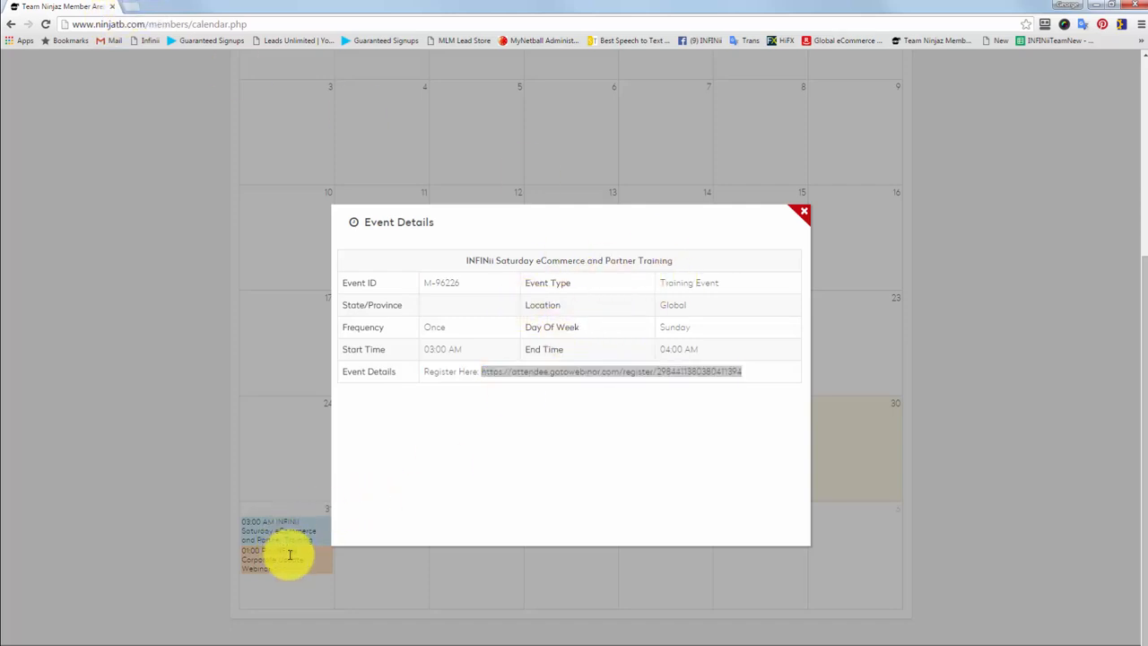
{"action": "mouse_move", "coordinate": [280, 572]}
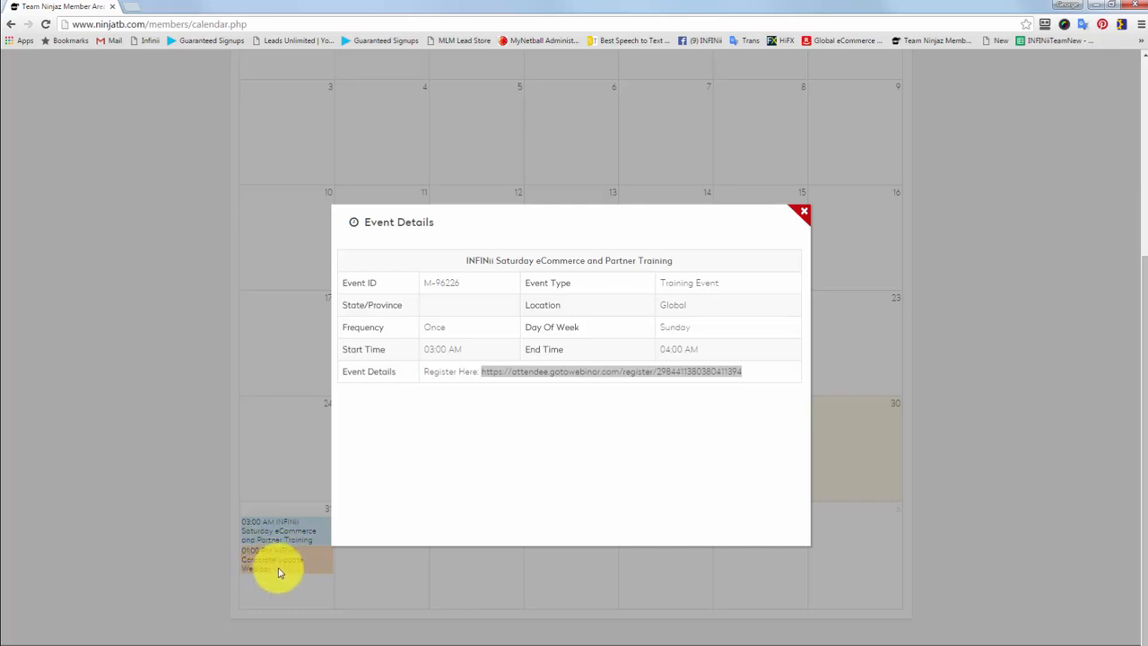
{"action": "mouse_move", "coordinate": [269, 561]}
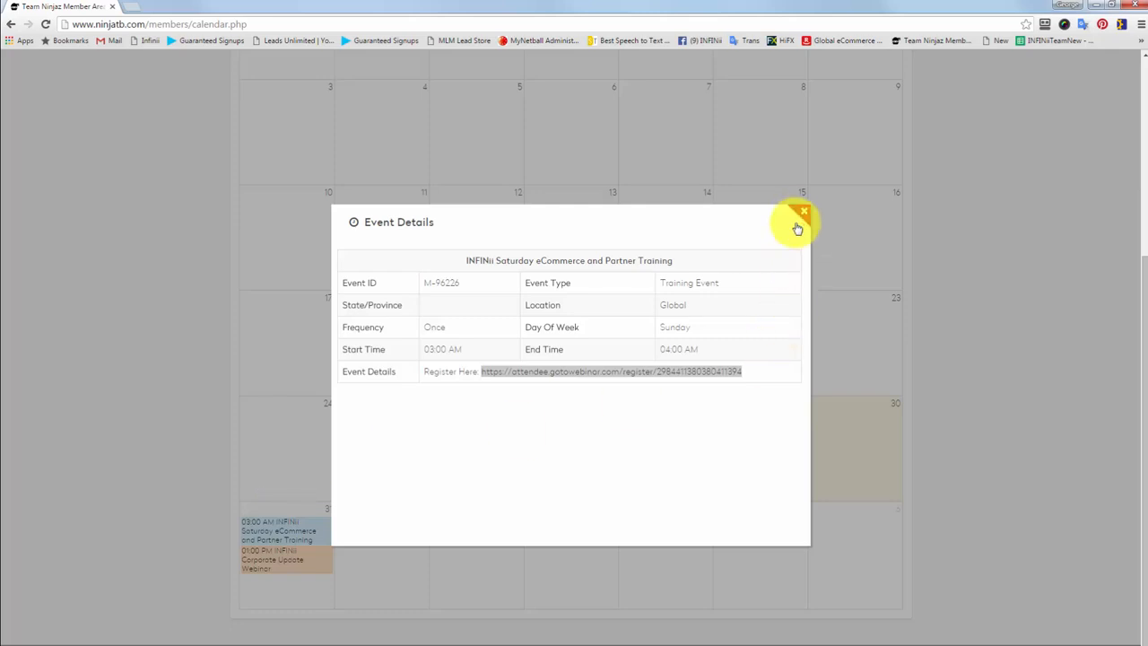
{"action": "left_click", "coordinate": [803, 213]}
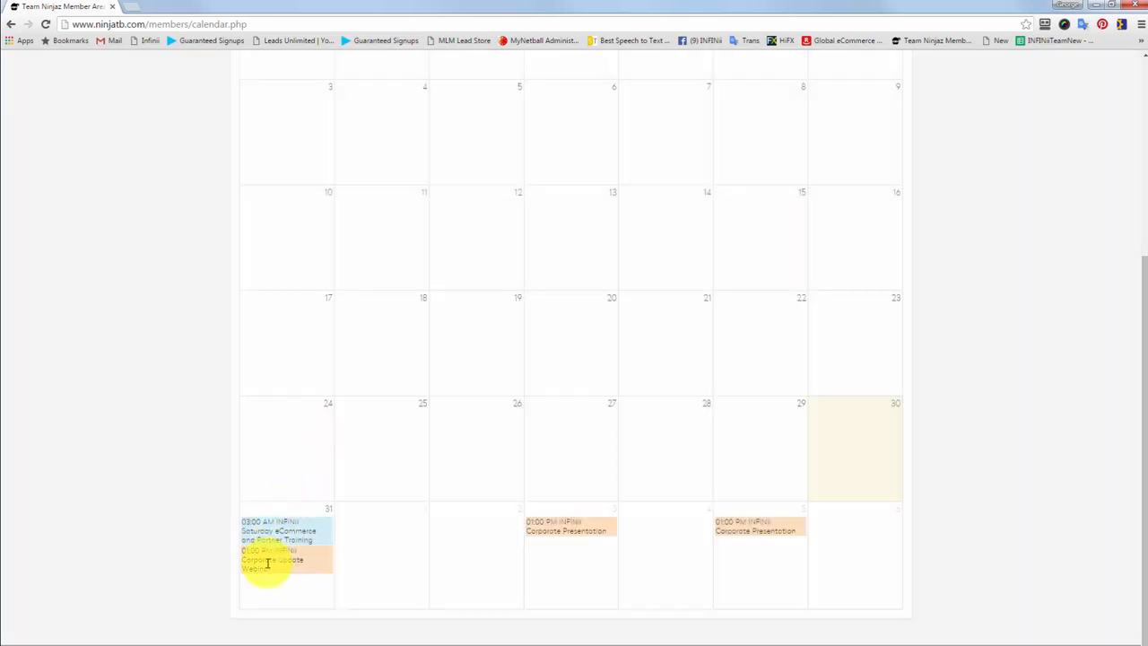
{"action": "mouse_move", "coordinate": [273, 567]}
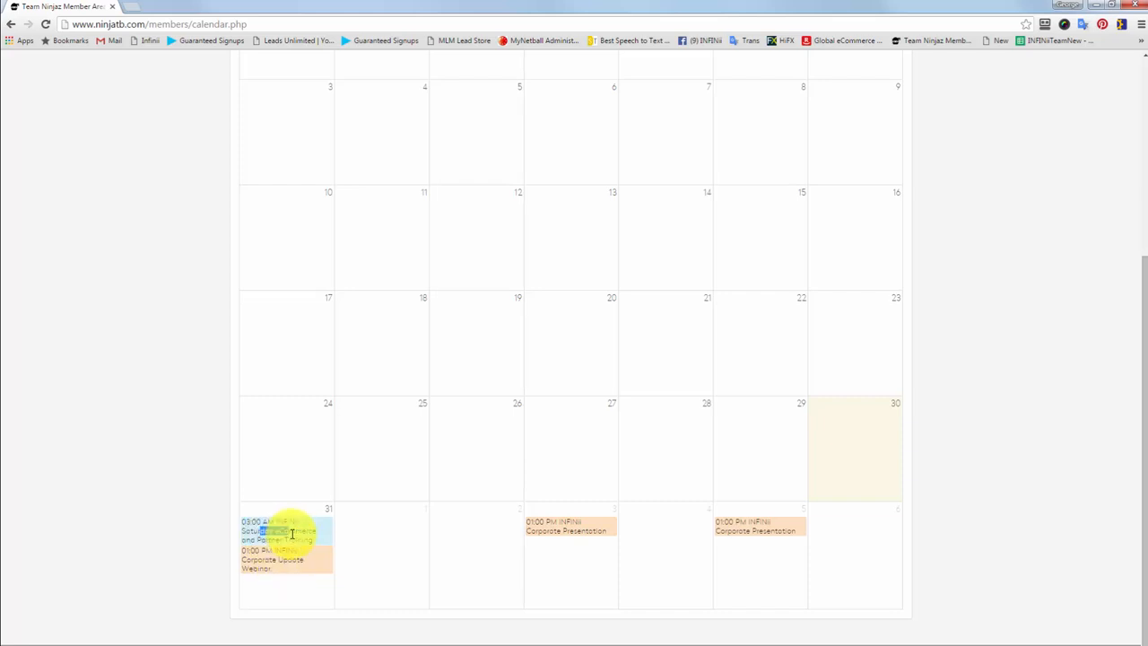
{"action": "left_click", "coordinate": [285, 531]}
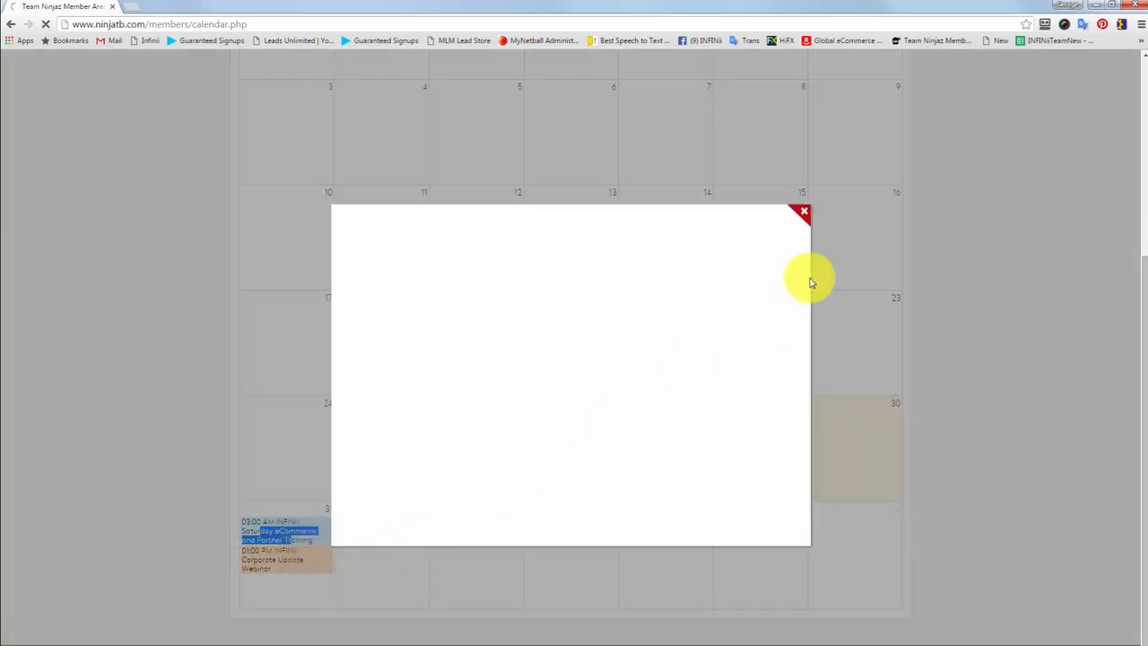
{"action": "left_click", "coordinate": [803, 212]}
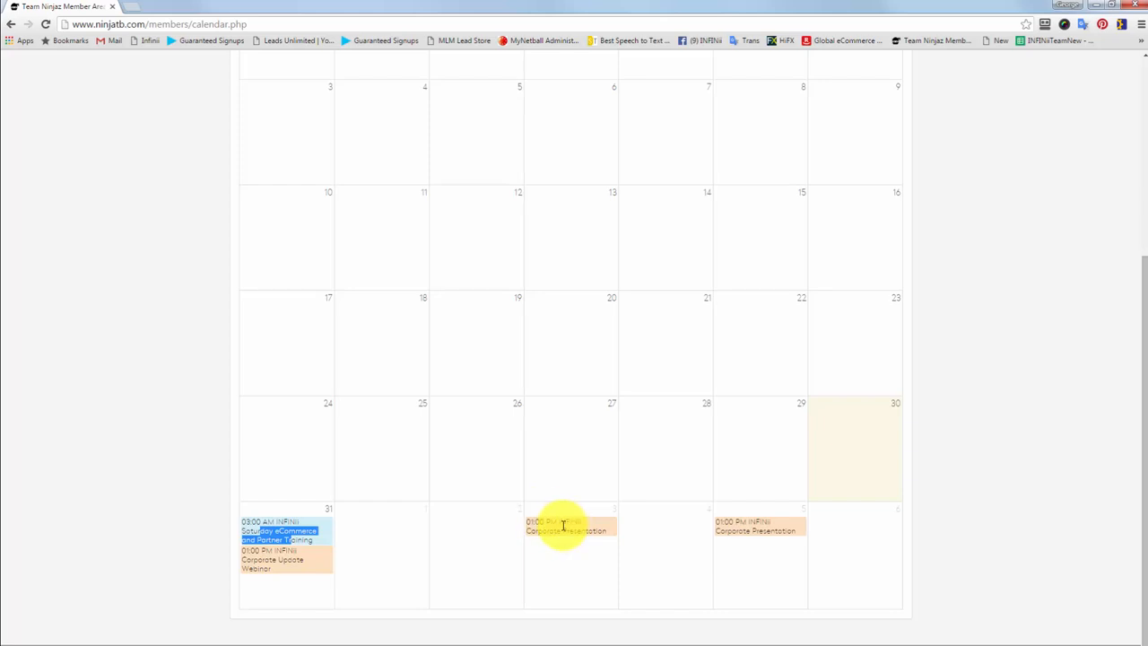
{"action": "mouse_move", "coordinate": [543, 527]}
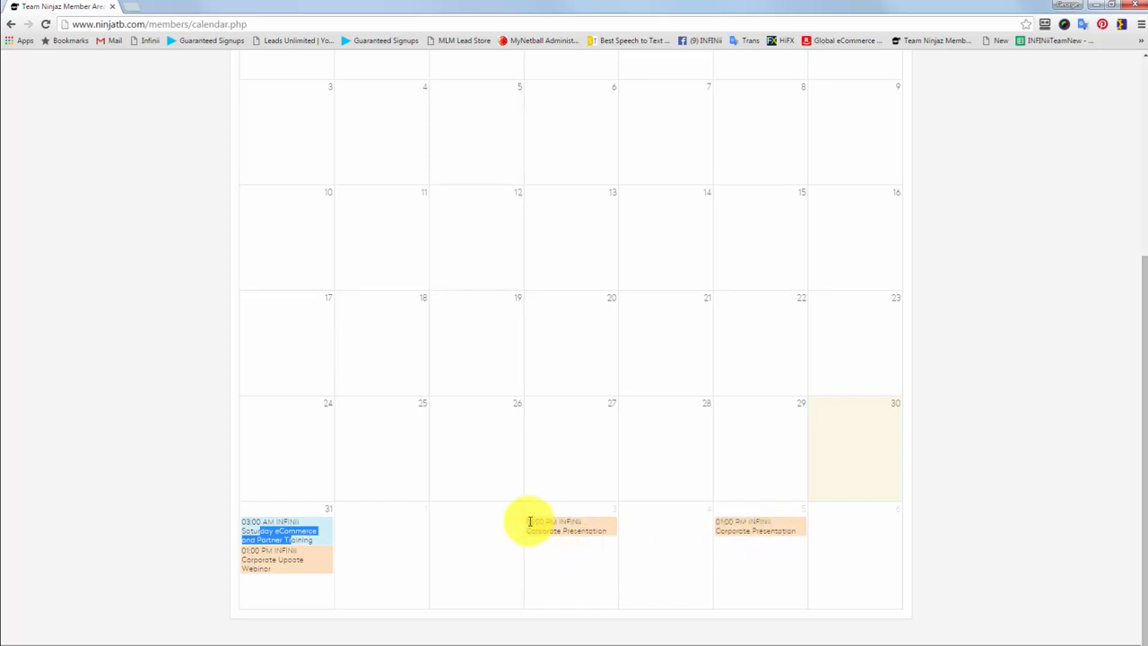
{"action": "left_click", "coordinate": [565, 525]}
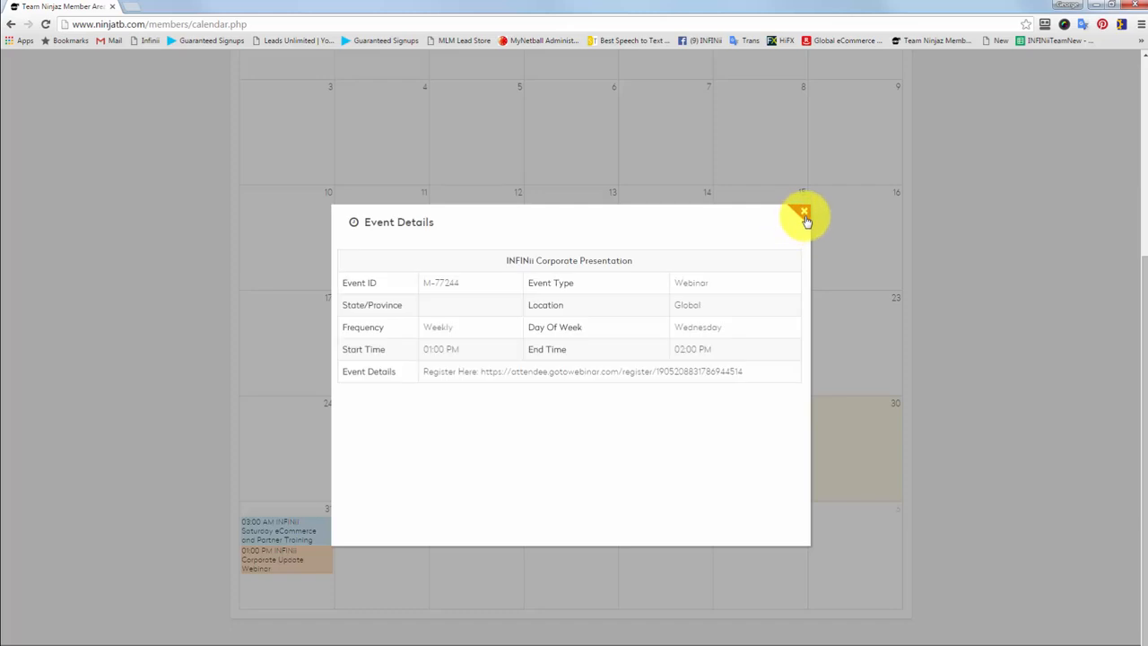
{"action": "left_click", "coordinate": [803, 215]}
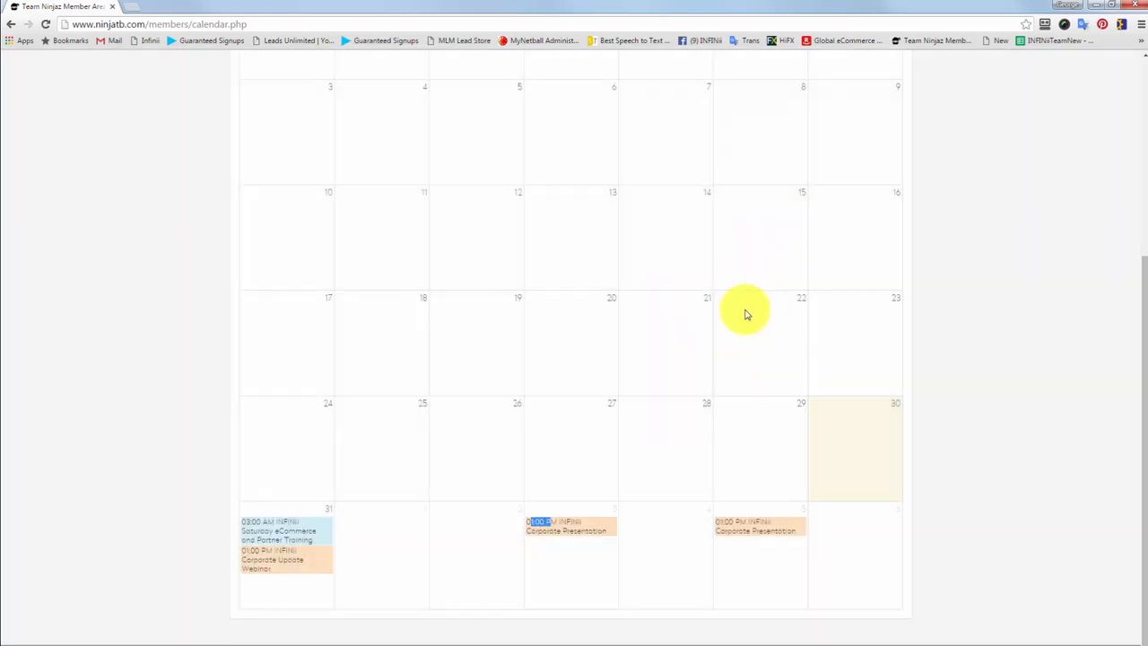
{"action": "mouse_move", "coordinate": [610, 529]}
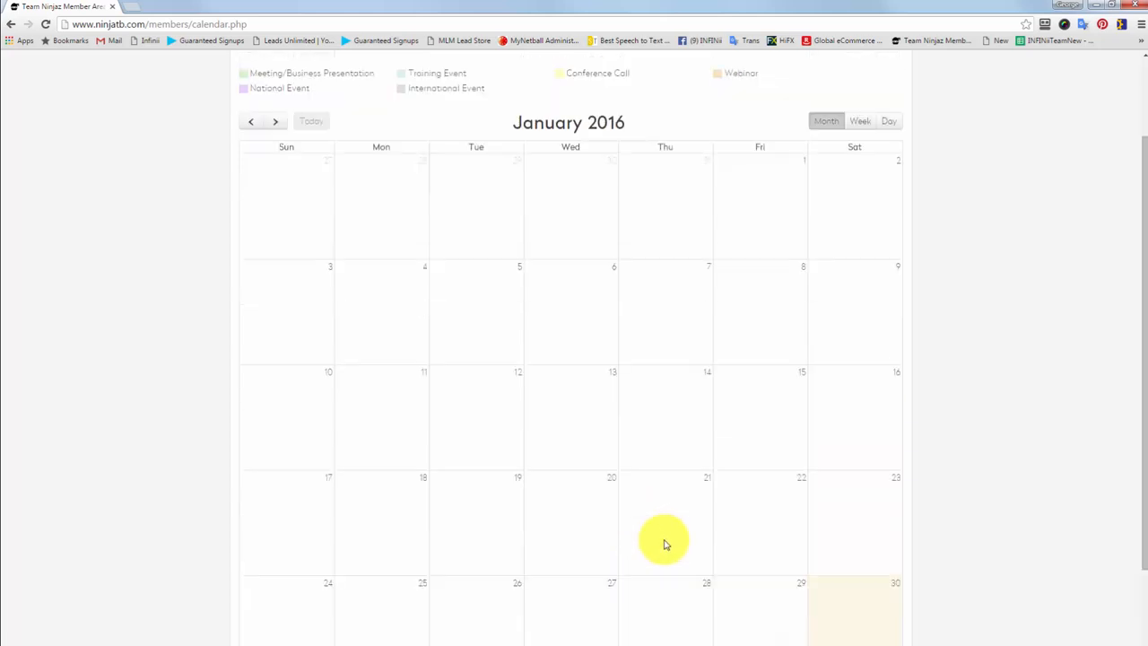
{"action": "scroll", "scroll_direction": "up", "scroll_amount": 3}
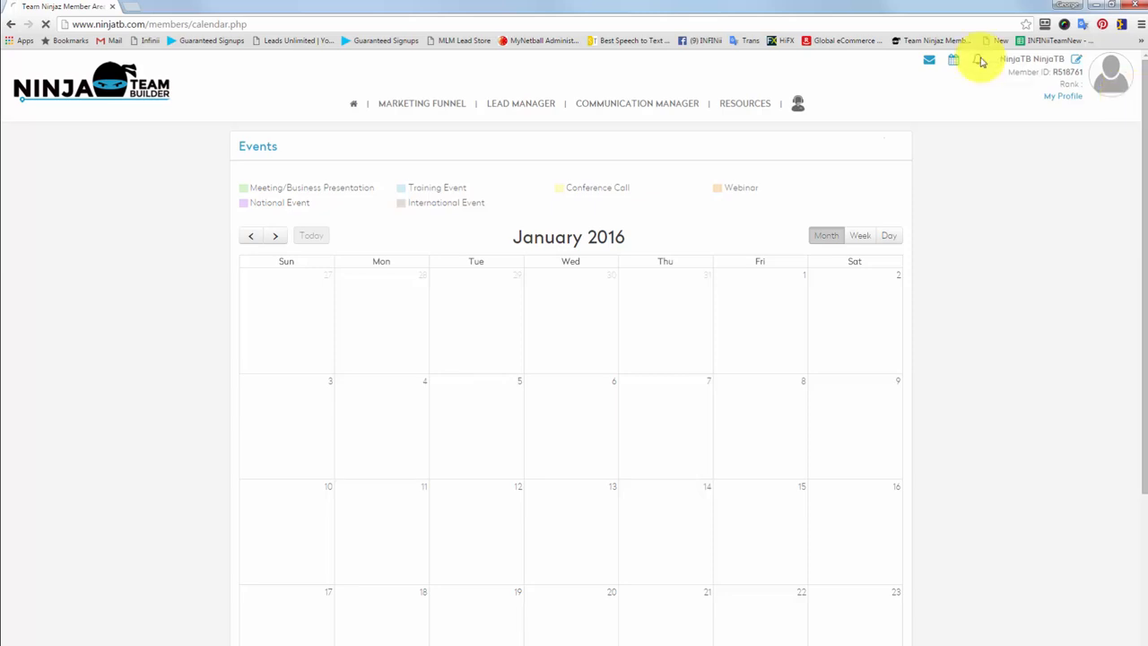
Step: Open Announcements to show the 30 Jan 'We are LIVE!' post with its video
{"action": "left_click", "coordinate": [982, 61]}
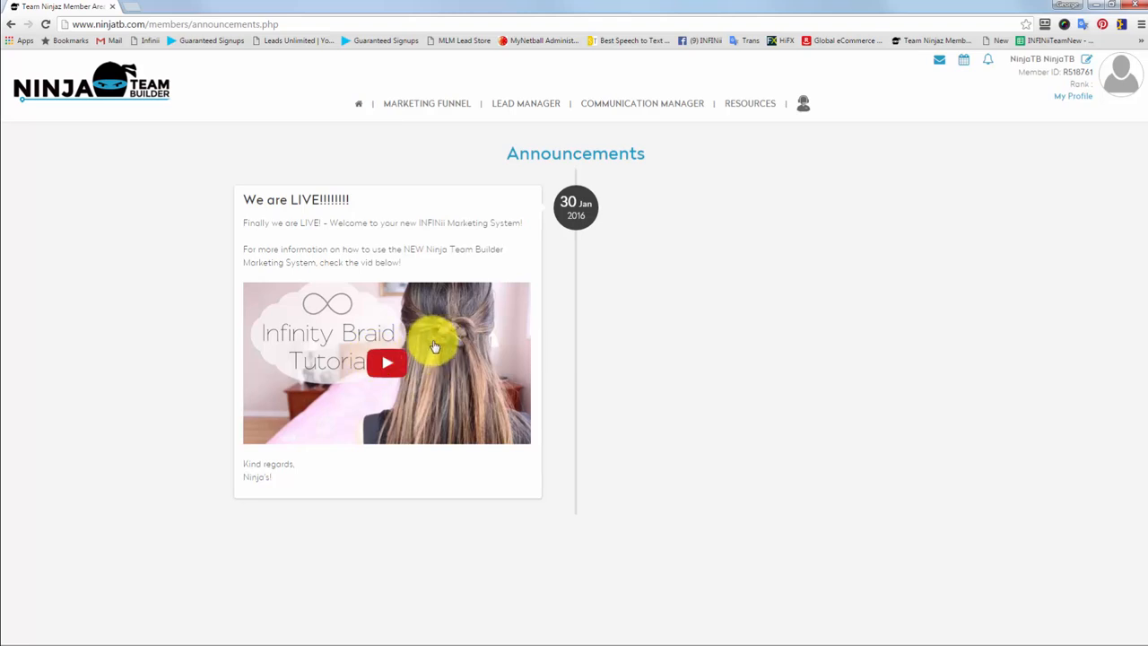
{"action": "mouse_move", "coordinate": [462, 321]}
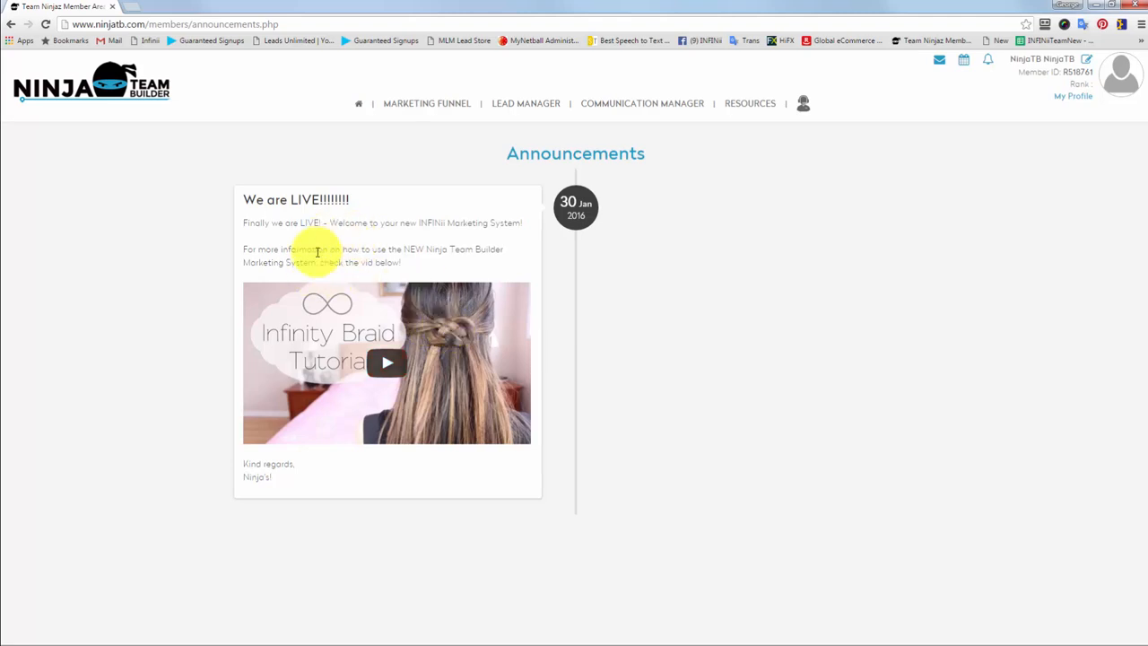
{"action": "mouse_move", "coordinate": [177, 302]}
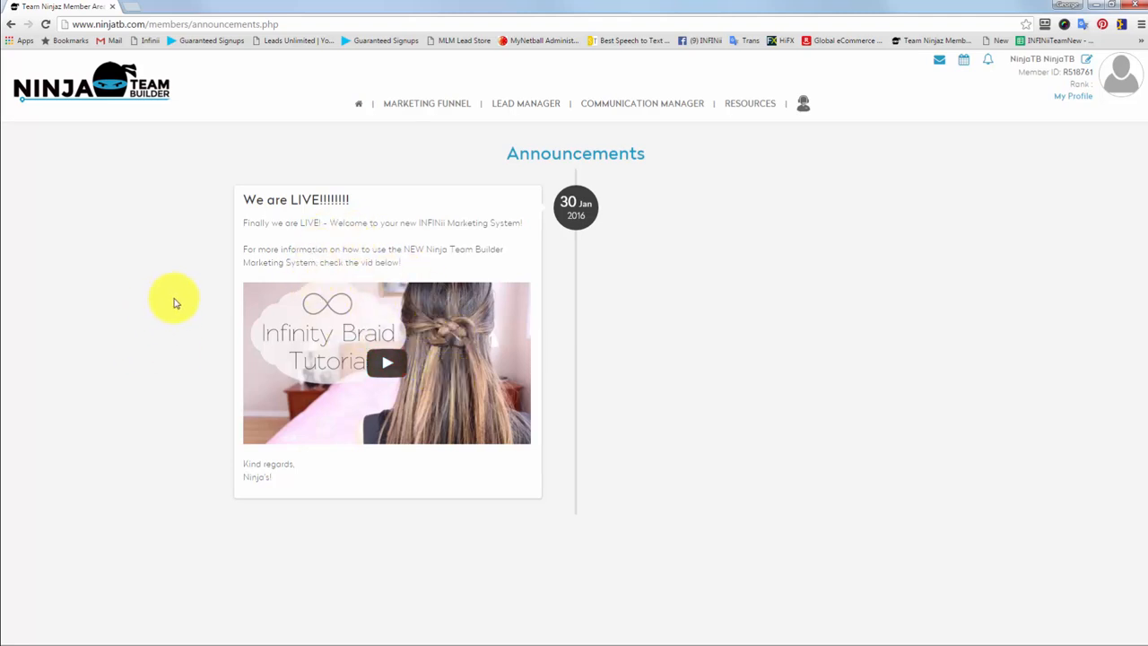
{"action": "mouse_move", "coordinate": [646, 299]}
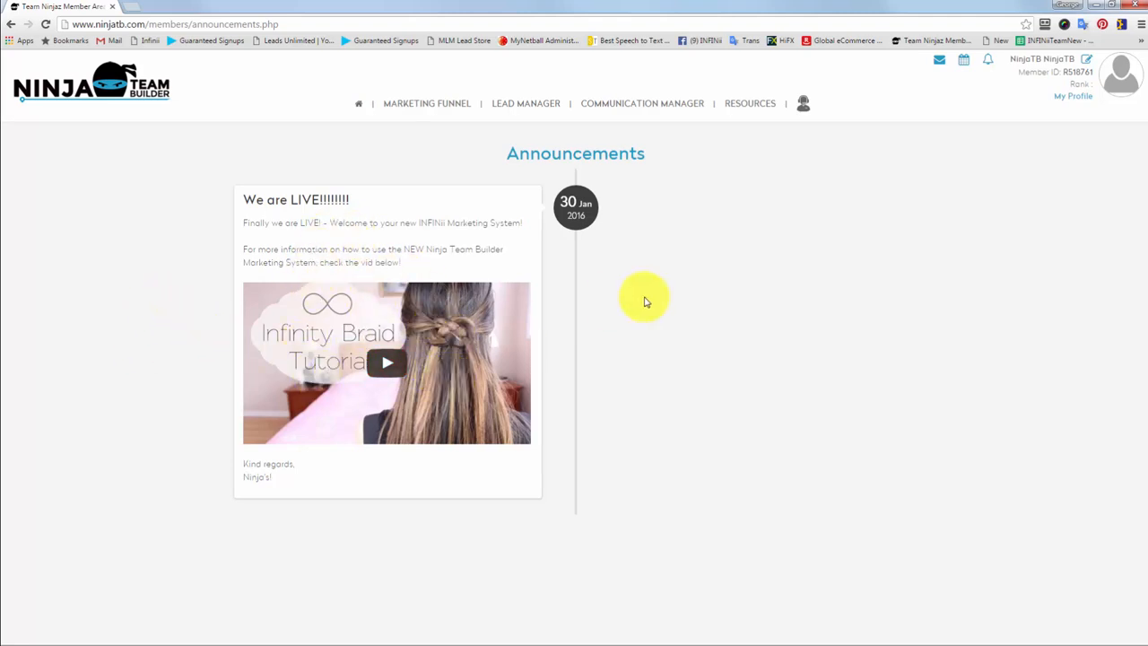
{"action": "mouse_move", "coordinate": [1010, 85]}
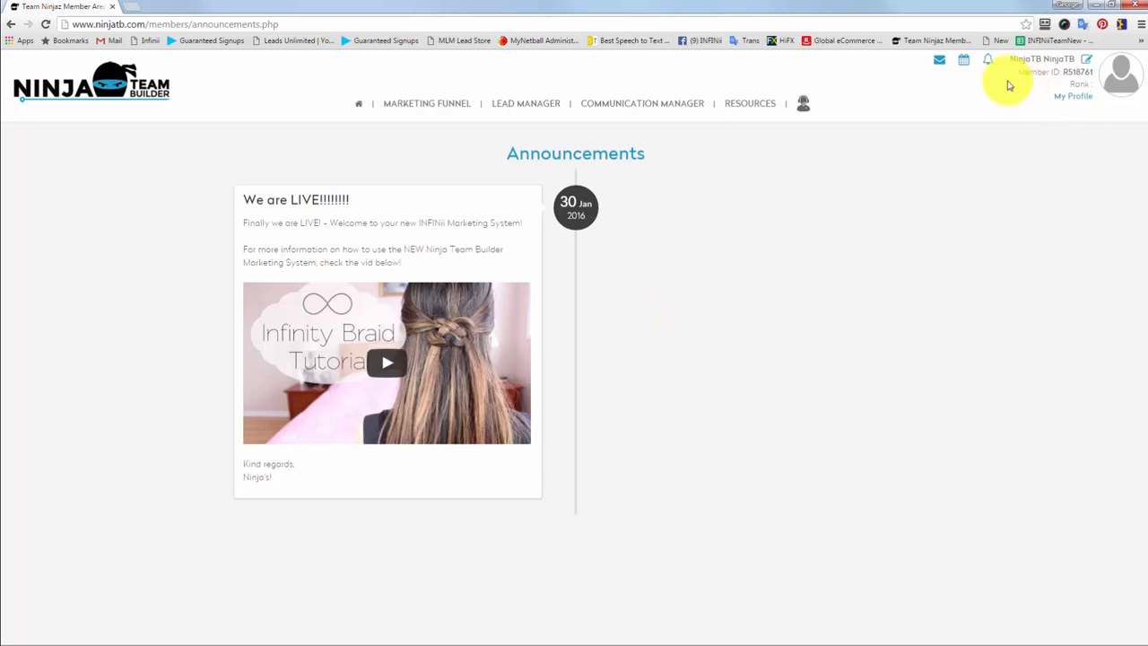
{"action": "mouse_move", "coordinate": [985, 285]}
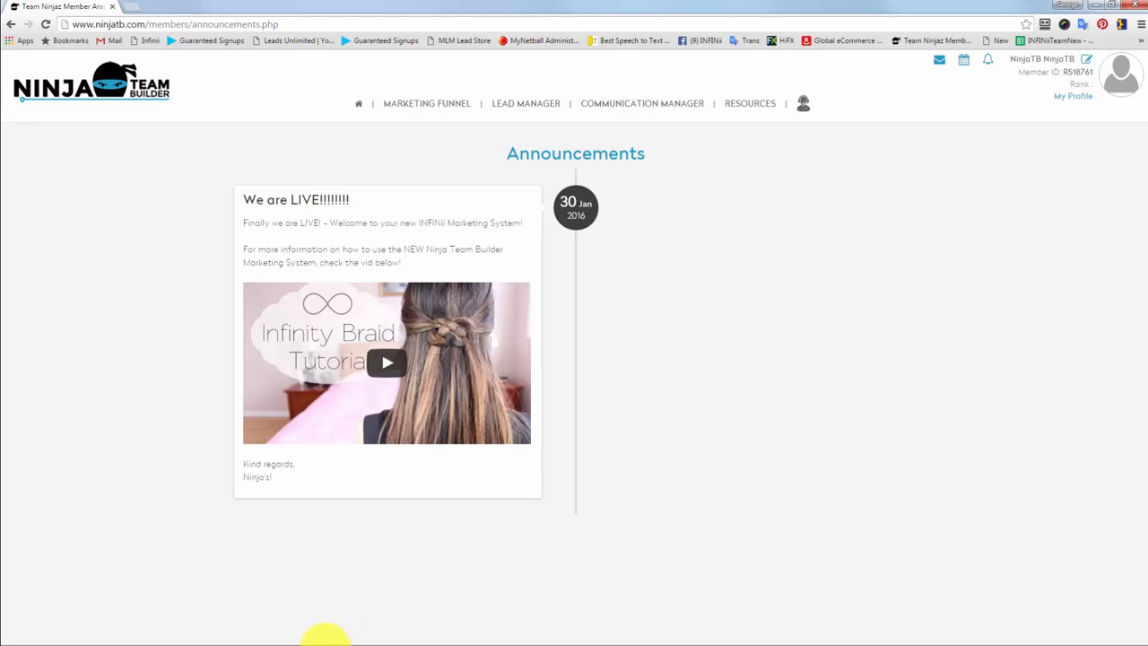
{"action": "mouse_move", "coordinate": [145, 228]}
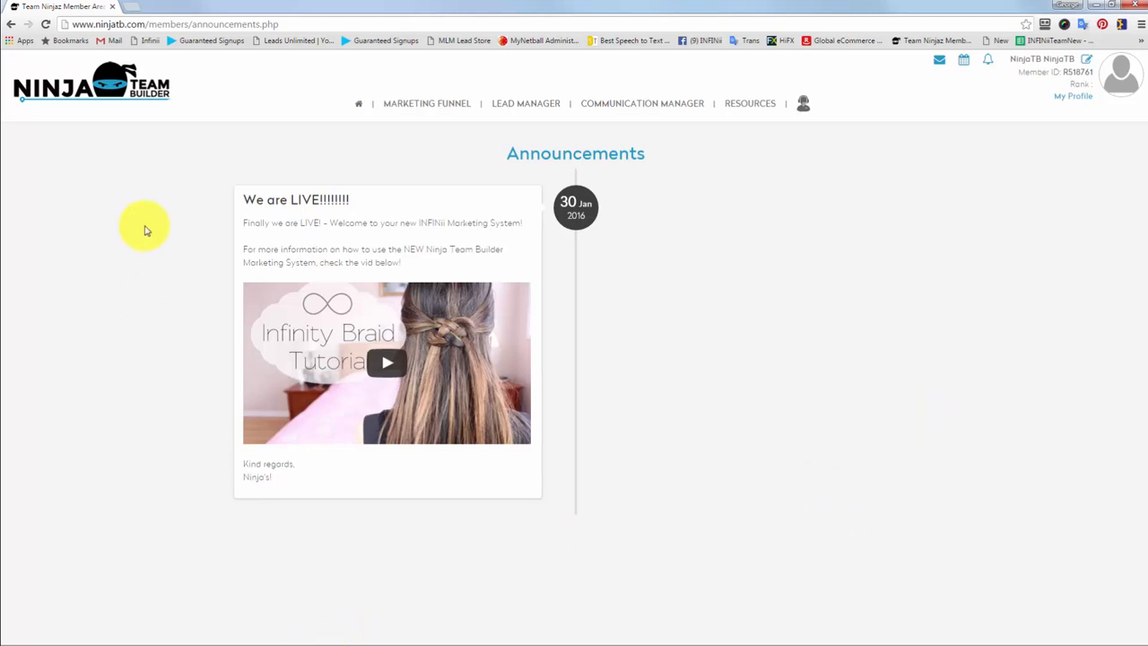
{"action": "mouse_move", "coordinate": [191, 238]}
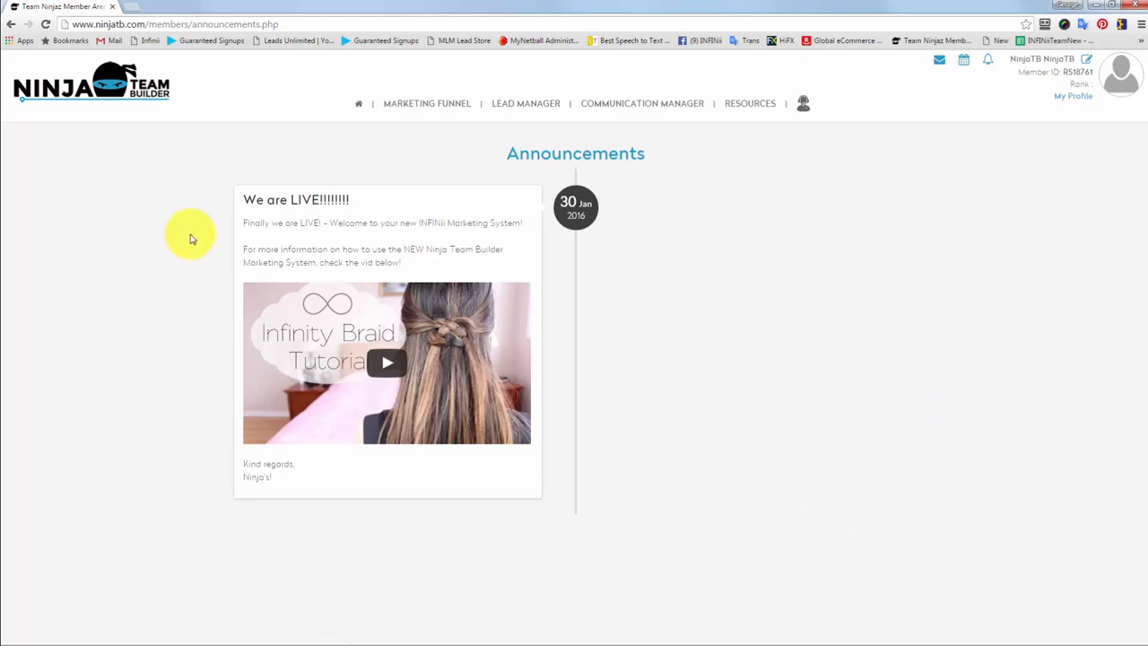
{"action": "mouse_move", "coordinate": [374, 158]}
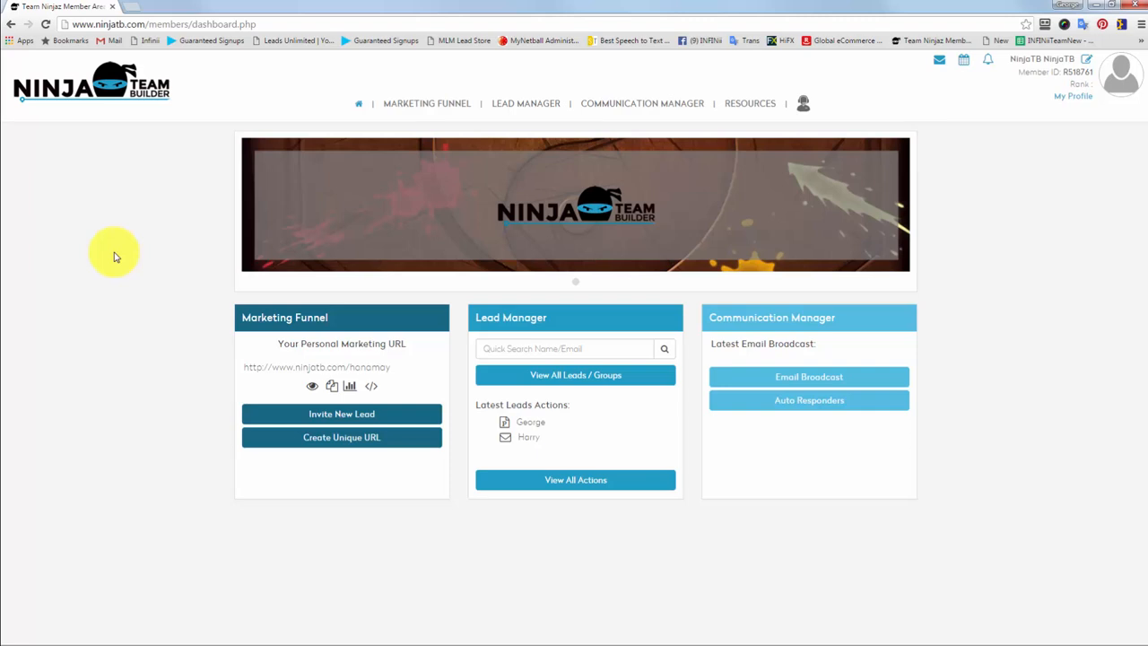
{"action": "mouse_move", "coordinate": [144, 289]}
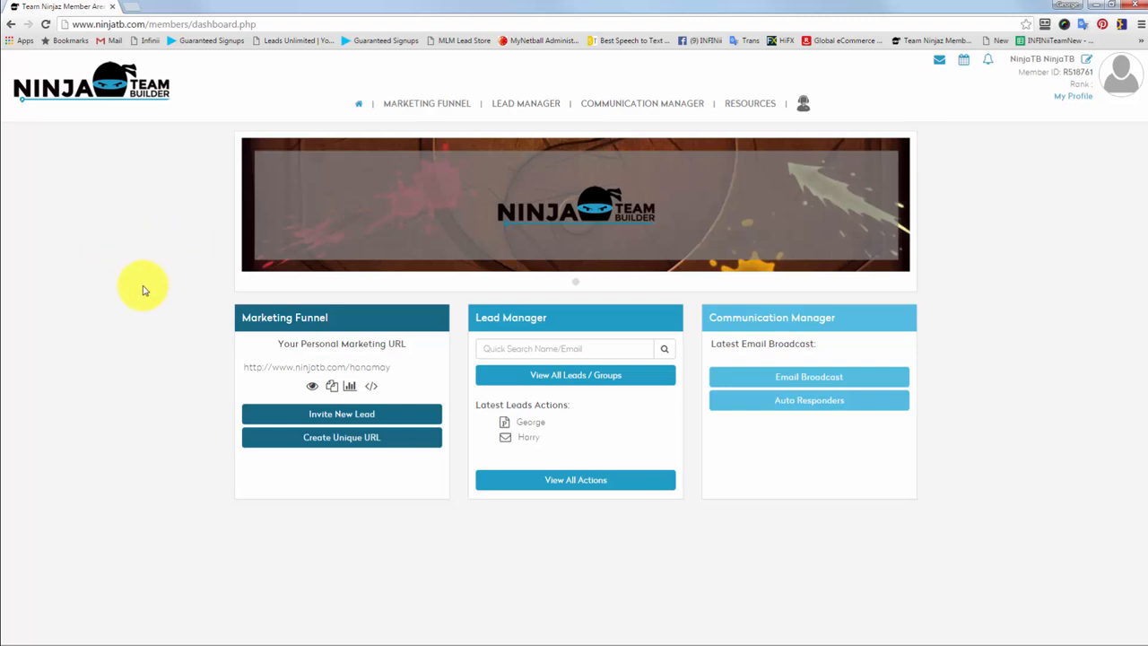
{"action": "mouse_move", "coordinate": [146, 303]}
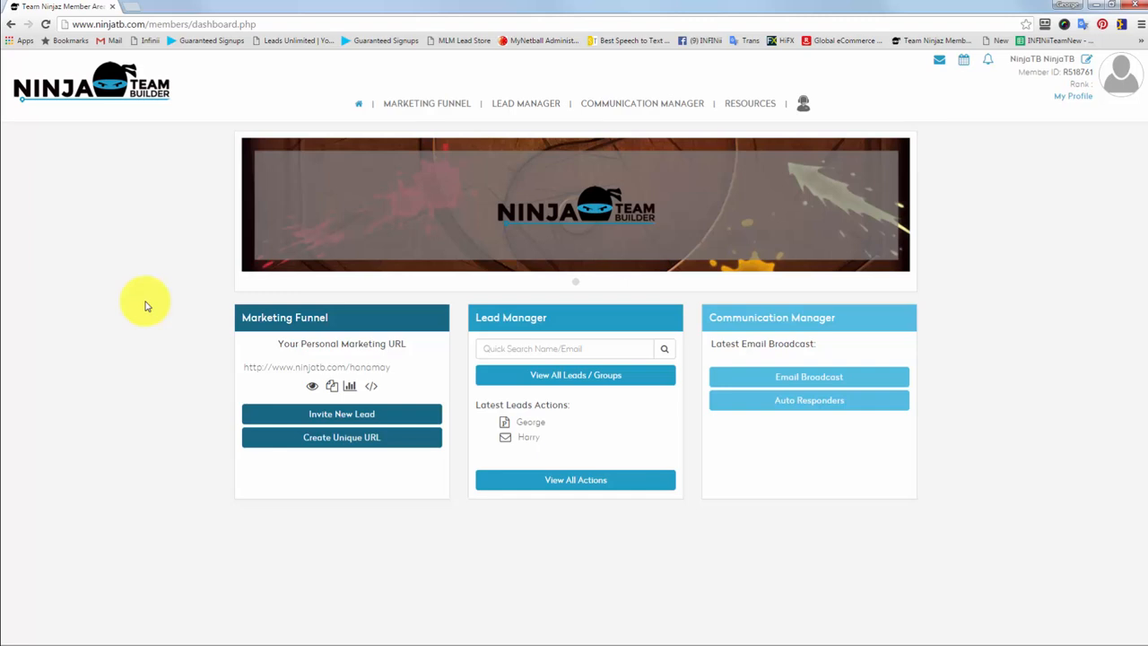
{"action": "mouse_move", "coordinate": [182, 275]}
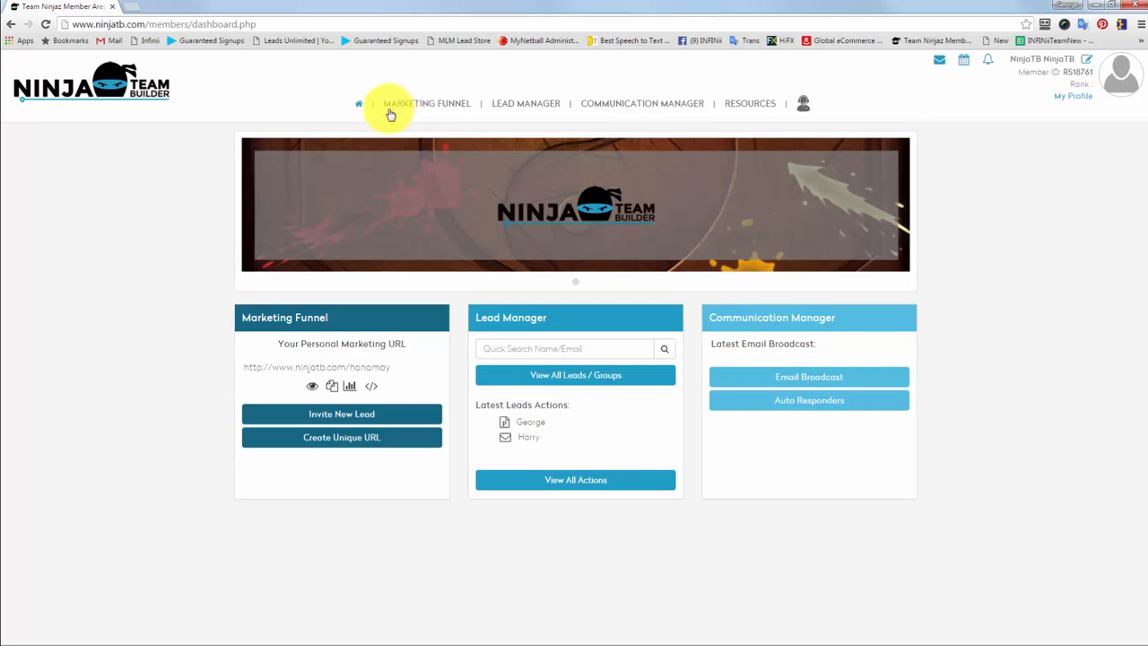
{"action": "mouse_move", "coordinate": [227, 146]}
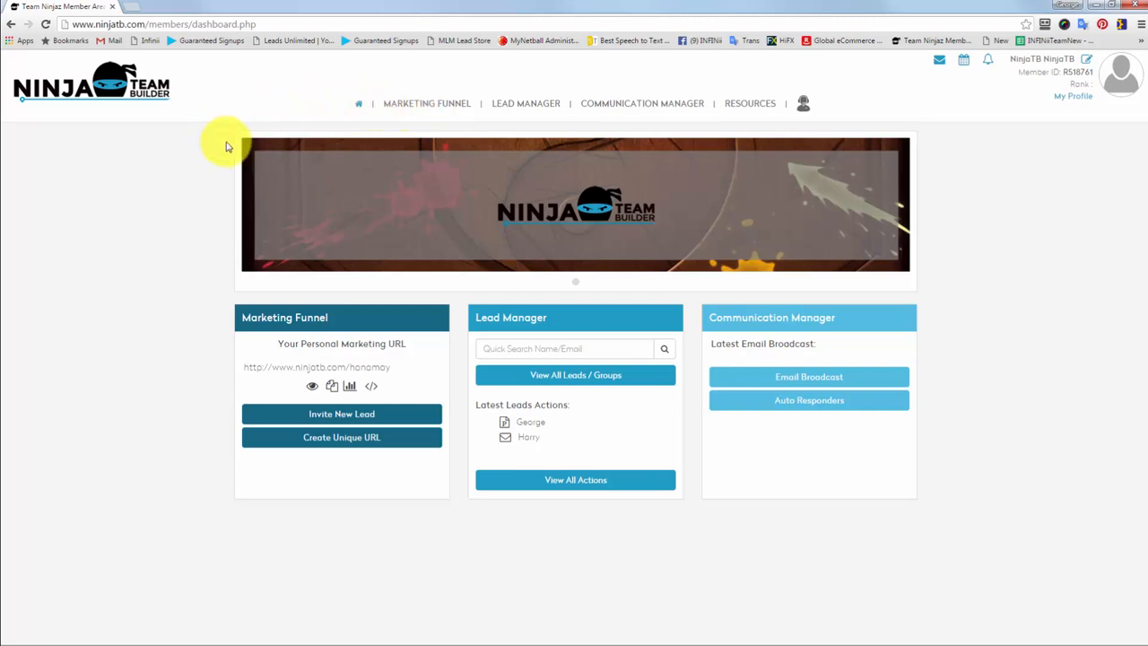
{"action": "mouse_move", "coordinate": [213, 160]}
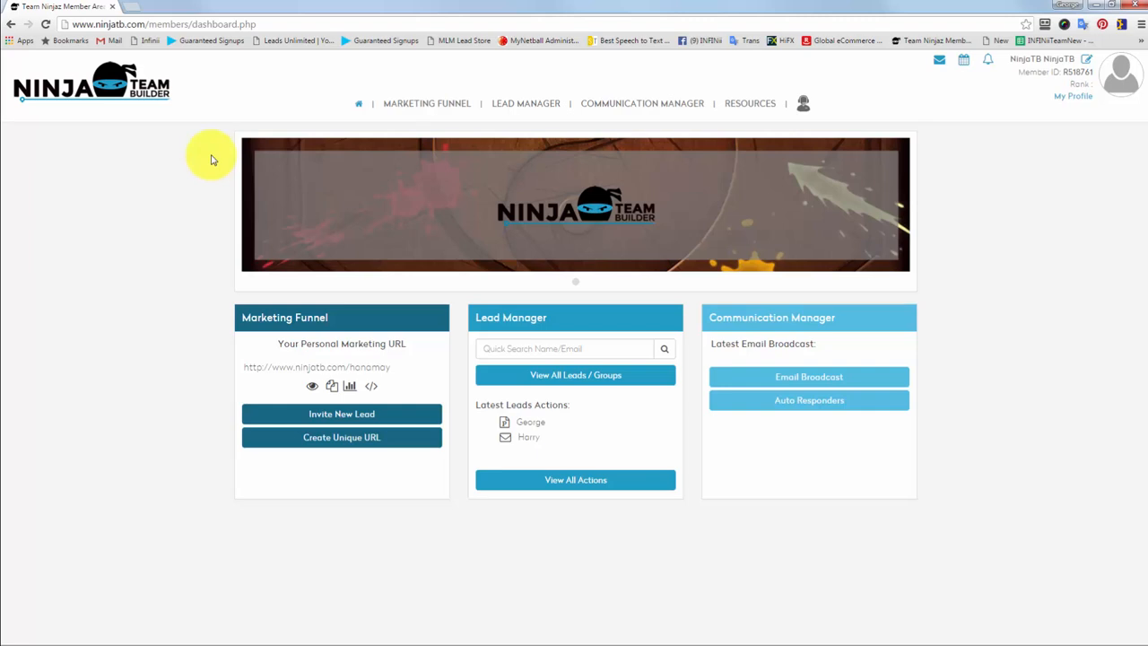
{"action": "mouse_move", "coordinate": [216, 151]}
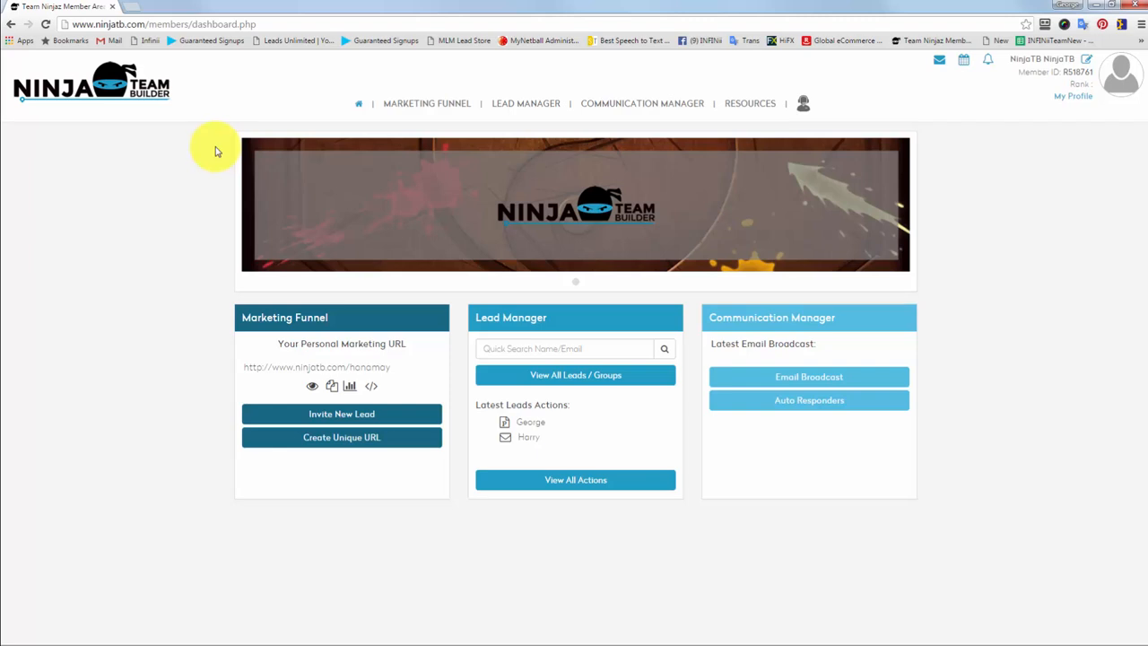
{"action": "mouse_move", "coordinate": [996, 275]}
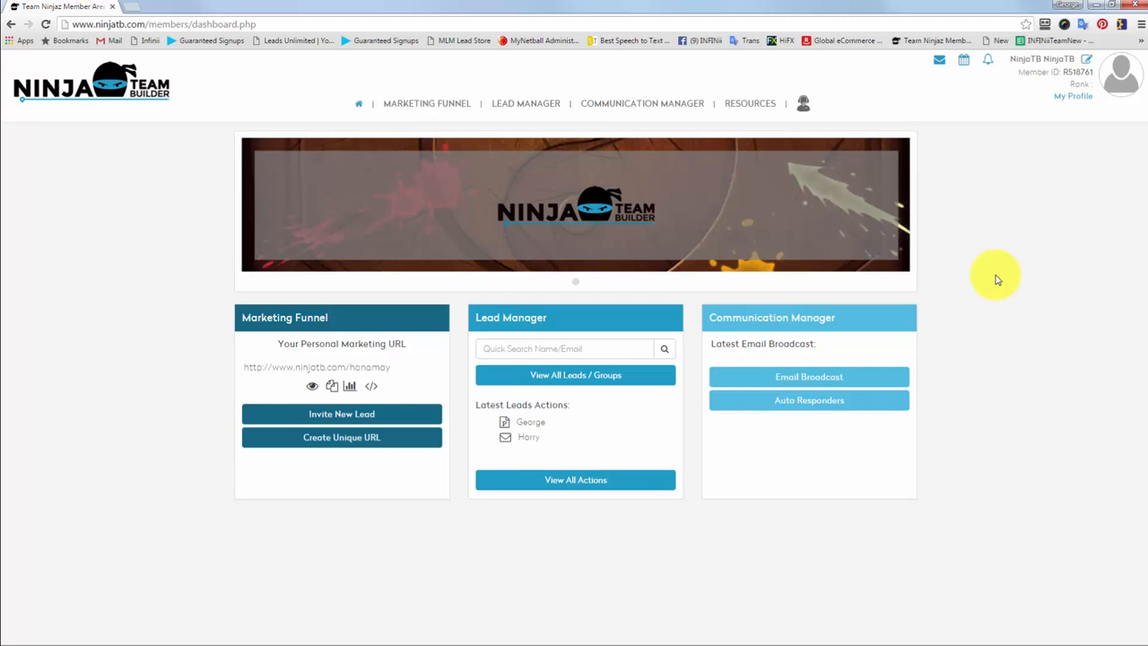
{"action": "mouse_move", "coordinate": [1005, 316]}
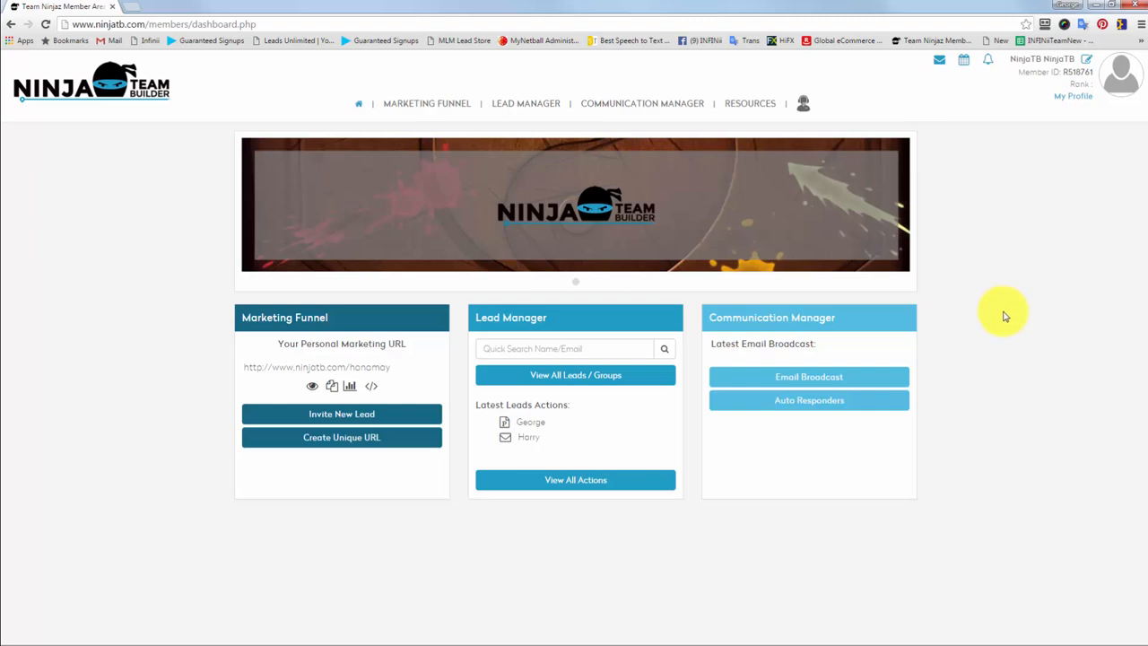
{"action": "mouse_move", "coordinate": [1036, 260]}
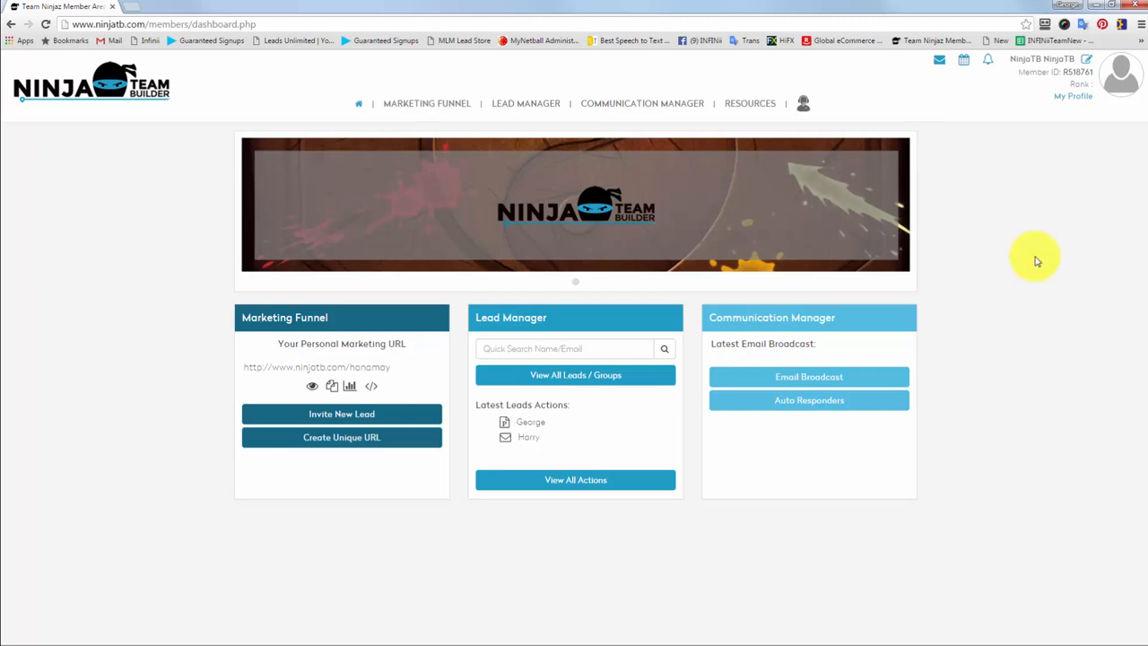